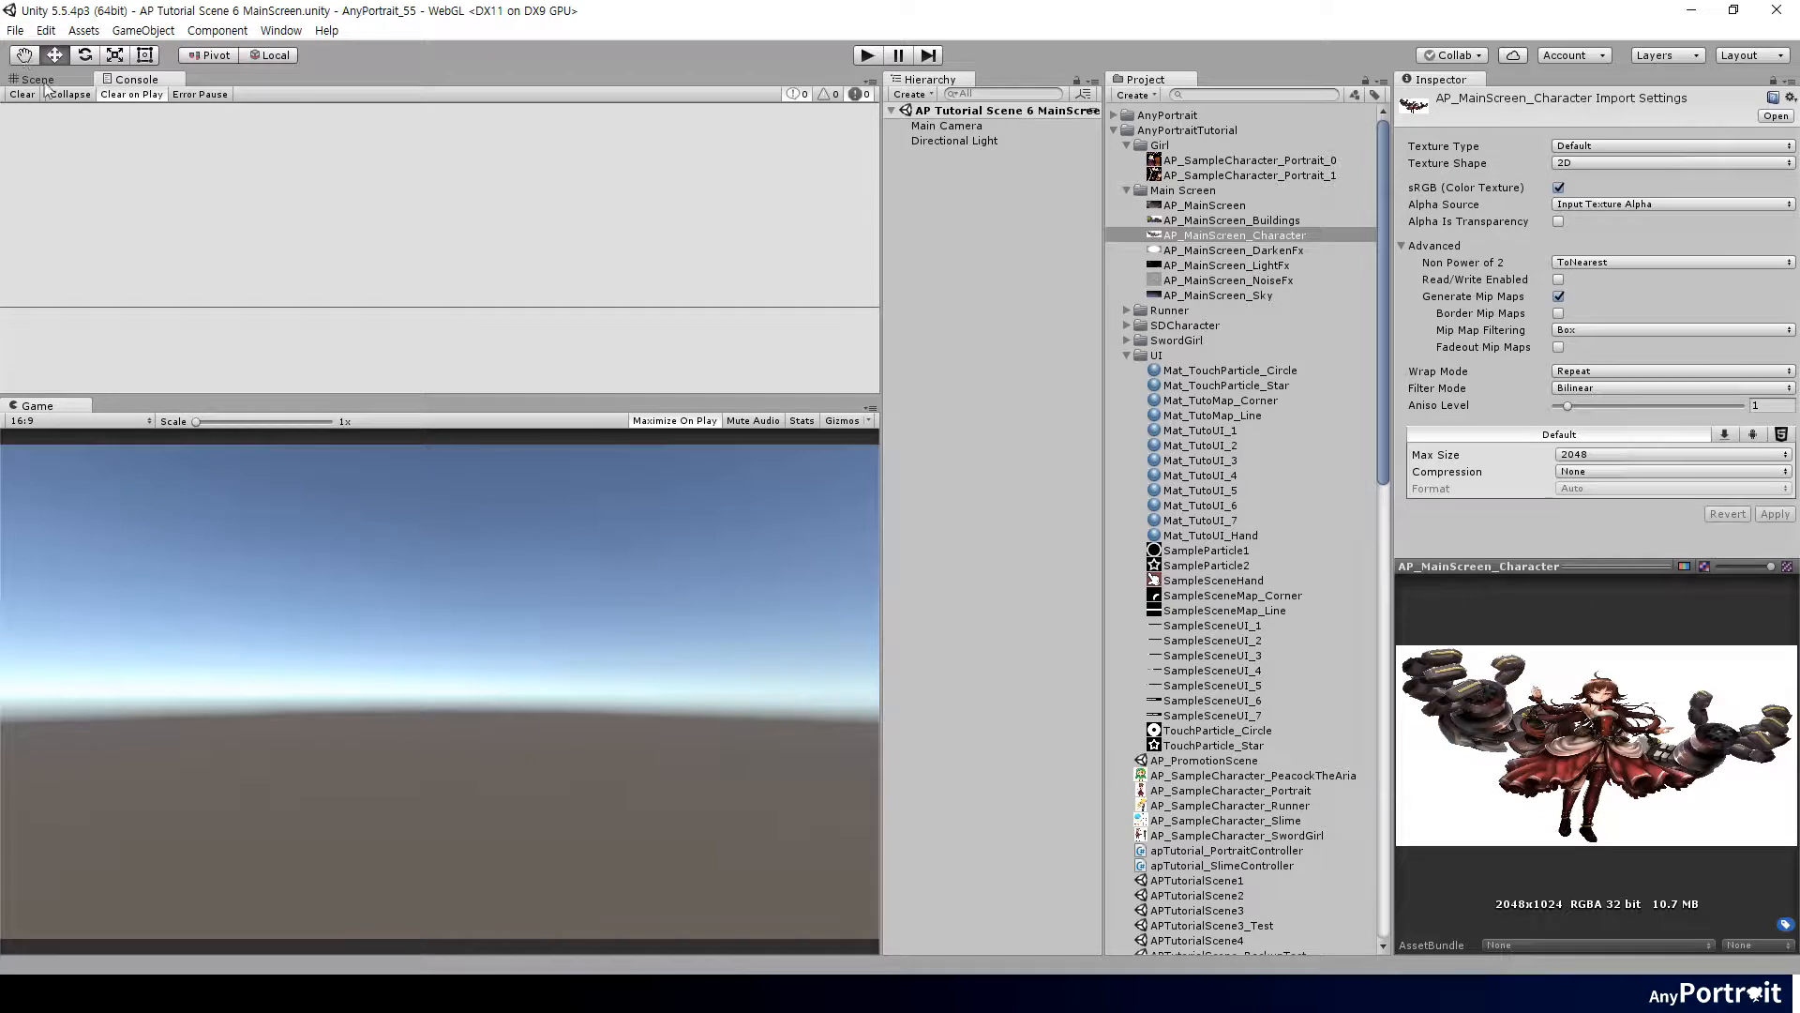
Delete the Directional Light and select the Main Camera.
{"action": "left_click", "coordinate": [955, 141]}
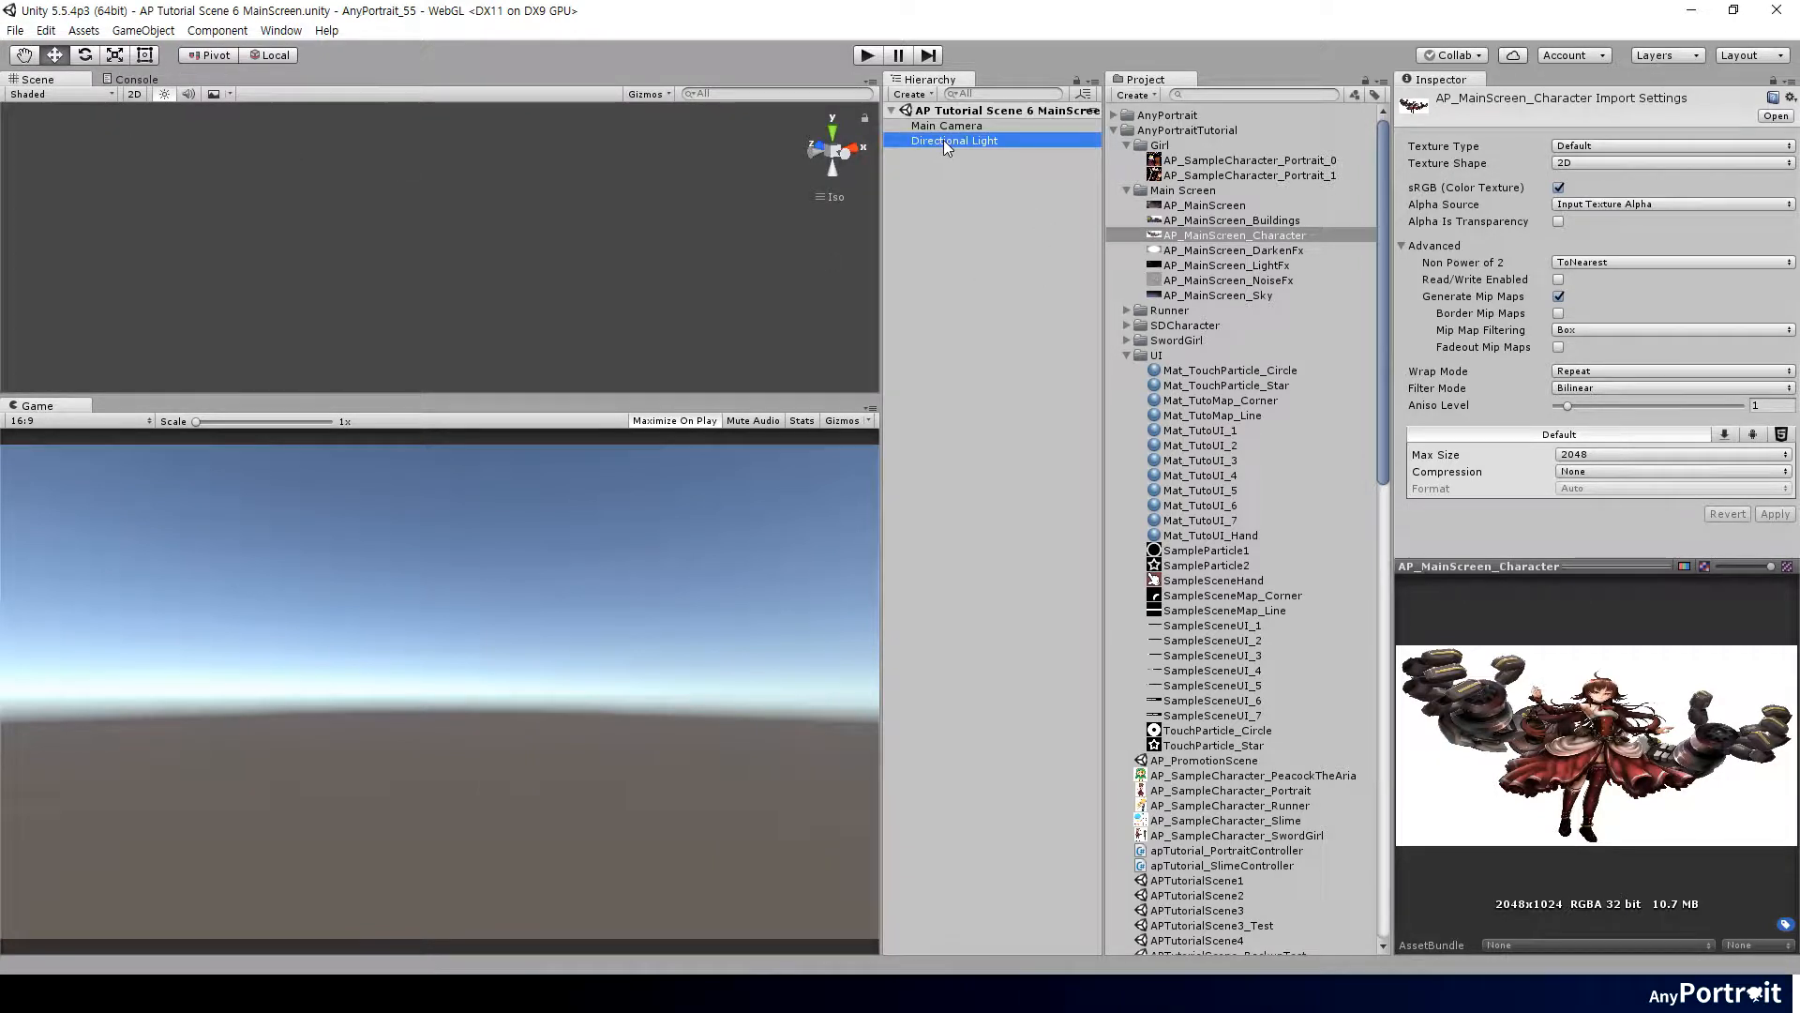
{"action": "left_click", "coordinate": [954, 141]}
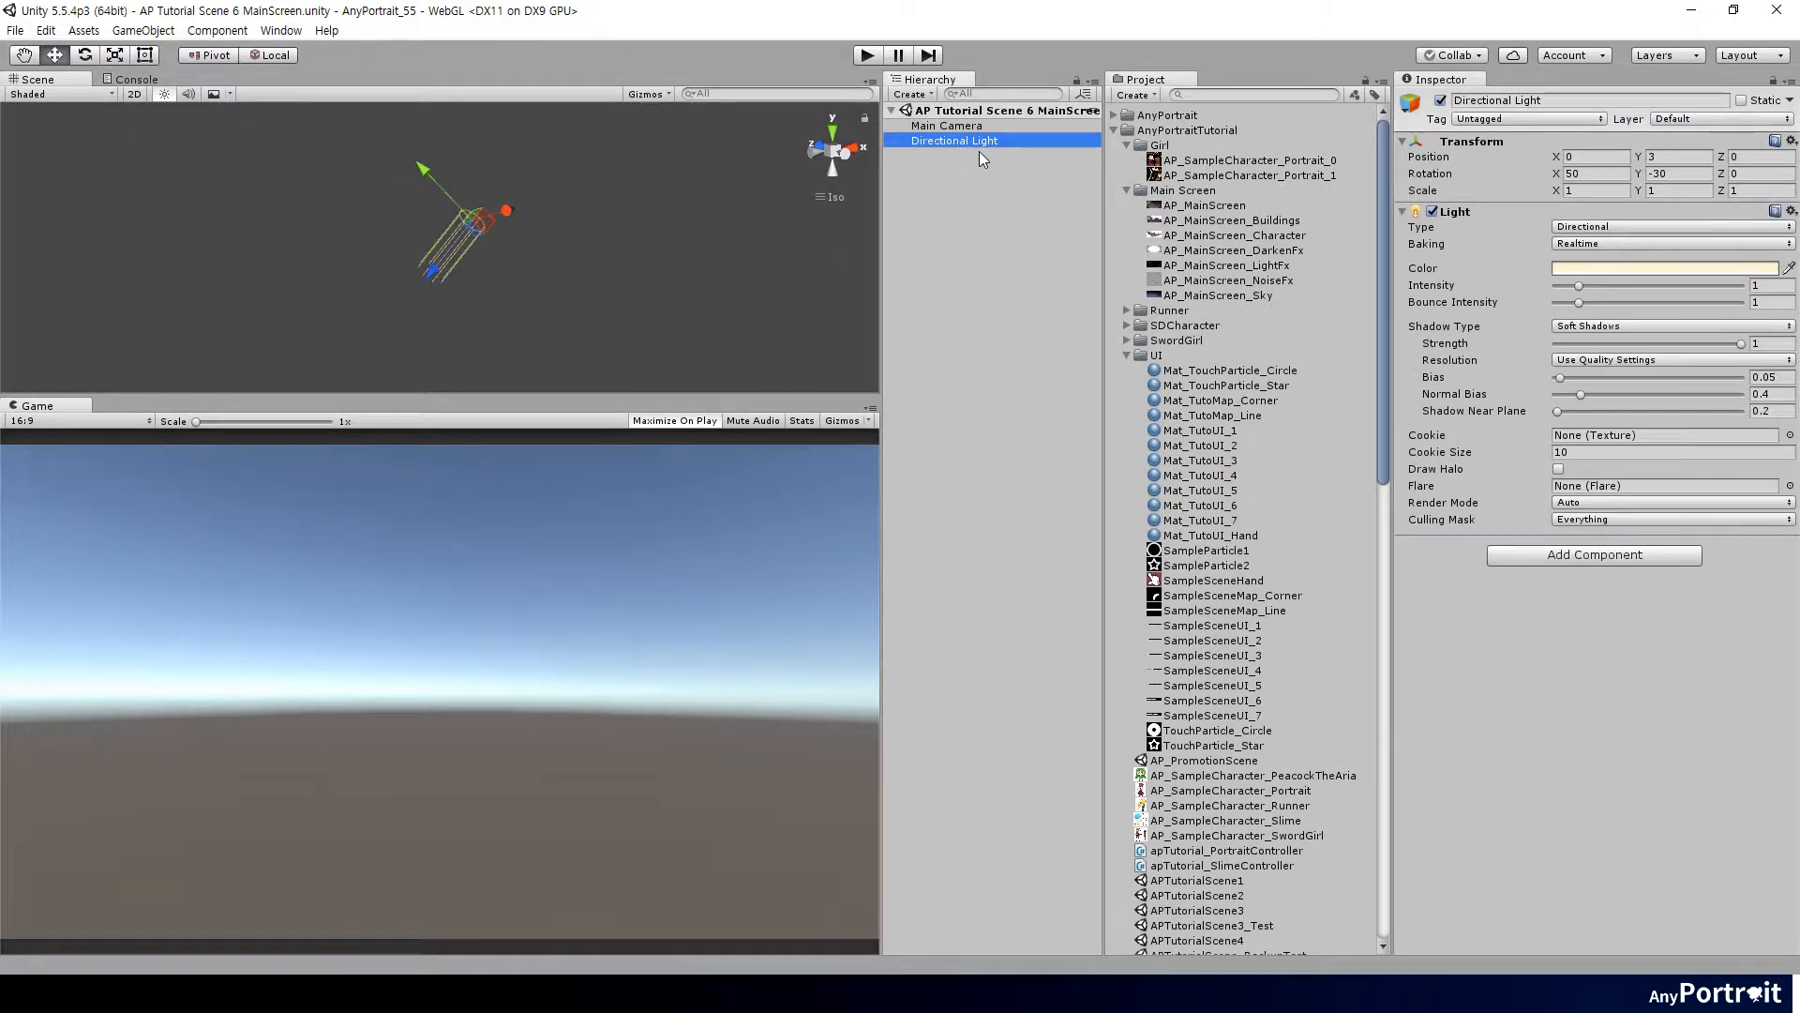
{"action": "left_click", "coordinate": [945, 125]}
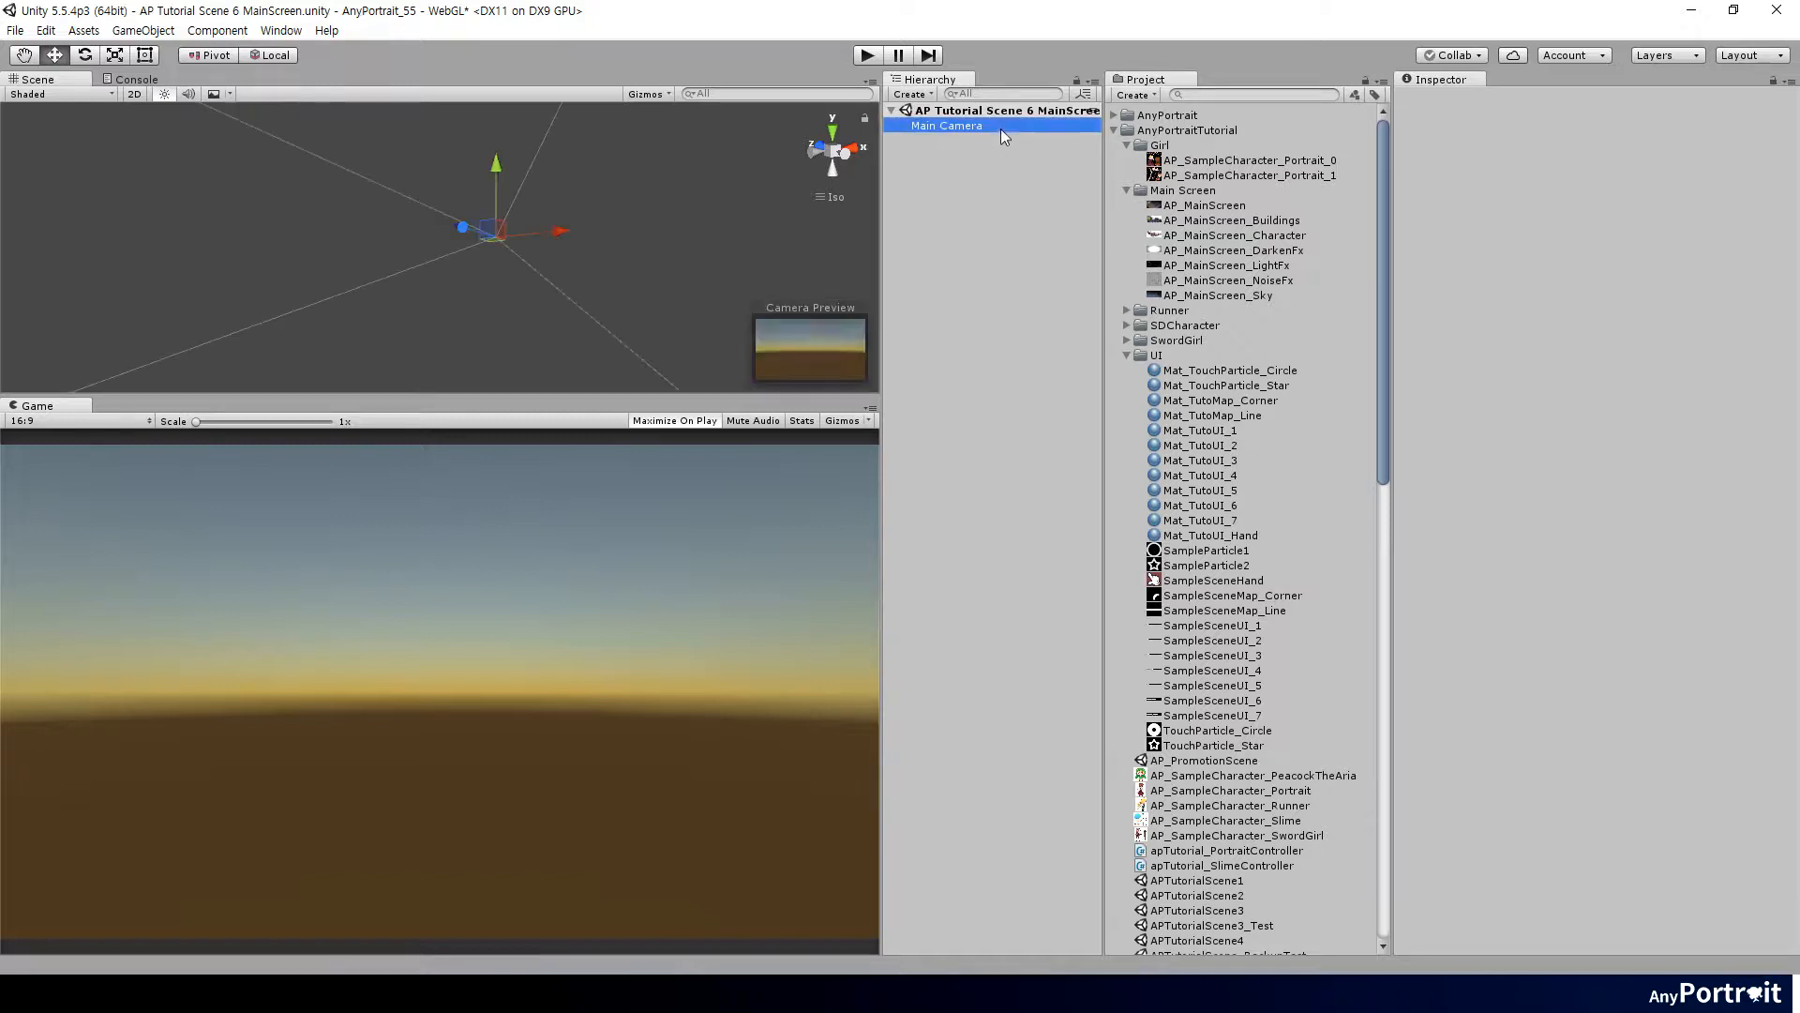
Make the camera clear to solid dark grey #222222 with orthographic projection and far clip 30.
{"action": "left_click", "coordinate": [943, 126]}
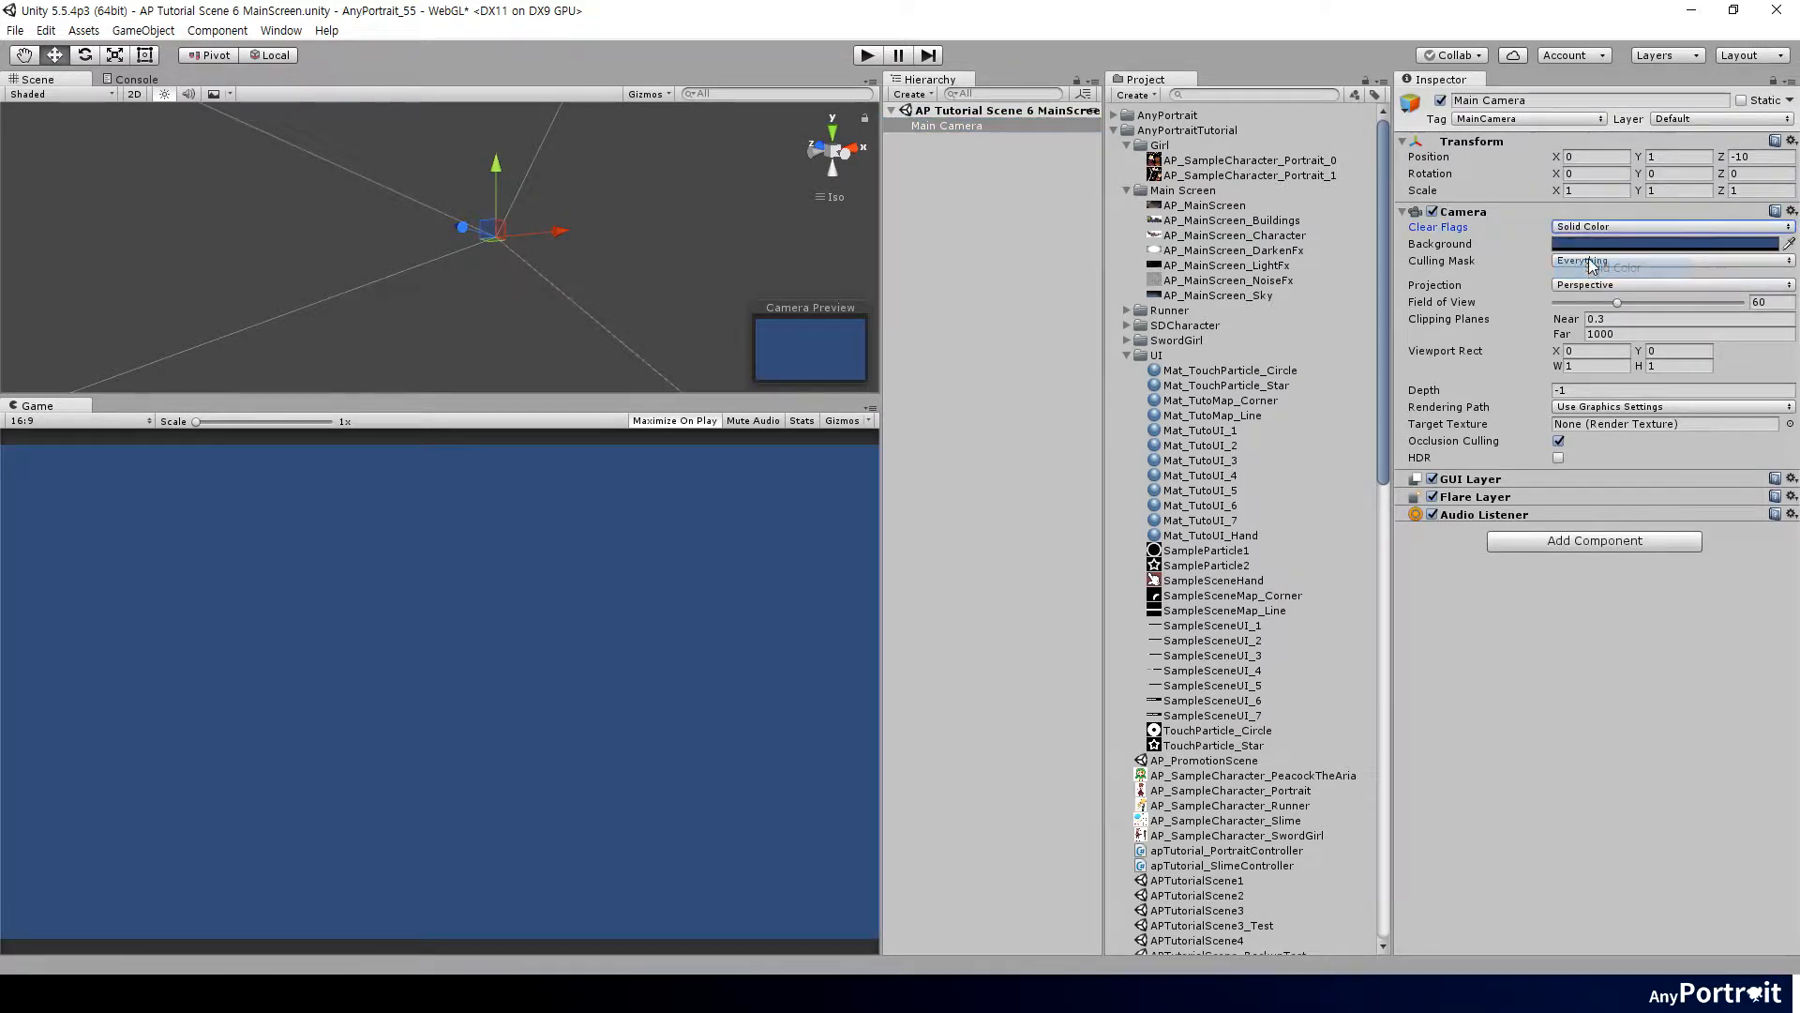
{"action": "left_click", "coordinate": [1666, 244]}
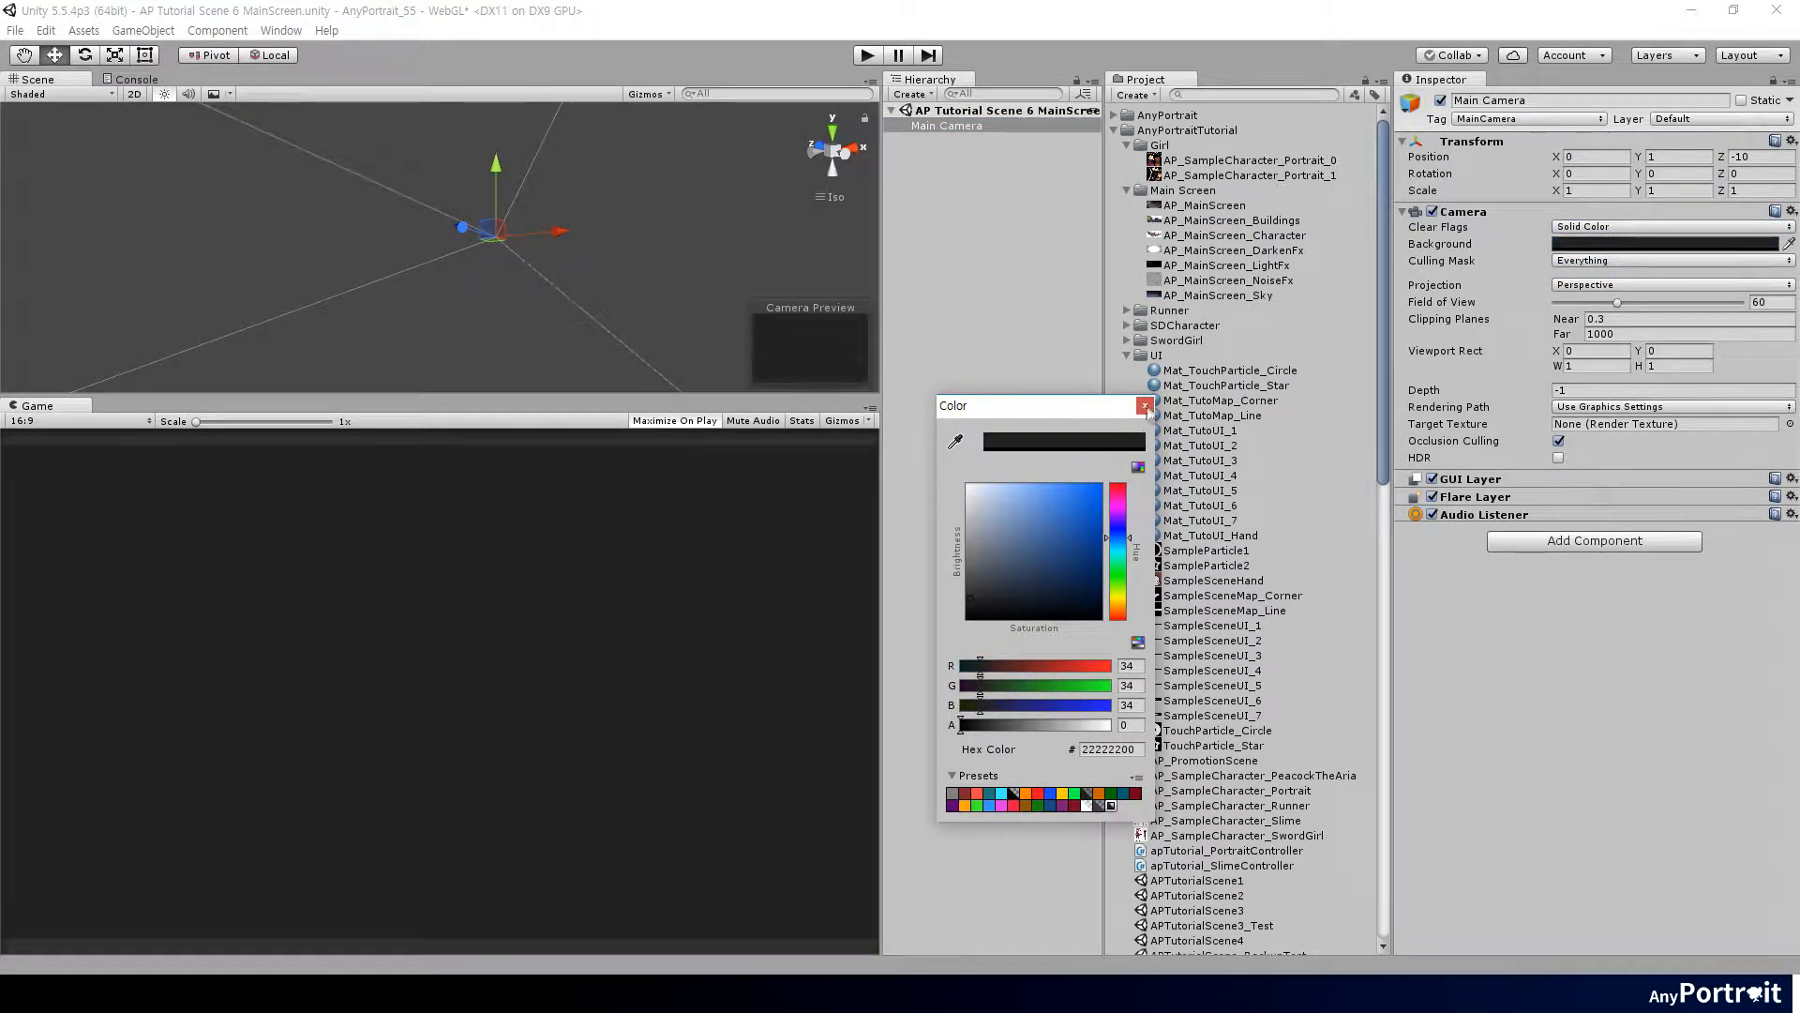
{"action": "left_click", "coordinate": [1144, 405]}
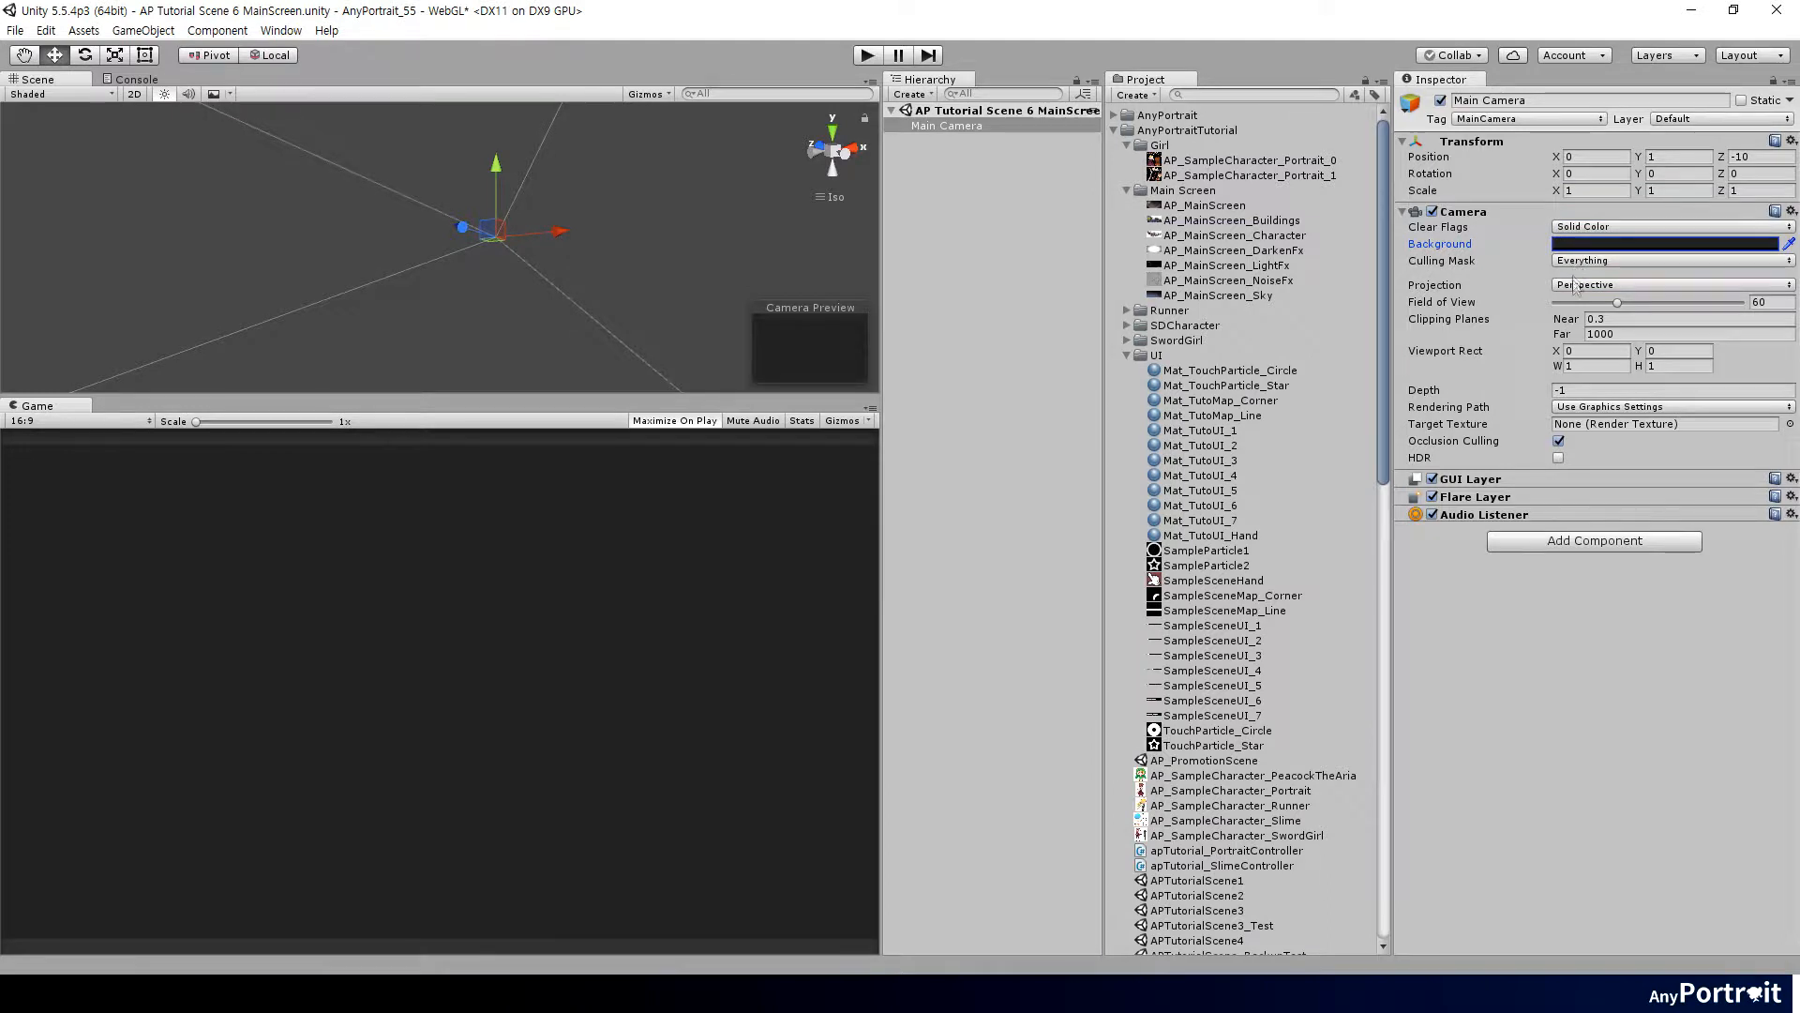
{"action": "left_click", "coordinate": [1671, 283]}
{"action": "type", "text": "30"}
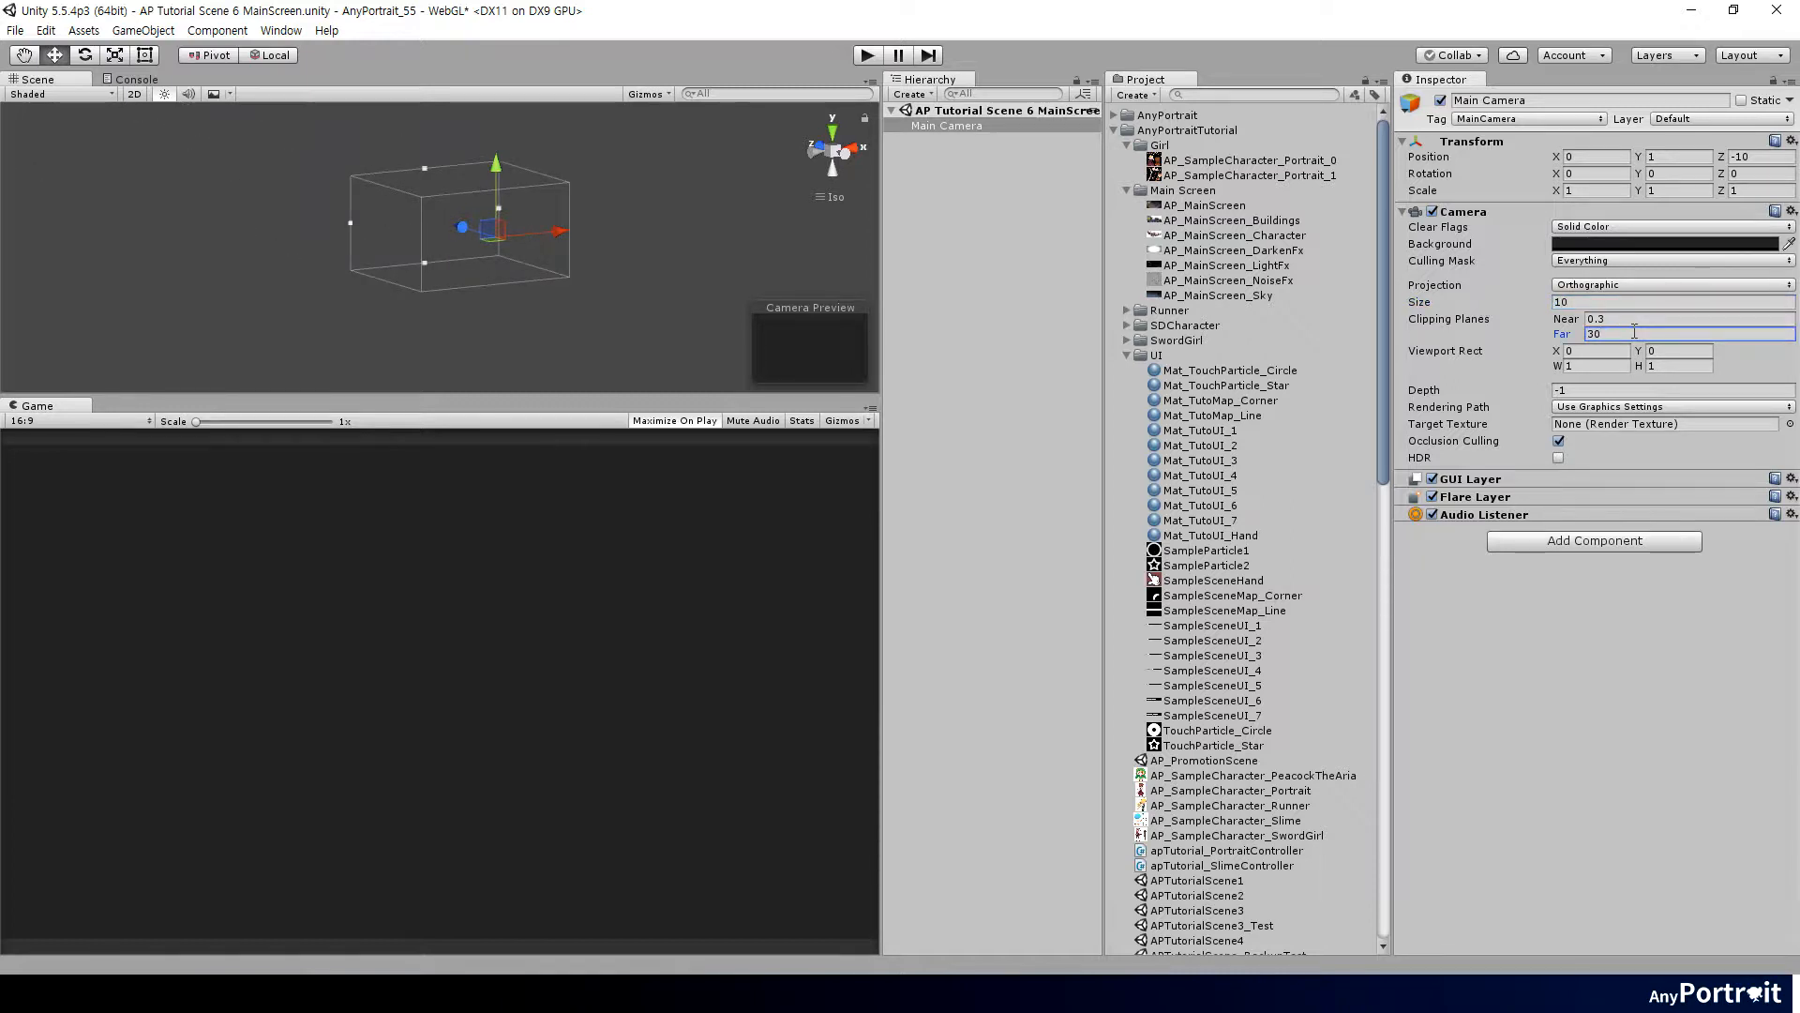
Create the Armed Character portrait and load the character PSD file.
{"action": "left_click", "coordinate": [279, 30]}
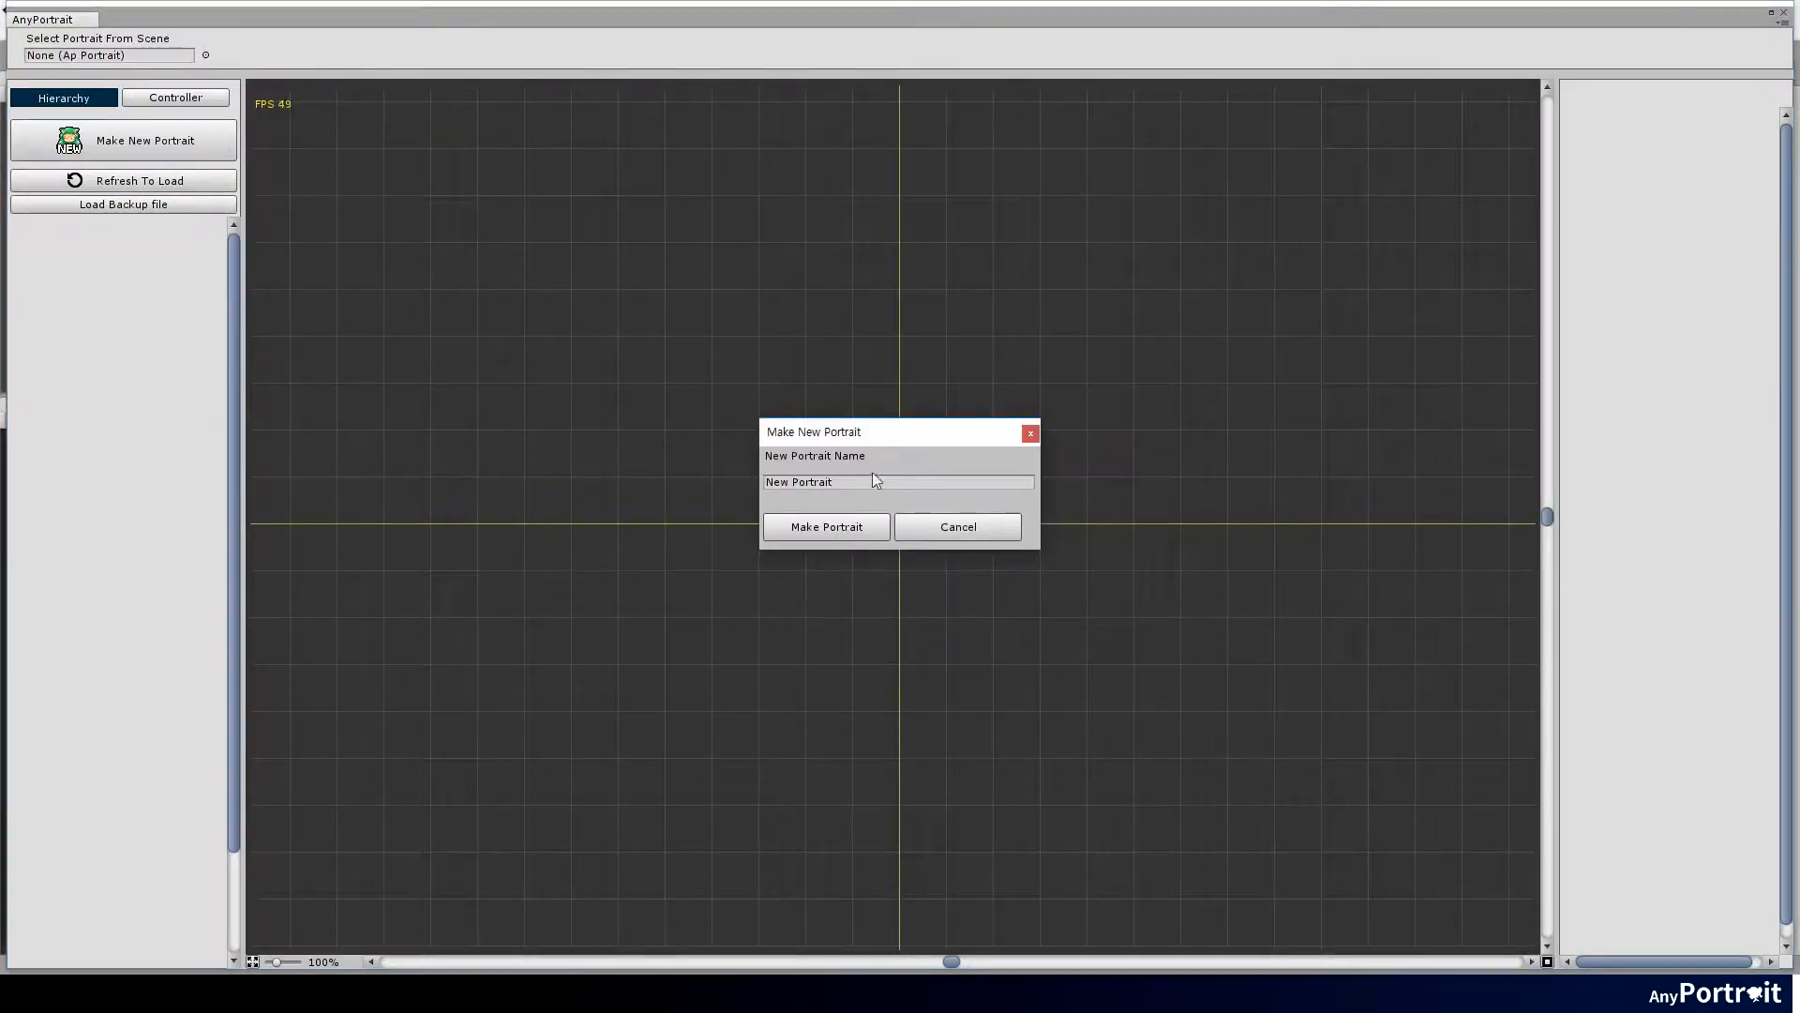
{"action": "type", "text": "Armed Character"}
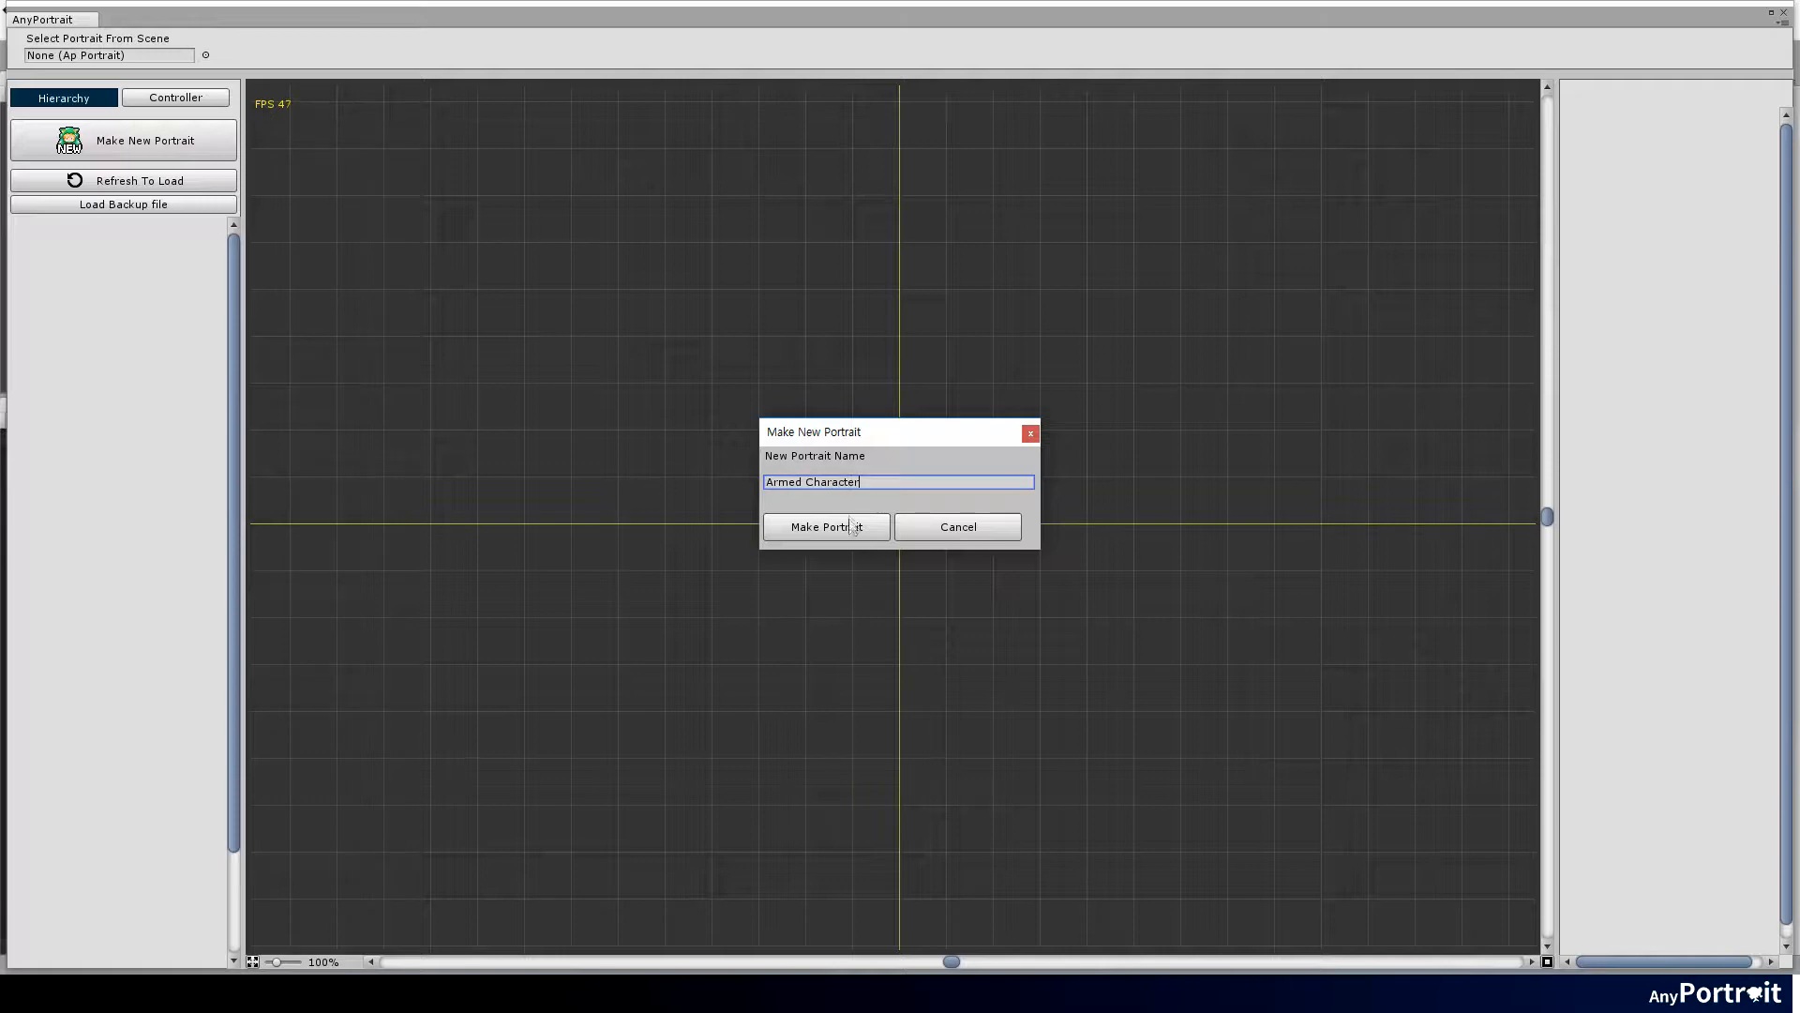
{"action": "left_click", "coordinate": [825, 525]}
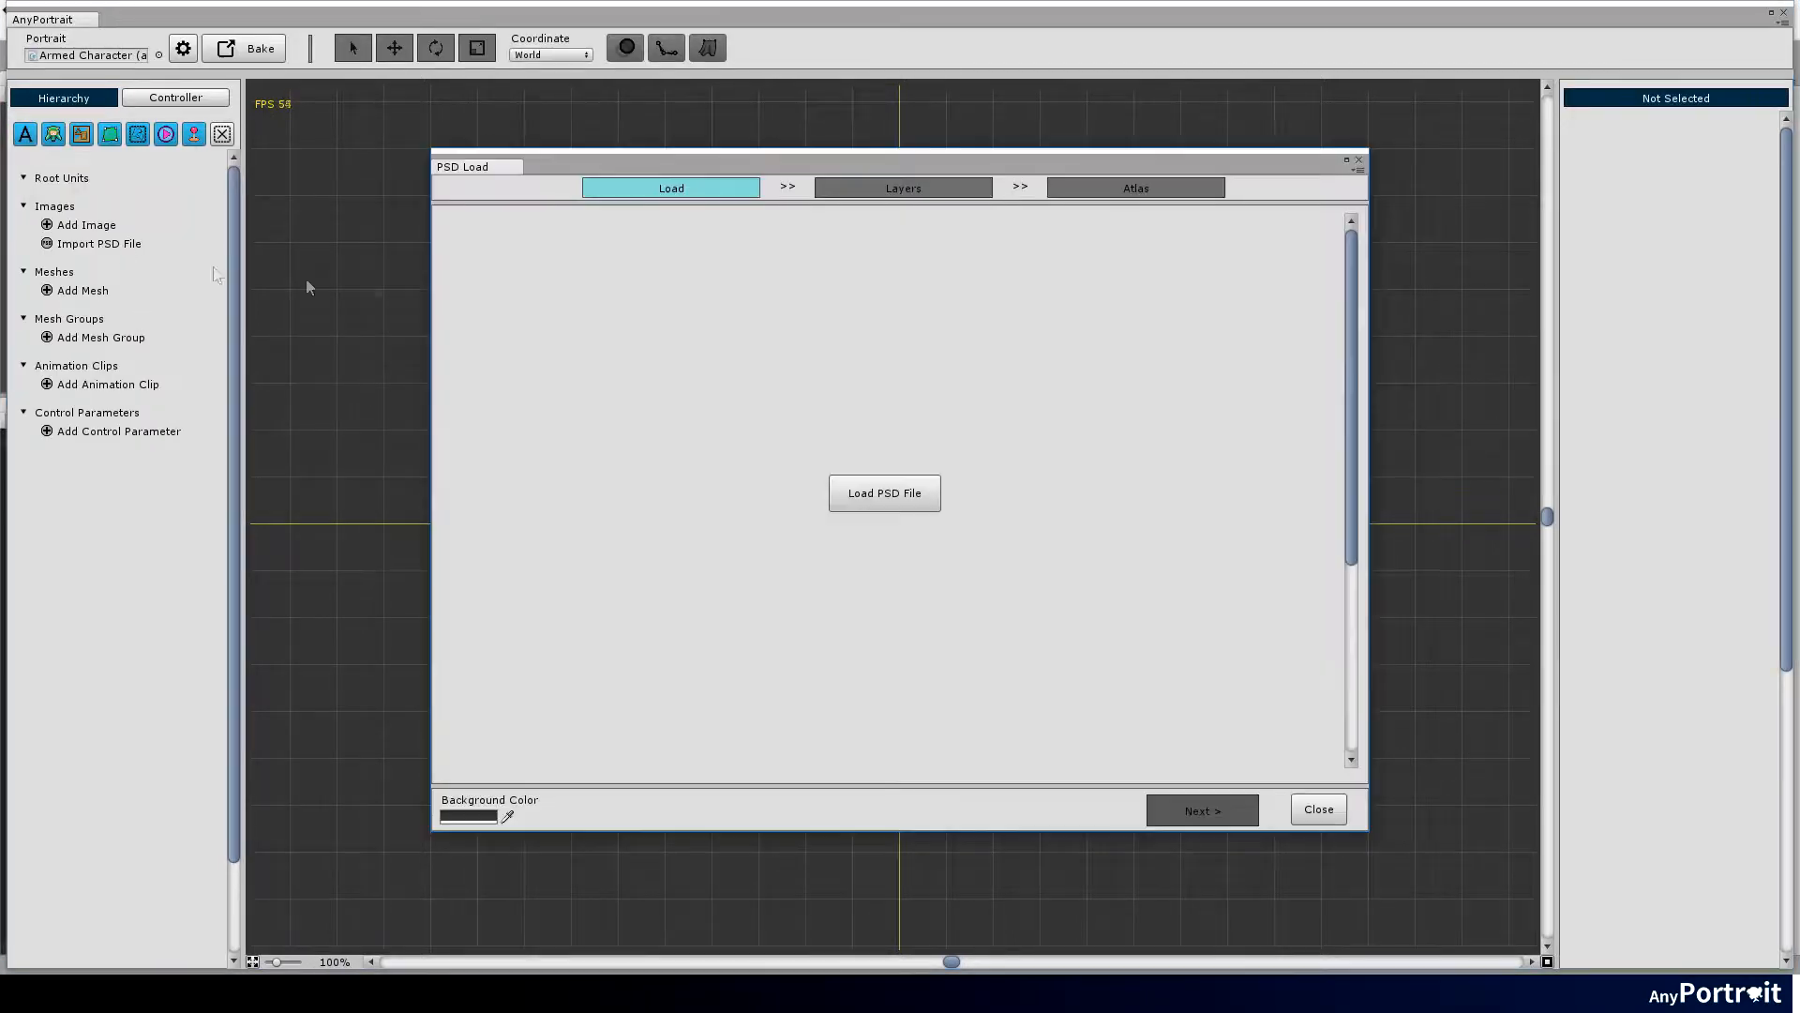
{"action": "left_click", "coordinate": [883, 493]}
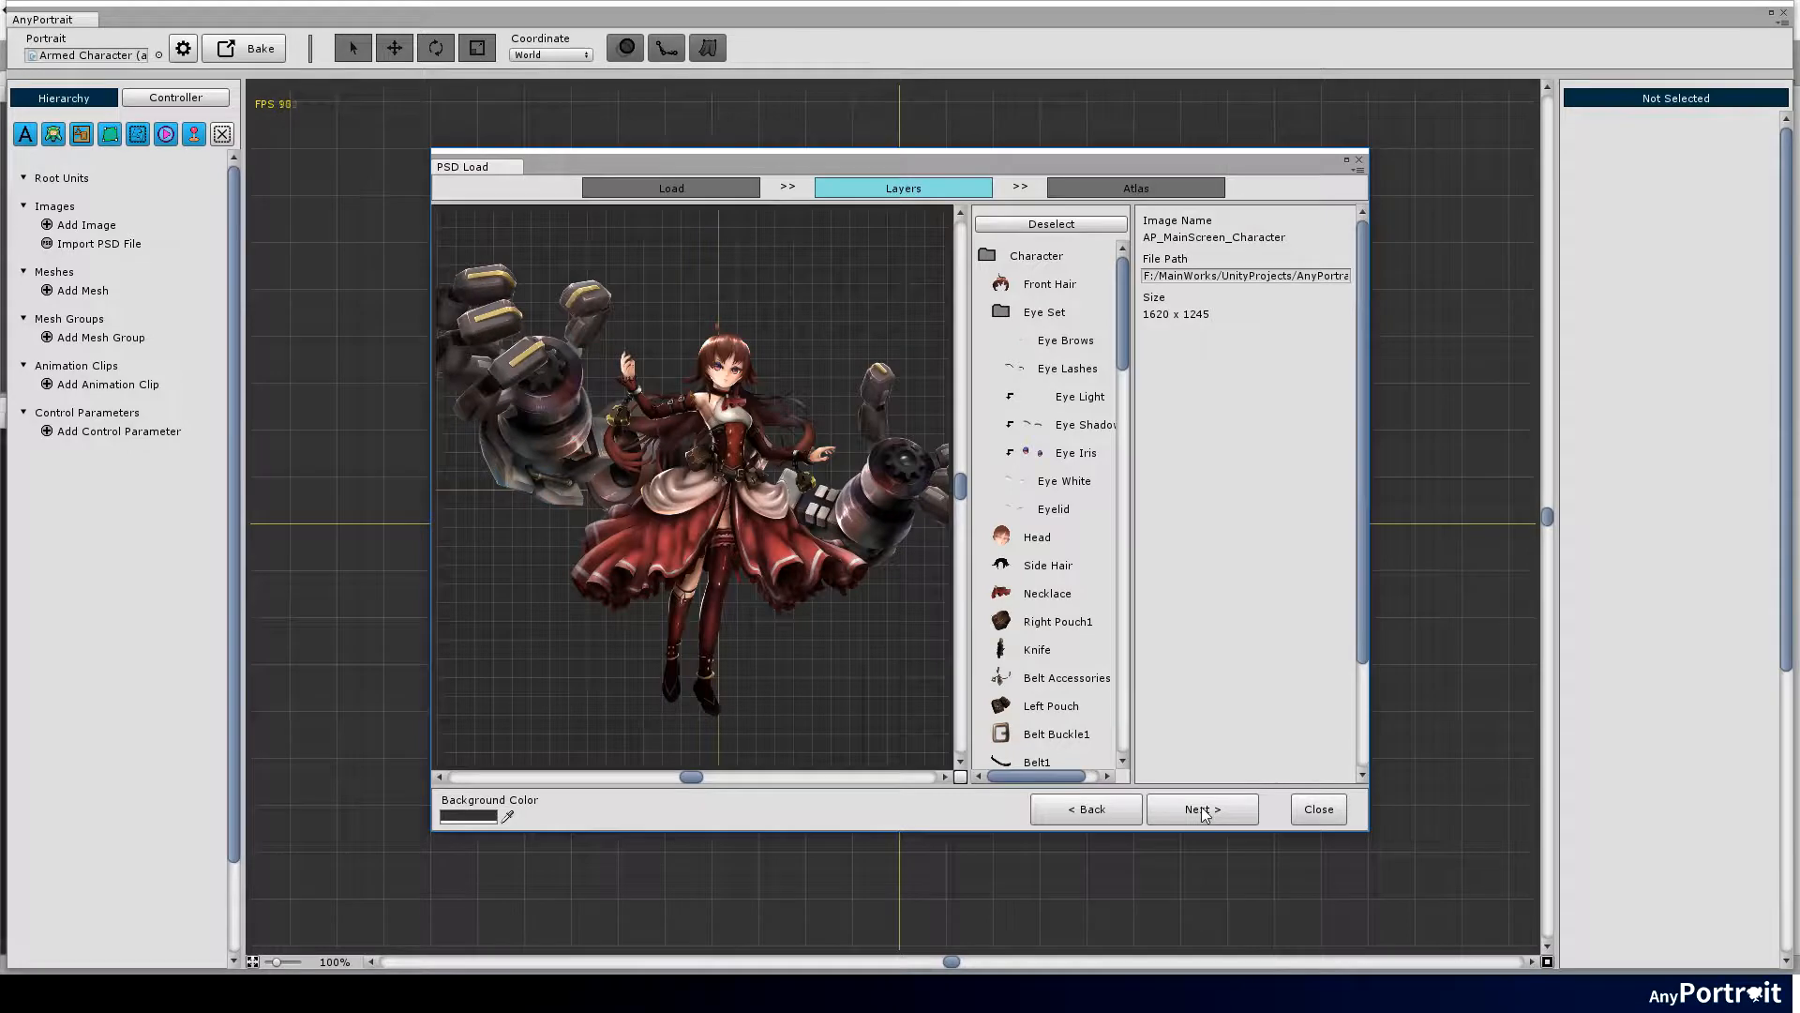
Name the atlas asset Armed Character, set its save path, bake three atlases and complete the import.
{"action": "left_click", "coordinate": [1200, 808]}
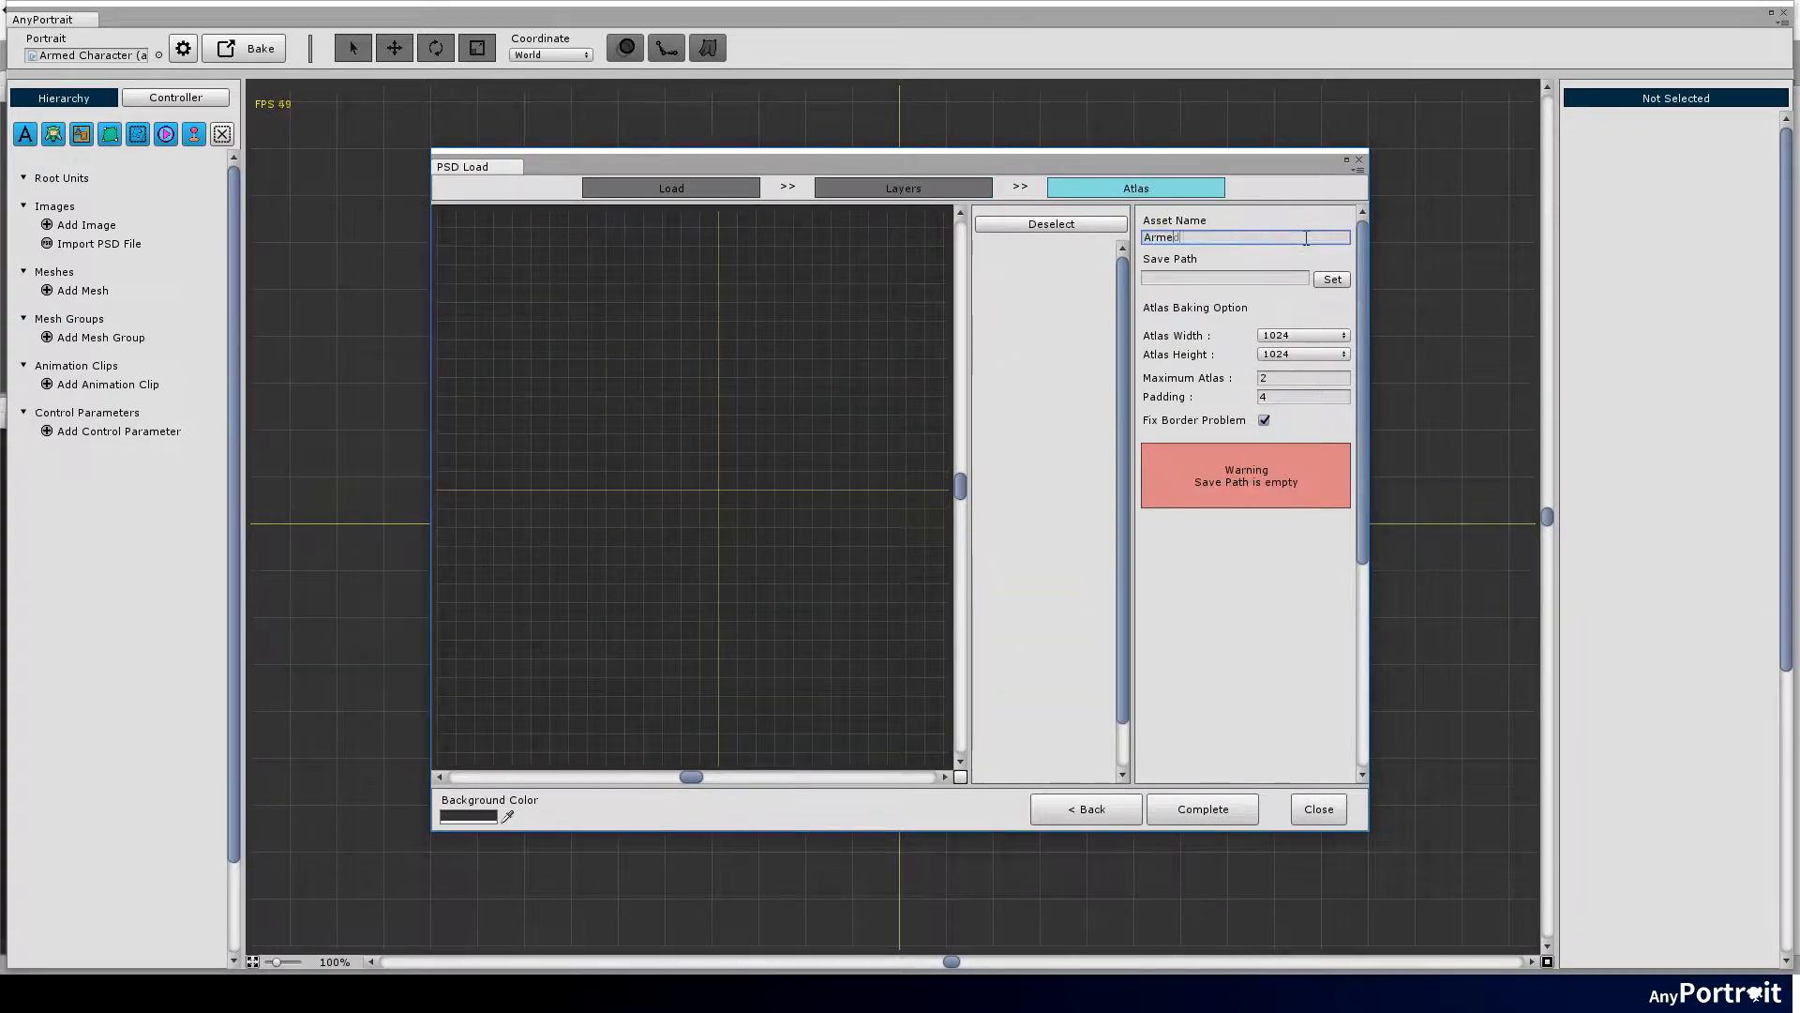
{"action": "type", "text": "Armed Character"}
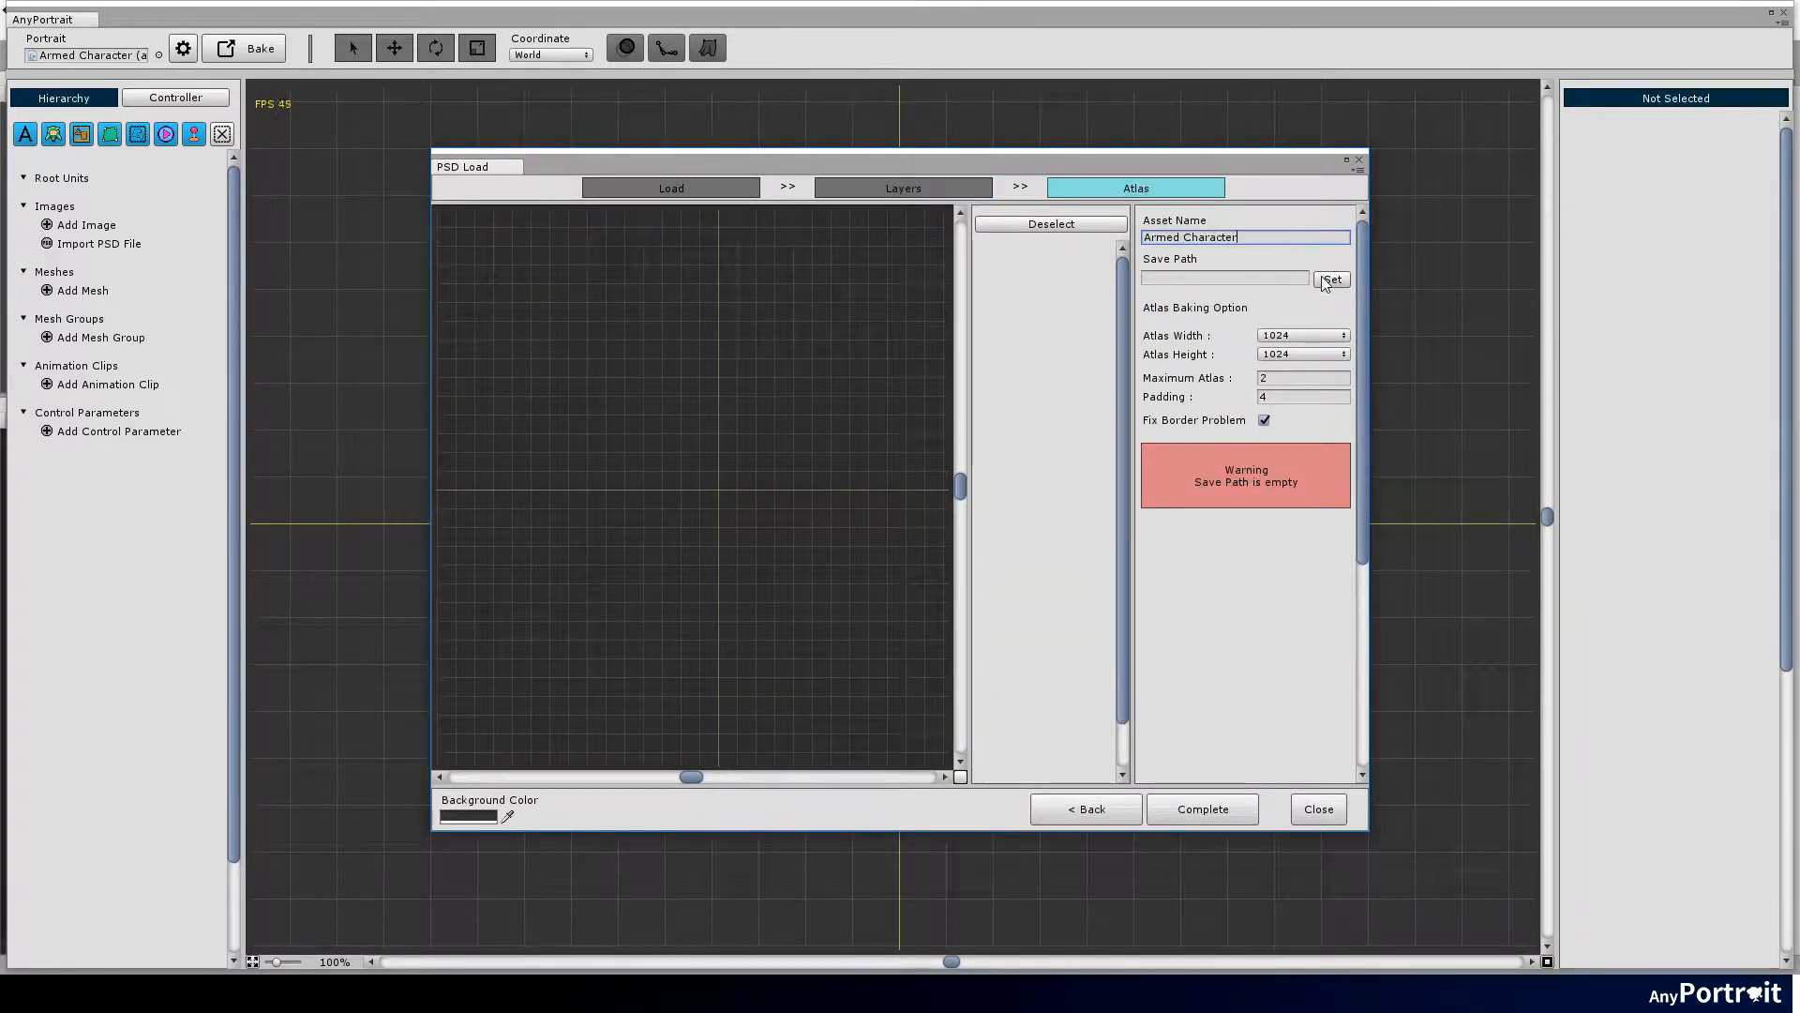
{"action": "left_click", "coordinate": [1330, 279]}
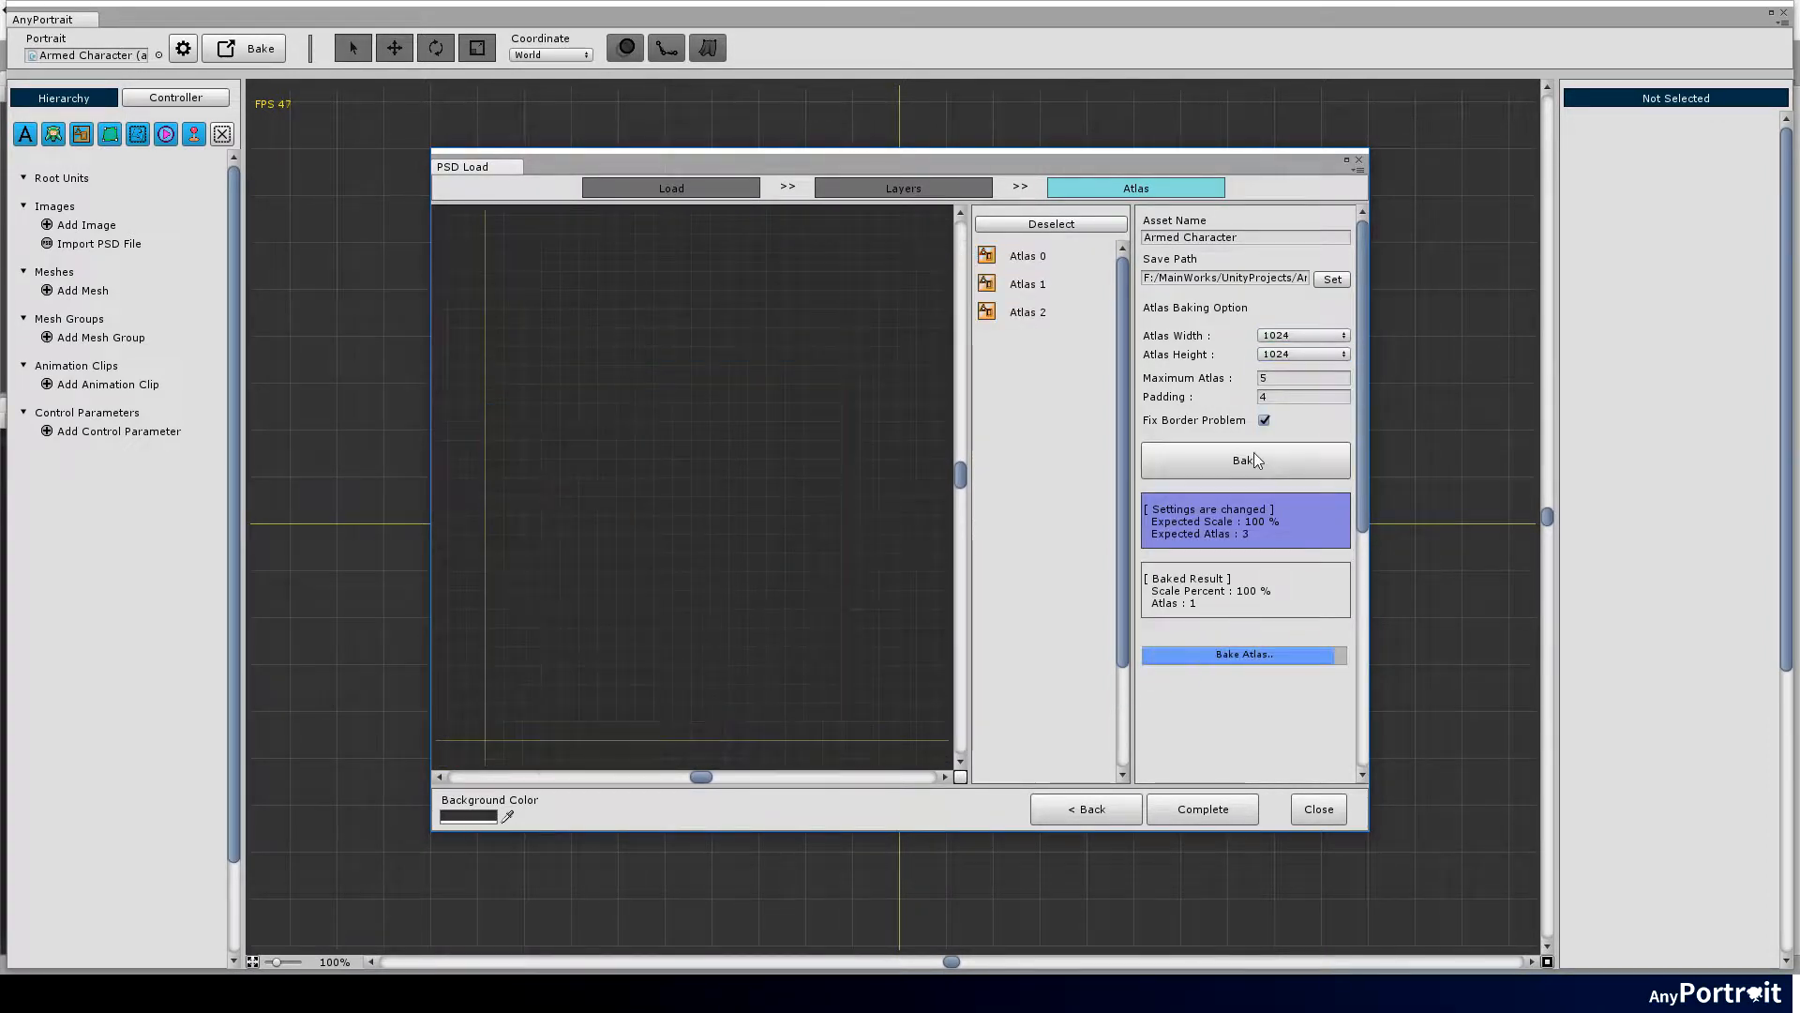
{"action": "left_click", "coordinate": [1026, 283]}
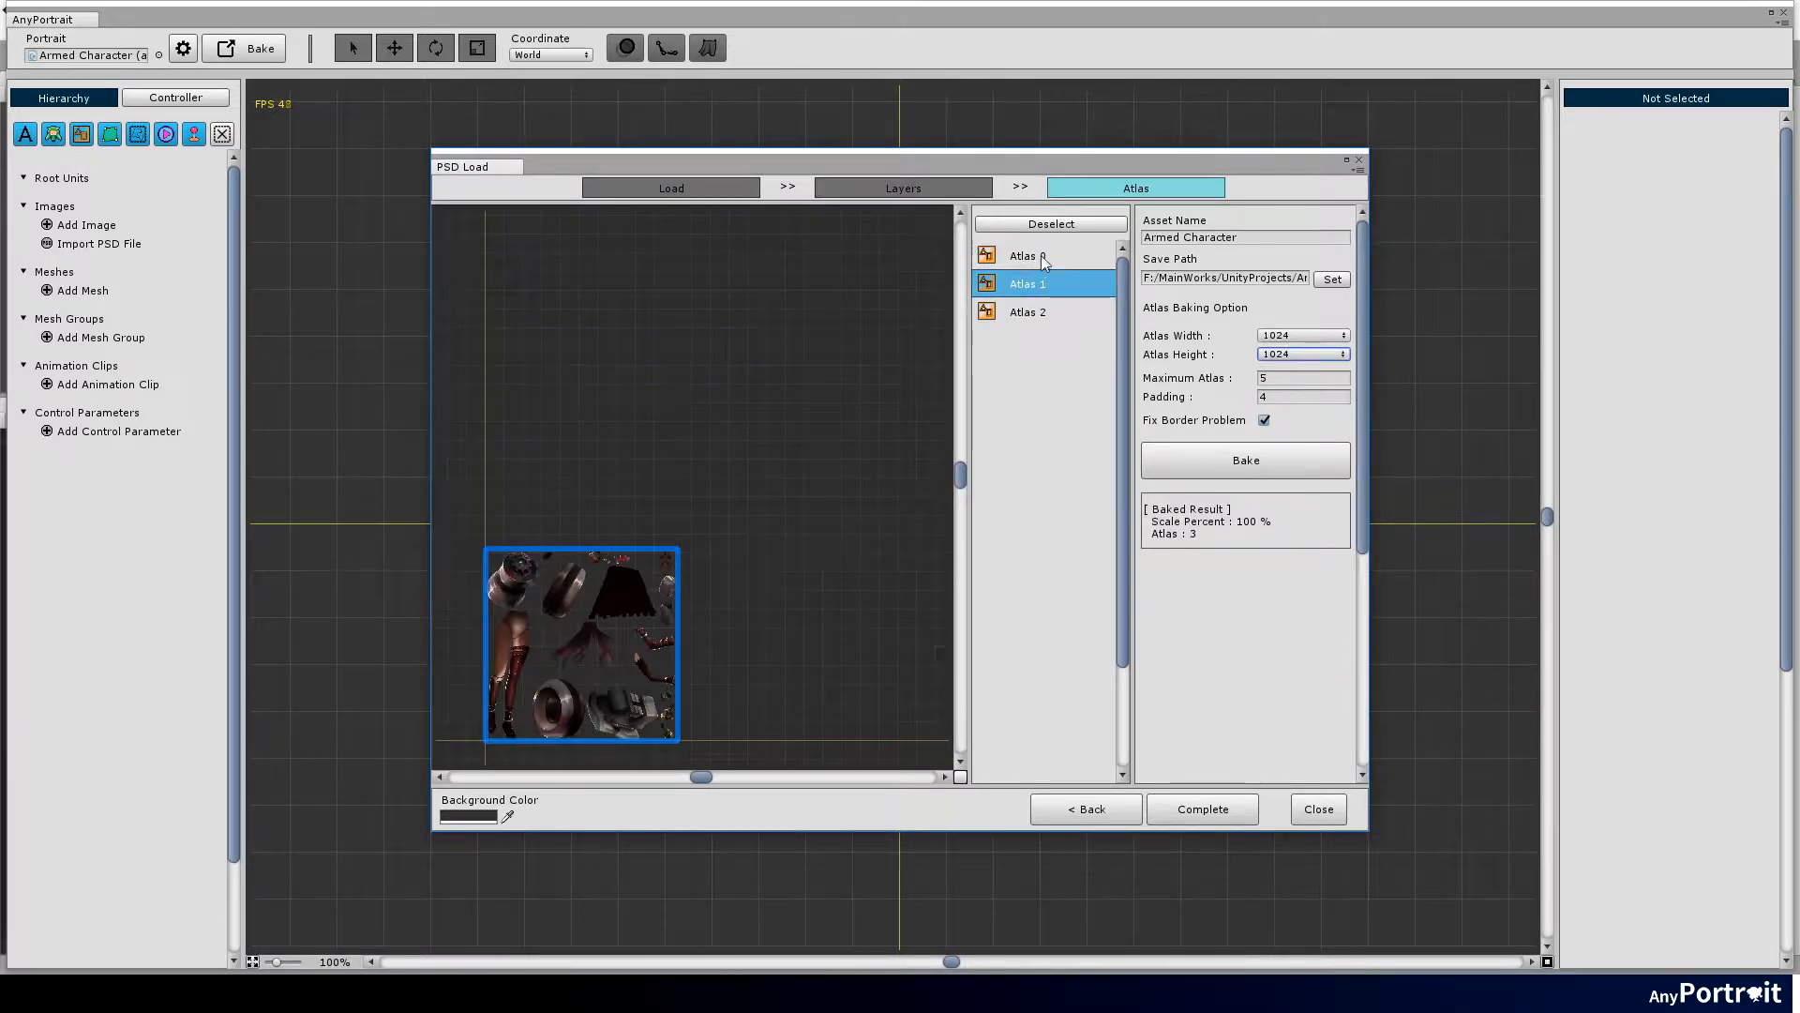
{"action": "left_click", "coordinate": [1026, 255]}
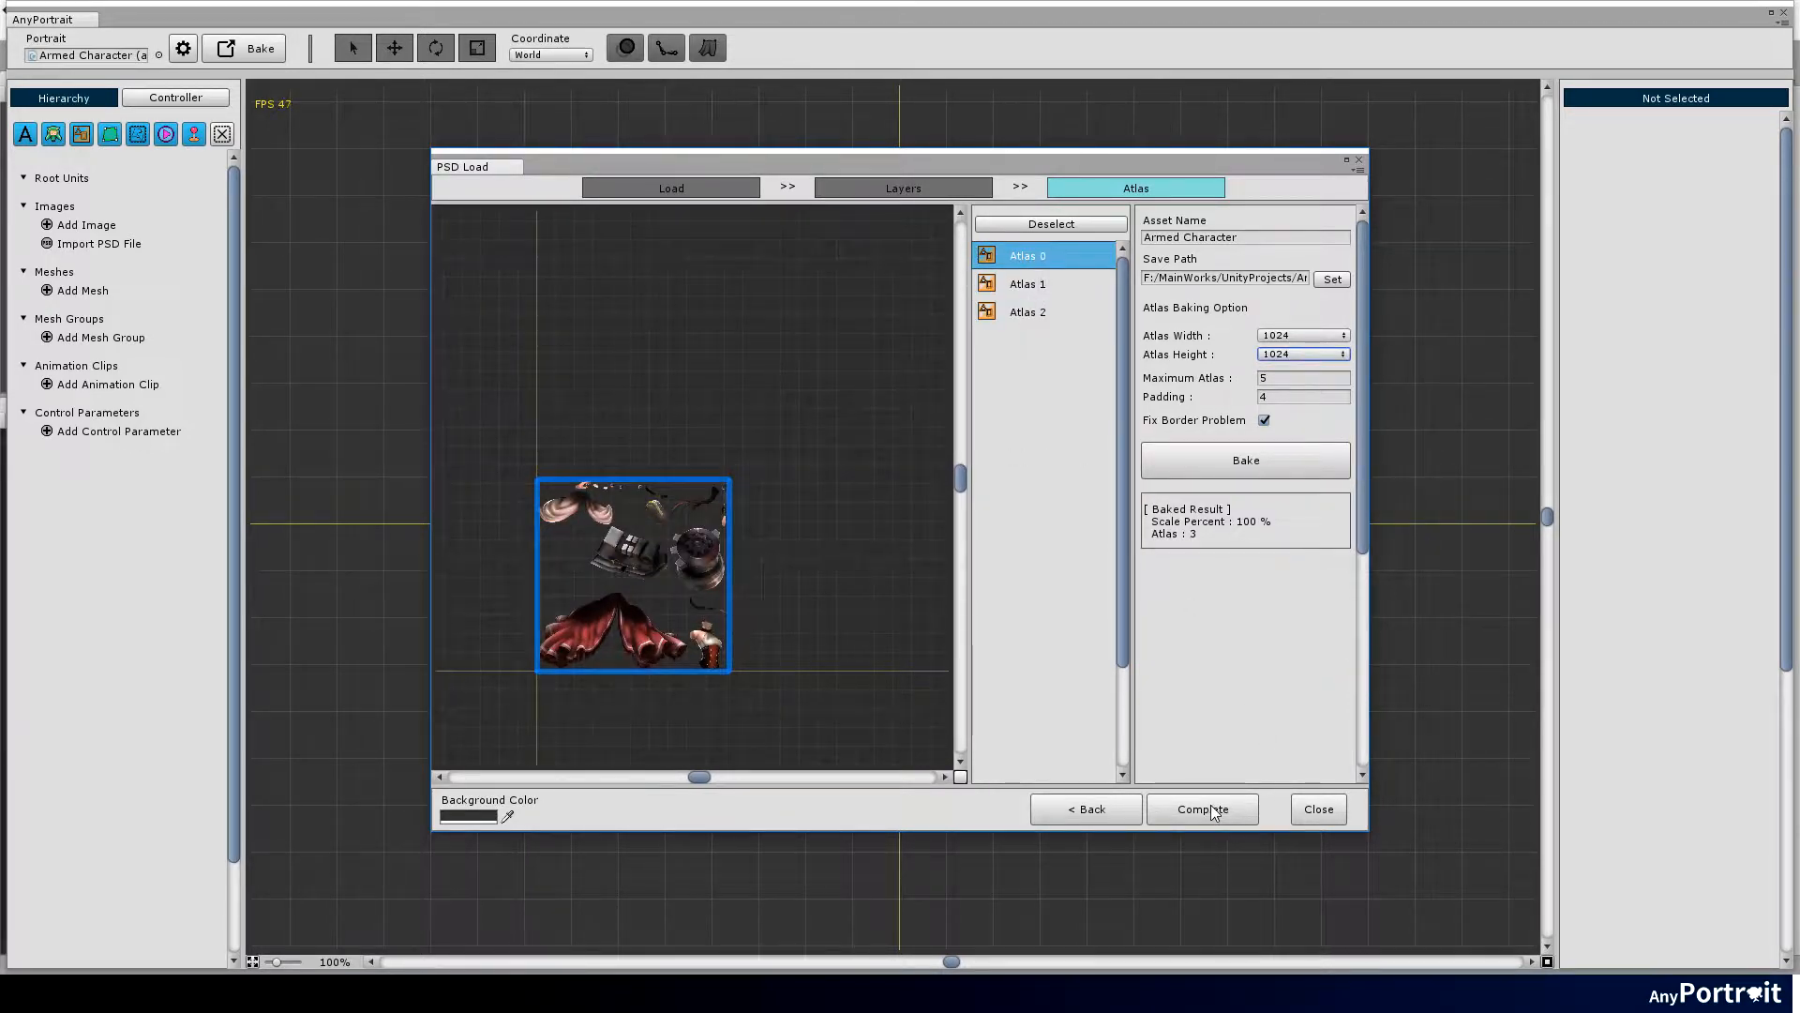
{"action": "left_click", "coordinate": [1200, 808]}
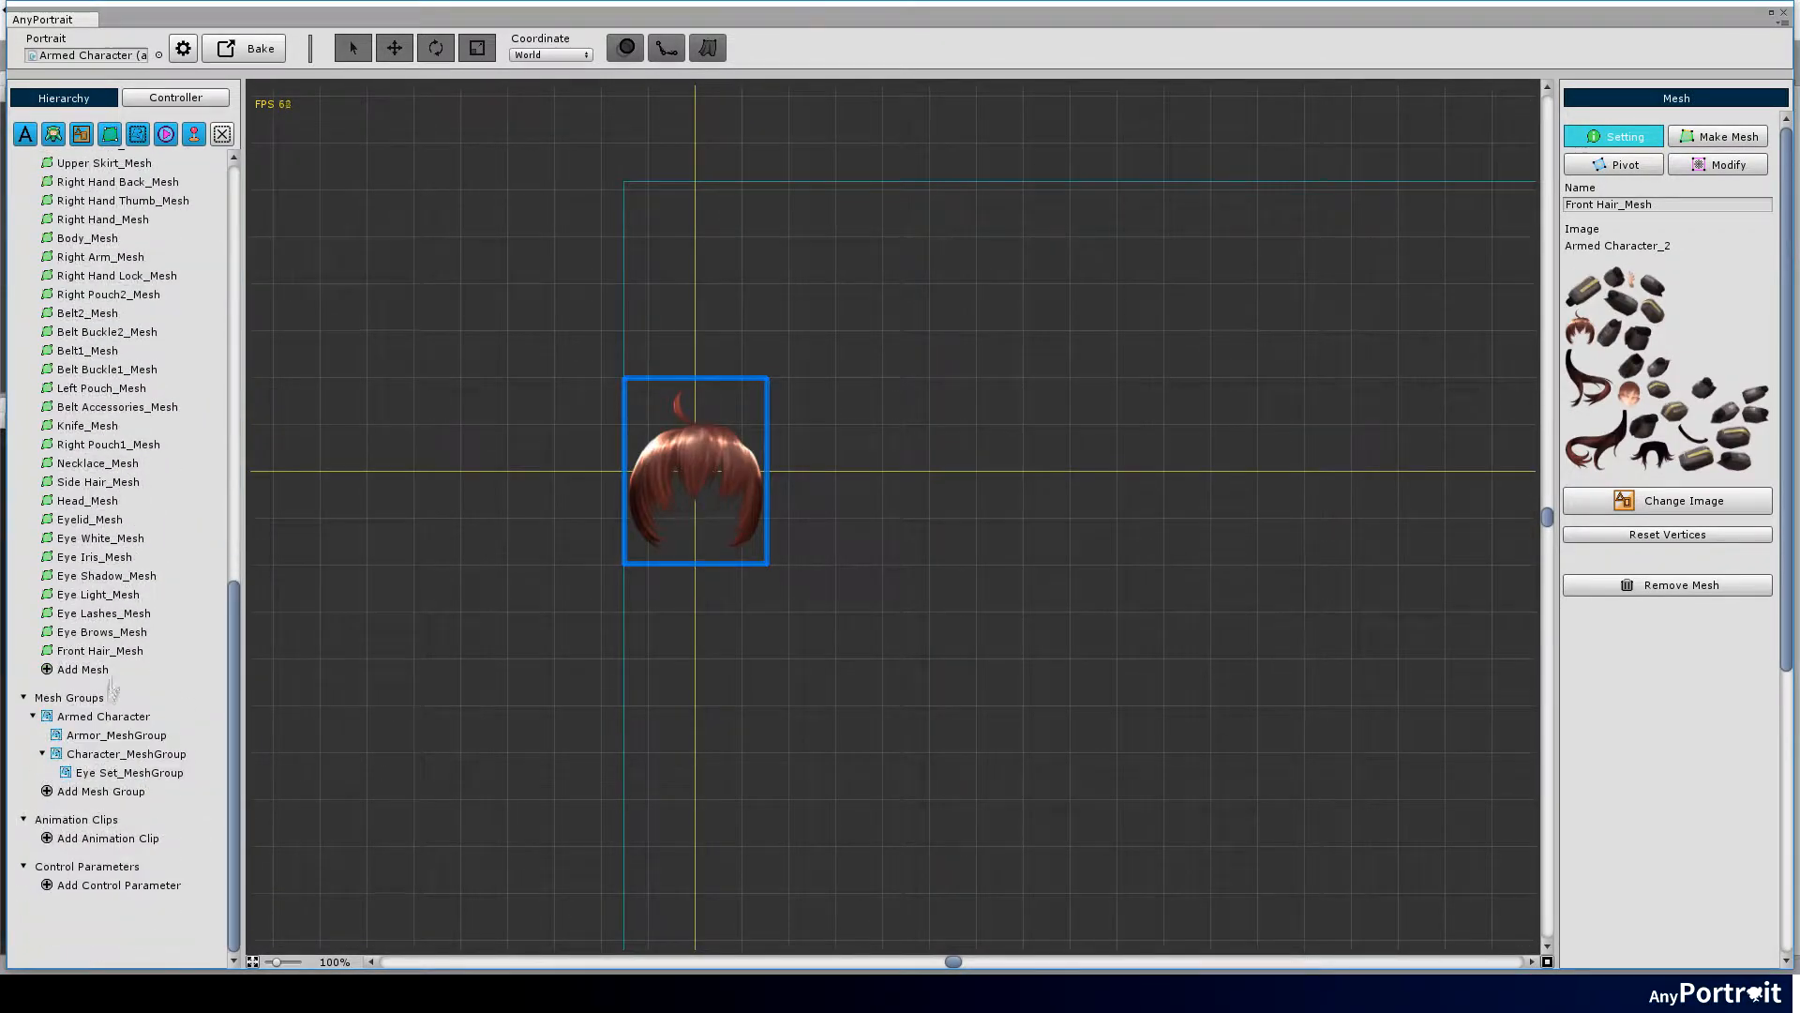
Set the Armed Character mesh group as root unit and bake the portrait into the scene.
{"action": "left_click", "coordinate": [103, 714]}
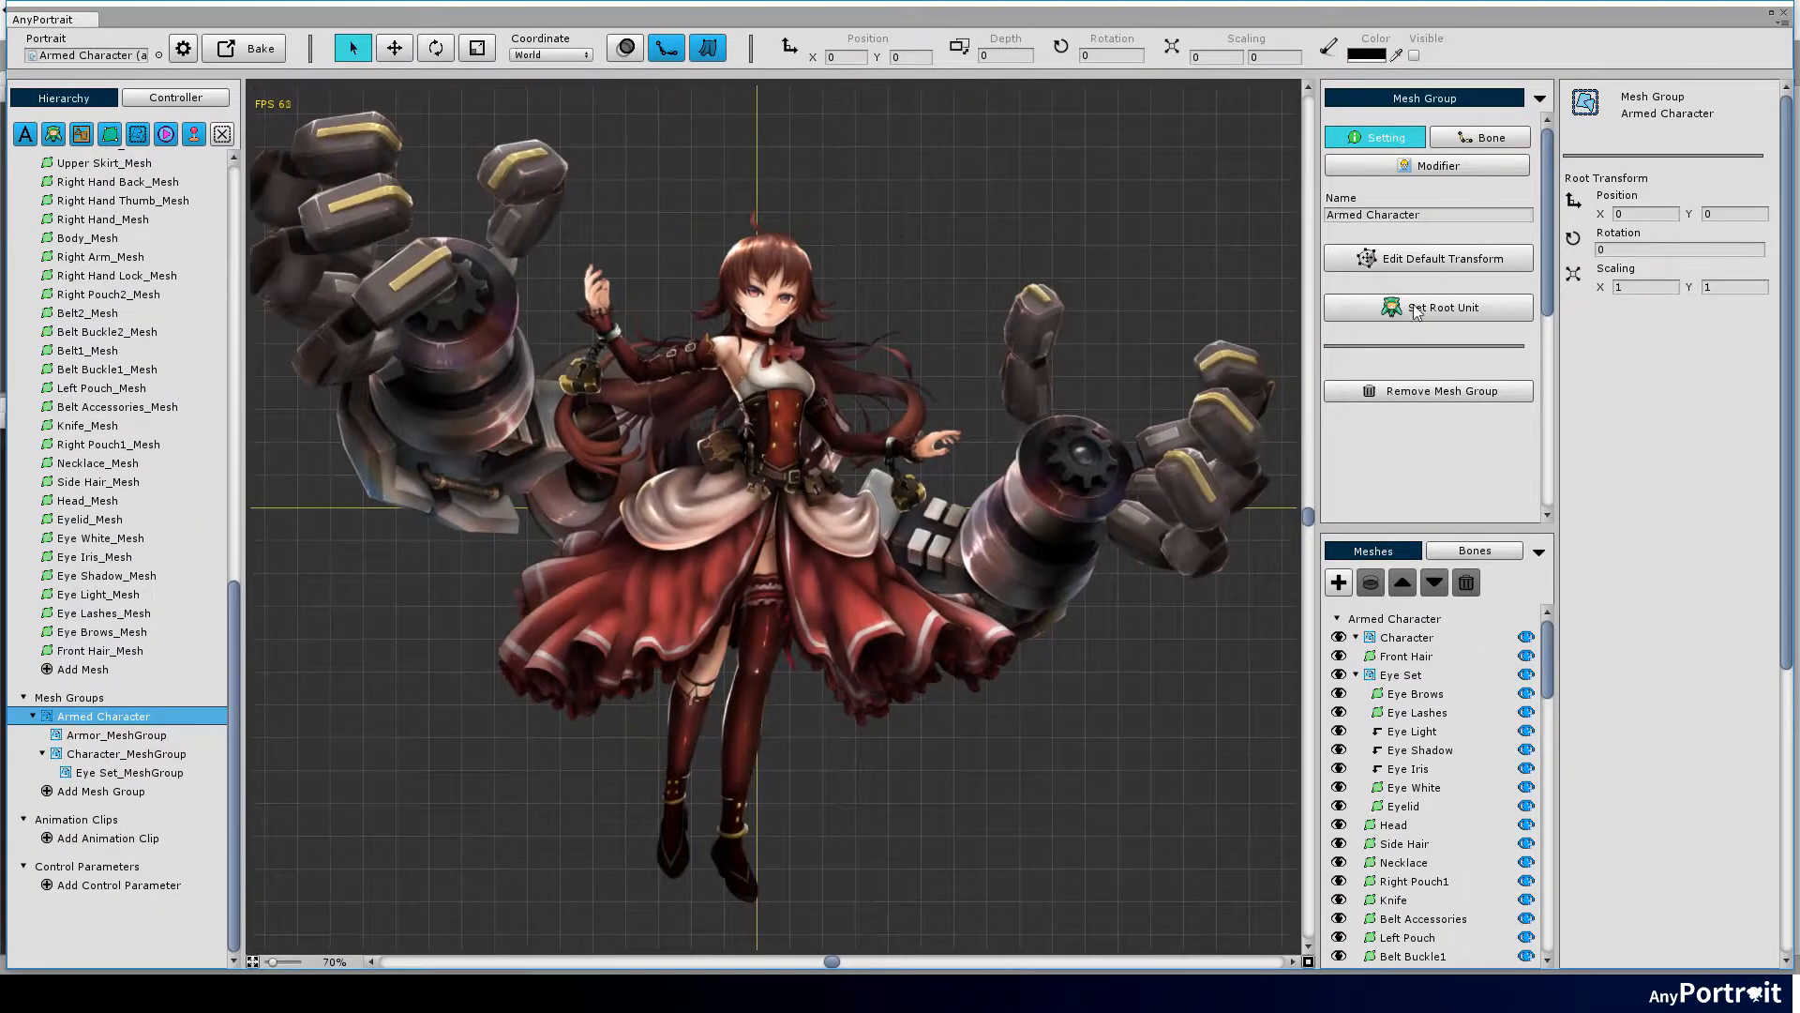
{"action": "left_click", "coordinate": [1427, 308]}
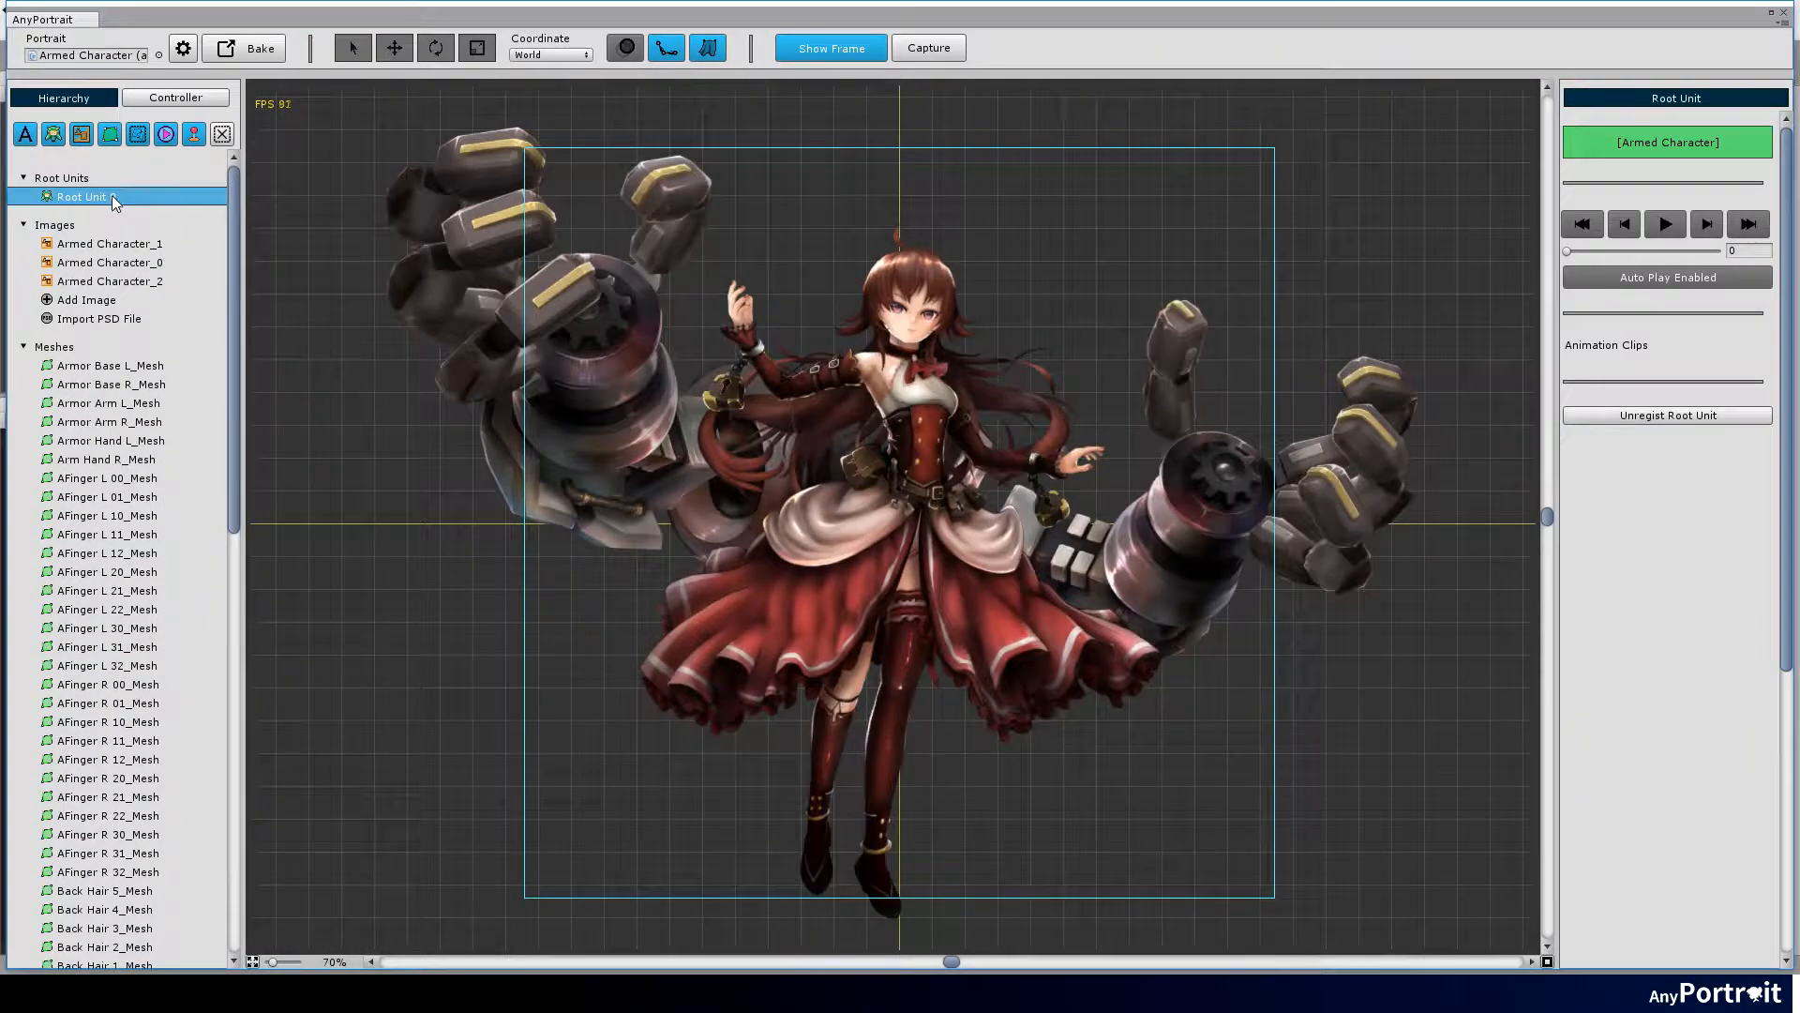
{"action": "left_click", "coordinate": [251, 47]}
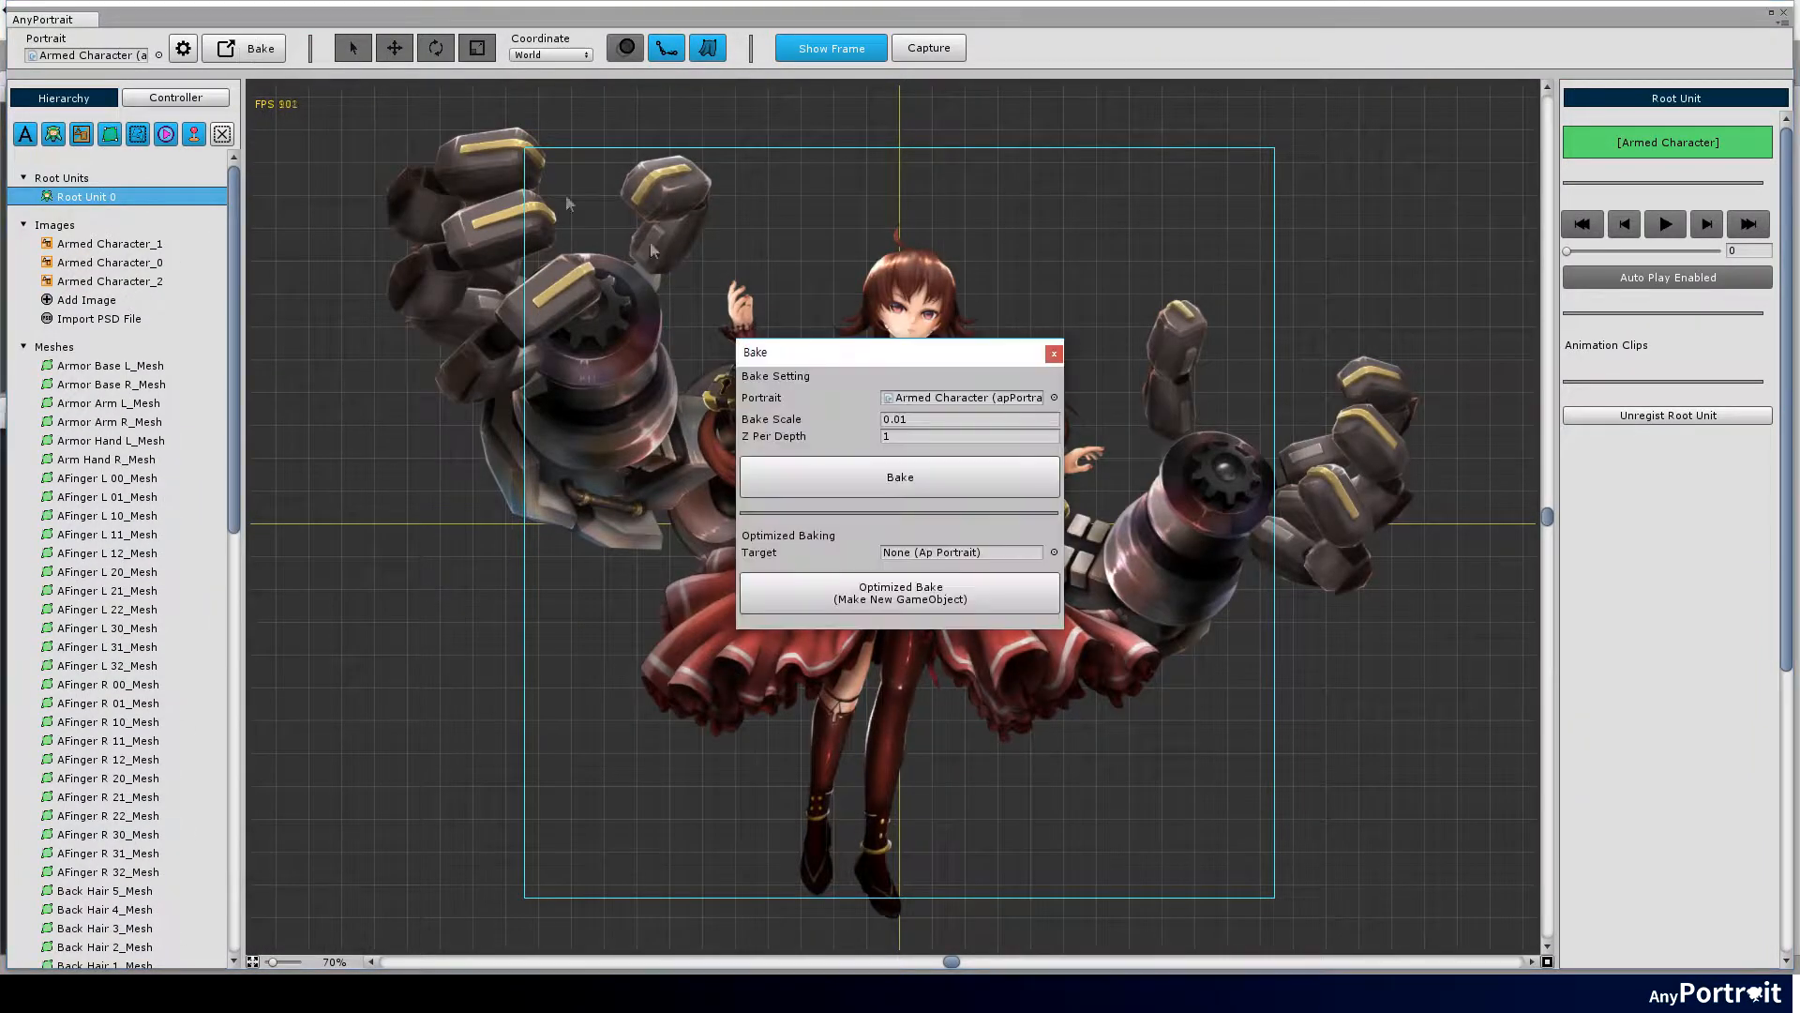
{"action": "left_click", "coordinate": [898, 477]}
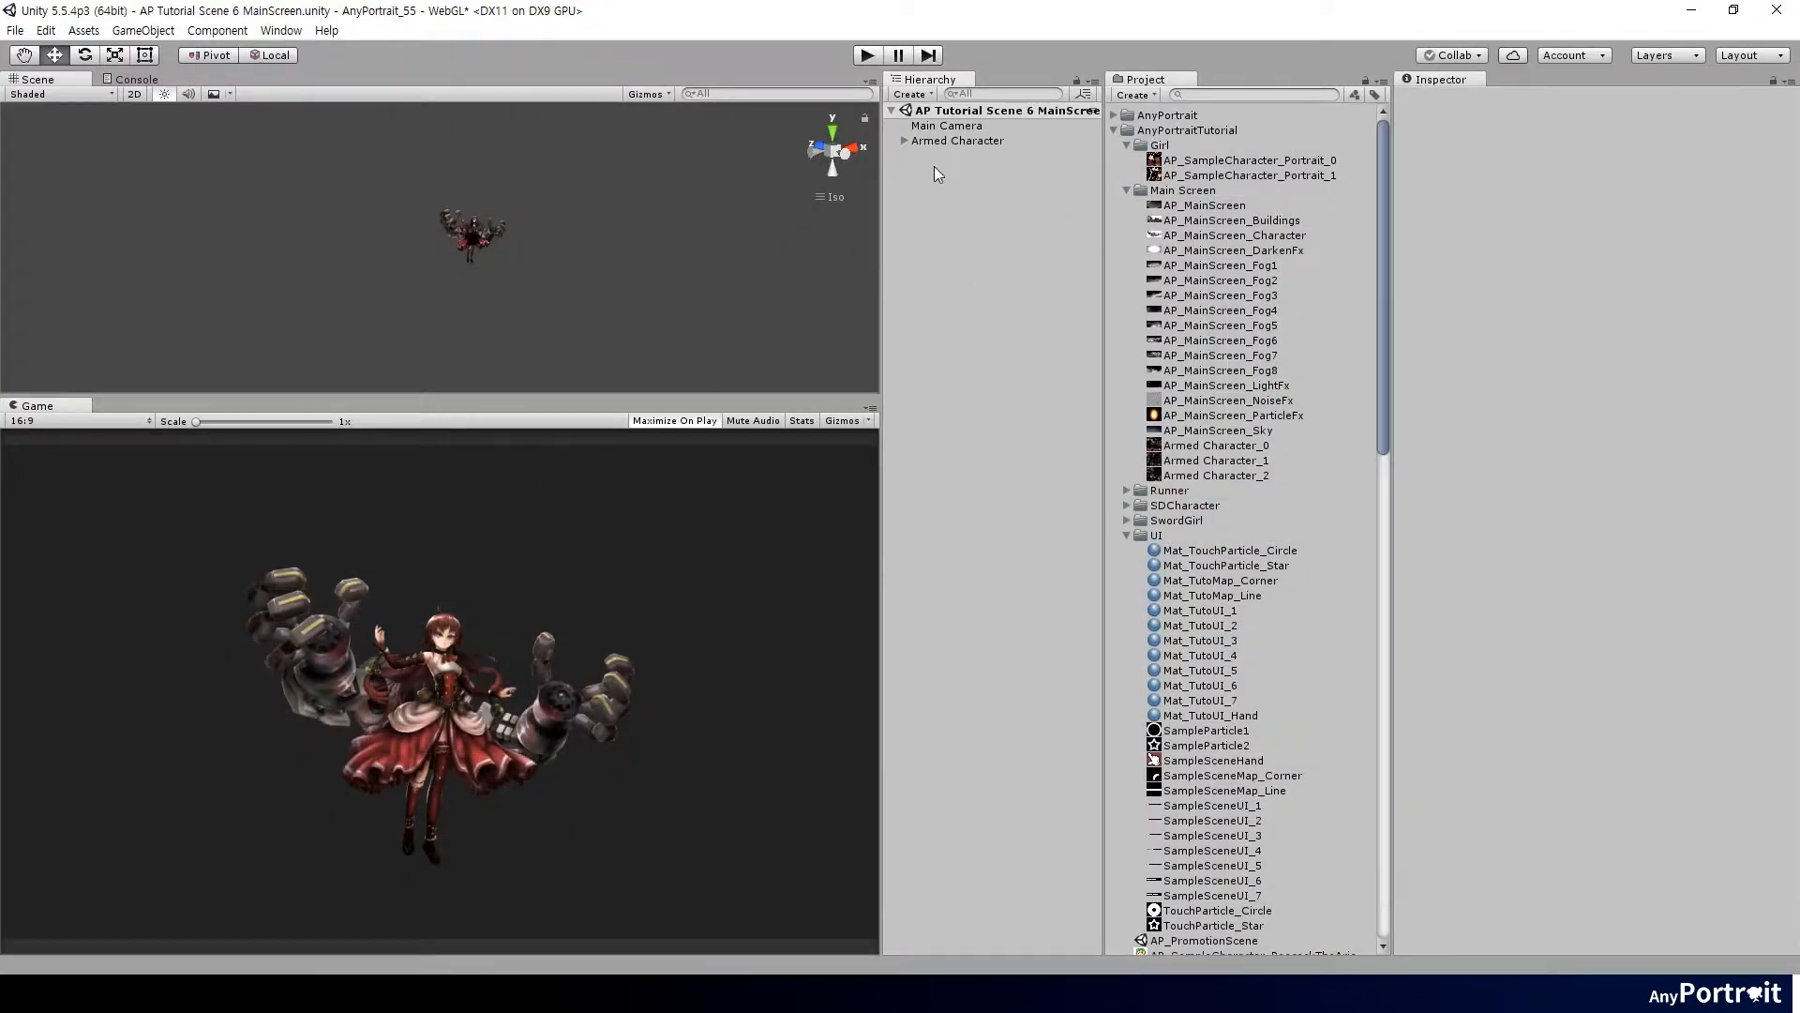
Add a quad named Image to the scene as the backdrop plane.
{"action": "right_click", "coordinate": [934, 172]}
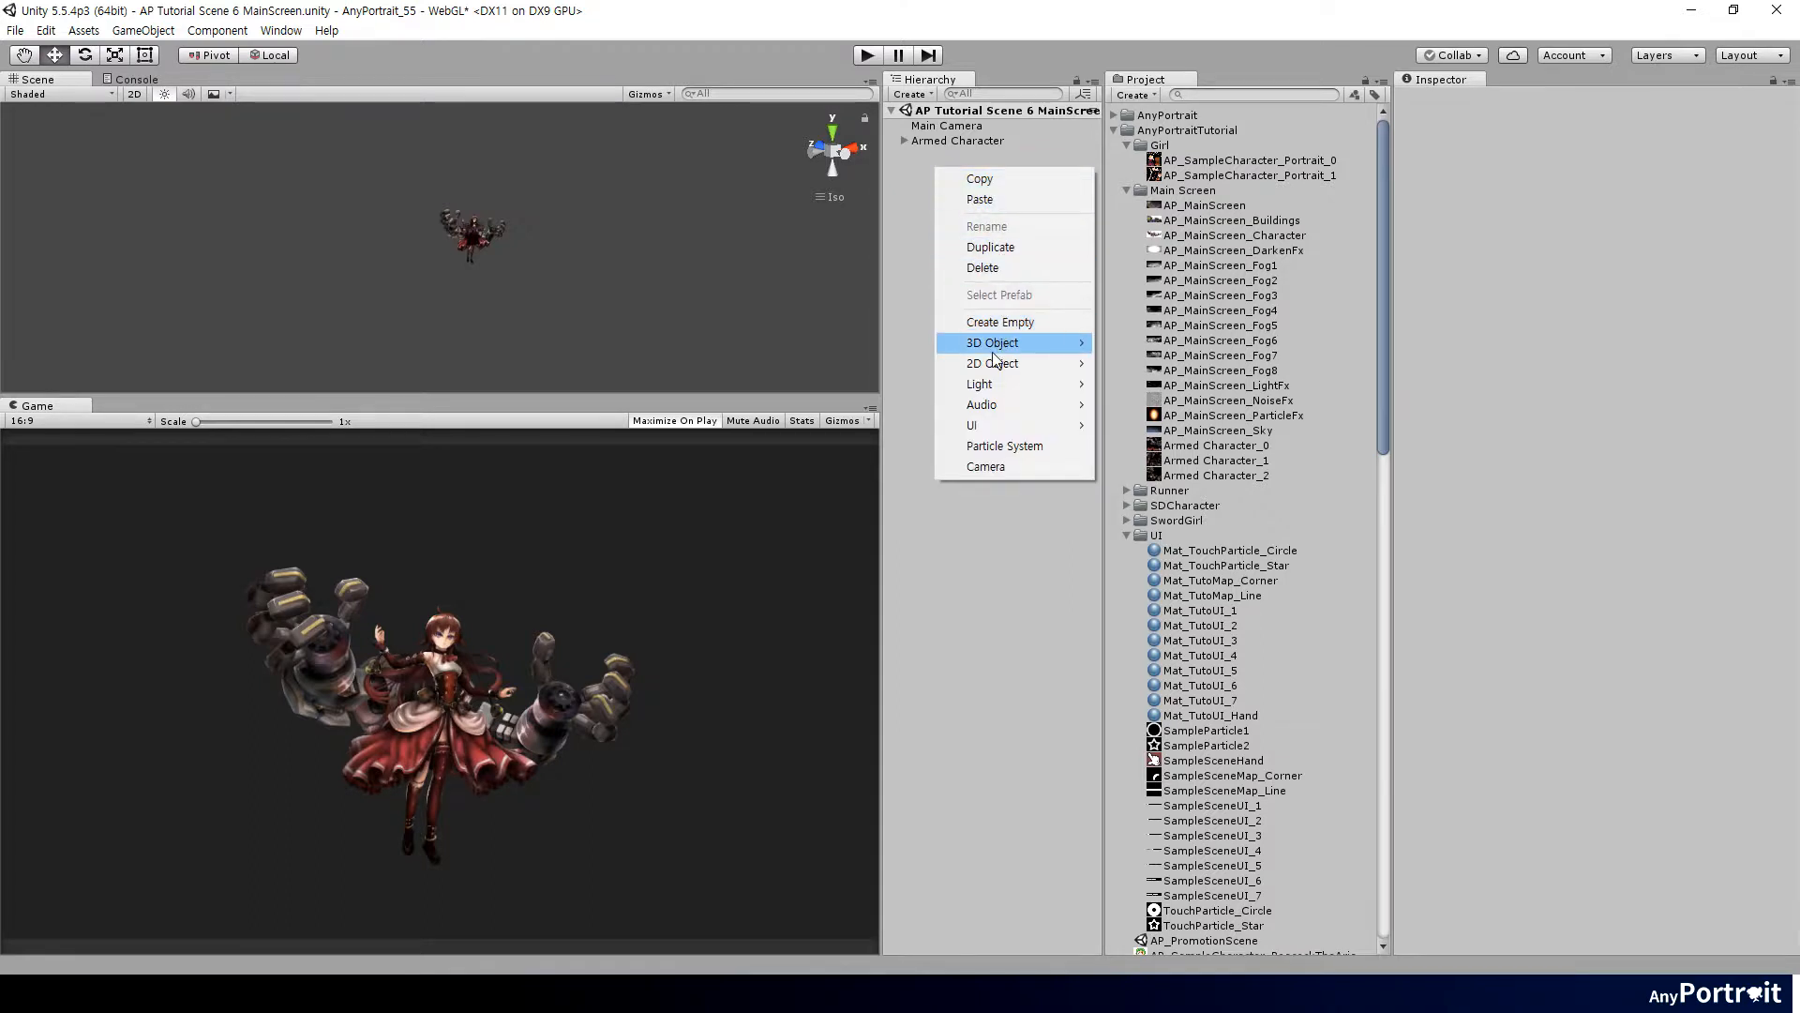
{"action": "mouse_move", "coordinate": [990, 342]}
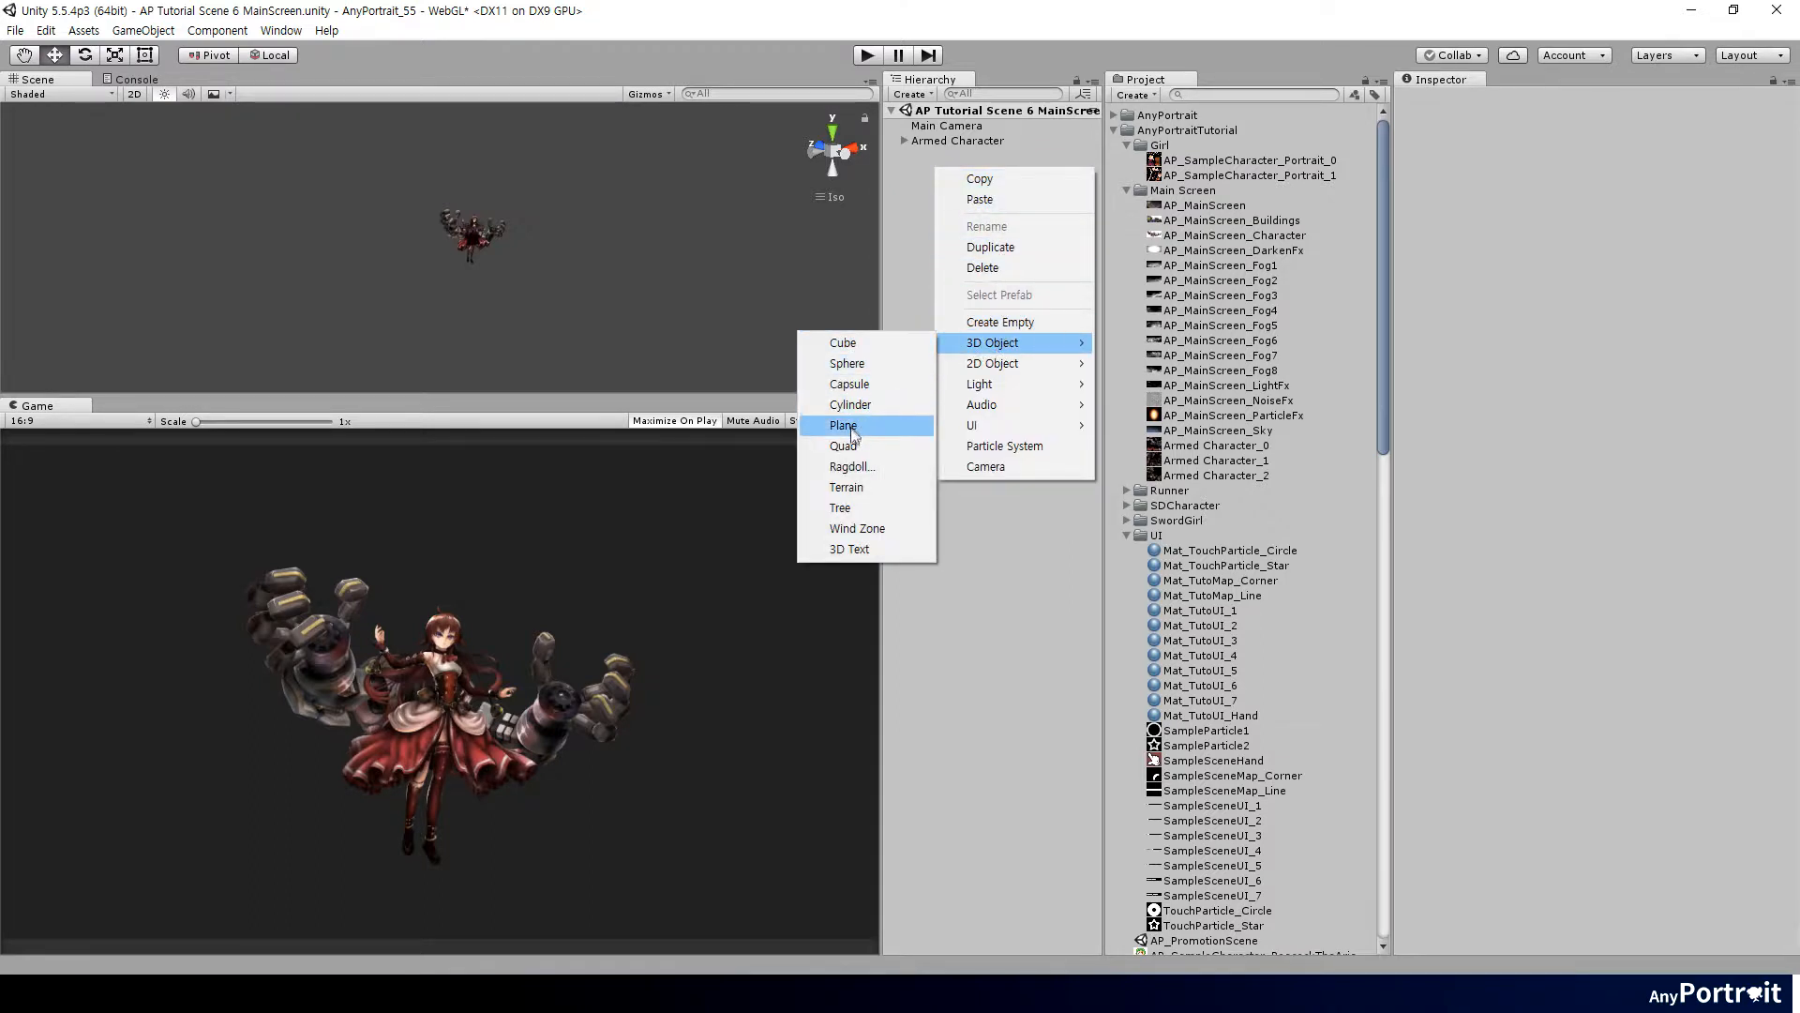
{"action": "left_click", "coordinate": [842, 426]}
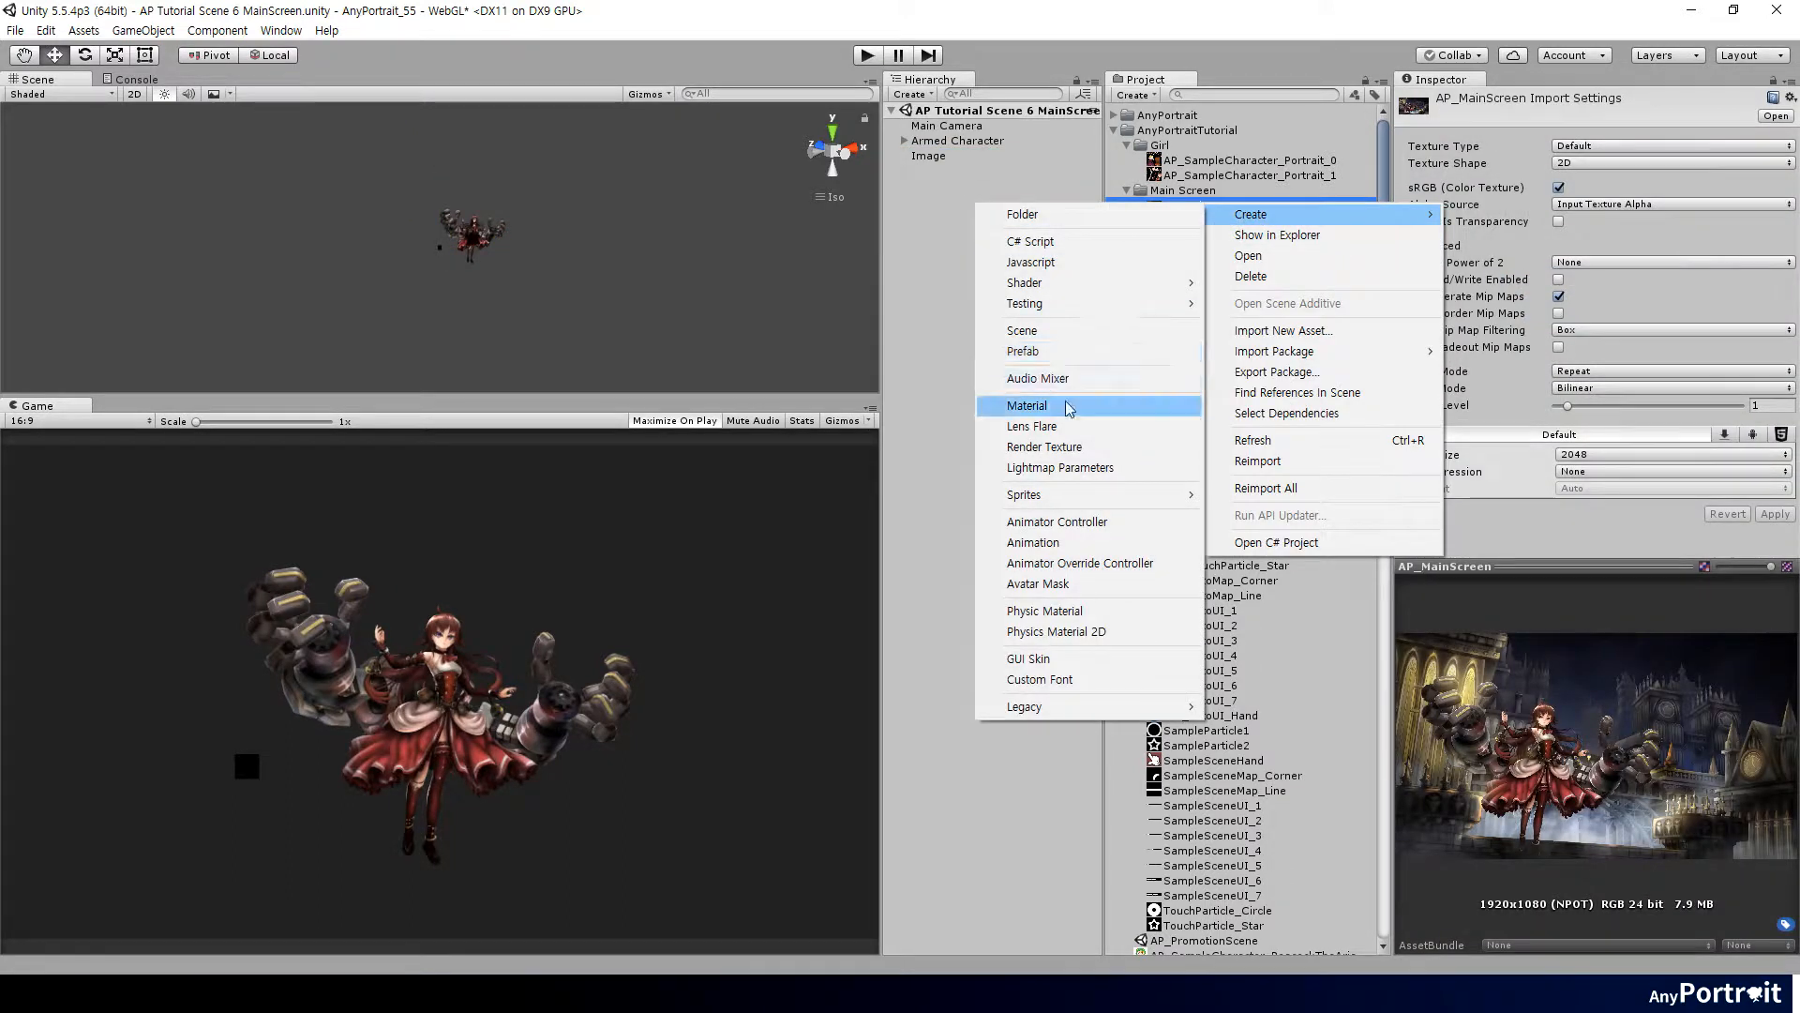
Create the Mat_MainScreenImage material with an unlit texture shader.
{"action": "left_click", "coordinate": [1025, 405]}
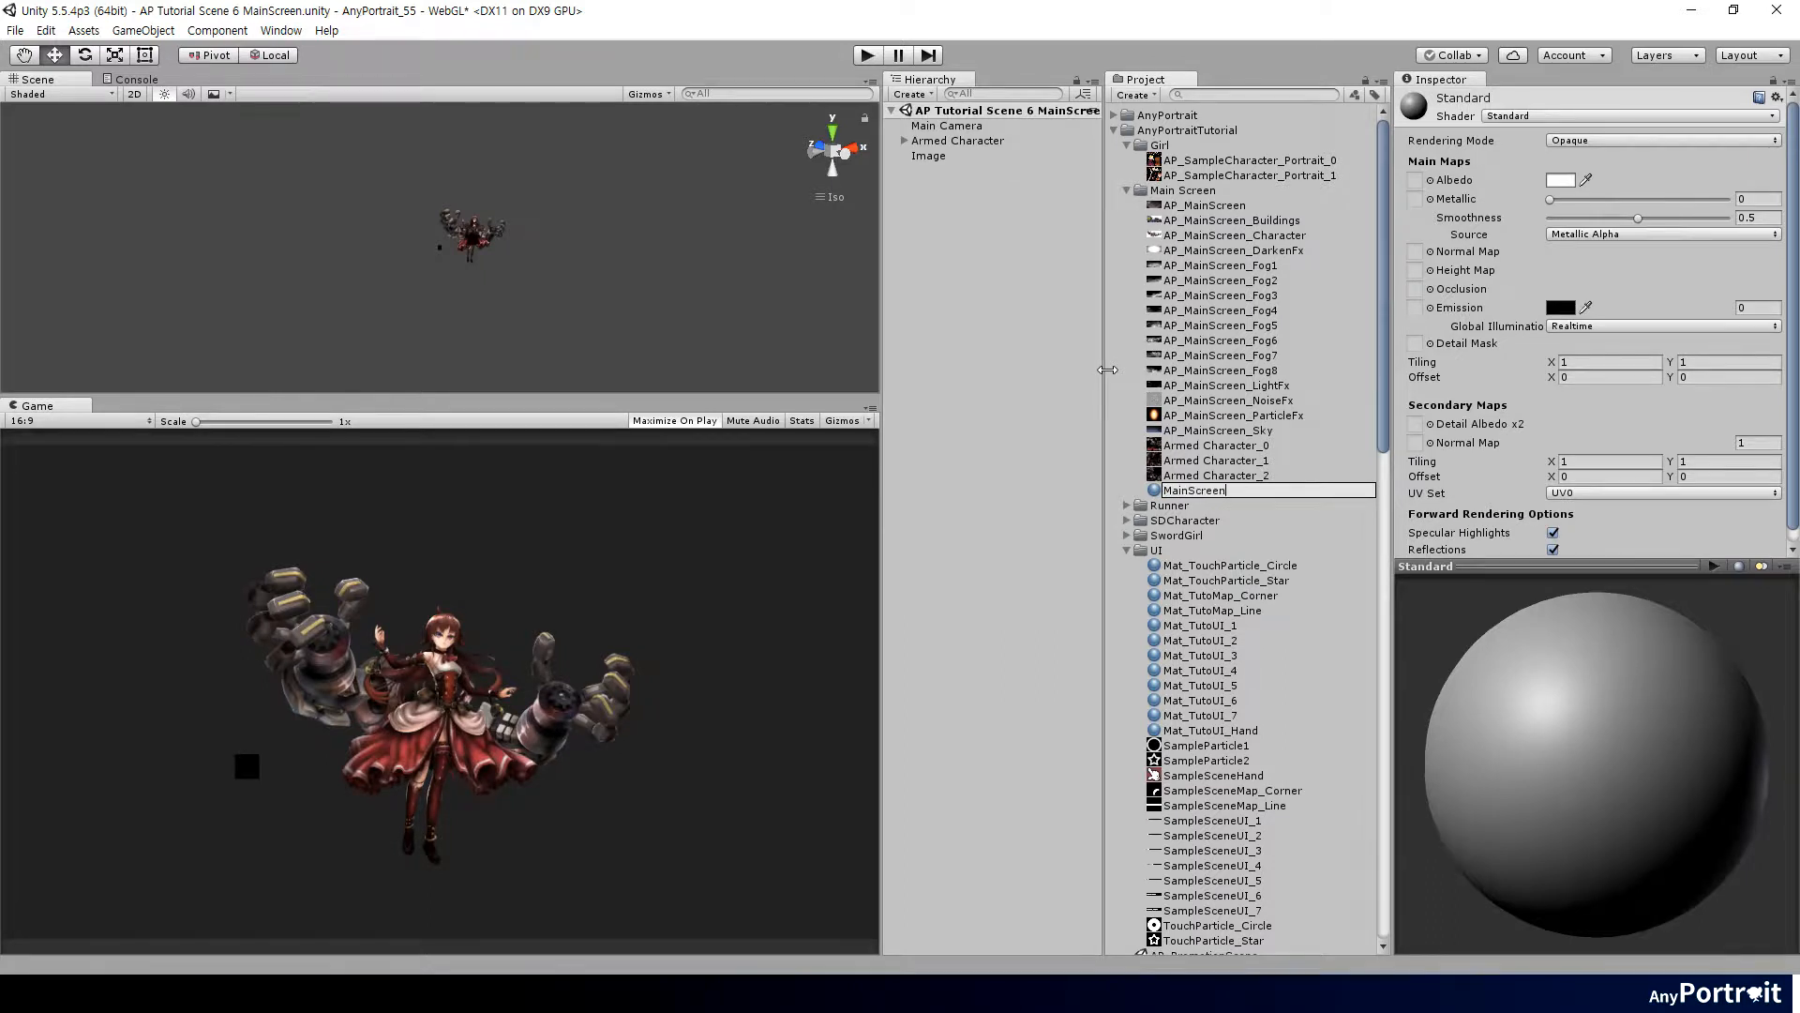
{"action": "type", "text": "Mat_MainScreen Image"}
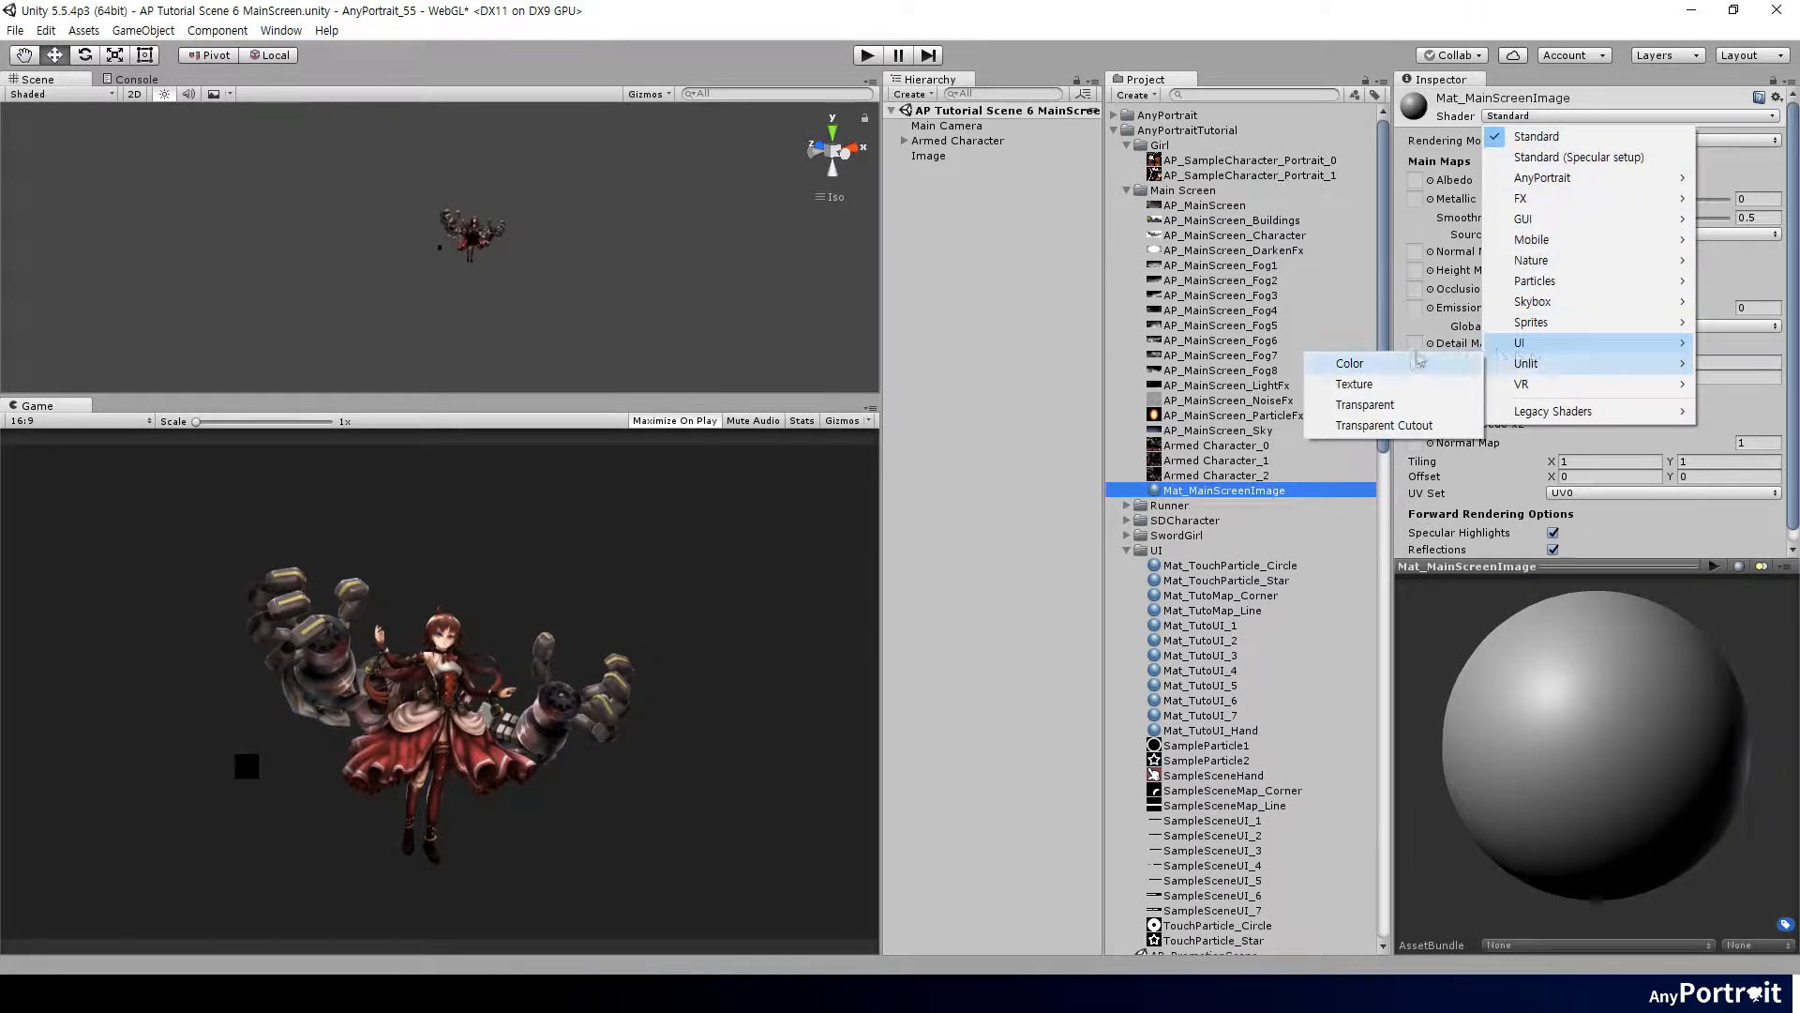
{"action": "left_click", "coordinate": [1212, 204]}
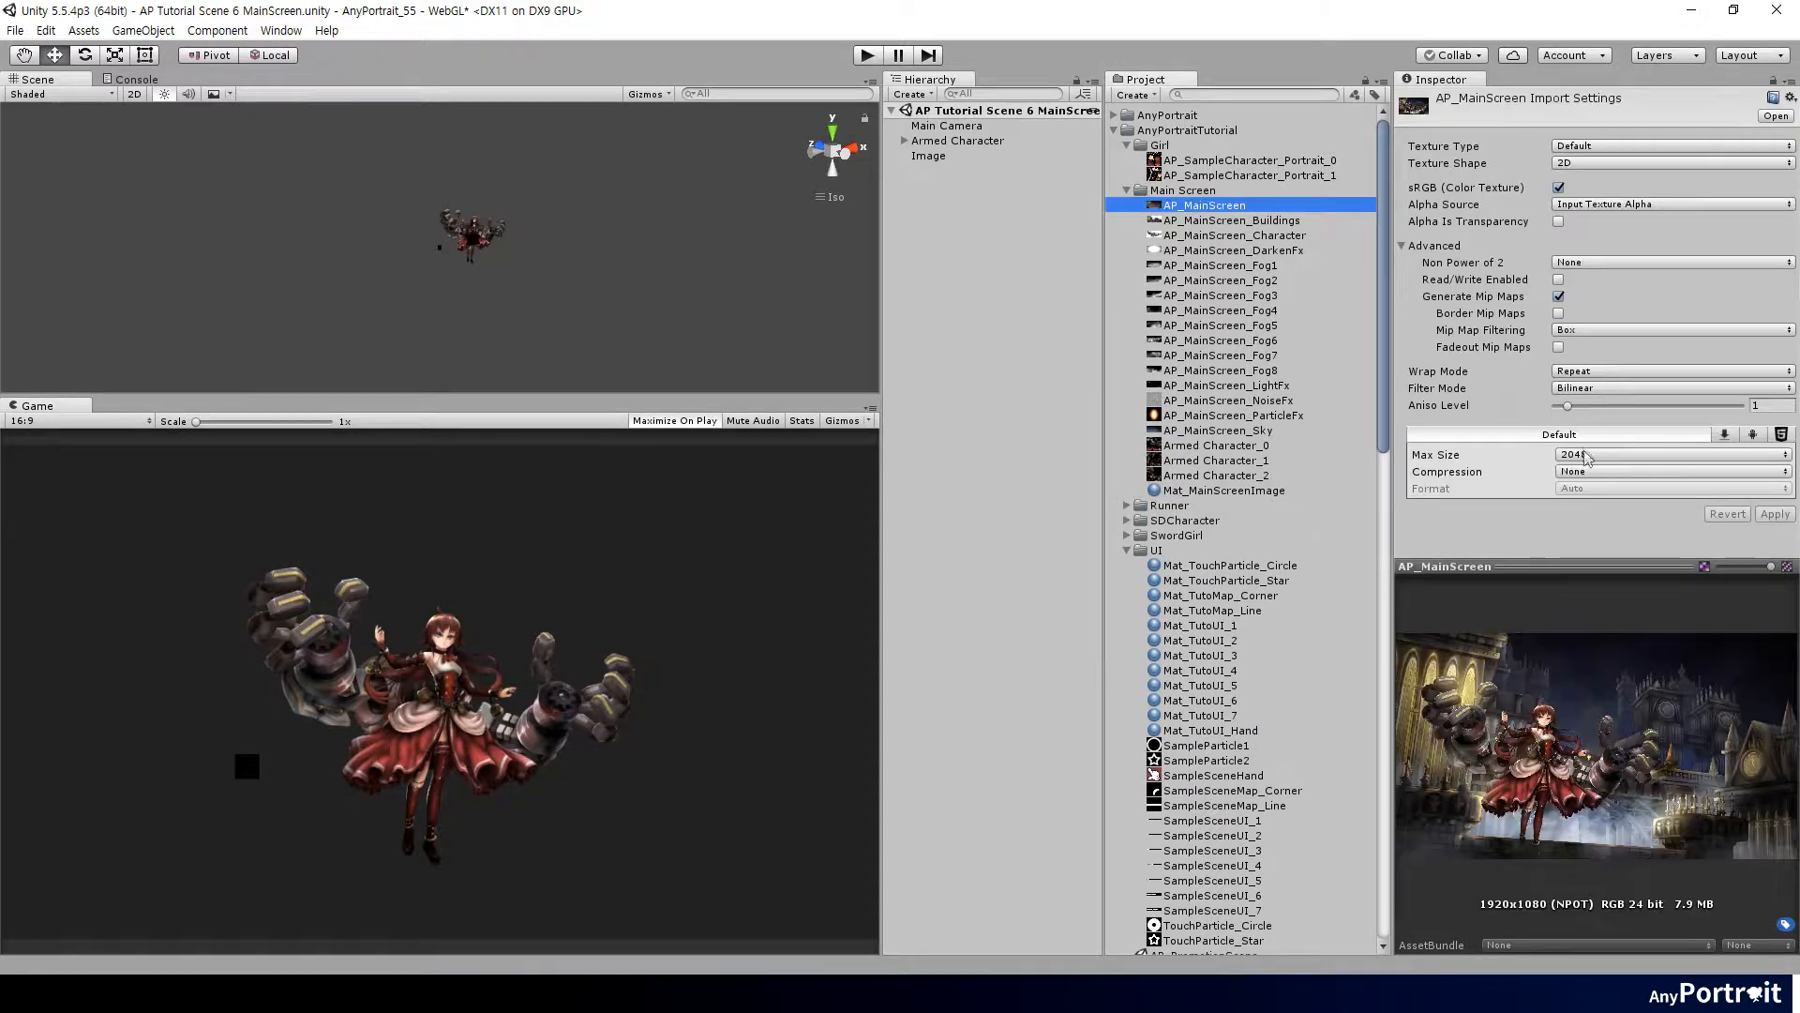
Assign AP_MainScreen to the backdrop material and reposition and enlarge the Armed Character over it.
{"action": "left_click", "coordinate": [929, 156]}
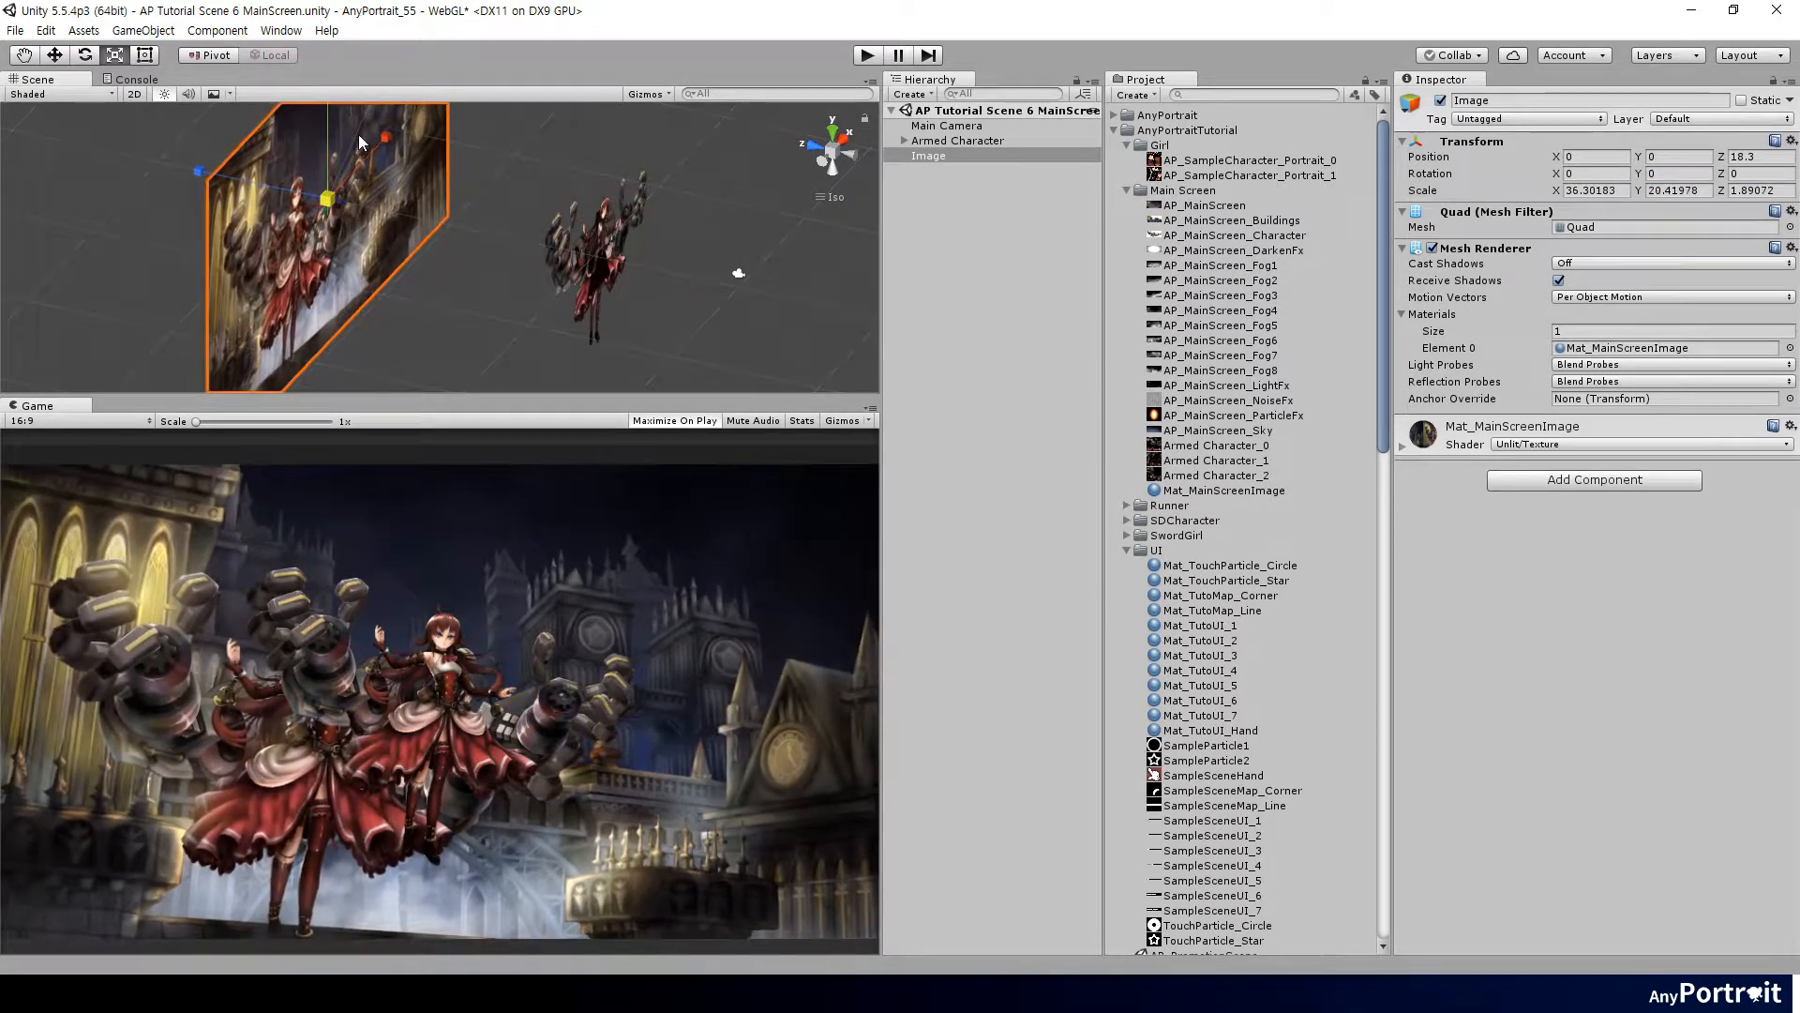
{"action": "left_click", "coordinate": [959, 141]}
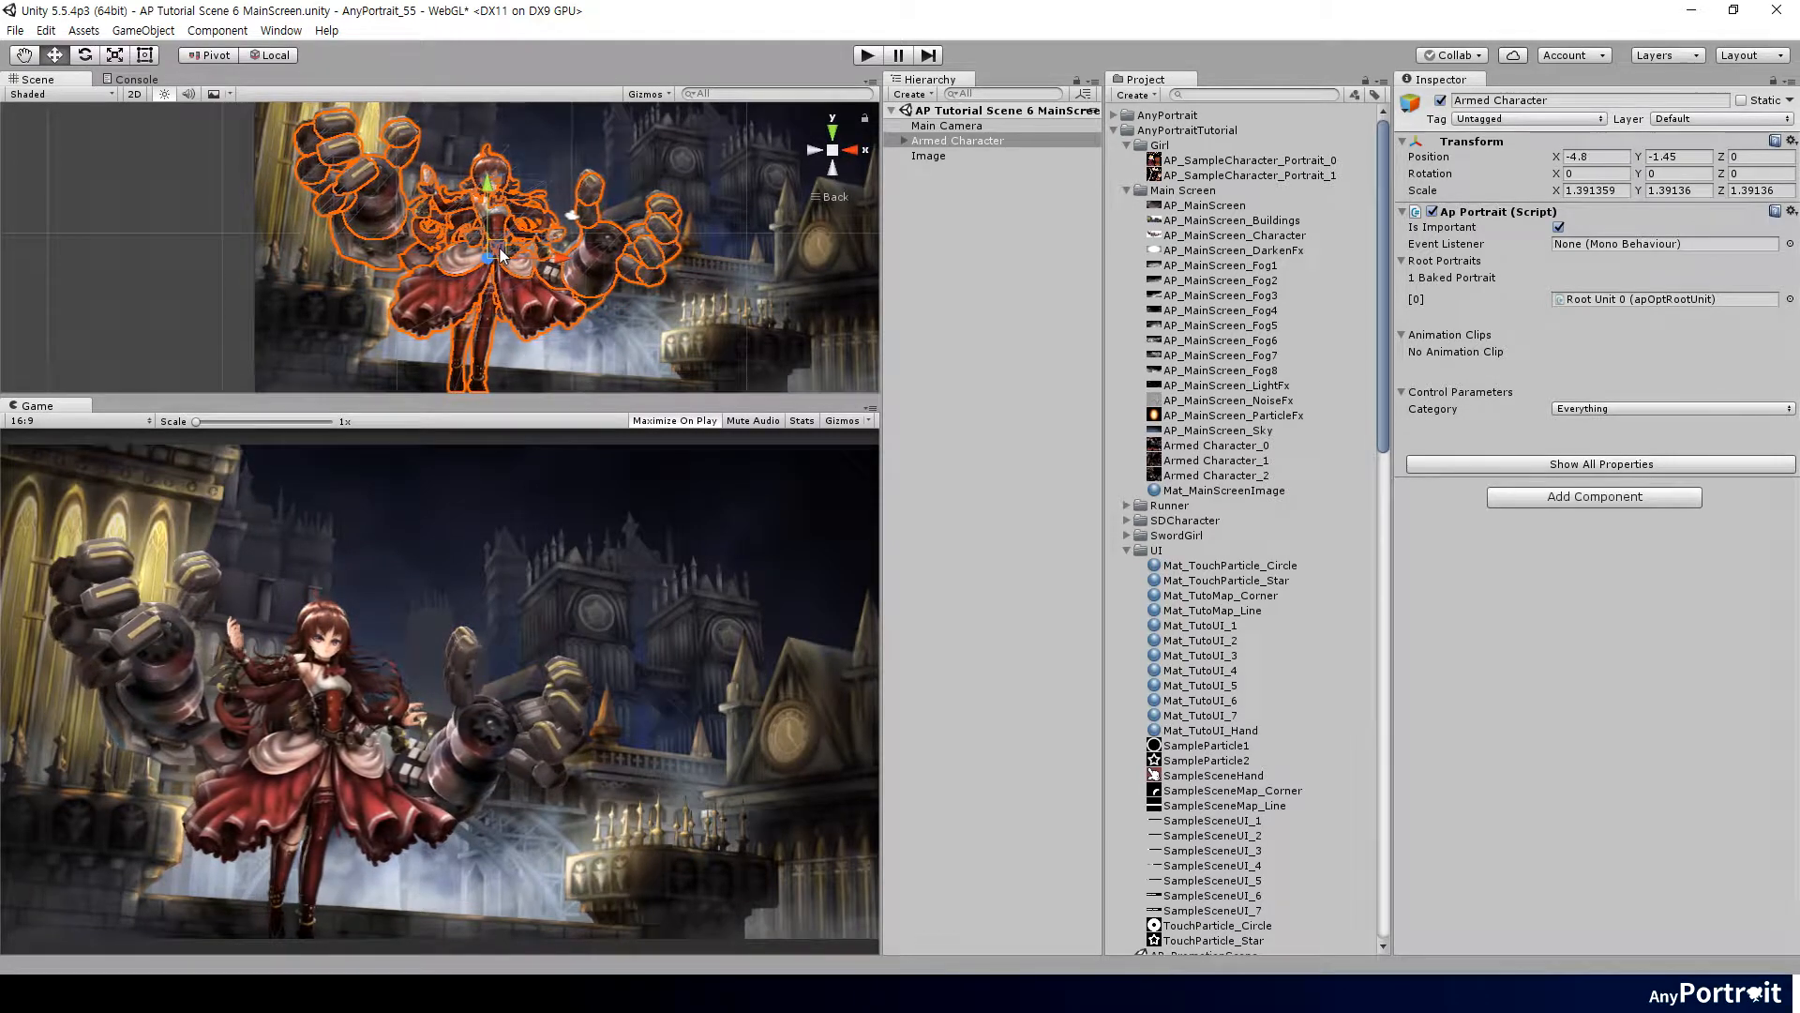
{"action": "left_click", "coordinate": [280, 30]}
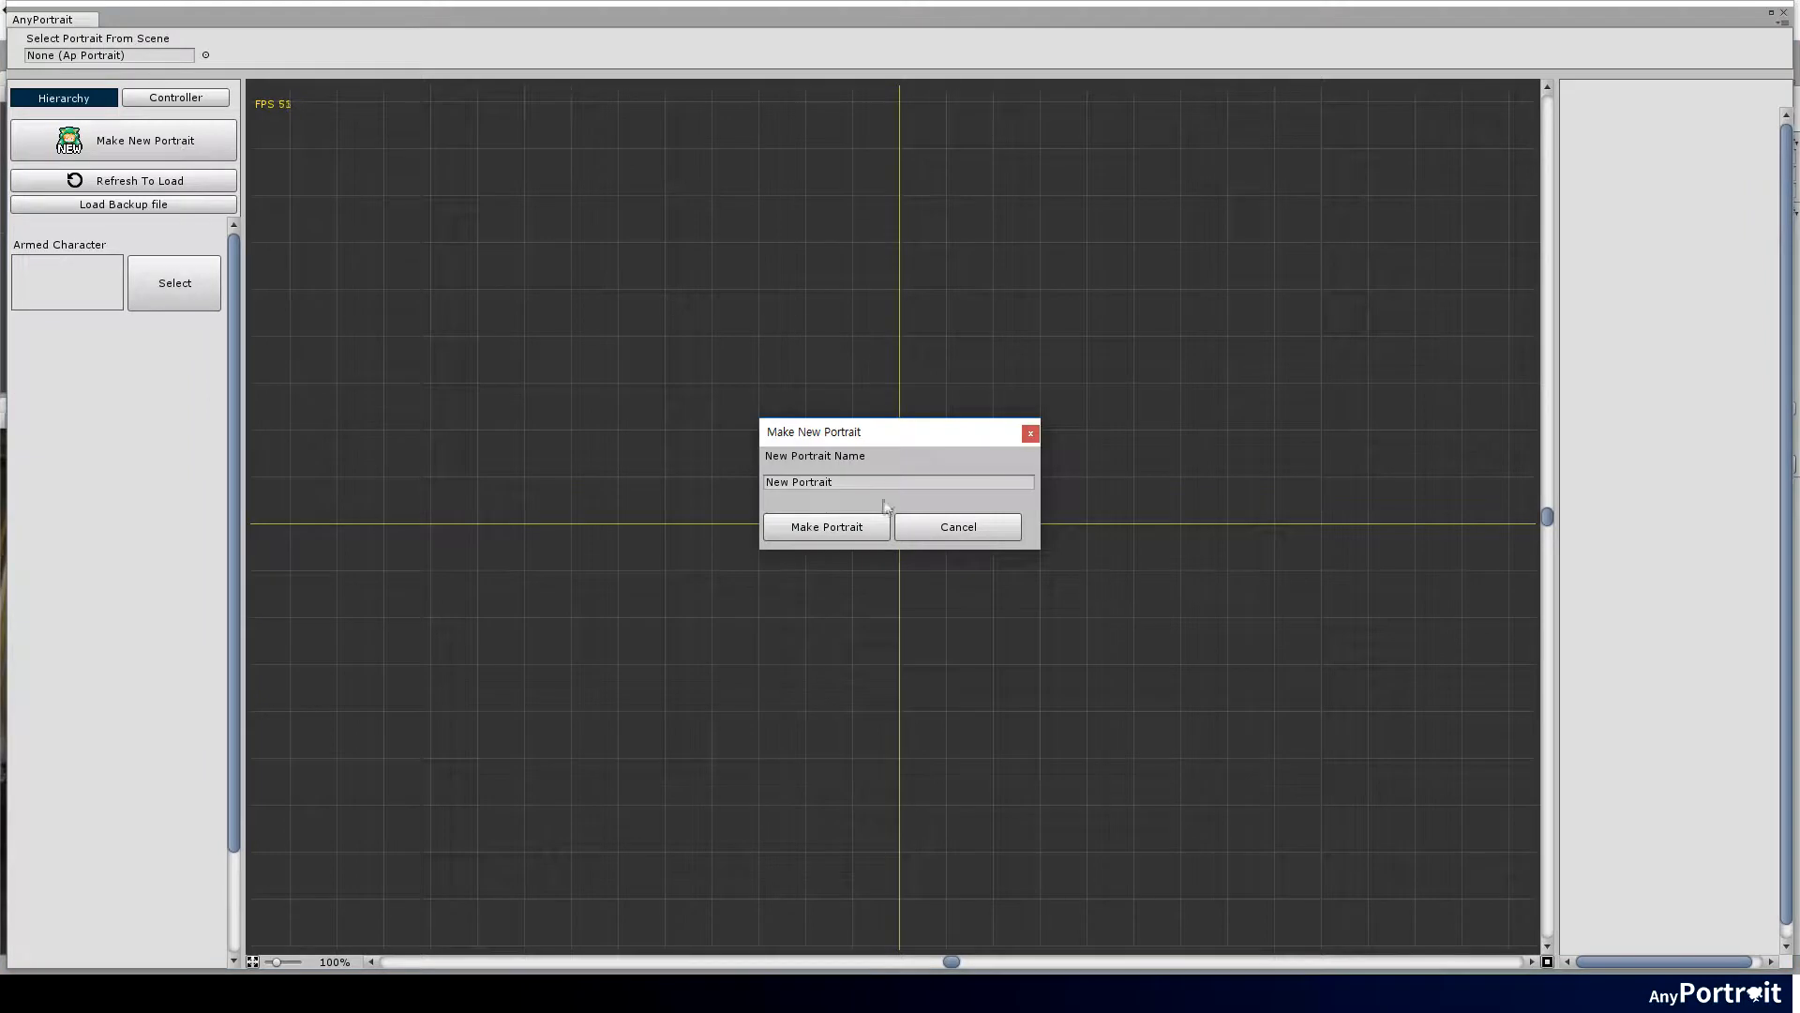
Create a new portrait named Buildings.
{"action": "type", "text": "Buildings"}
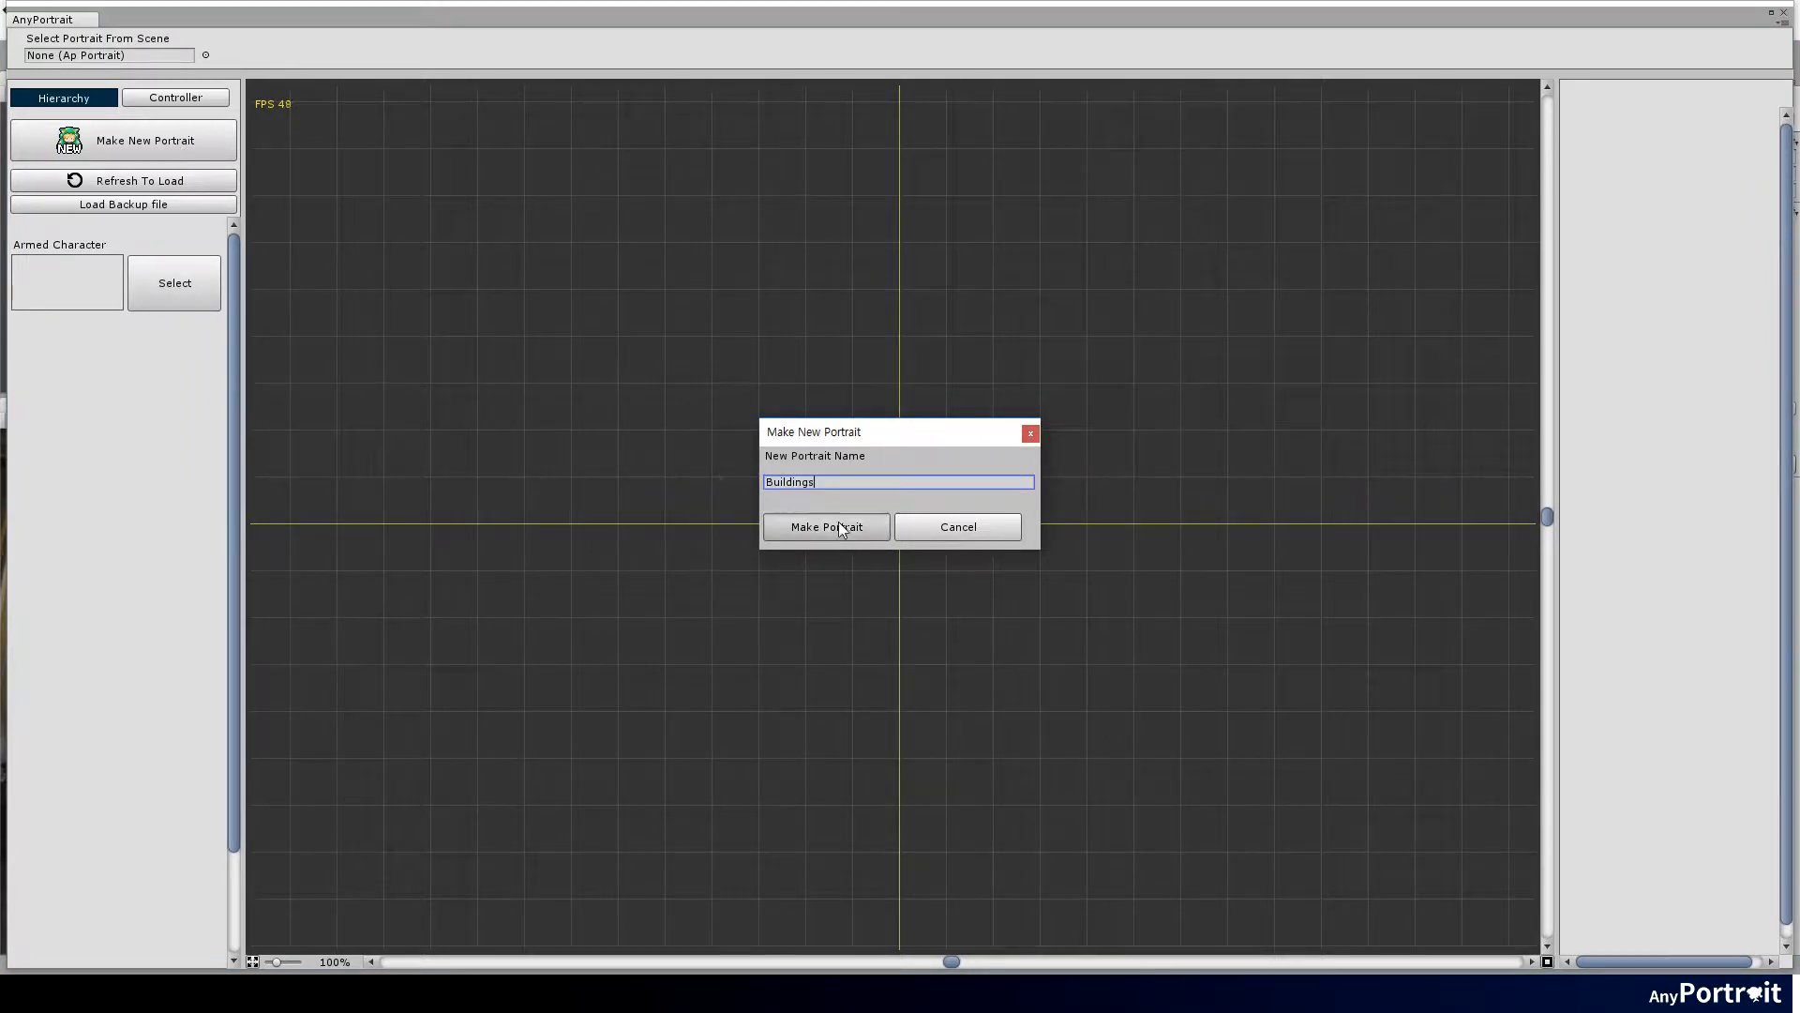
{"action": "left_click", "coordinate": [825, 526]}
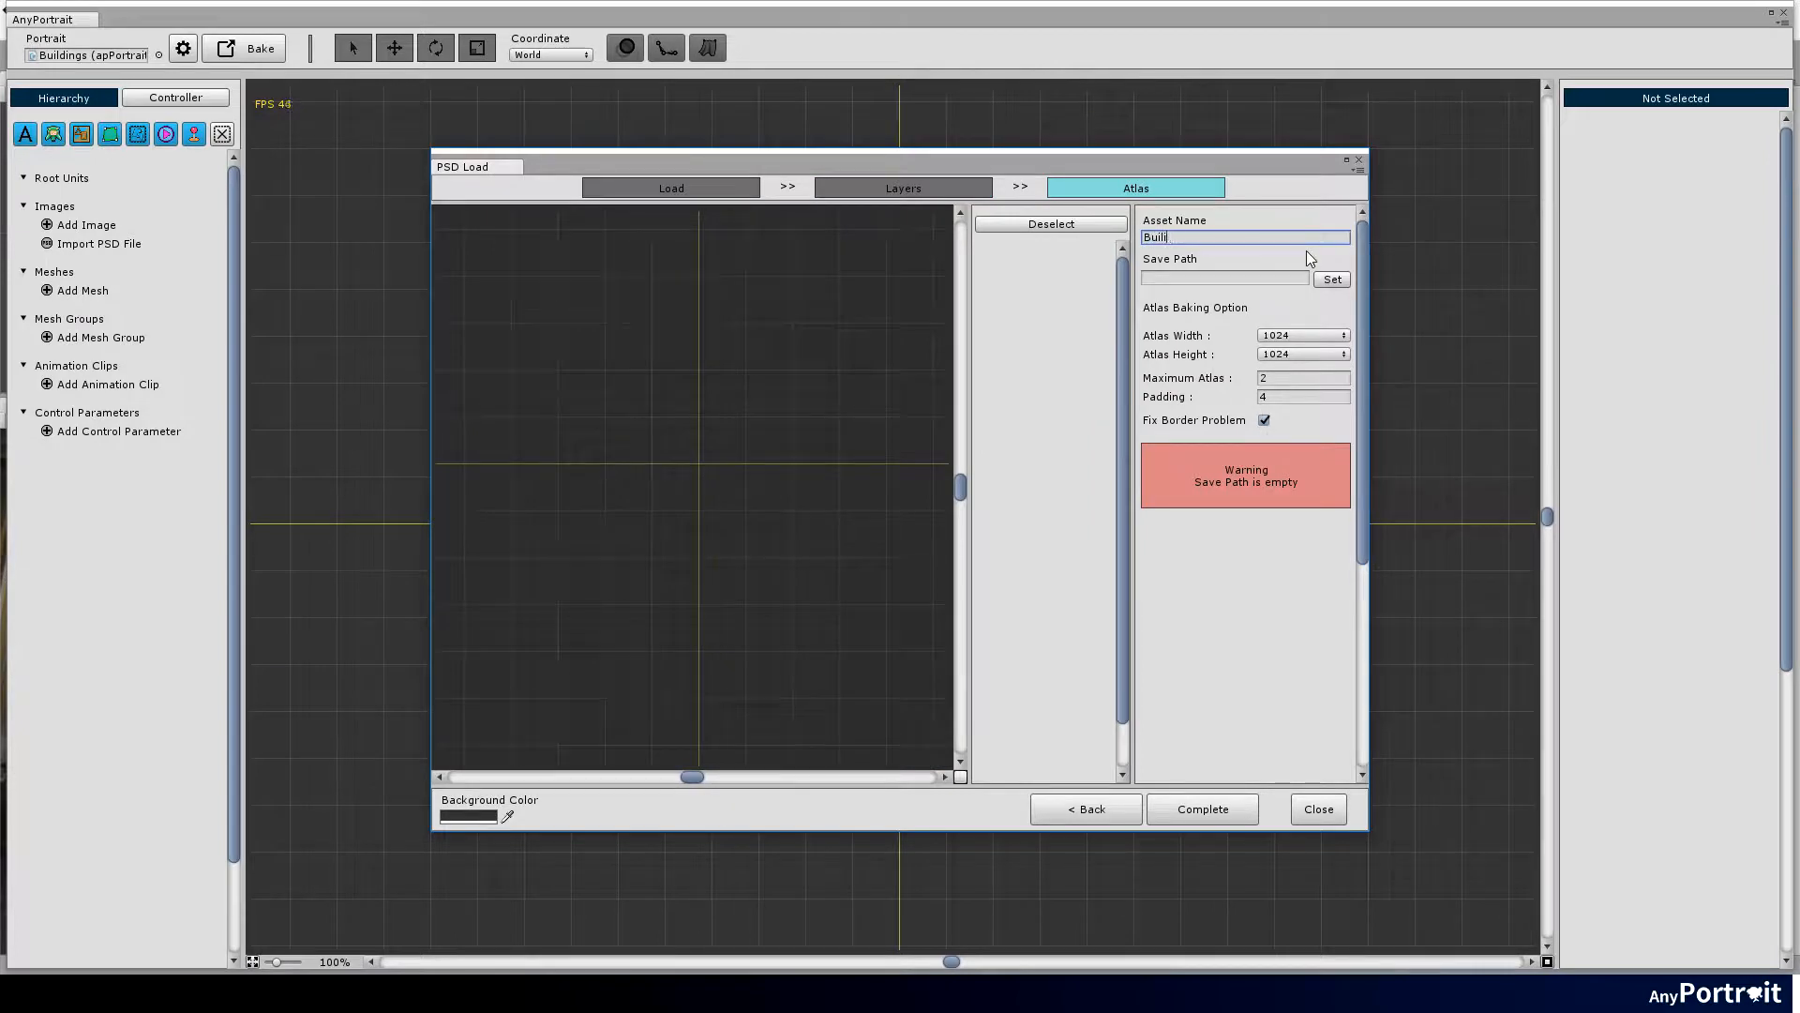
Bake the buildings PSD onto 2048 atlases, complete the import and bake the portrait into the scene.
{"action": "left_click", "coordinate": [1301, 334]}
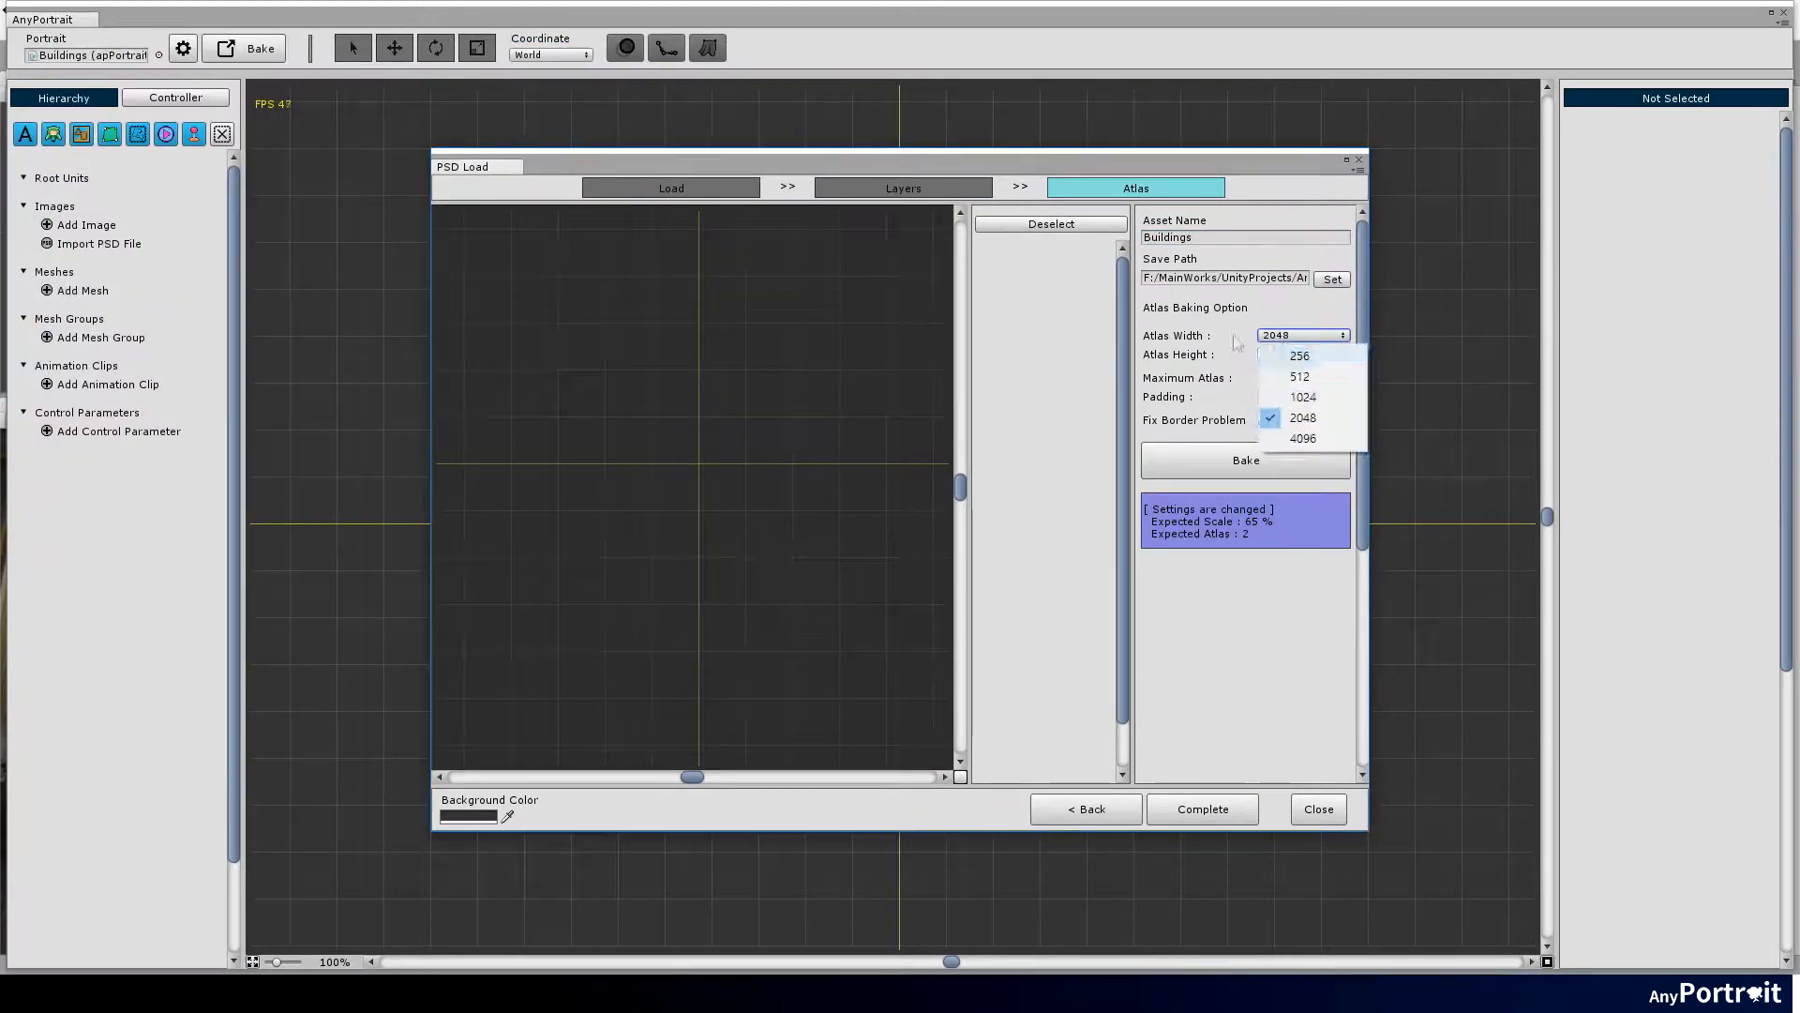
{"action": "left_click", "coordinate": [1302, 416]}
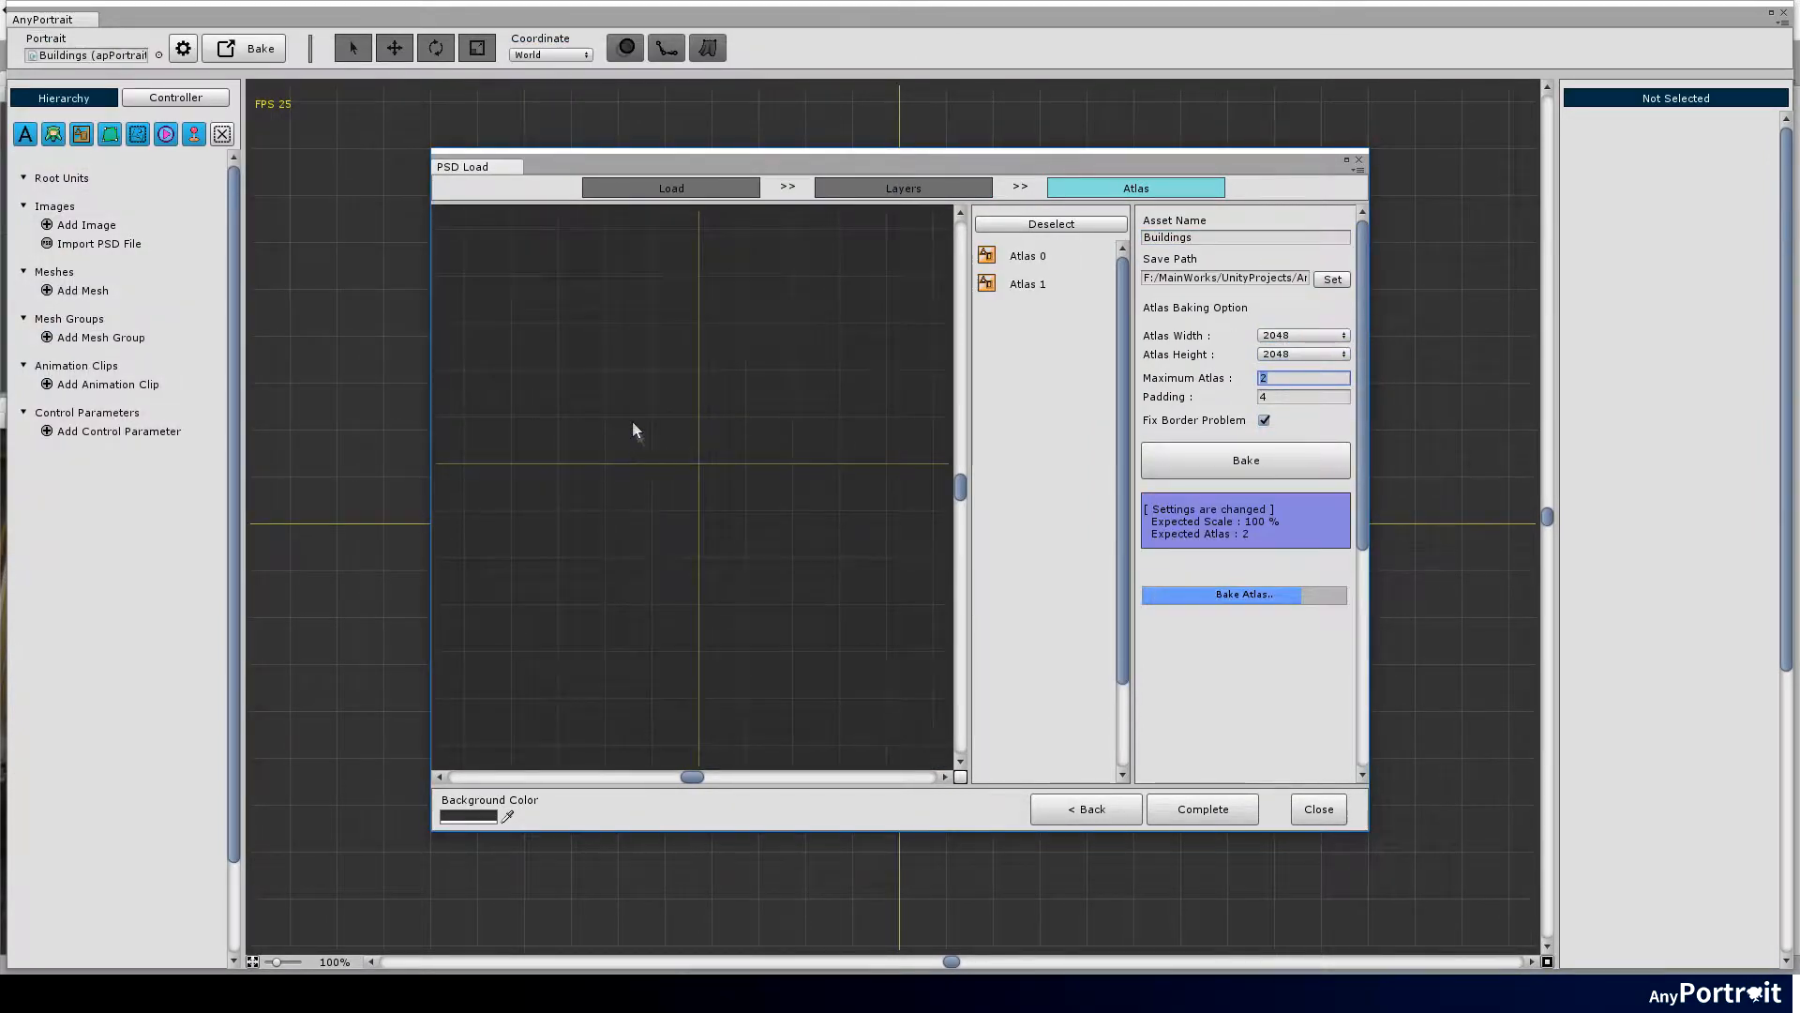
{"action": "left_click", "coordinate": [1244, 461]}
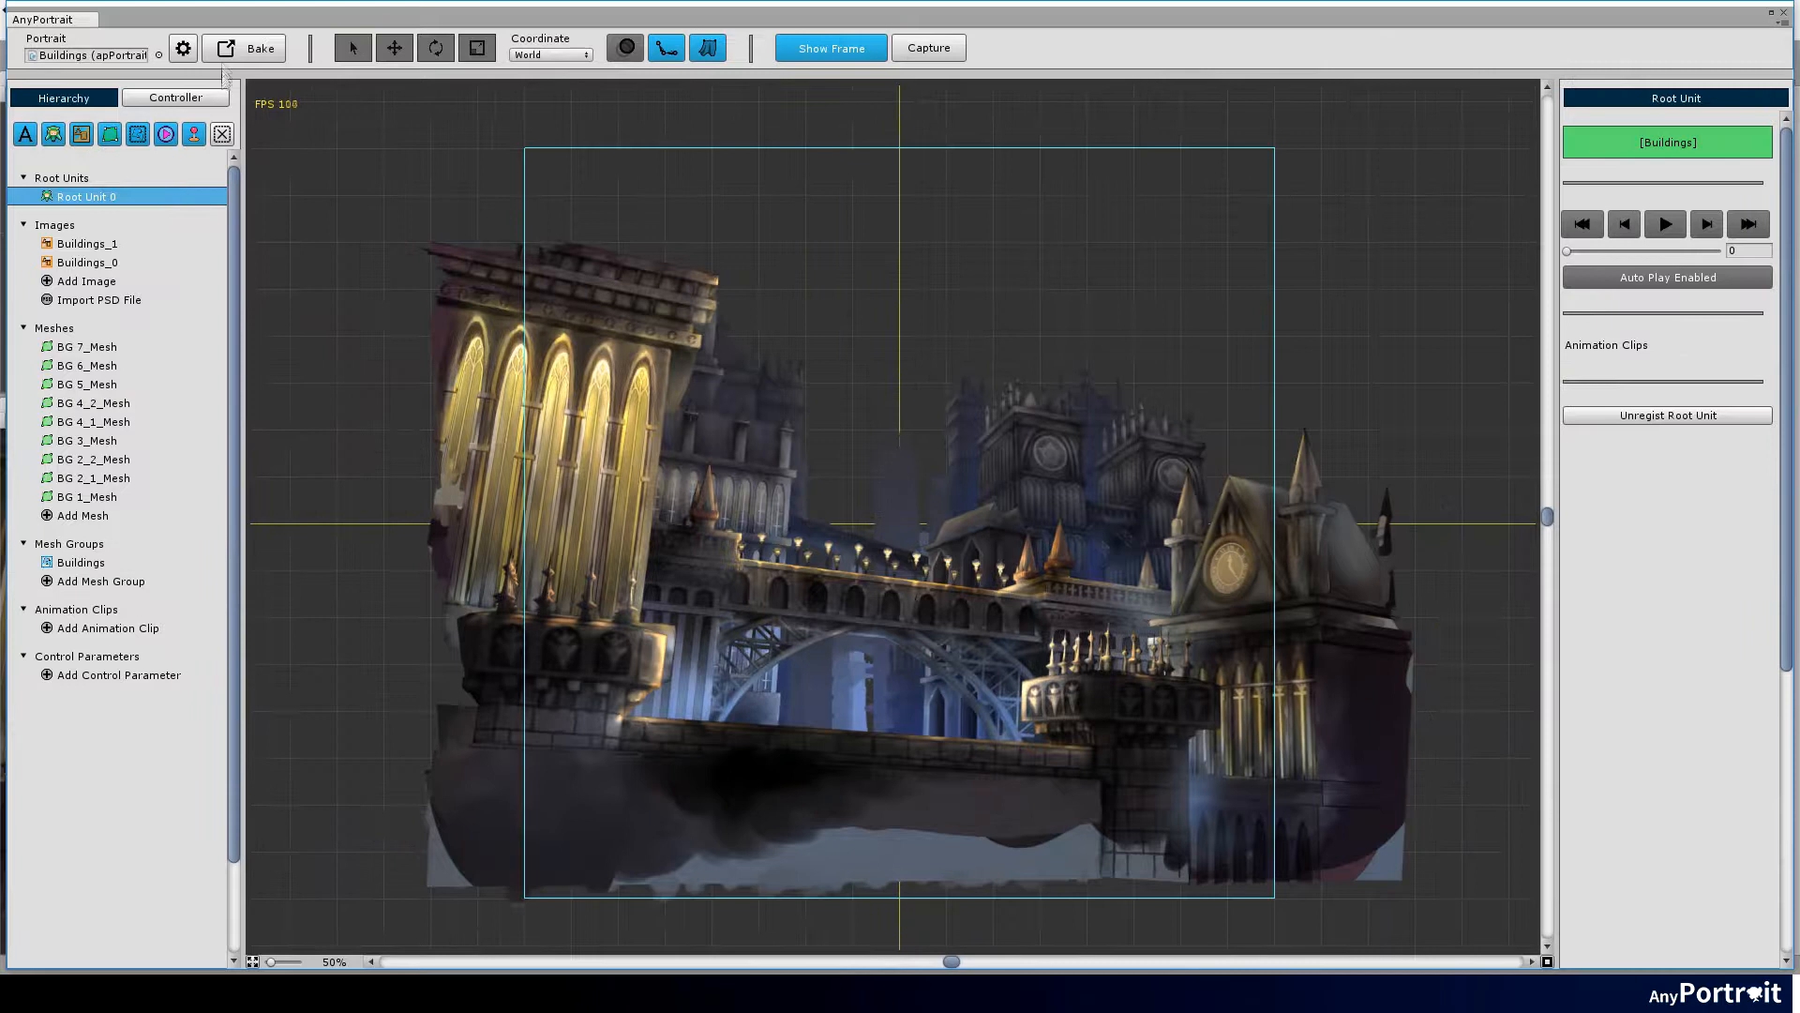
{"action": "left_click", "coordinate": [251, 47]}
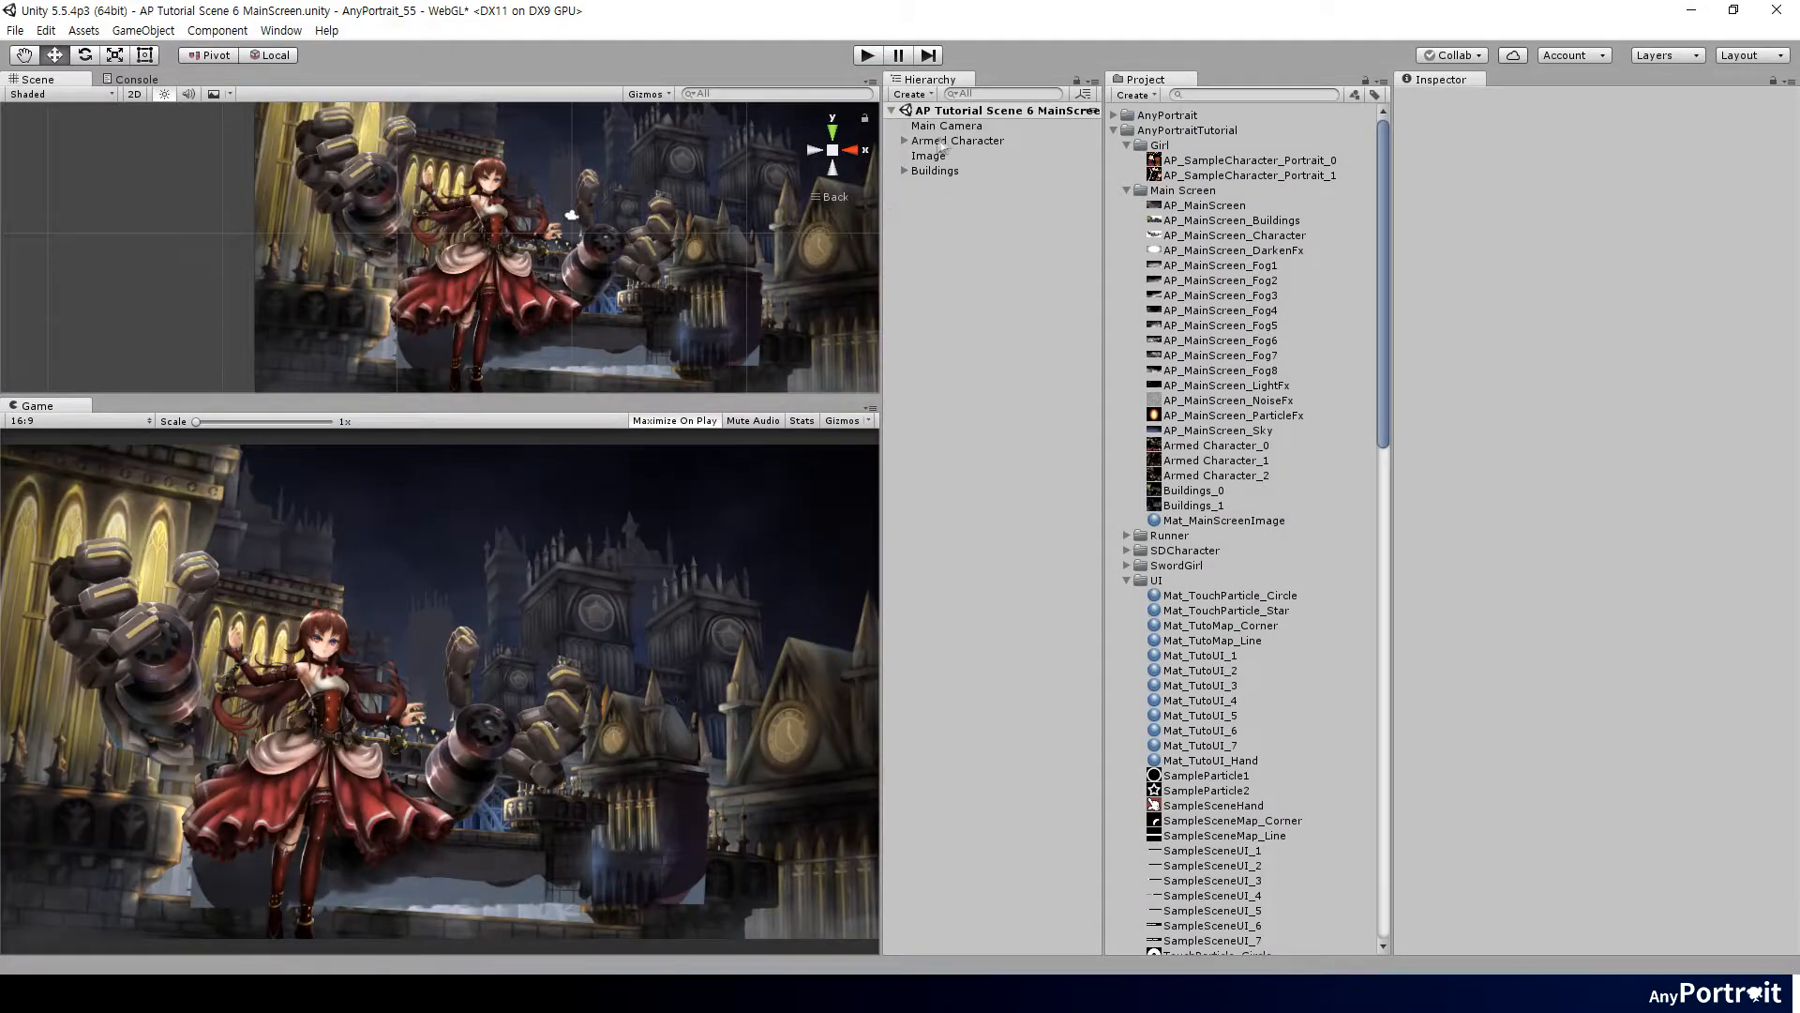
Scale up the Buildings object to match the reference illustration.
{"action": "left_click", "coordinate": [936, 170]}
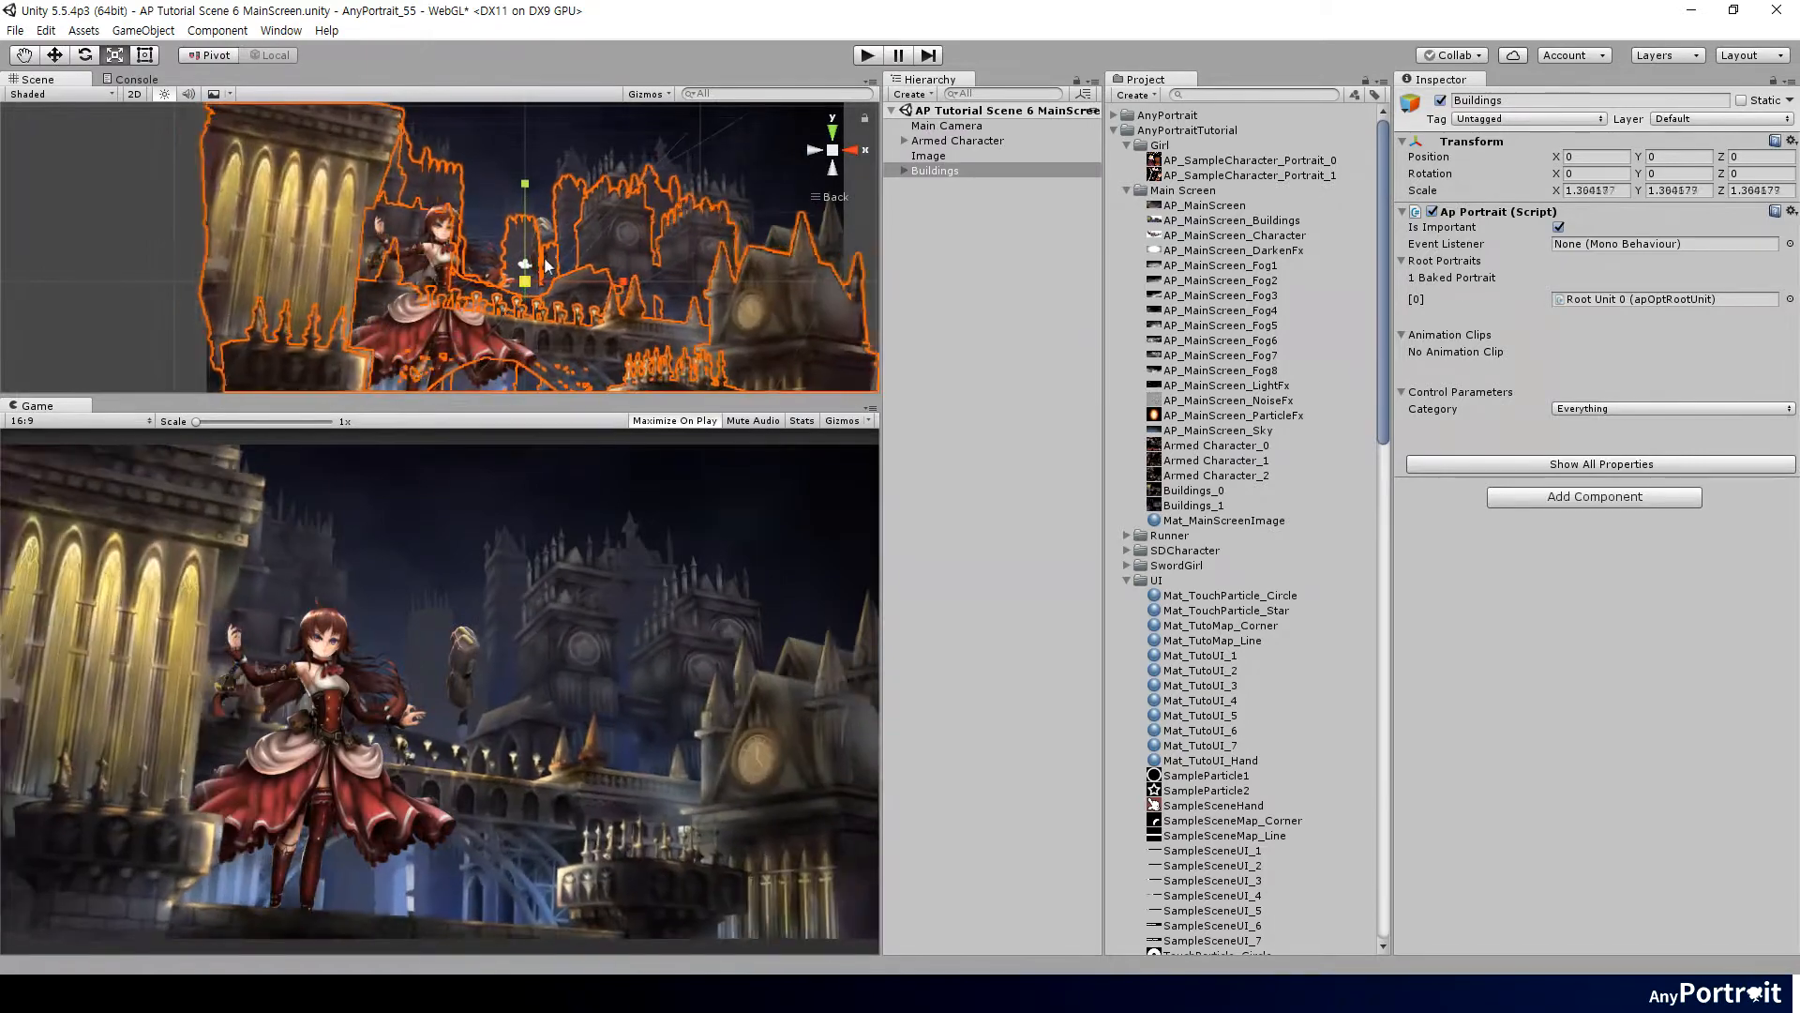
{"action": "left_click_drag", "start_coordinate": [523, 262], "coordinate": [540, 292]}
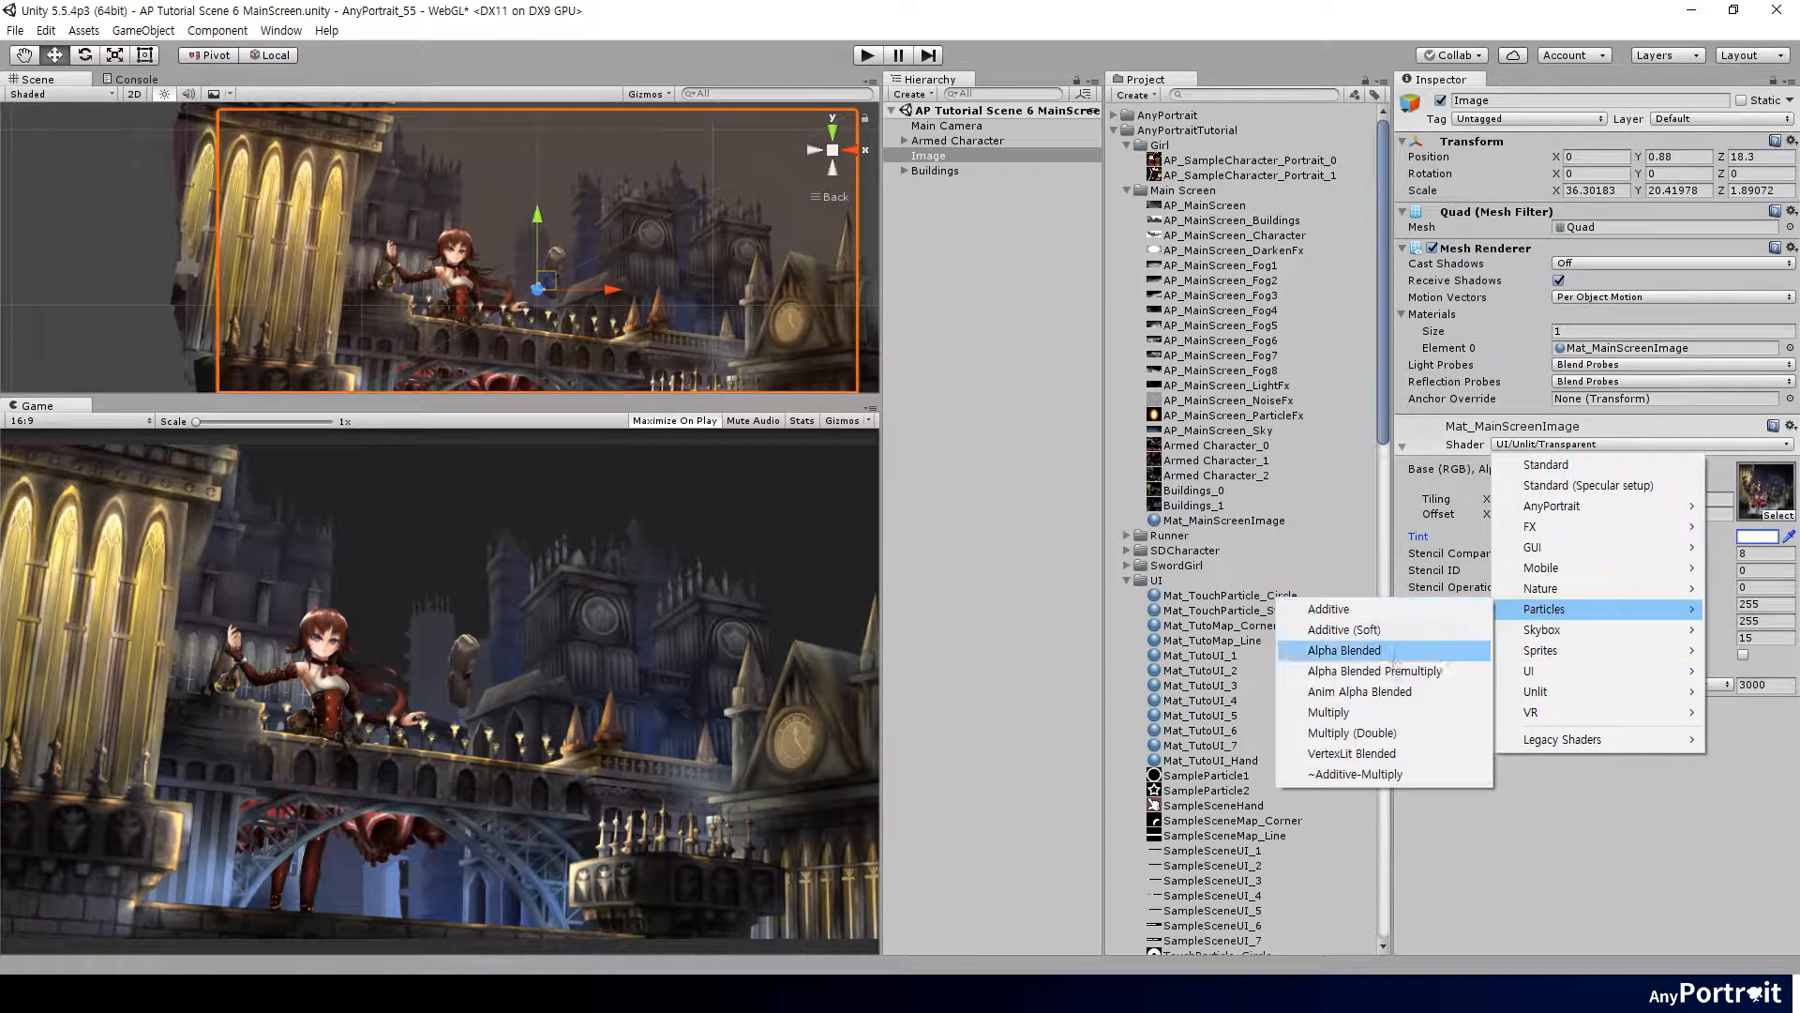
Make the reference image an alpha-blended tinted overlay and resize Buildings to line up with it.
{"action": "left_click", "coordinate": [1343, 651]}
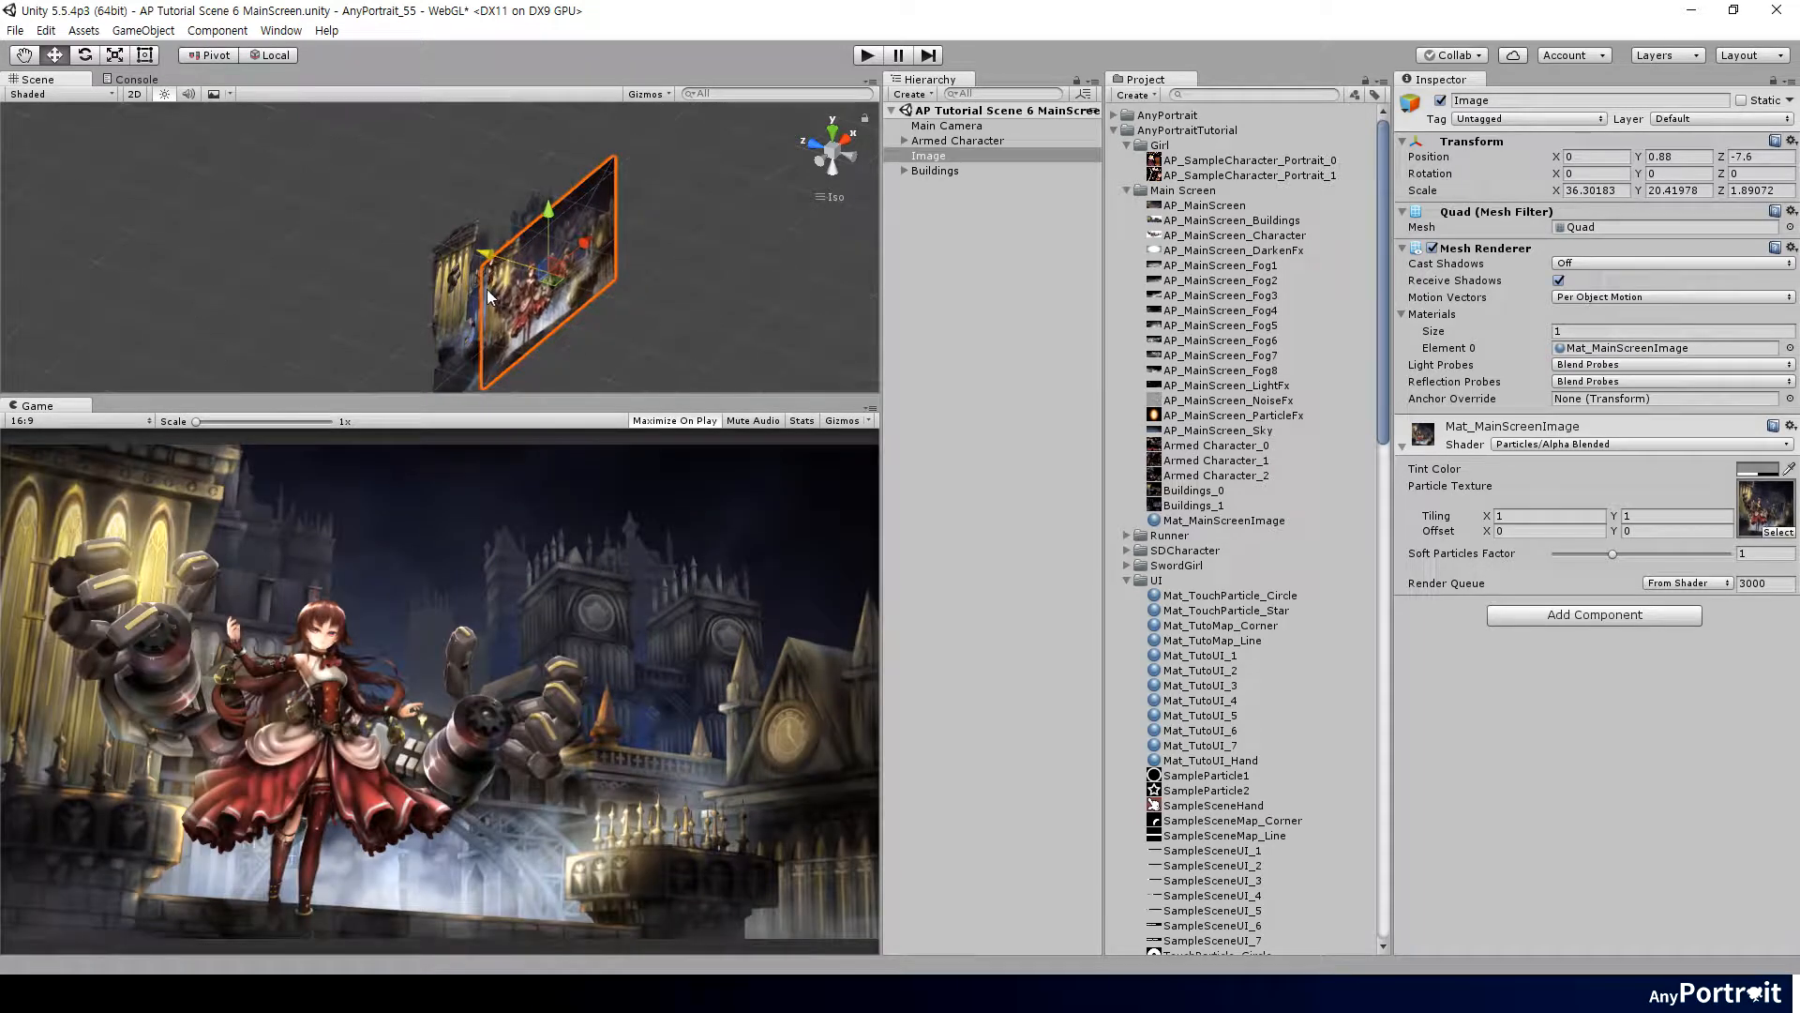
{"action": "left_click", "coordinate": [1769, 467]}
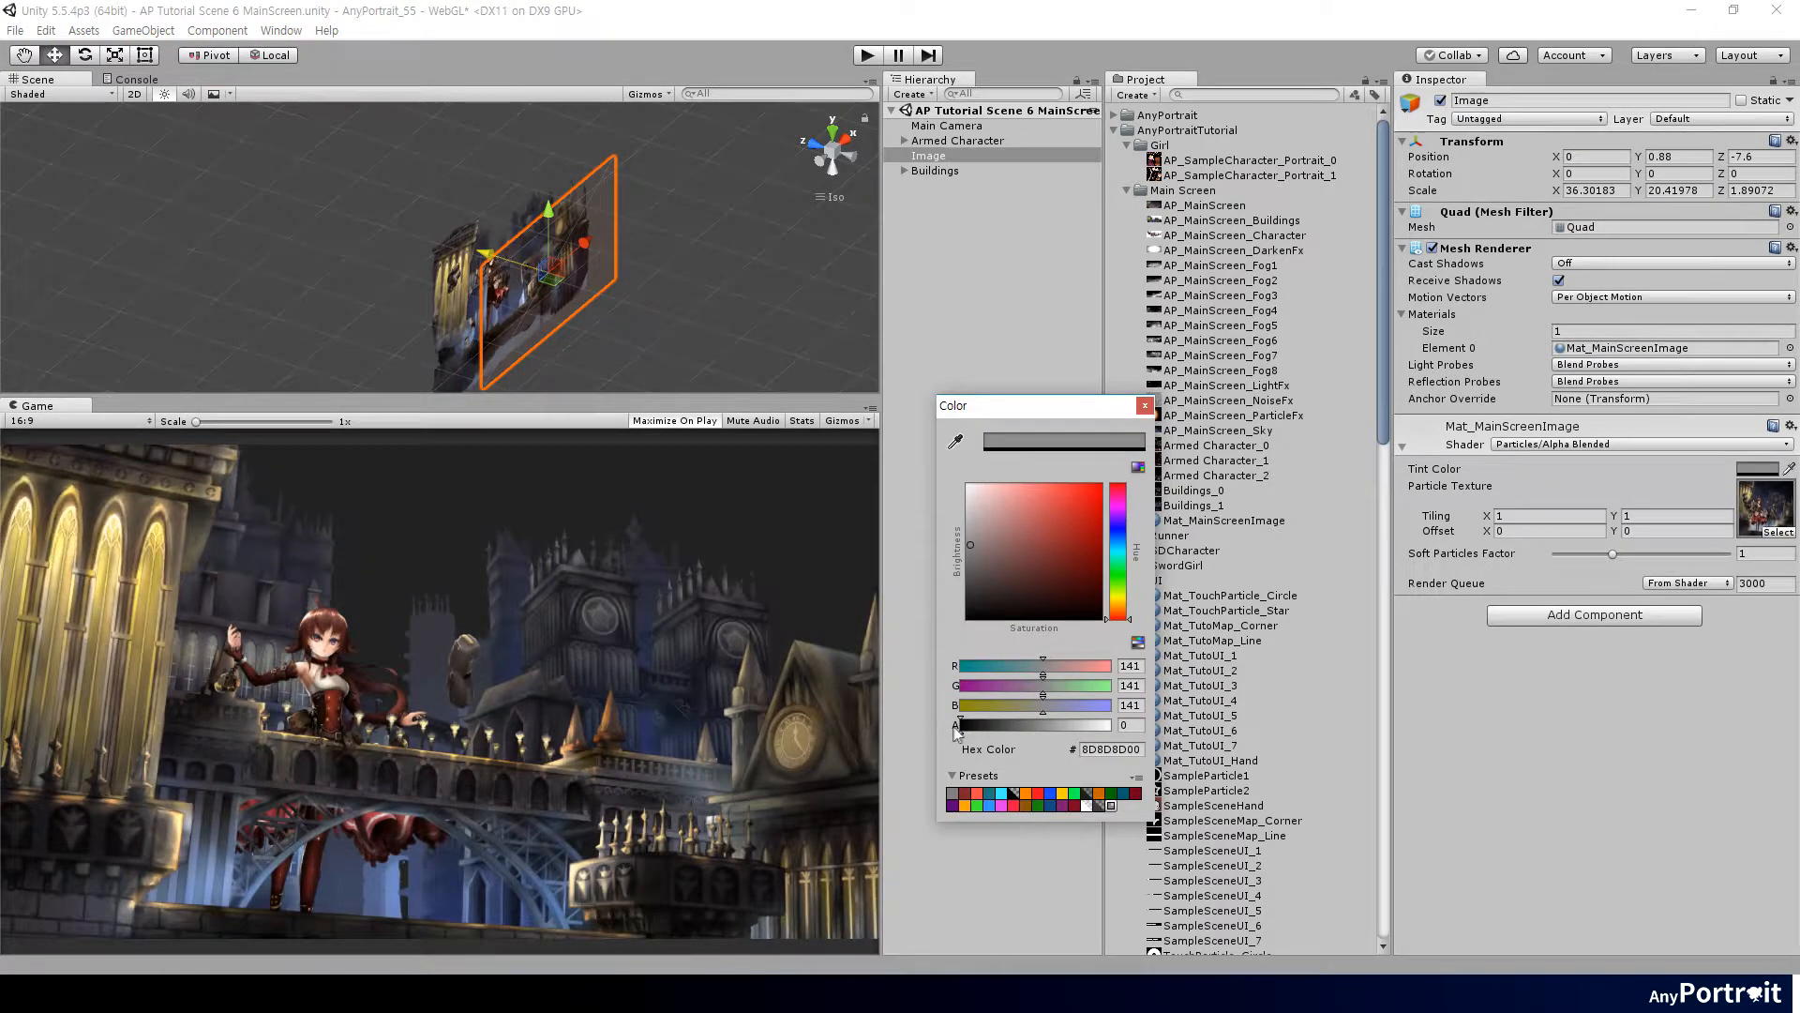
{"action": "left_click", "coordinate": [958, 139]}
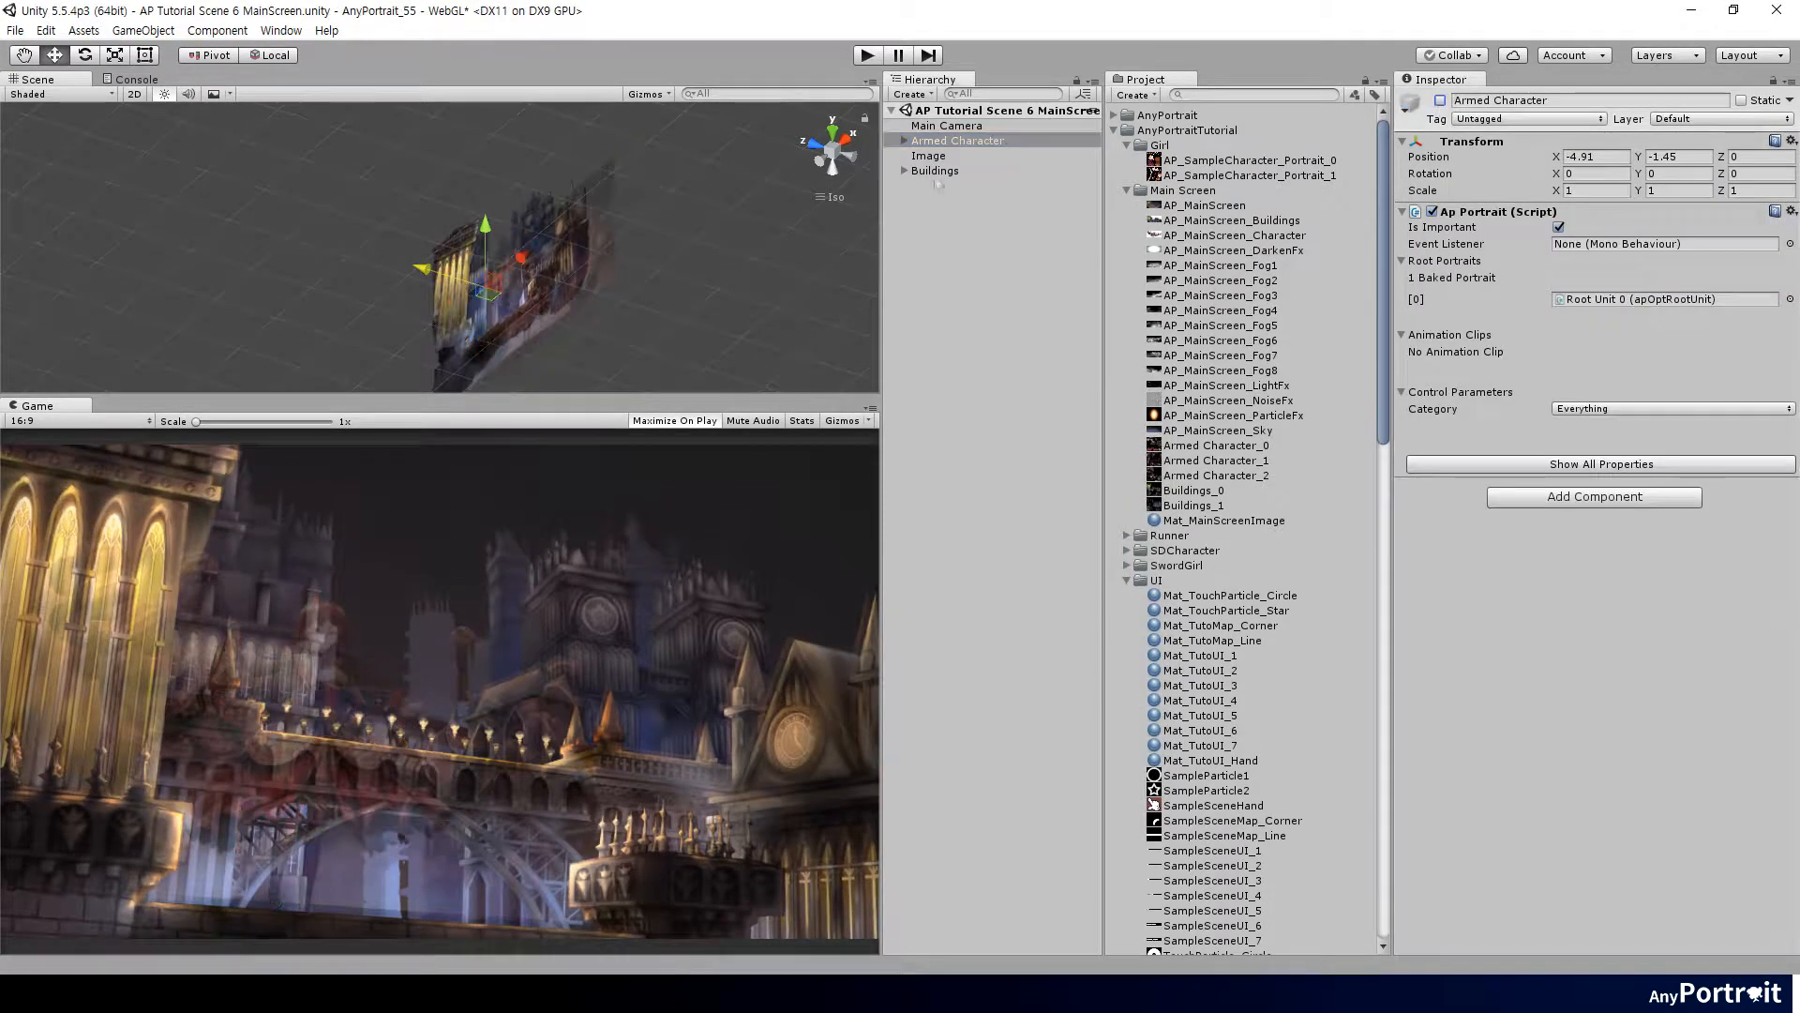
{"action": "left_click", "coordinate": [936, 171]}
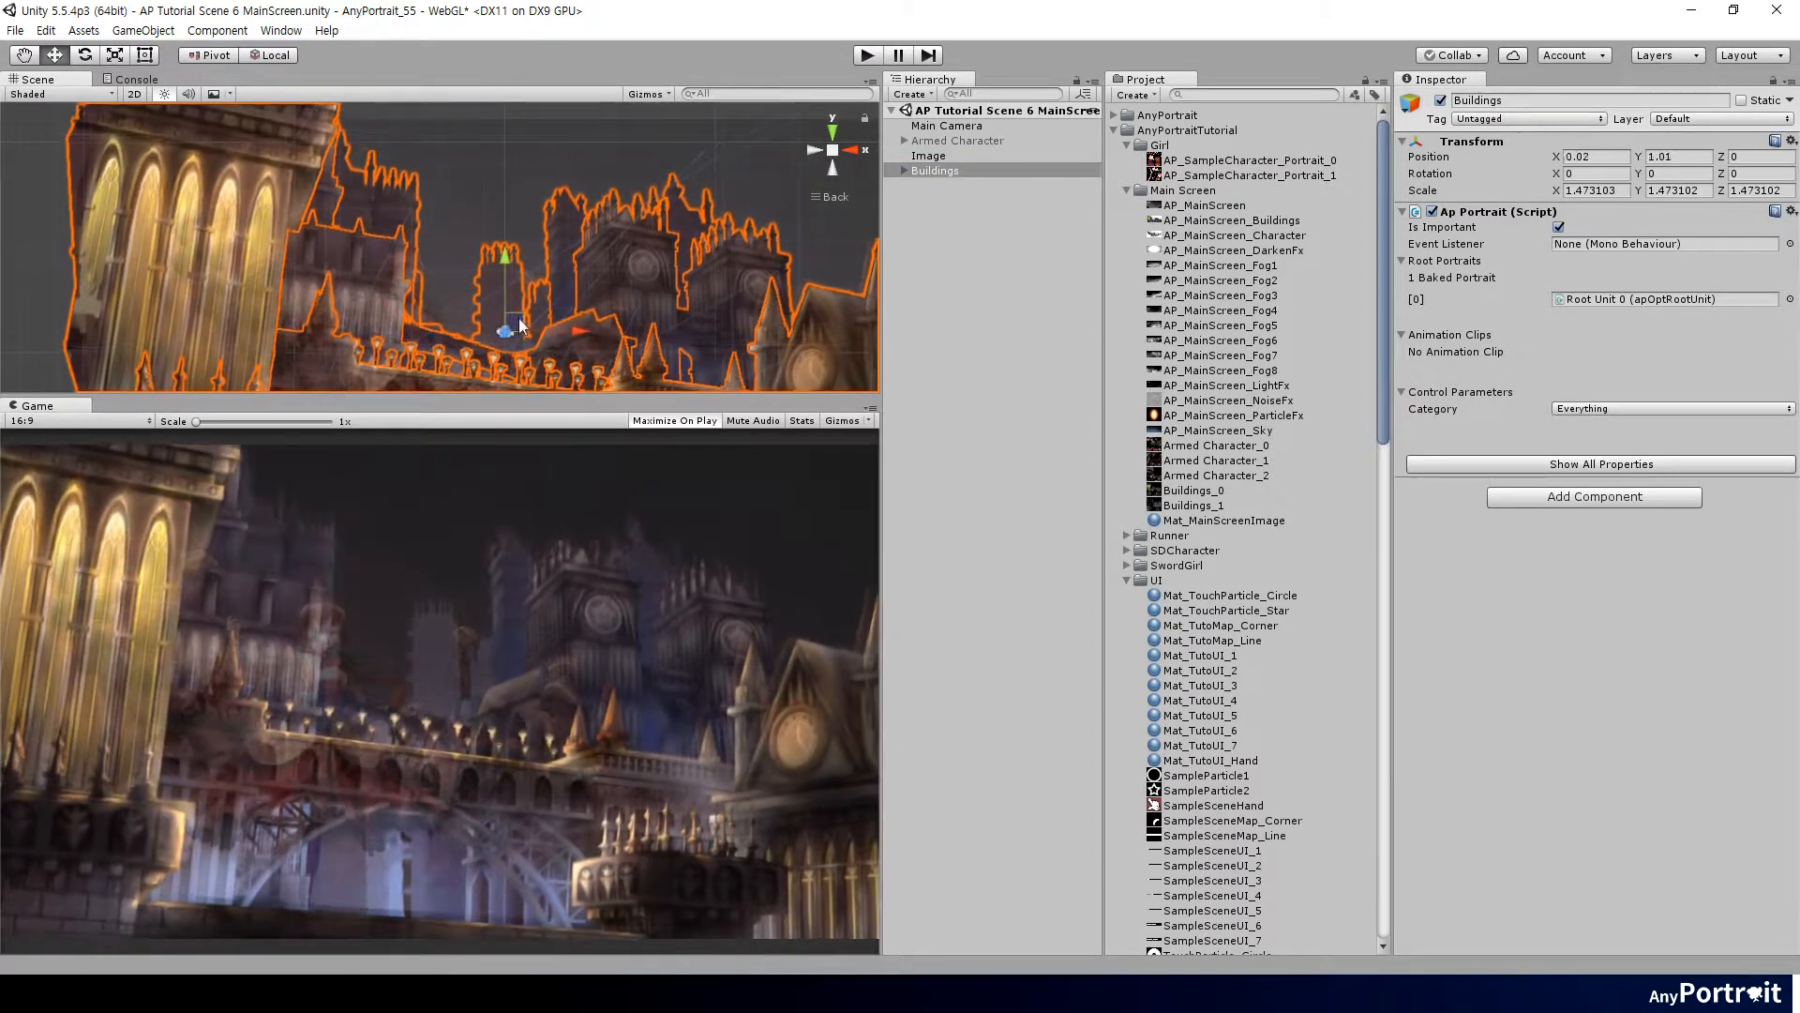
{"action": "left_click_drag", "start_coordinate": [504, 326], "coordinate": [504, 326]}
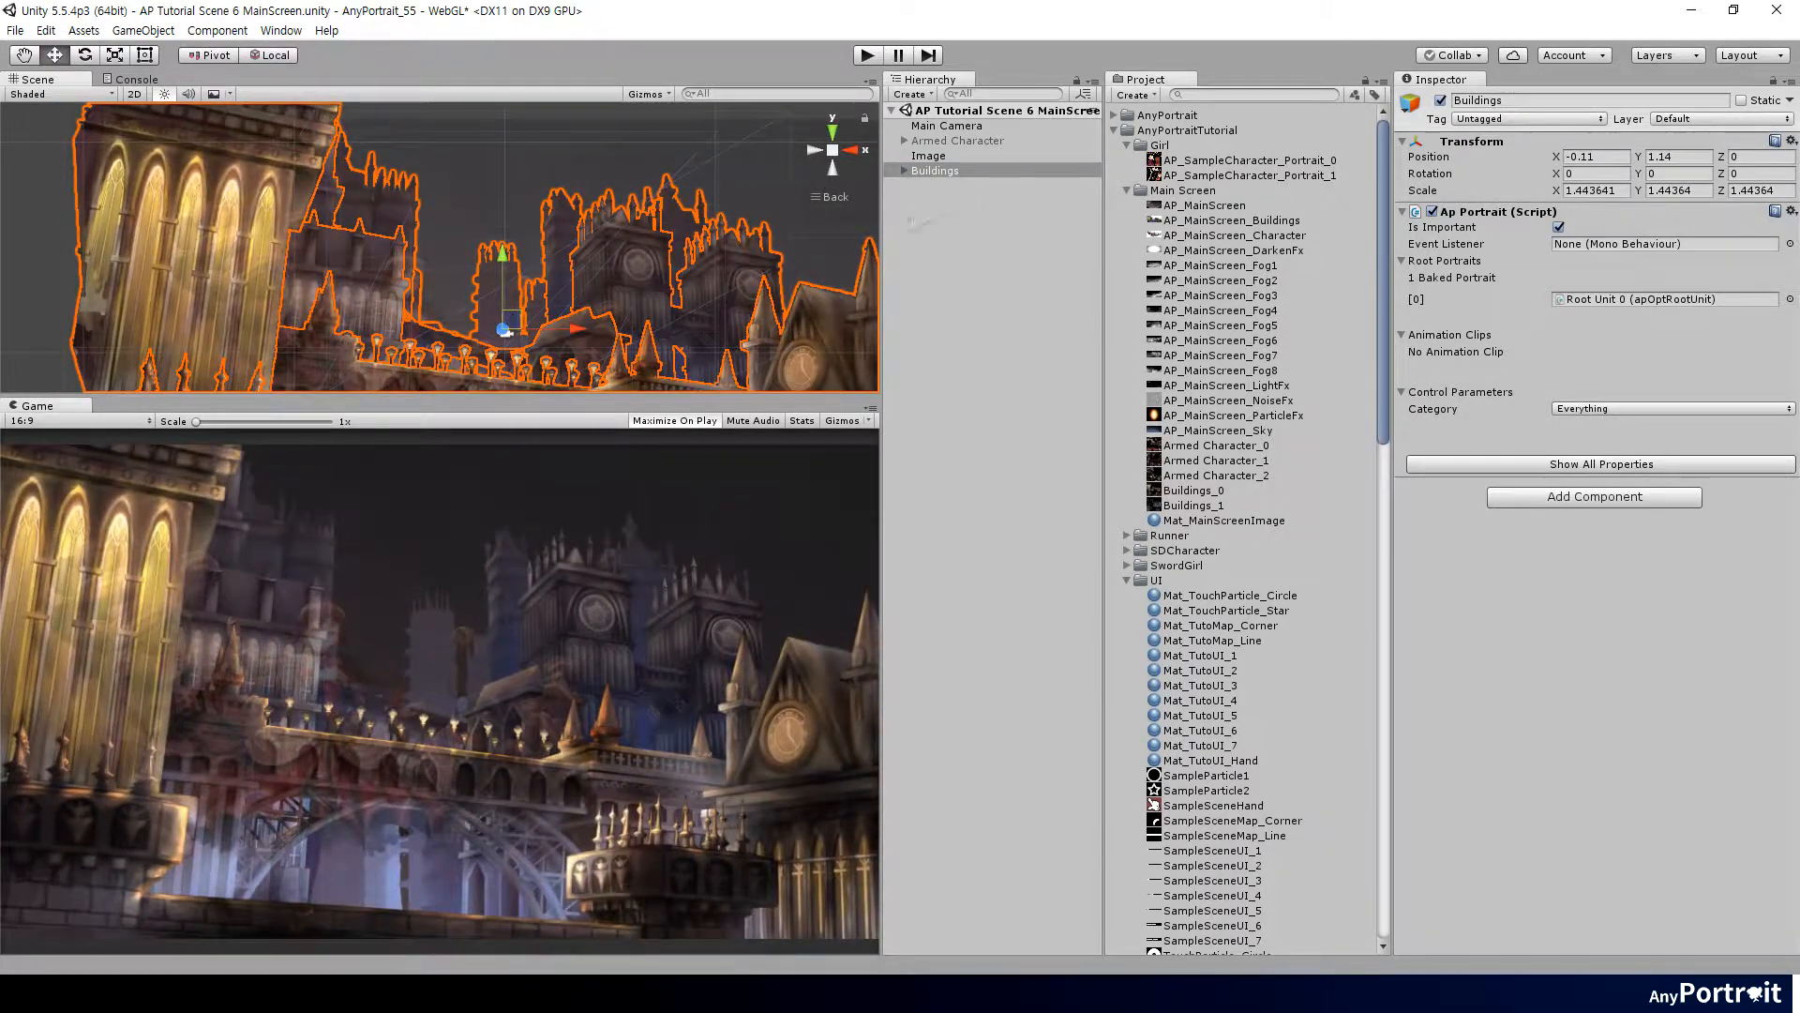
Disable the reference Image and re-enable the armed character in the scene.
{"action": "left_click", "coordinate": [928, 156]}
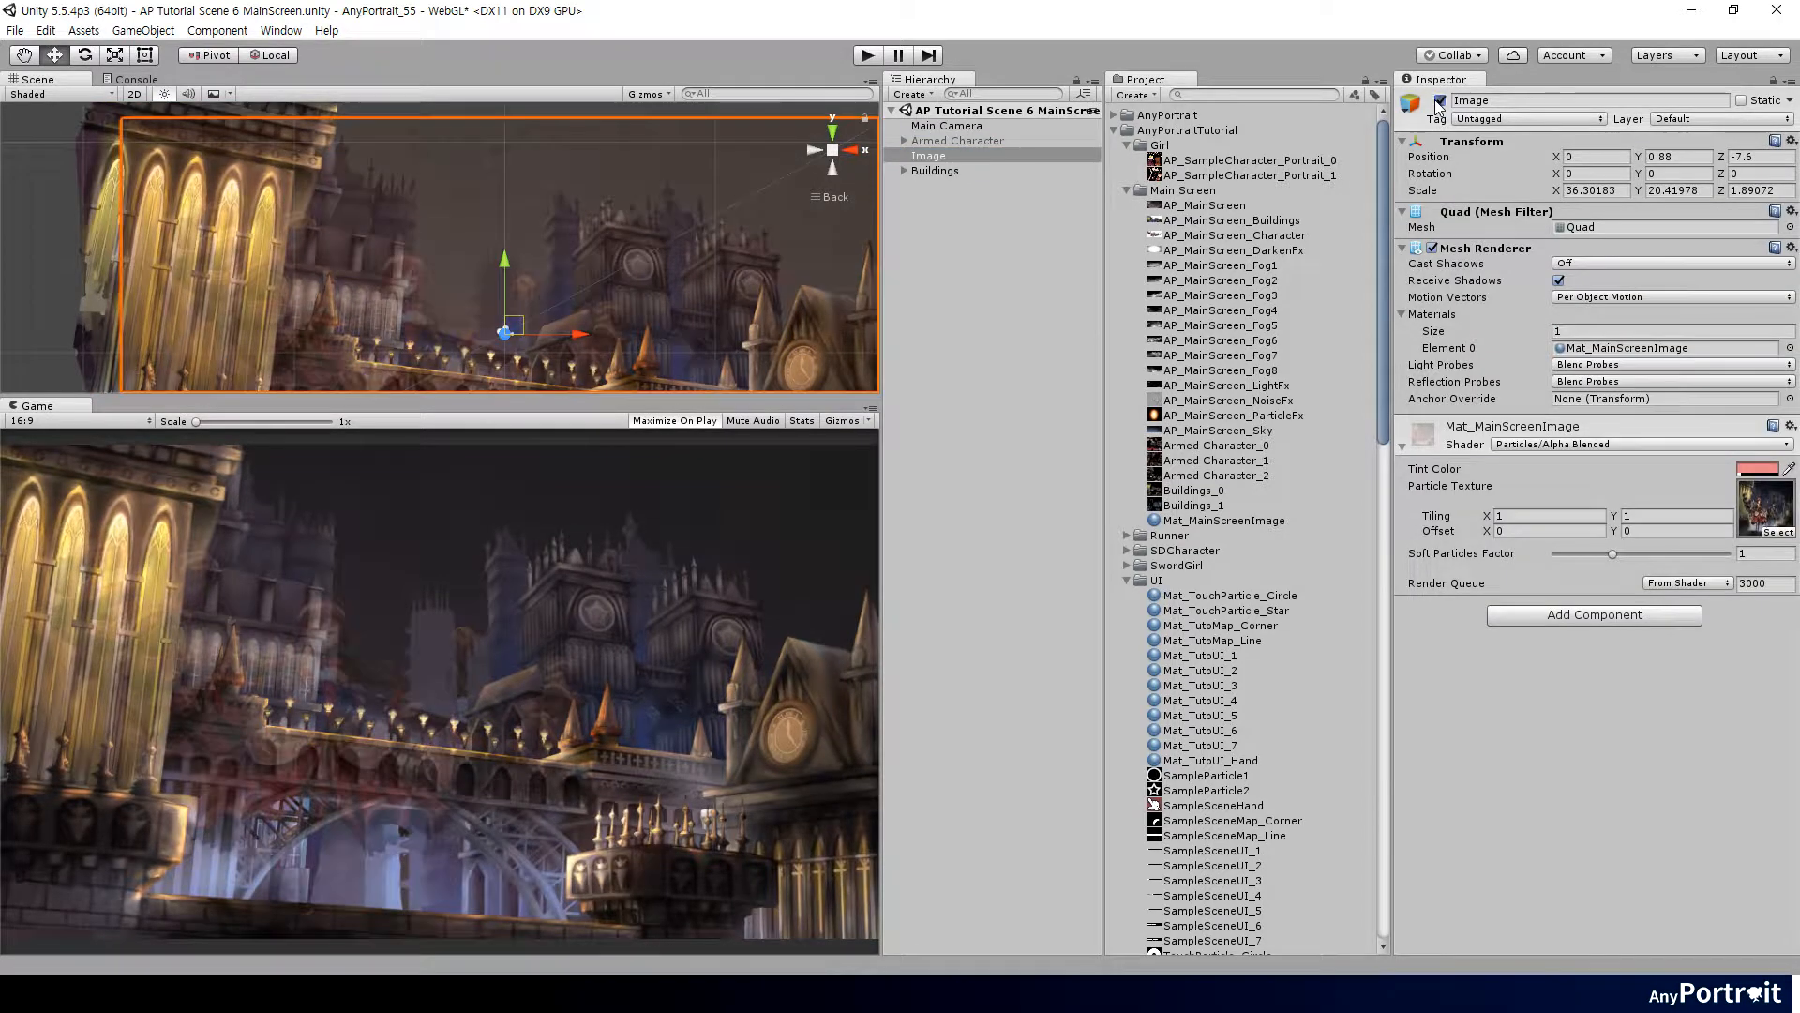
{"action": "left_click", "coordinate": [956, 141]}
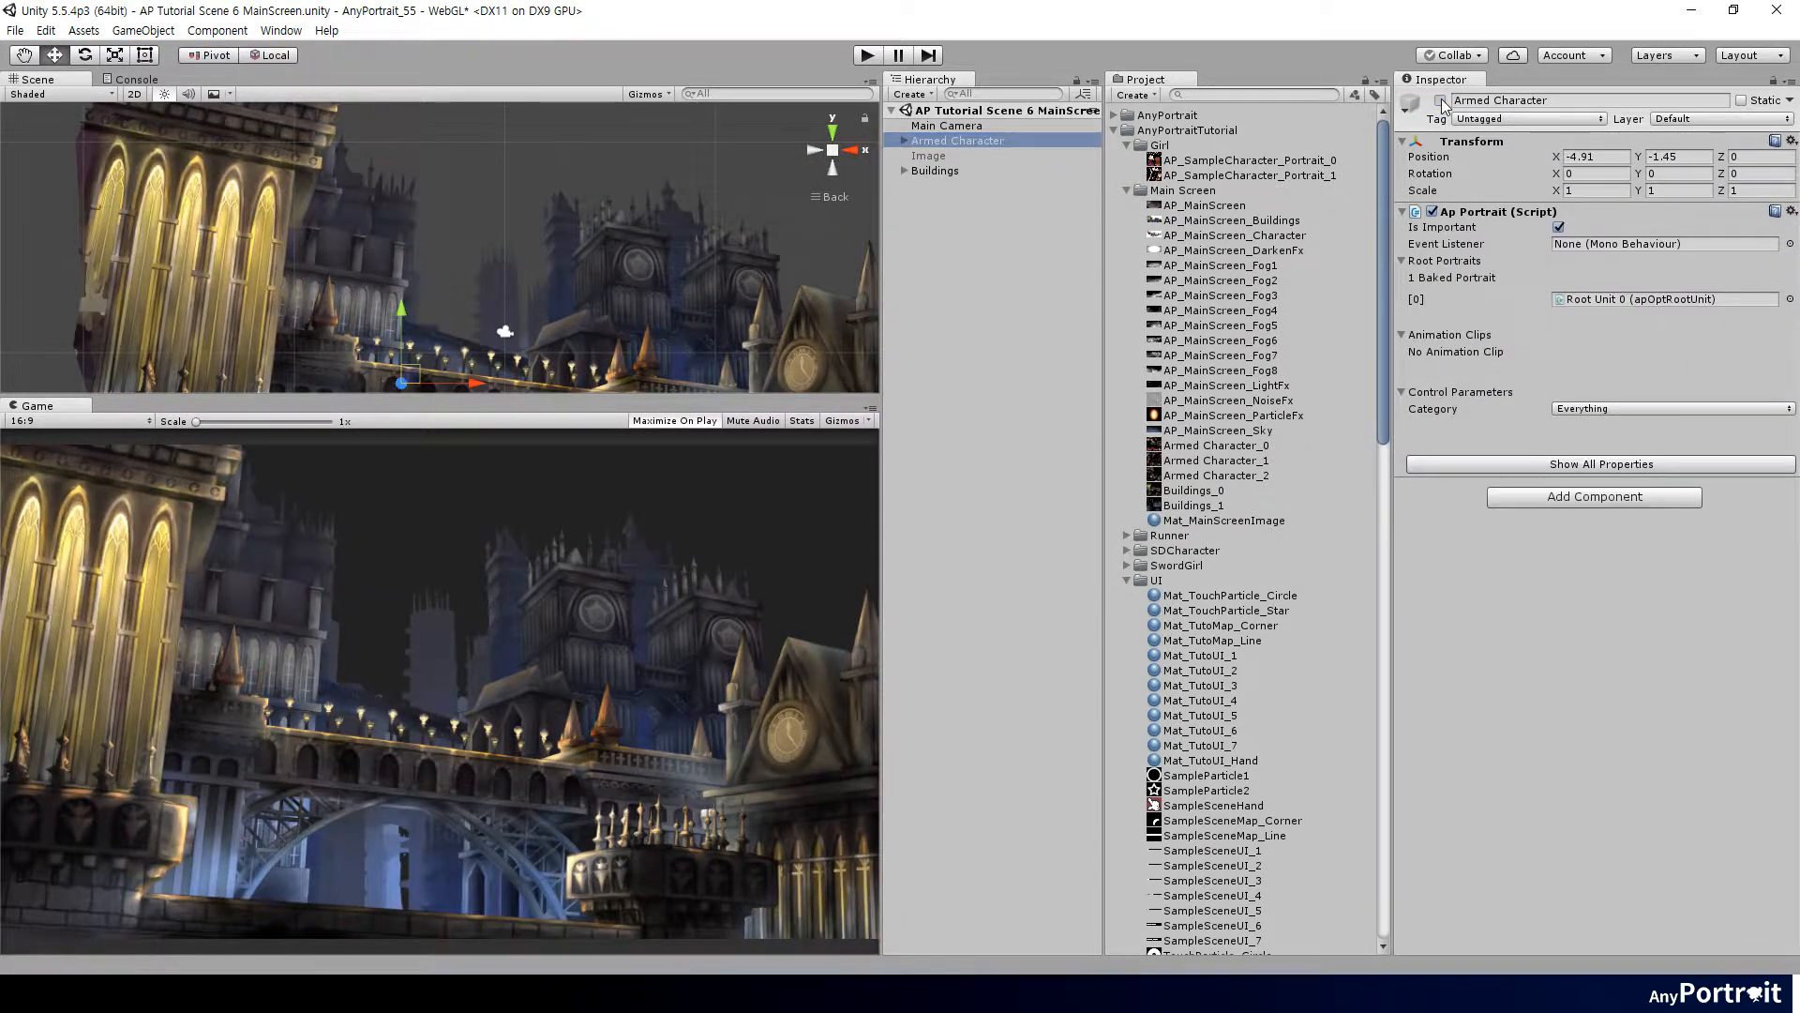
{"action": "left_click", "coordinate": [934, 171]}
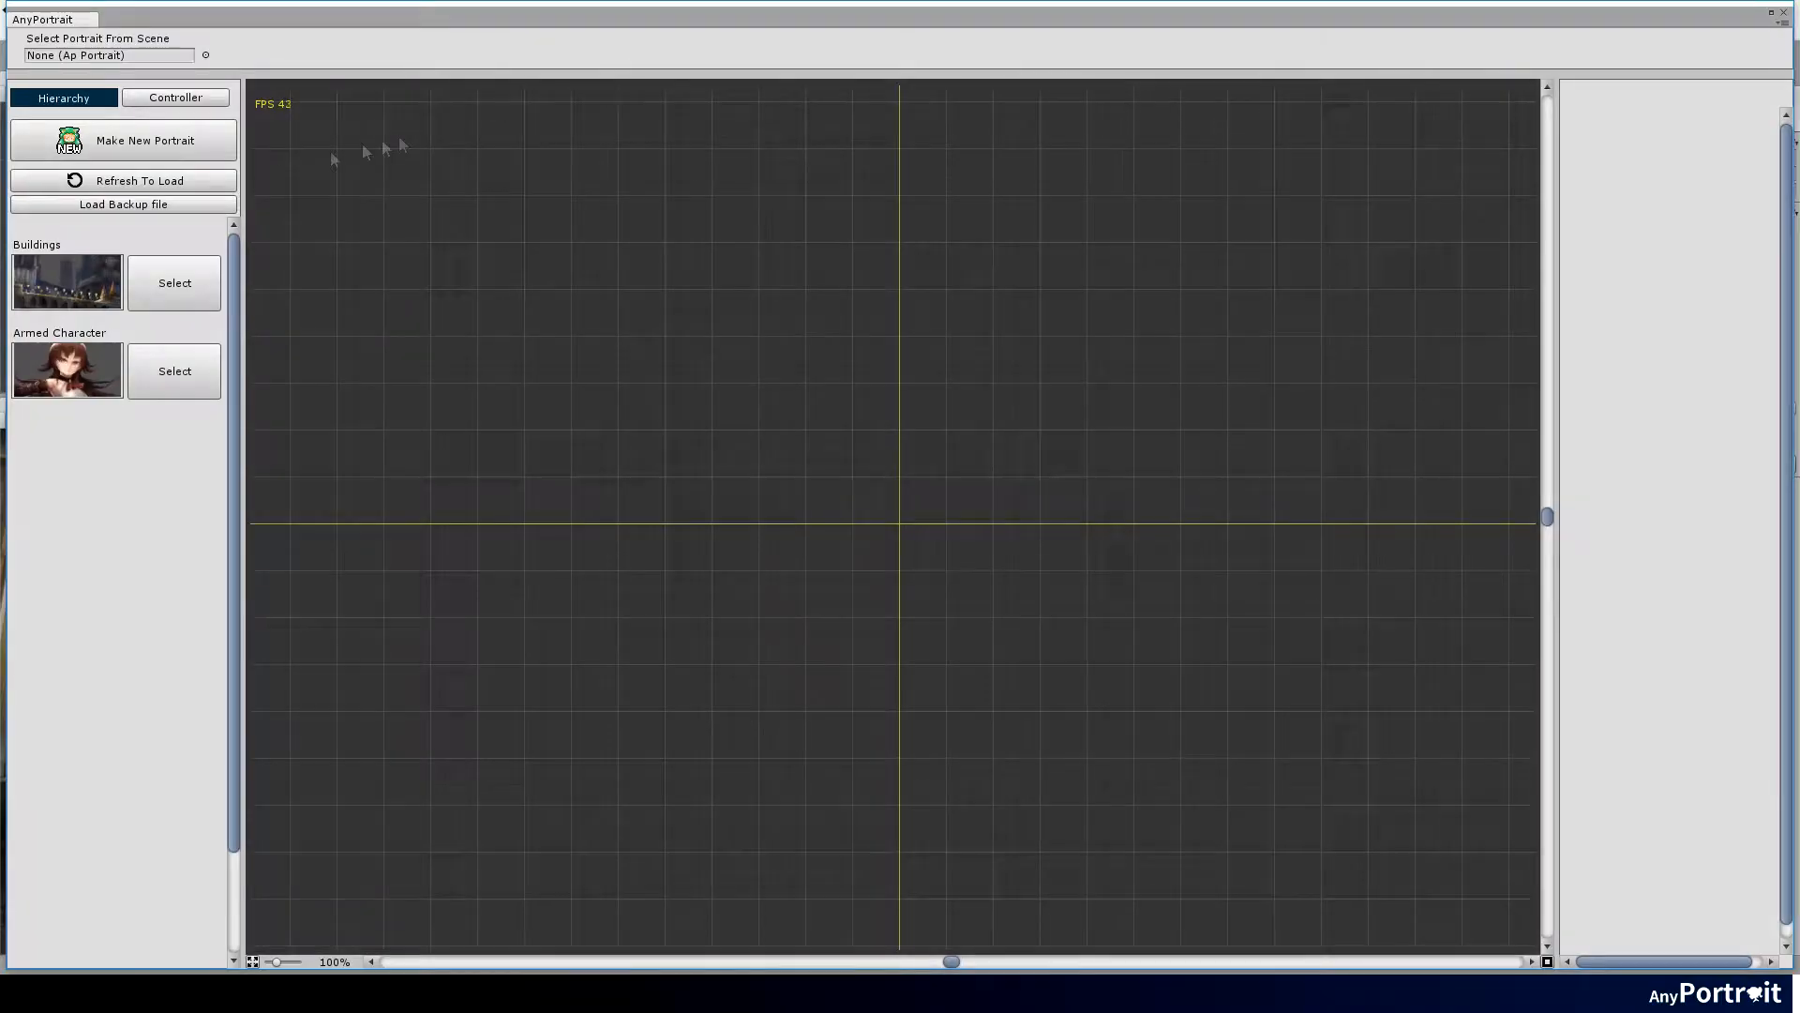
{"action": "left_click", "coordinate": [172, 283]}
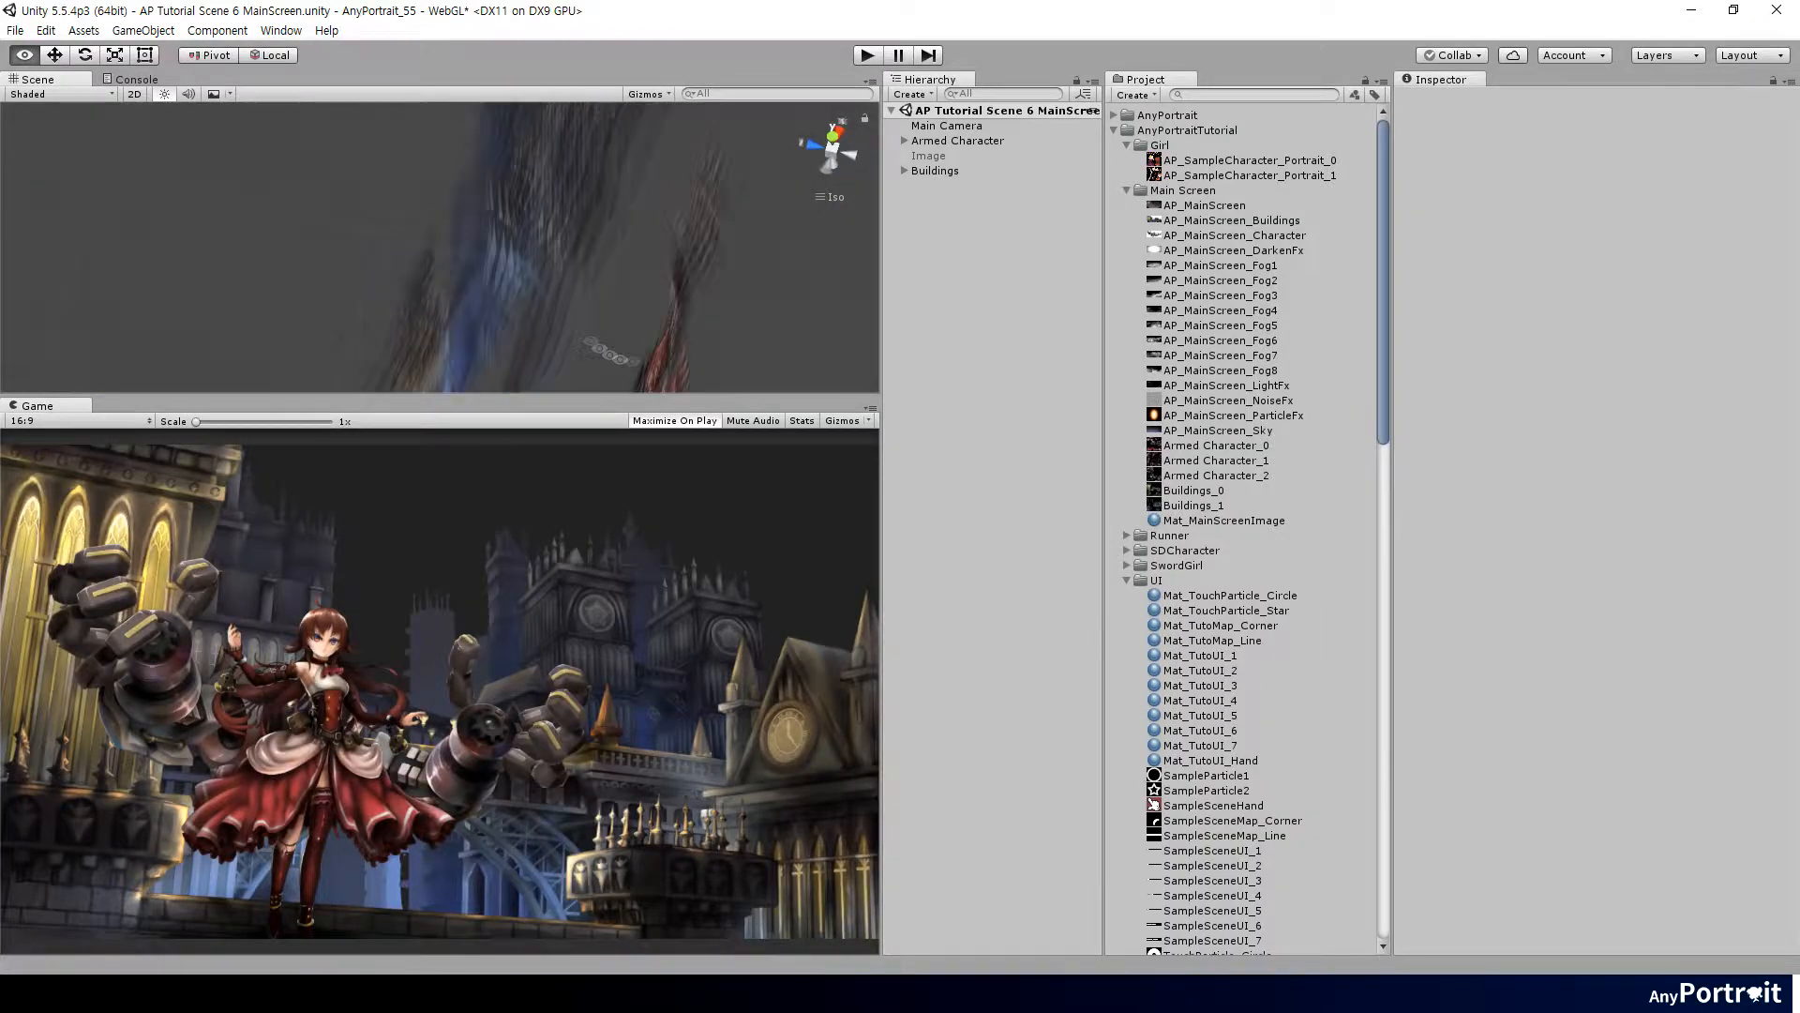
Set the Buildings' Position Z to 12 so they sit behind the character.
{"action": "left_click", "coordinate": [945, 126]}
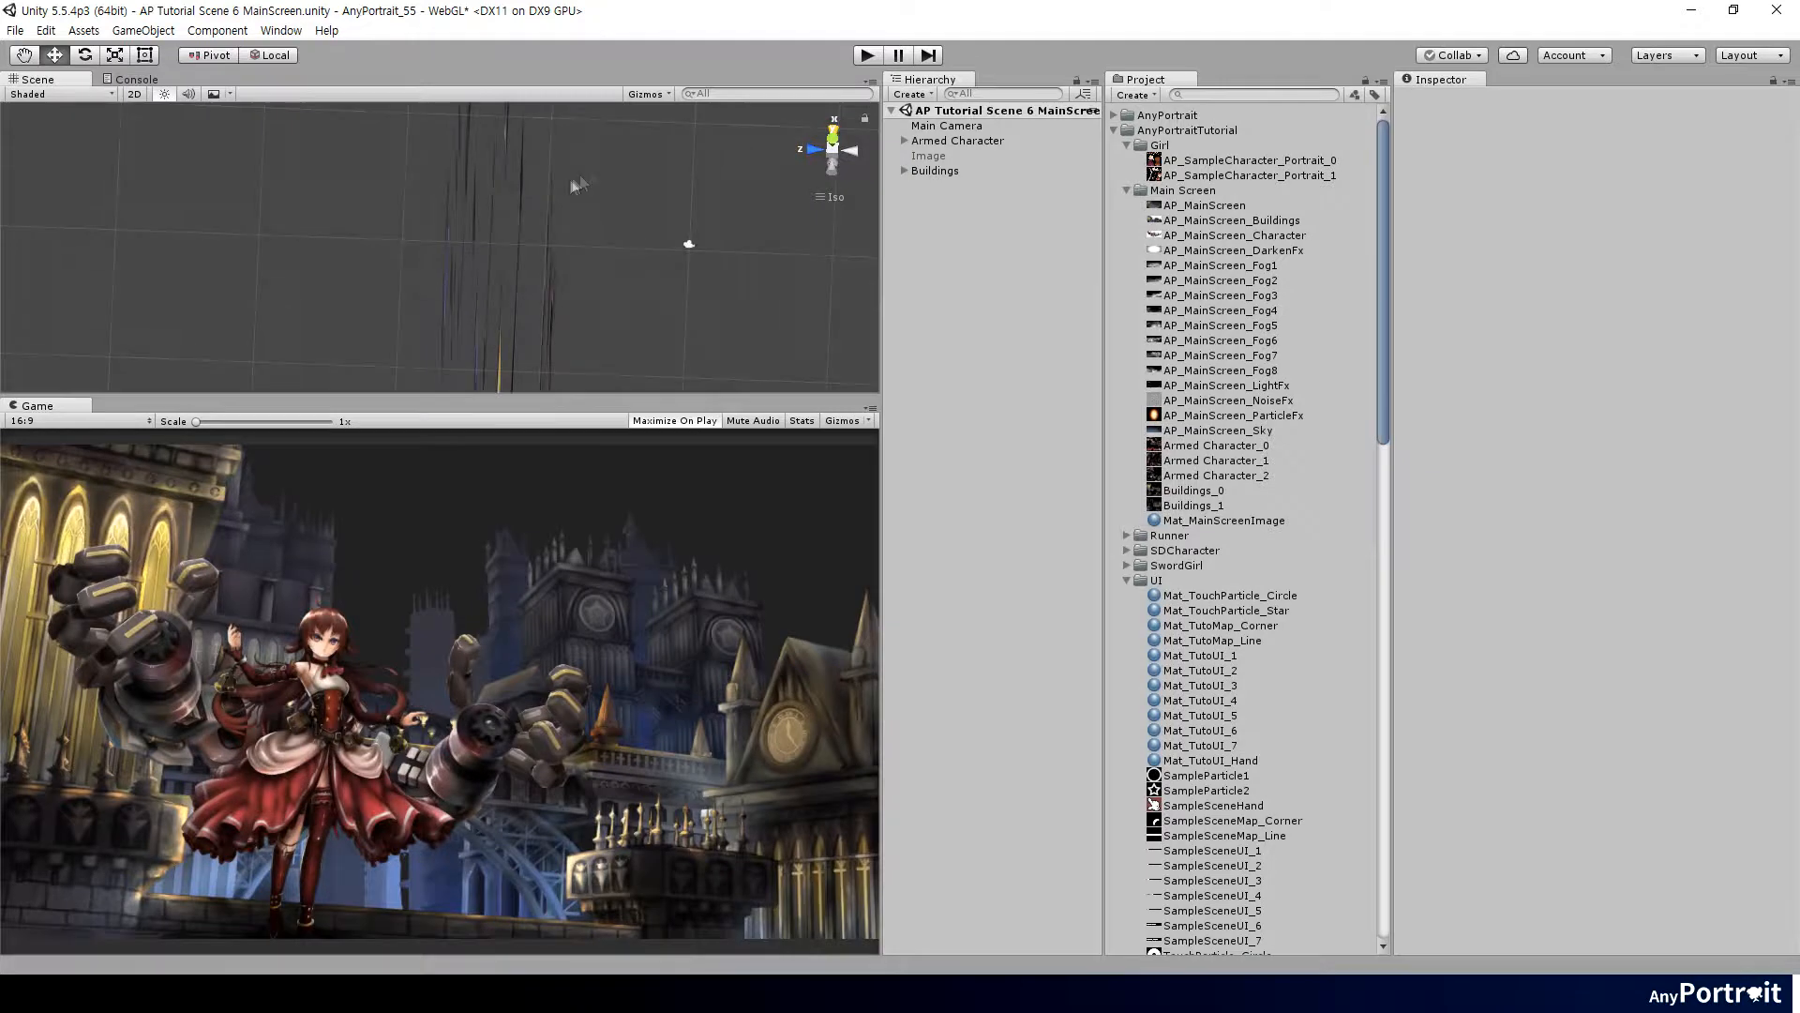
{"action": "left_click", "coordinate": [933, 170]}
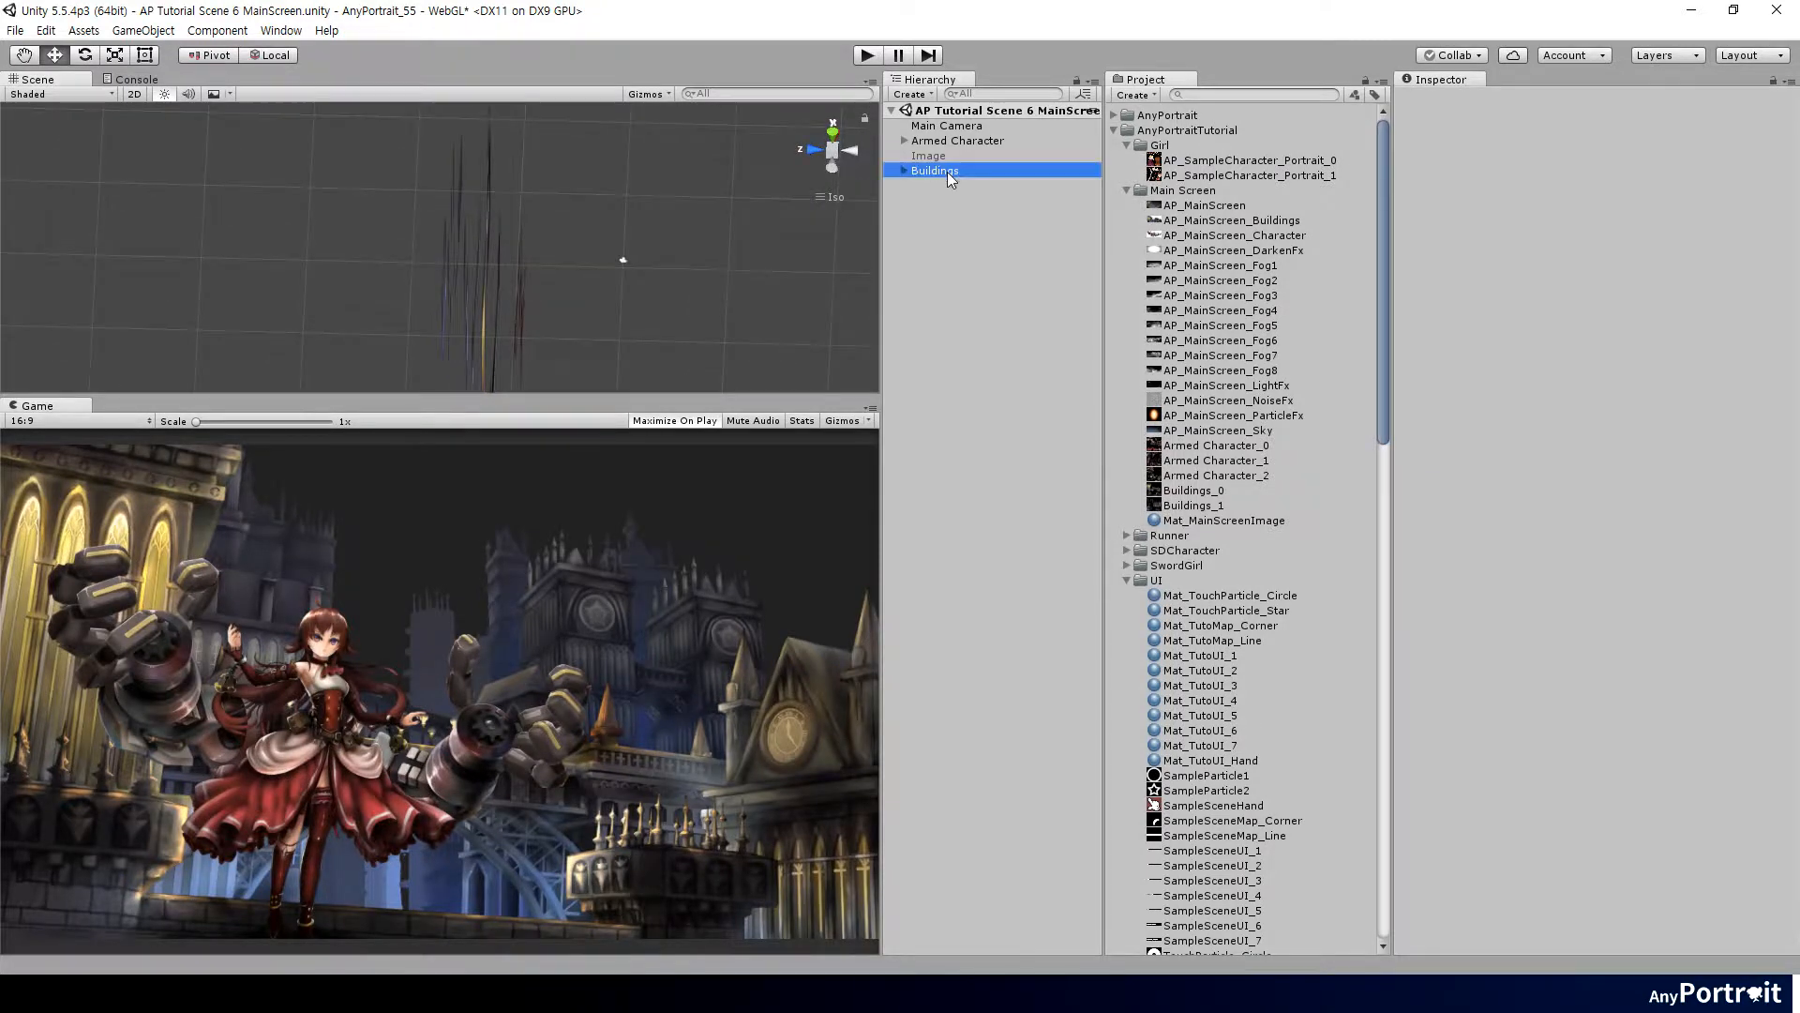
{"action": "left_click", "coordinate": [934, 171]}
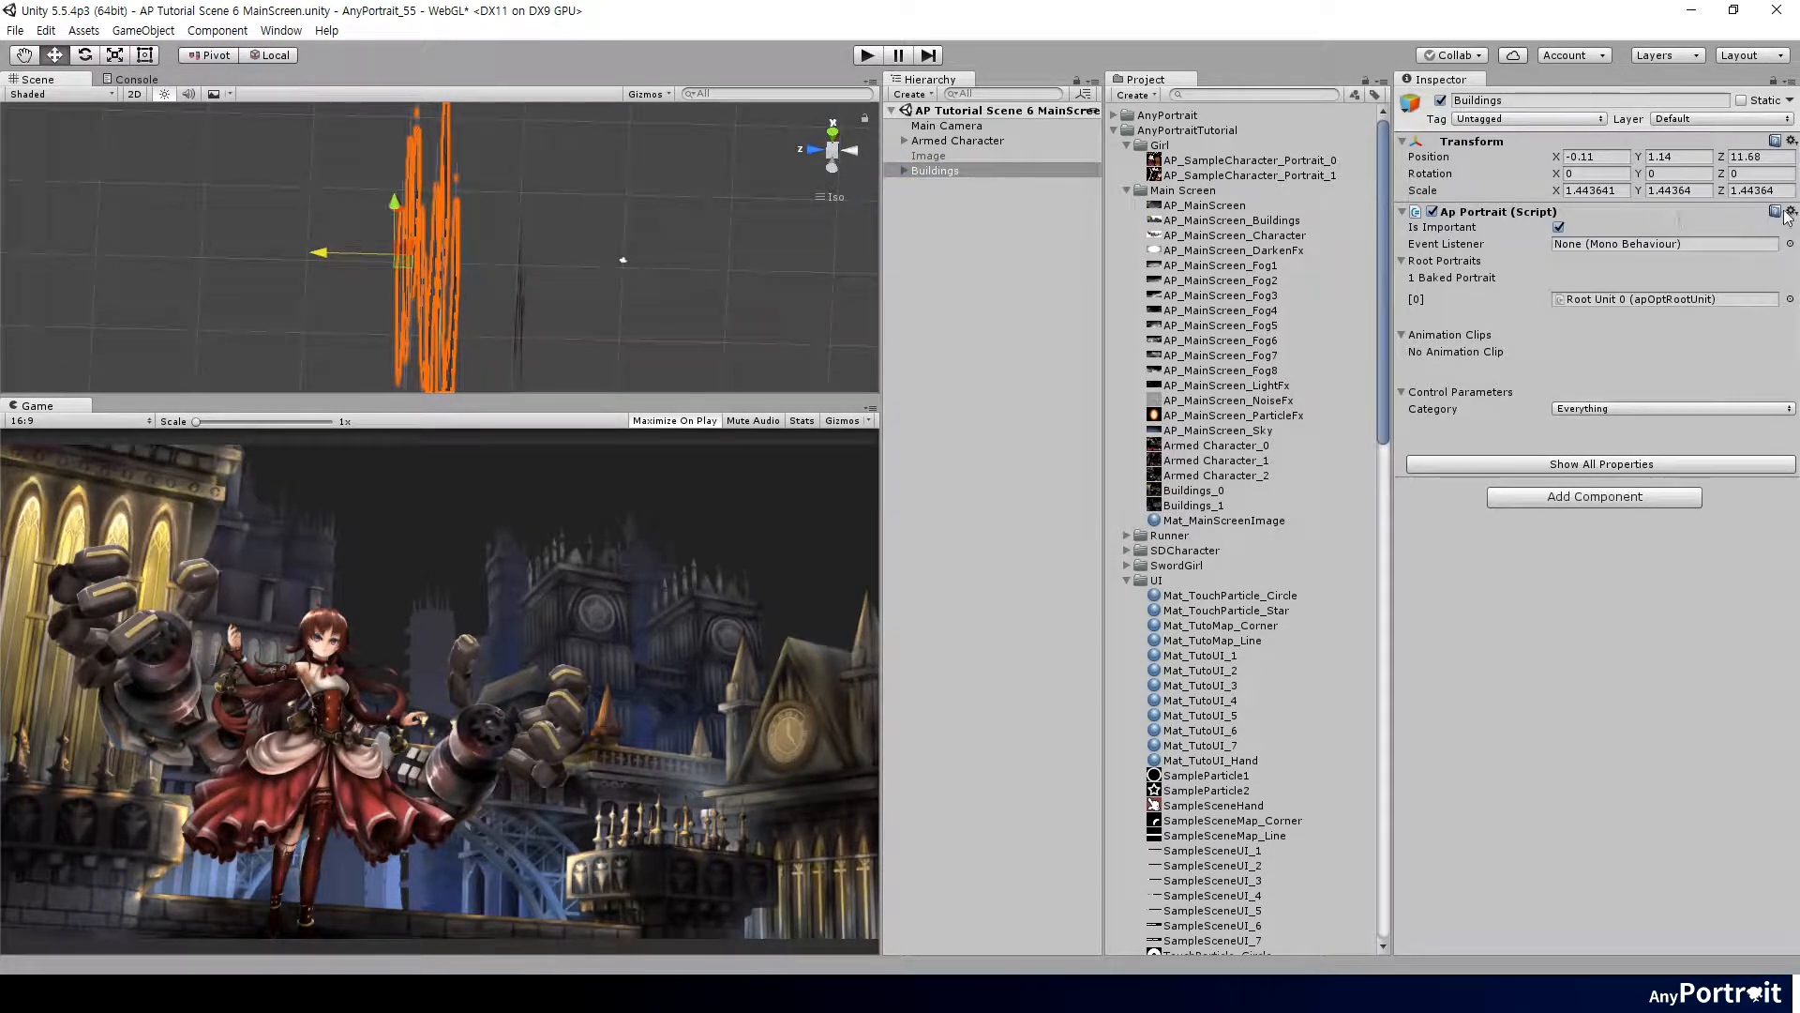
{"action": "left_click", "coordinate": [1732, 156]}
{"action": "type", "text": "12"}
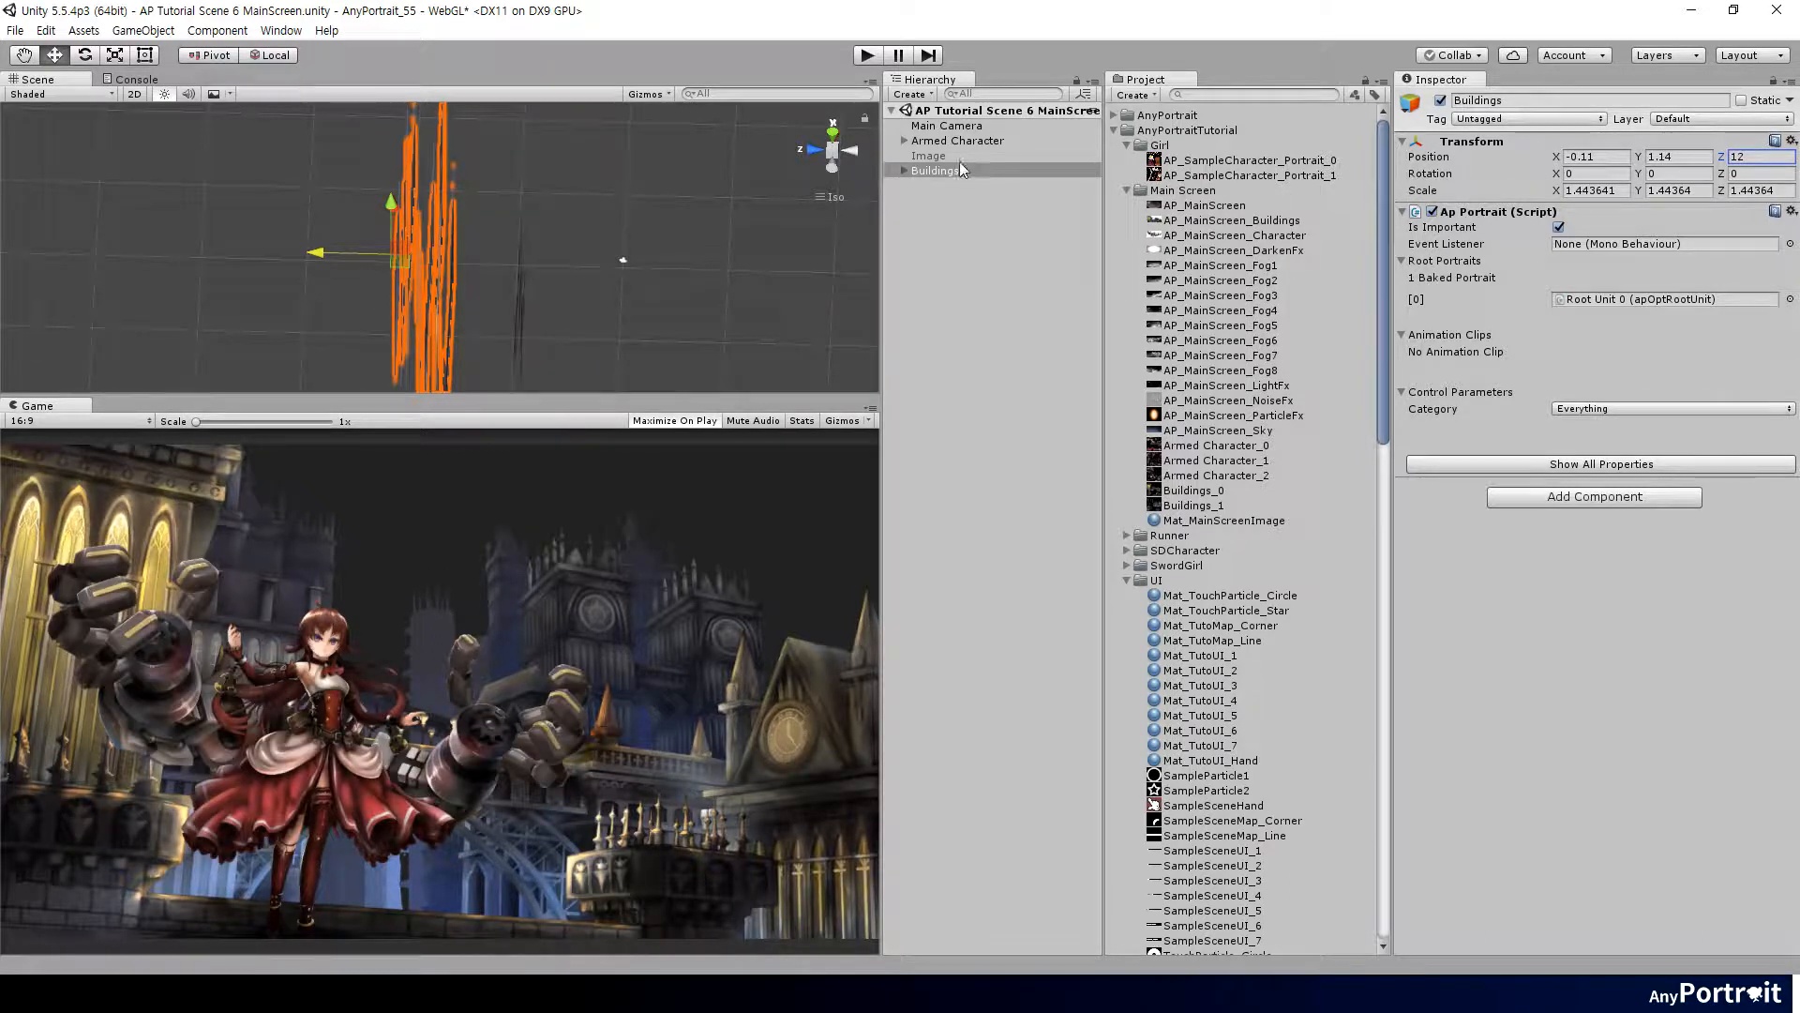
Add a 19.2×10.8 Sky quad using the Mat_MainScreenSky material.
{"action": "right_click", "coordinate": [929, 156]}
{"action": "type", "text": "19.2"}
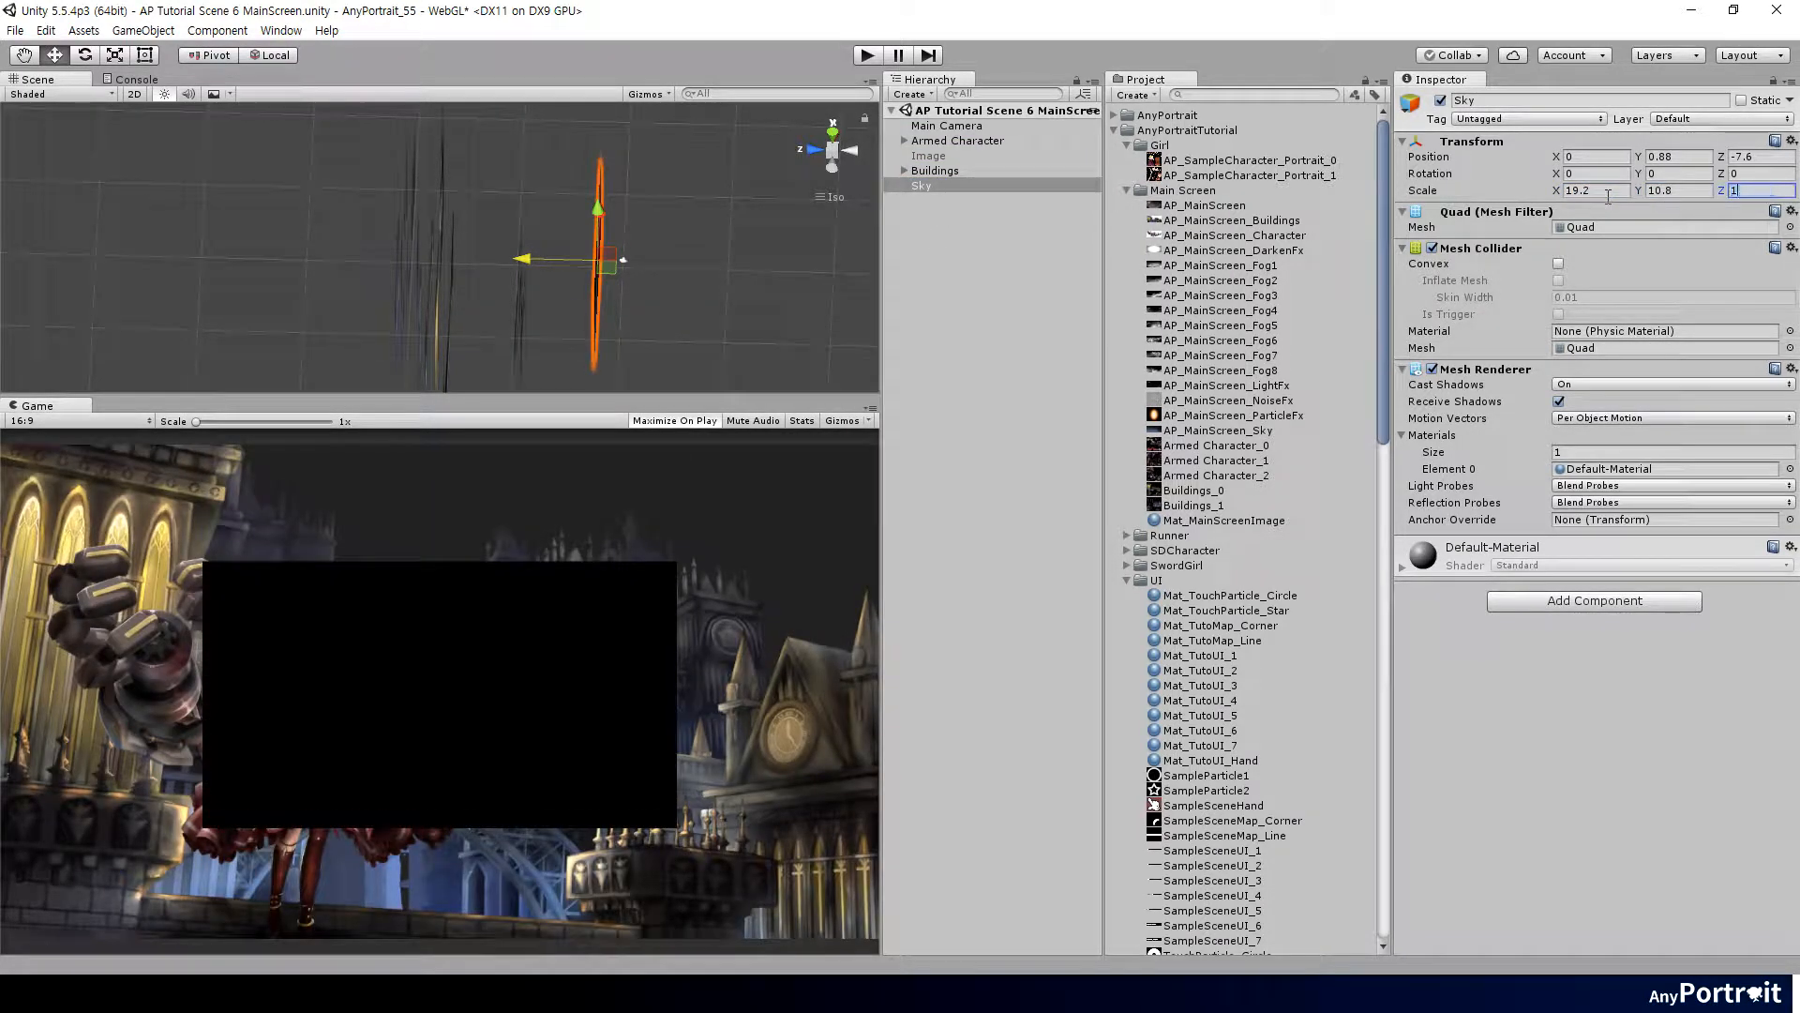
{"action": "left_click", "coordinate": [1224, 520]}
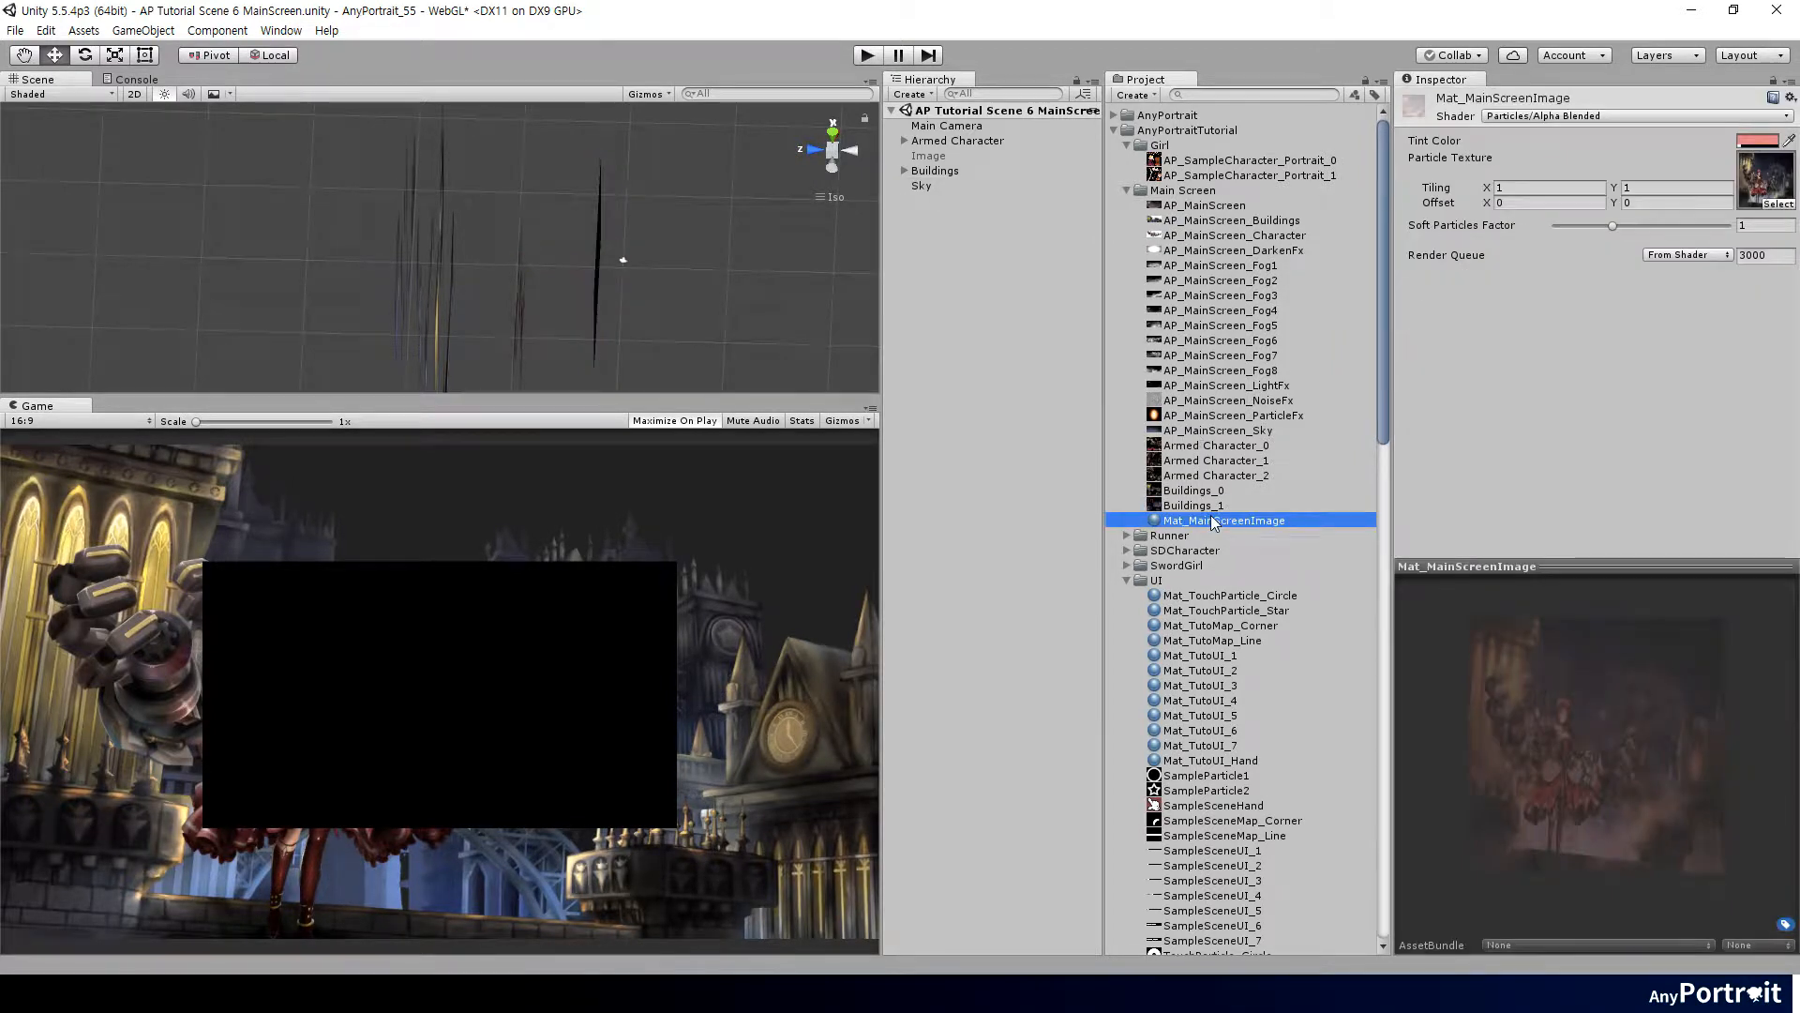
{"action": "left_click", "coordinate": [1217, 535]}
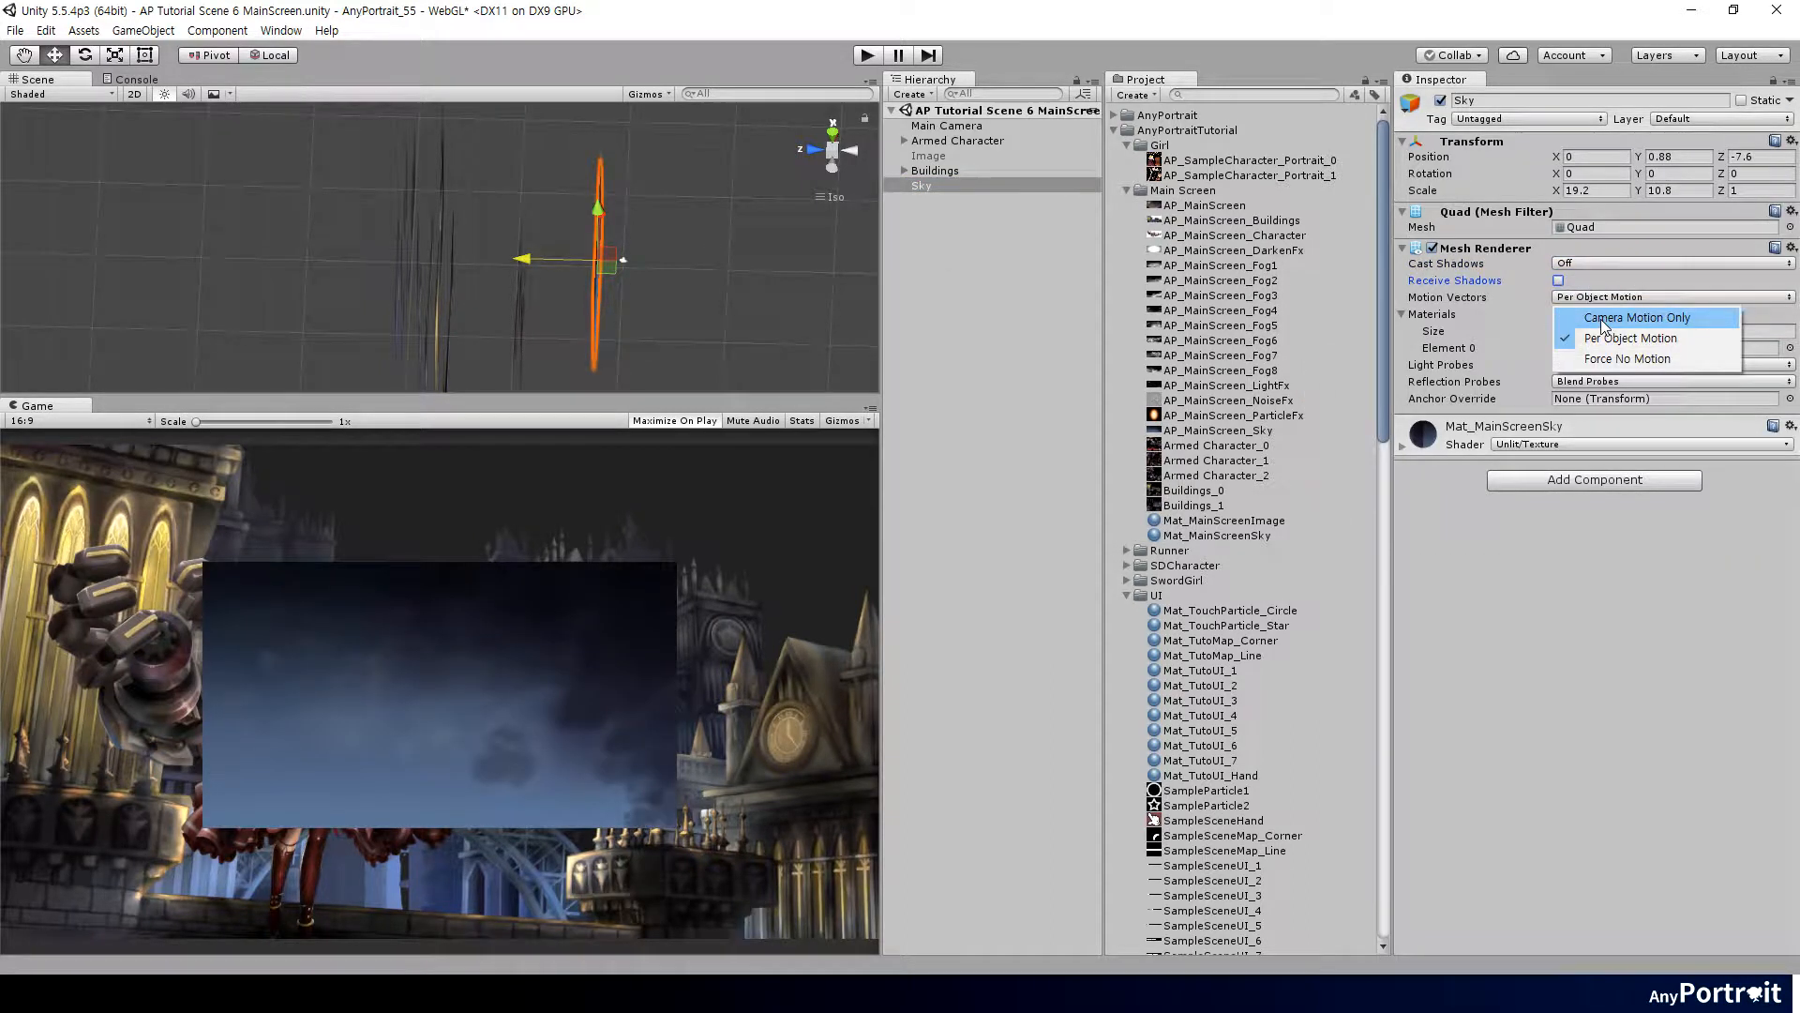
Set the Sky to Force No Motion at depth 19 and hide Buildings to preview it.
{"action": "left_click", "coordinate": [1624, 359]}
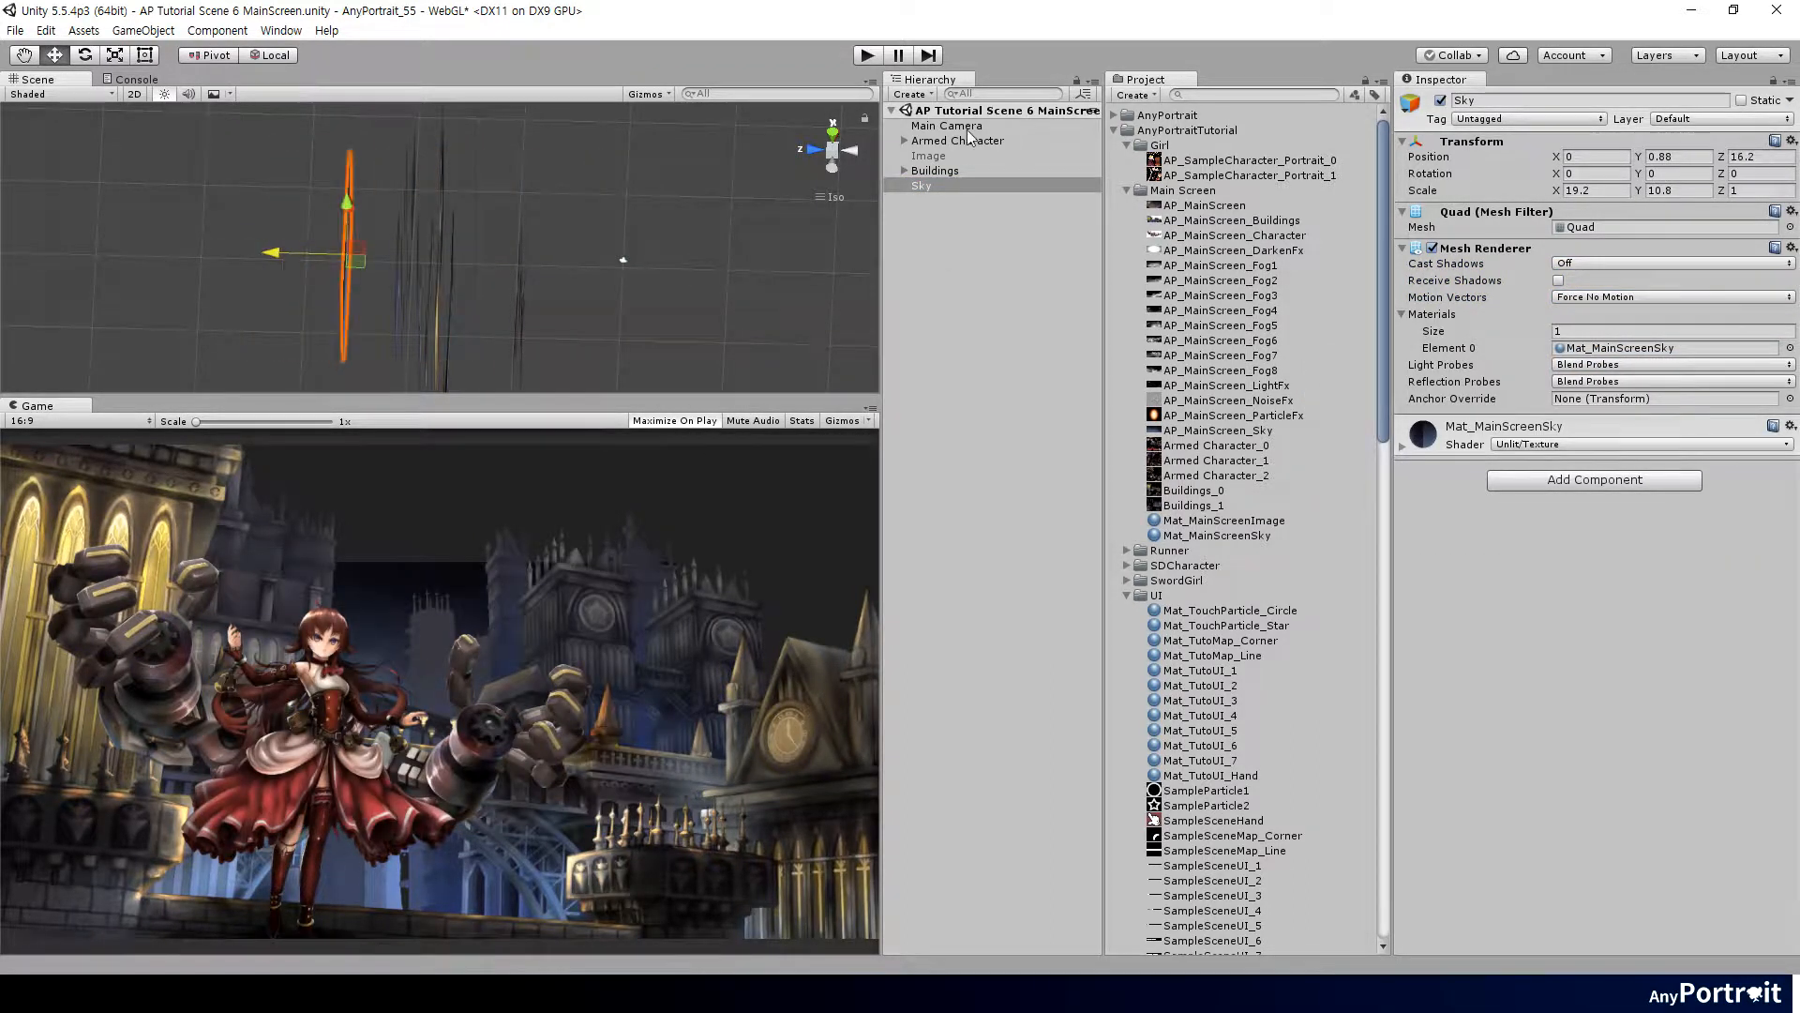
{"action": "type", "text": "19"}
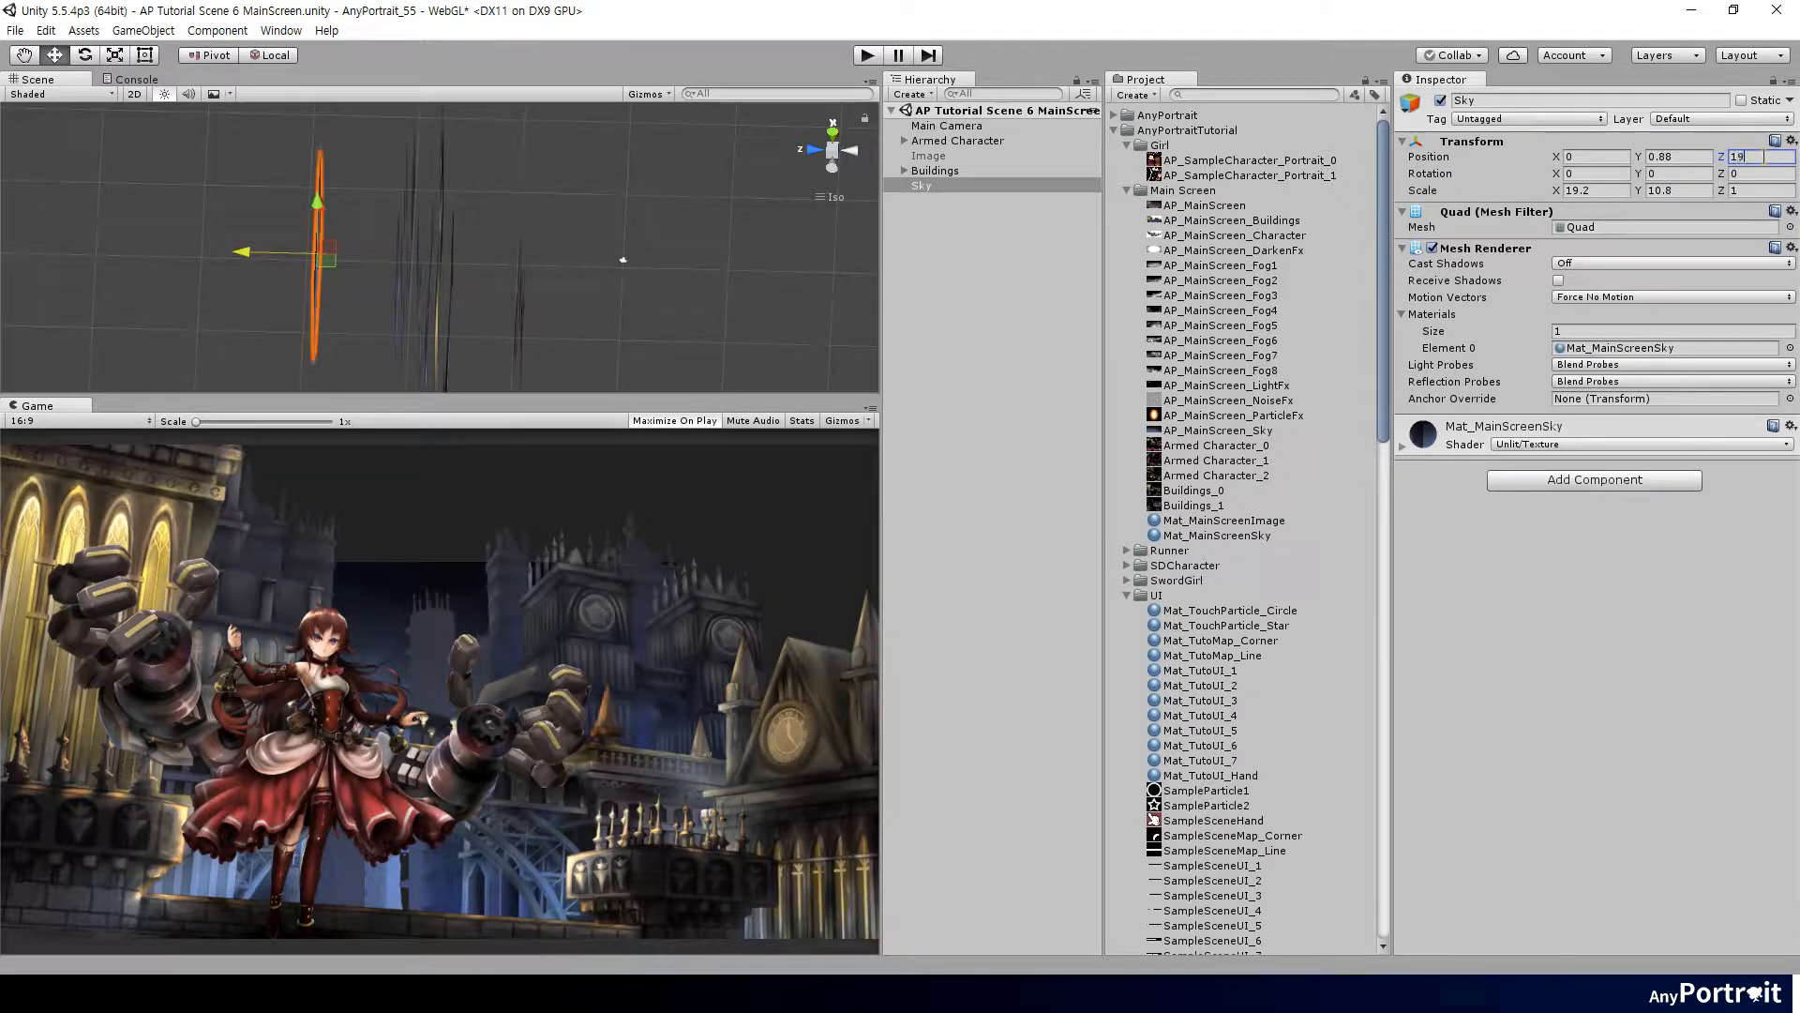
{"action": "left_click", "coordinate": [923, 186]}
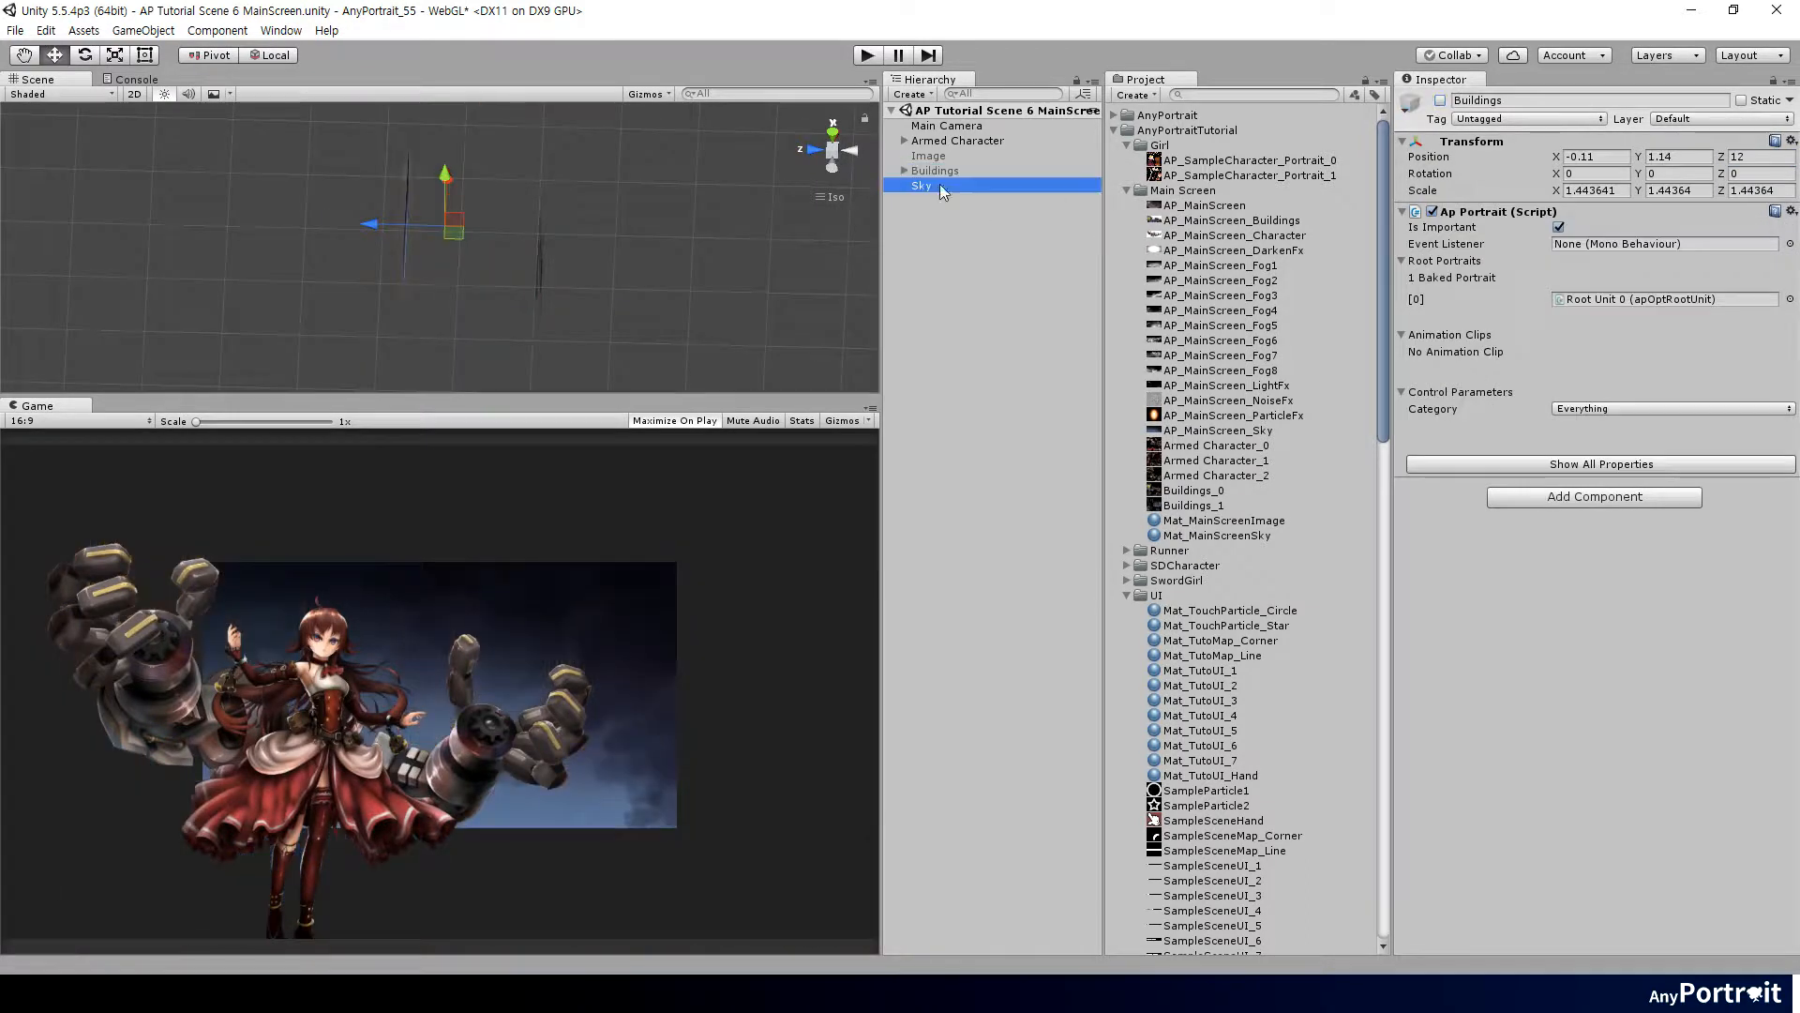
Review the sky texture import settings, set fog and glow textures to Clamp and the noise texture to Kaiser mip filtering.
{"action": "left_click", "coordinate": [1223, 430]}
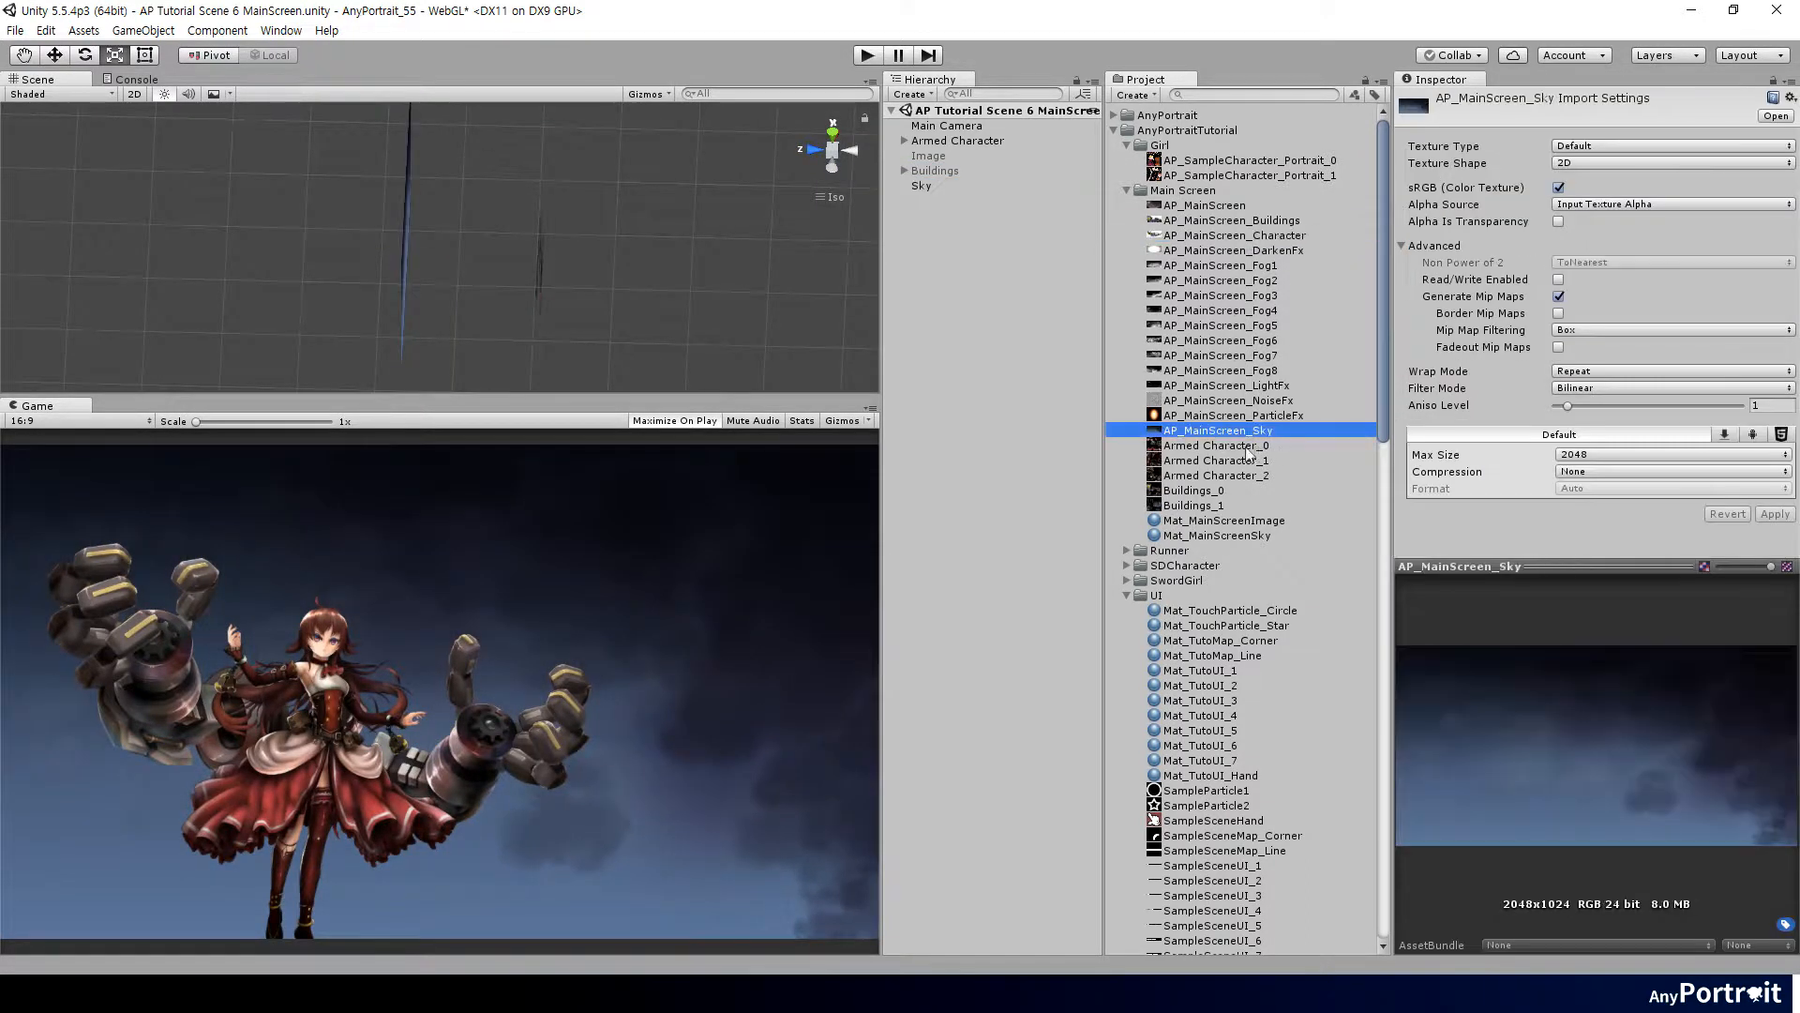
{"action": "left_click", "coordinate": [1669, 369]}
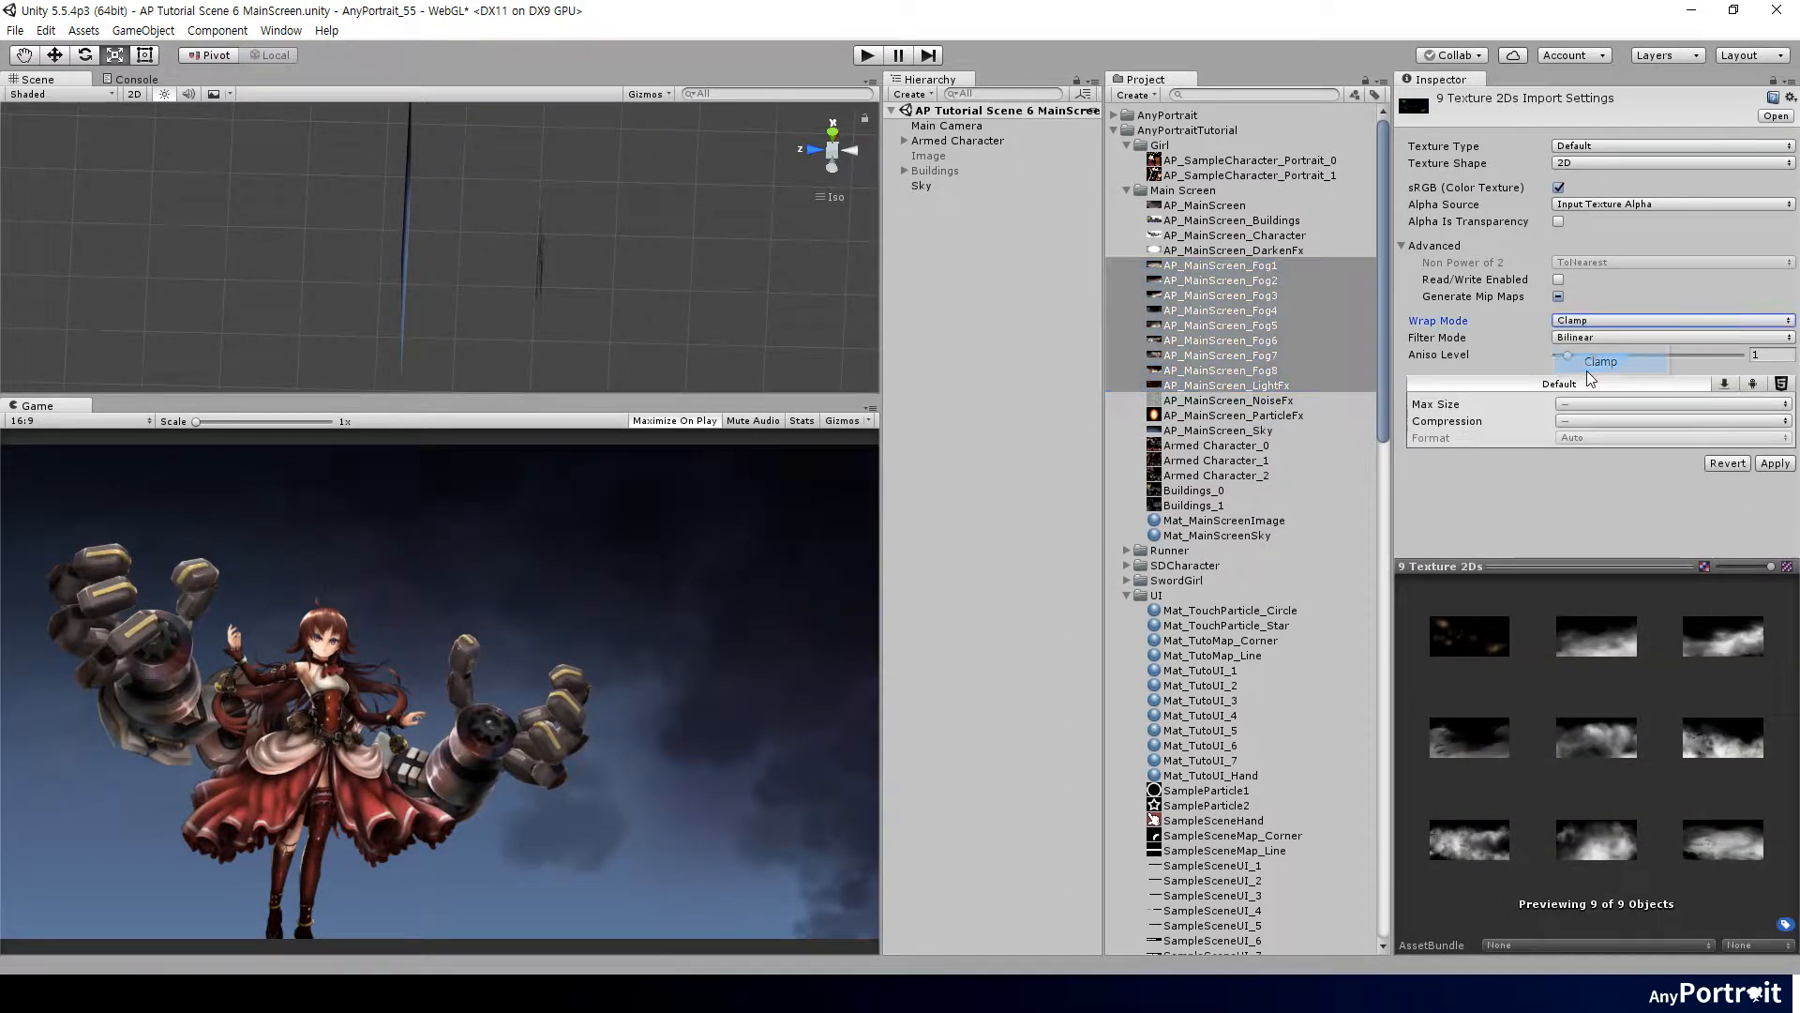
{"action": "left_click", "coordinate": [1226, 399]}
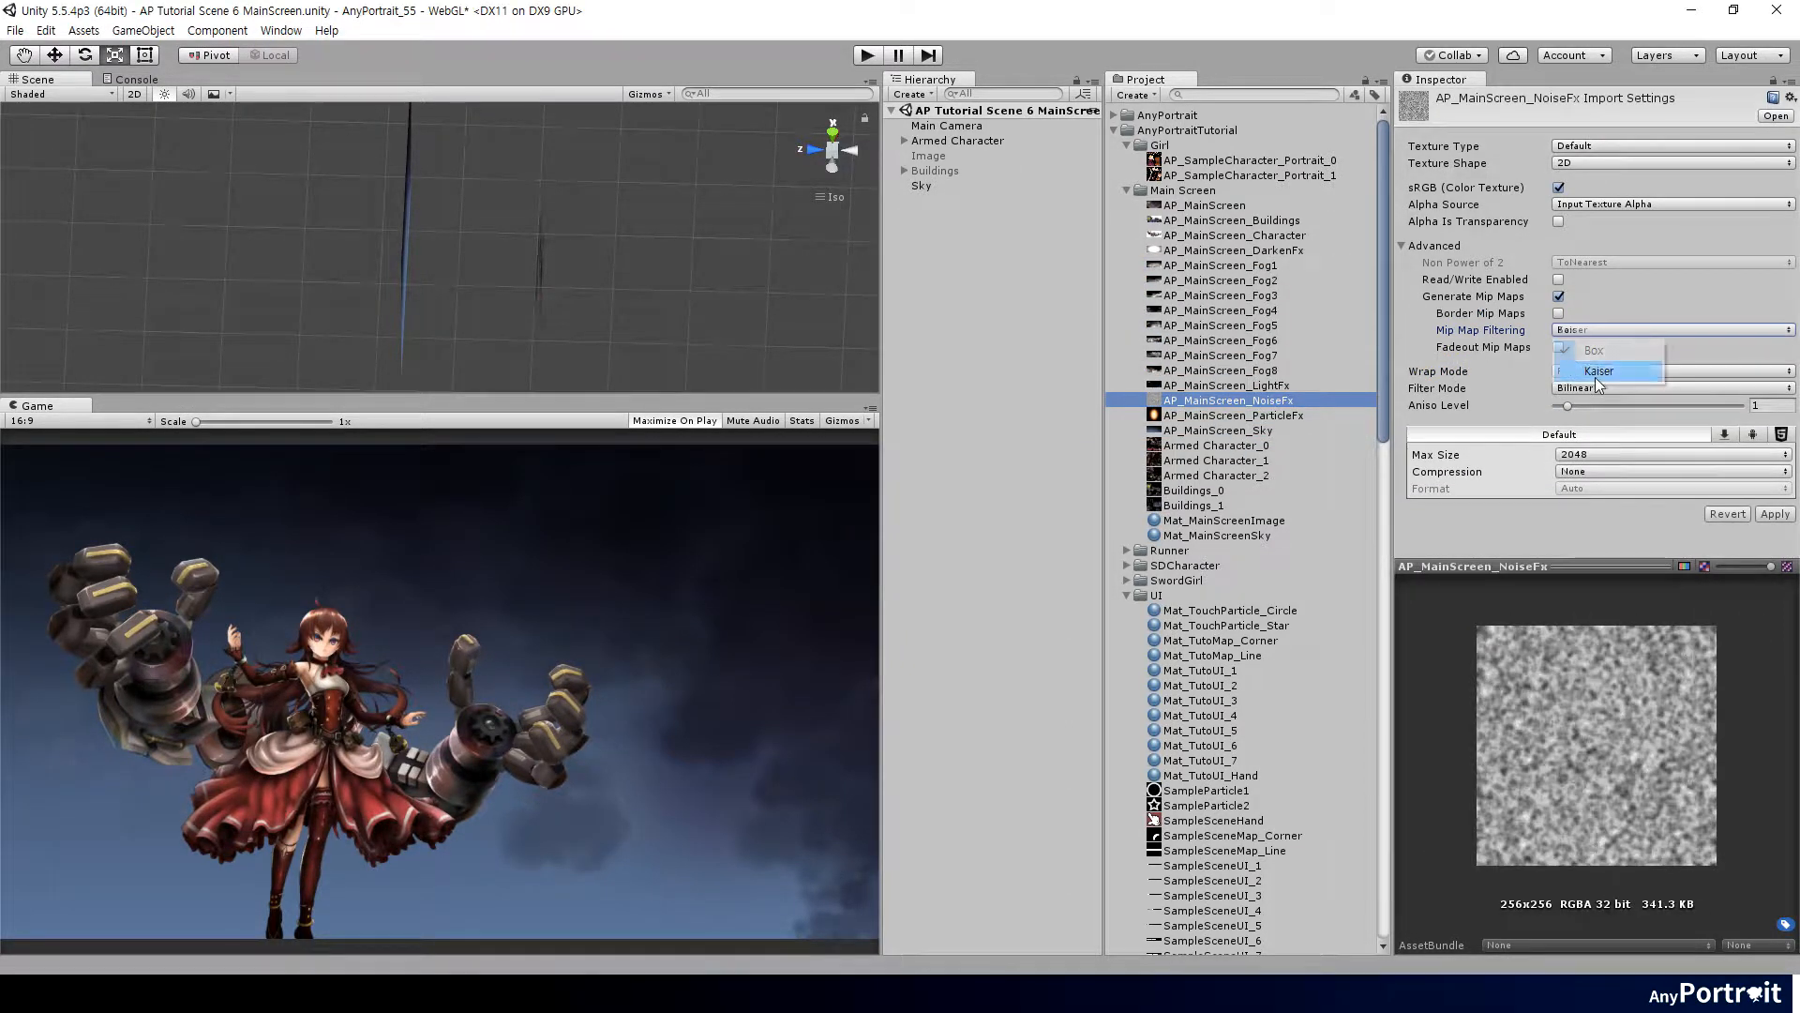
{"action": "left_click", "coordinate": [1234, 415]}
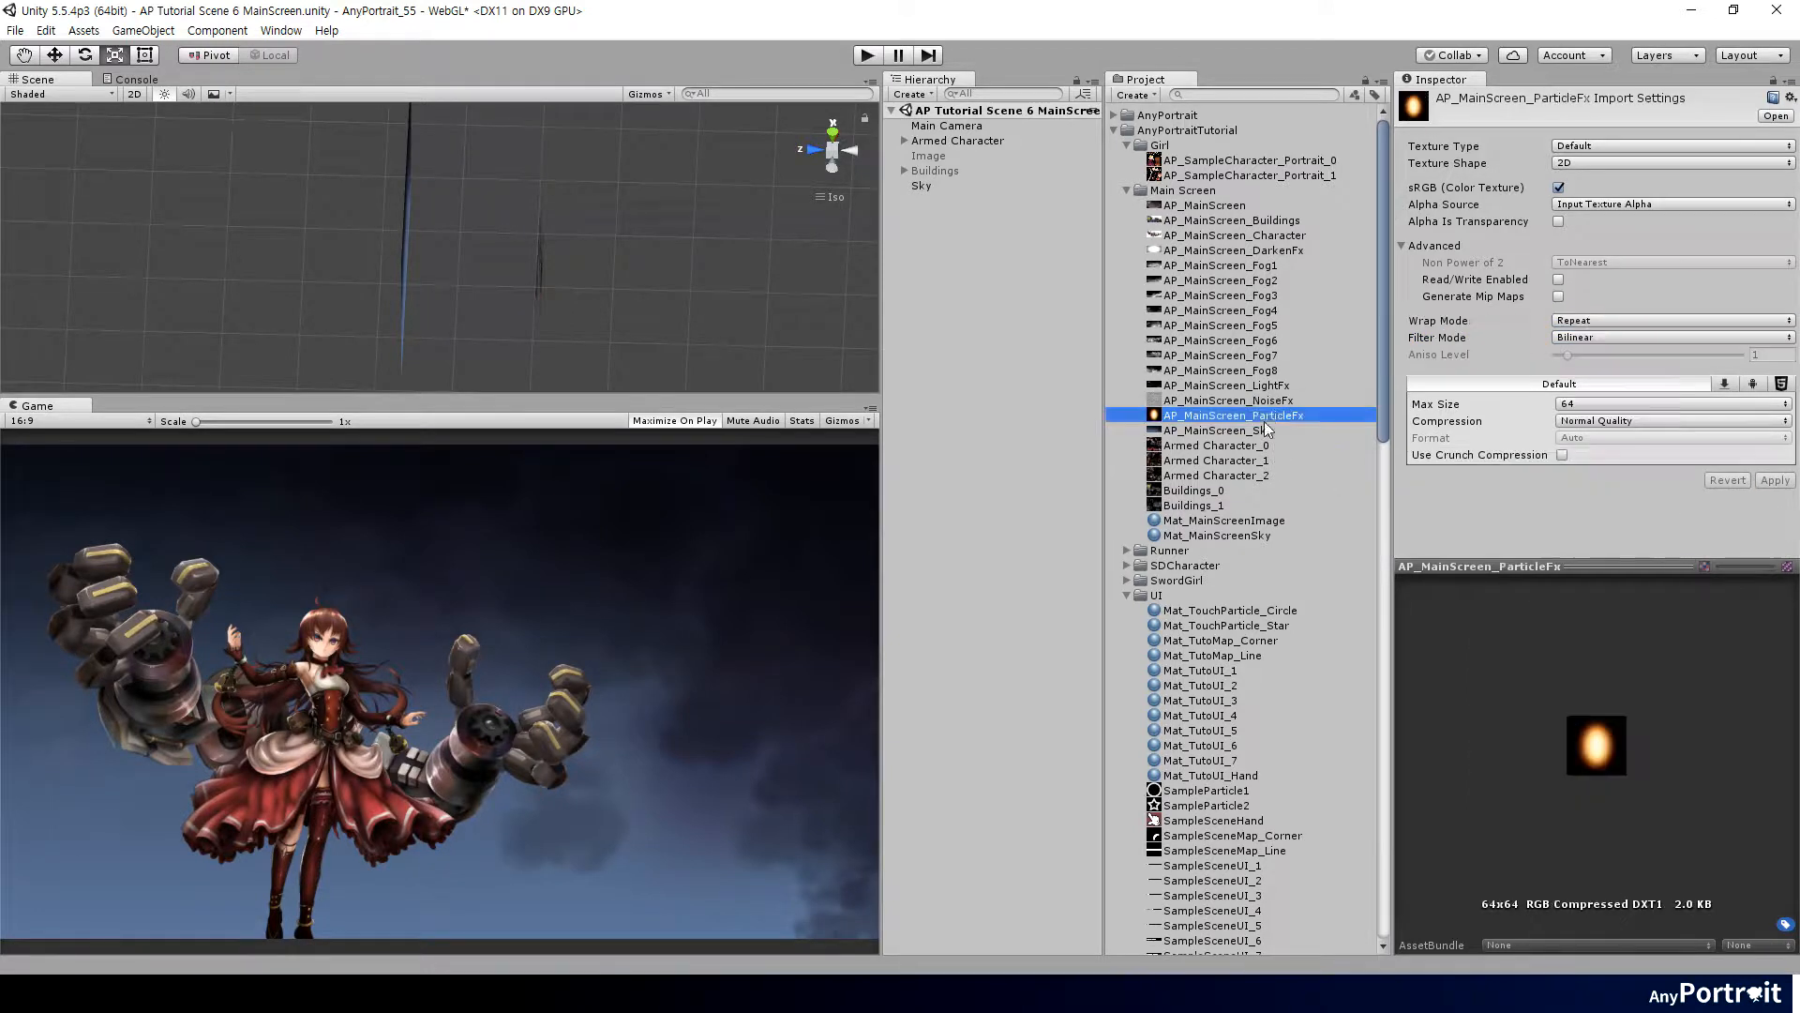
Apply the import changes and inspect the Buildings_1 atlas texture settings.
{"action": "left_click", "coordinate": [935, 171]}
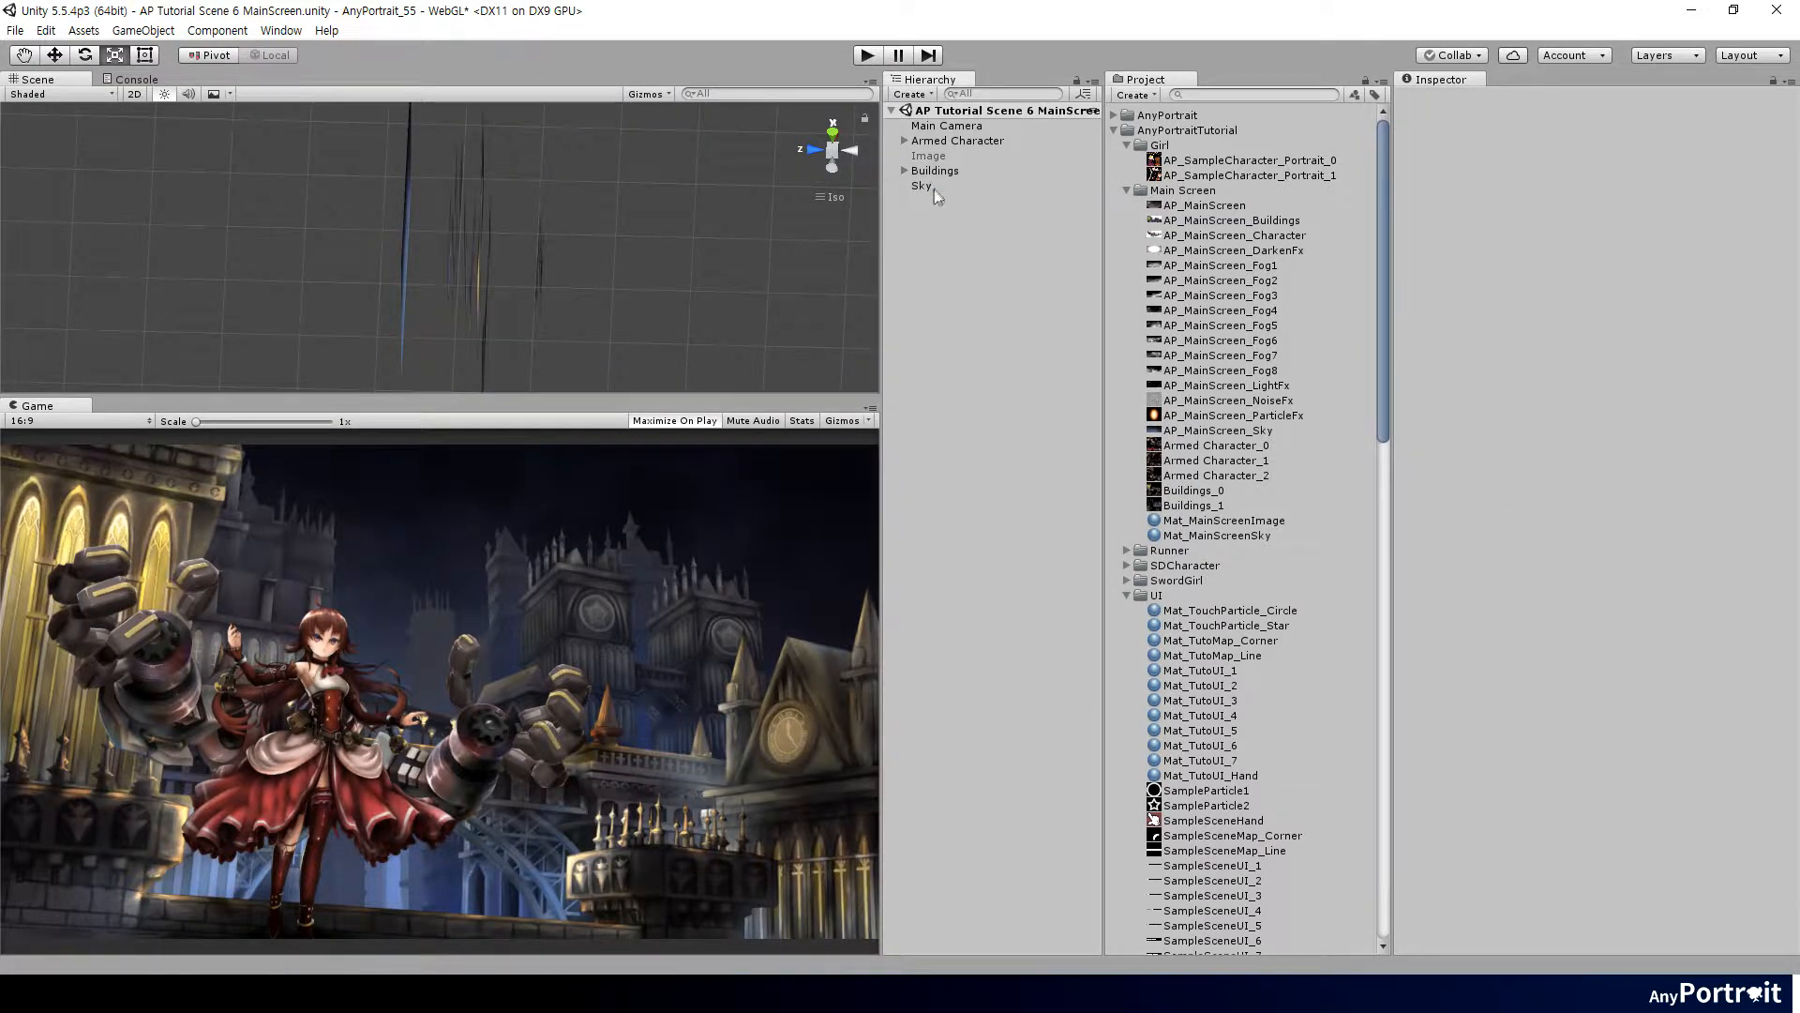
{"action": "left_click", "coordinate": [1194, 505]}
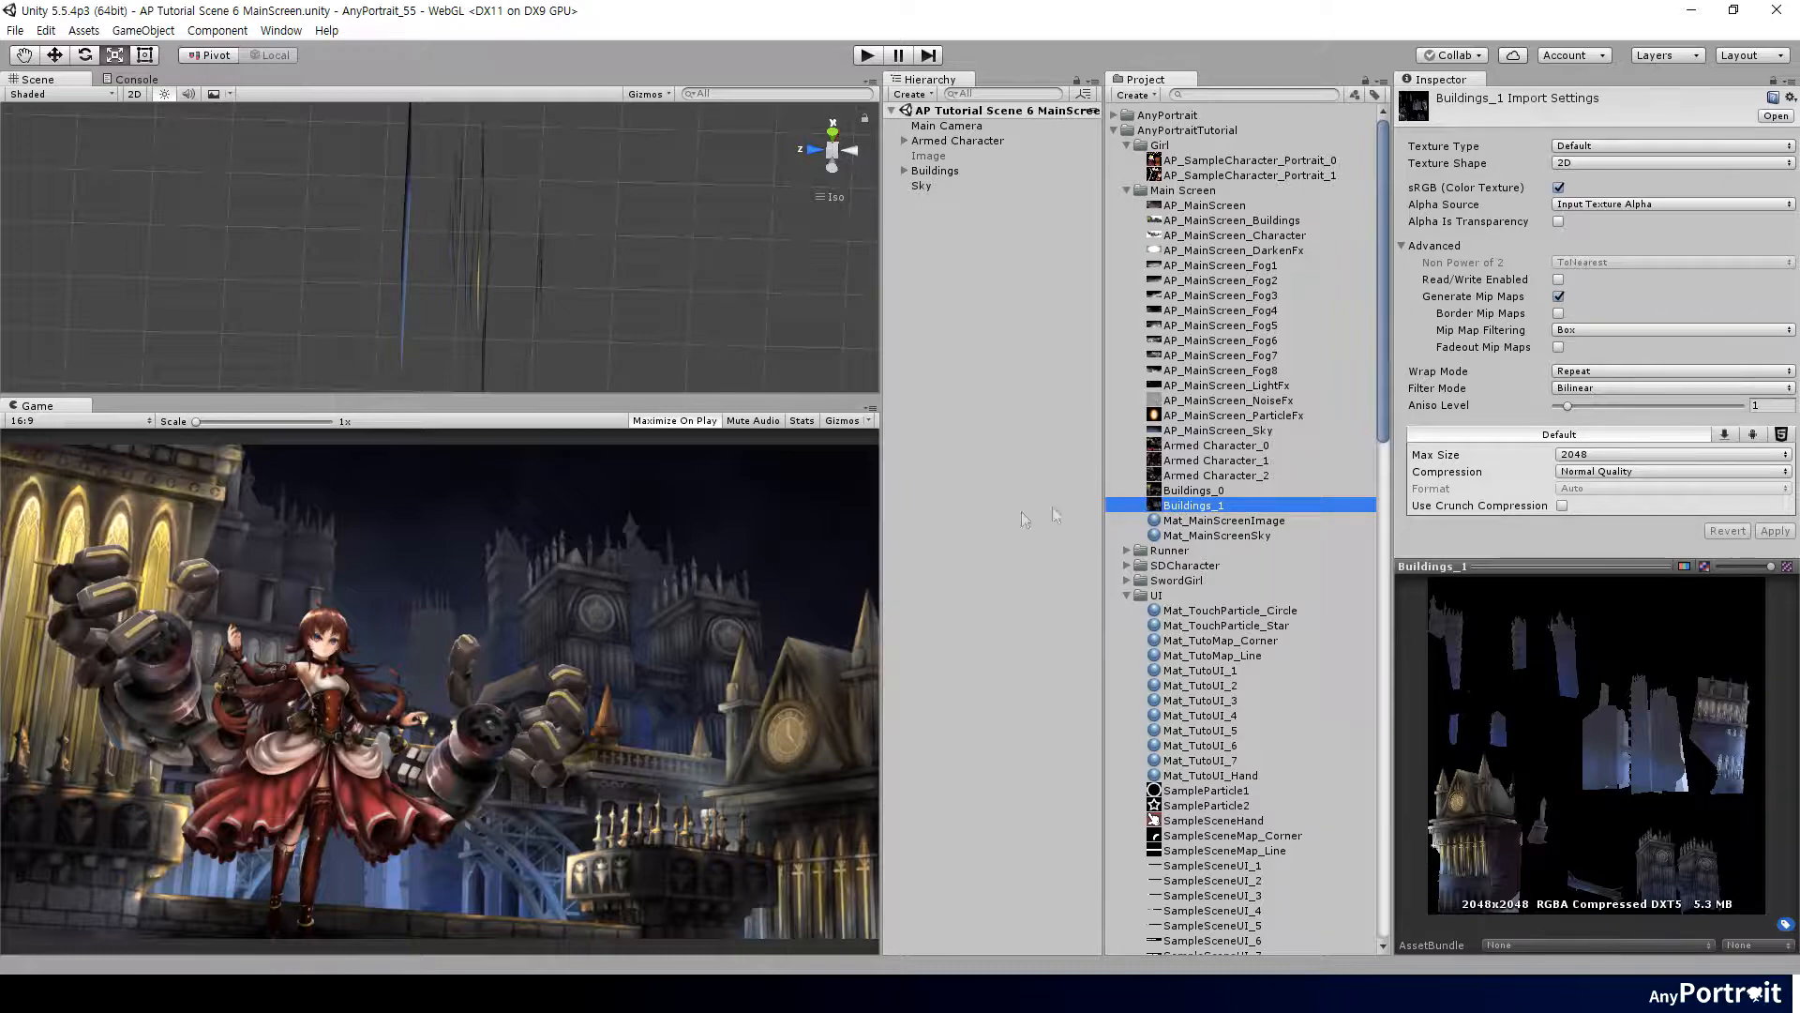
{"action": "left_click", "coordinate": [1217, 535]}
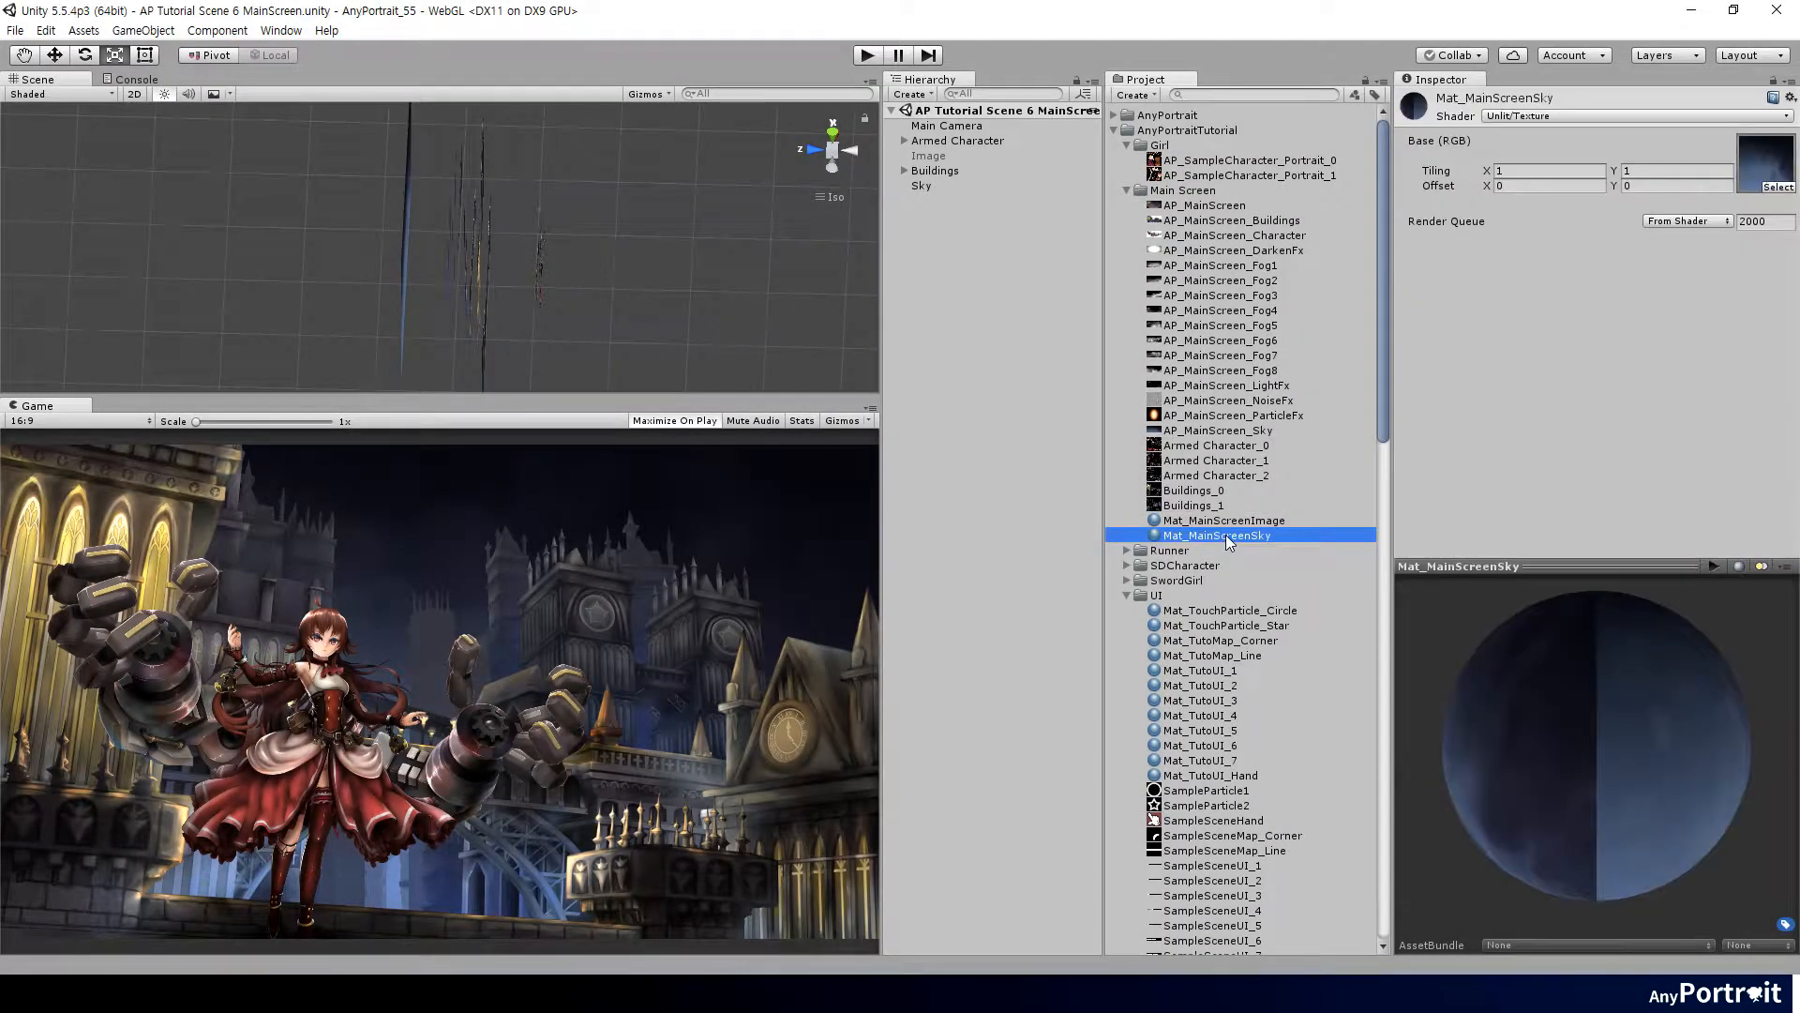
Create material Mat_MainScreenFog1 with the Particles/Additive shader and a fog texture.
{"action": "right_click", "coordinate": [1254, 535]}
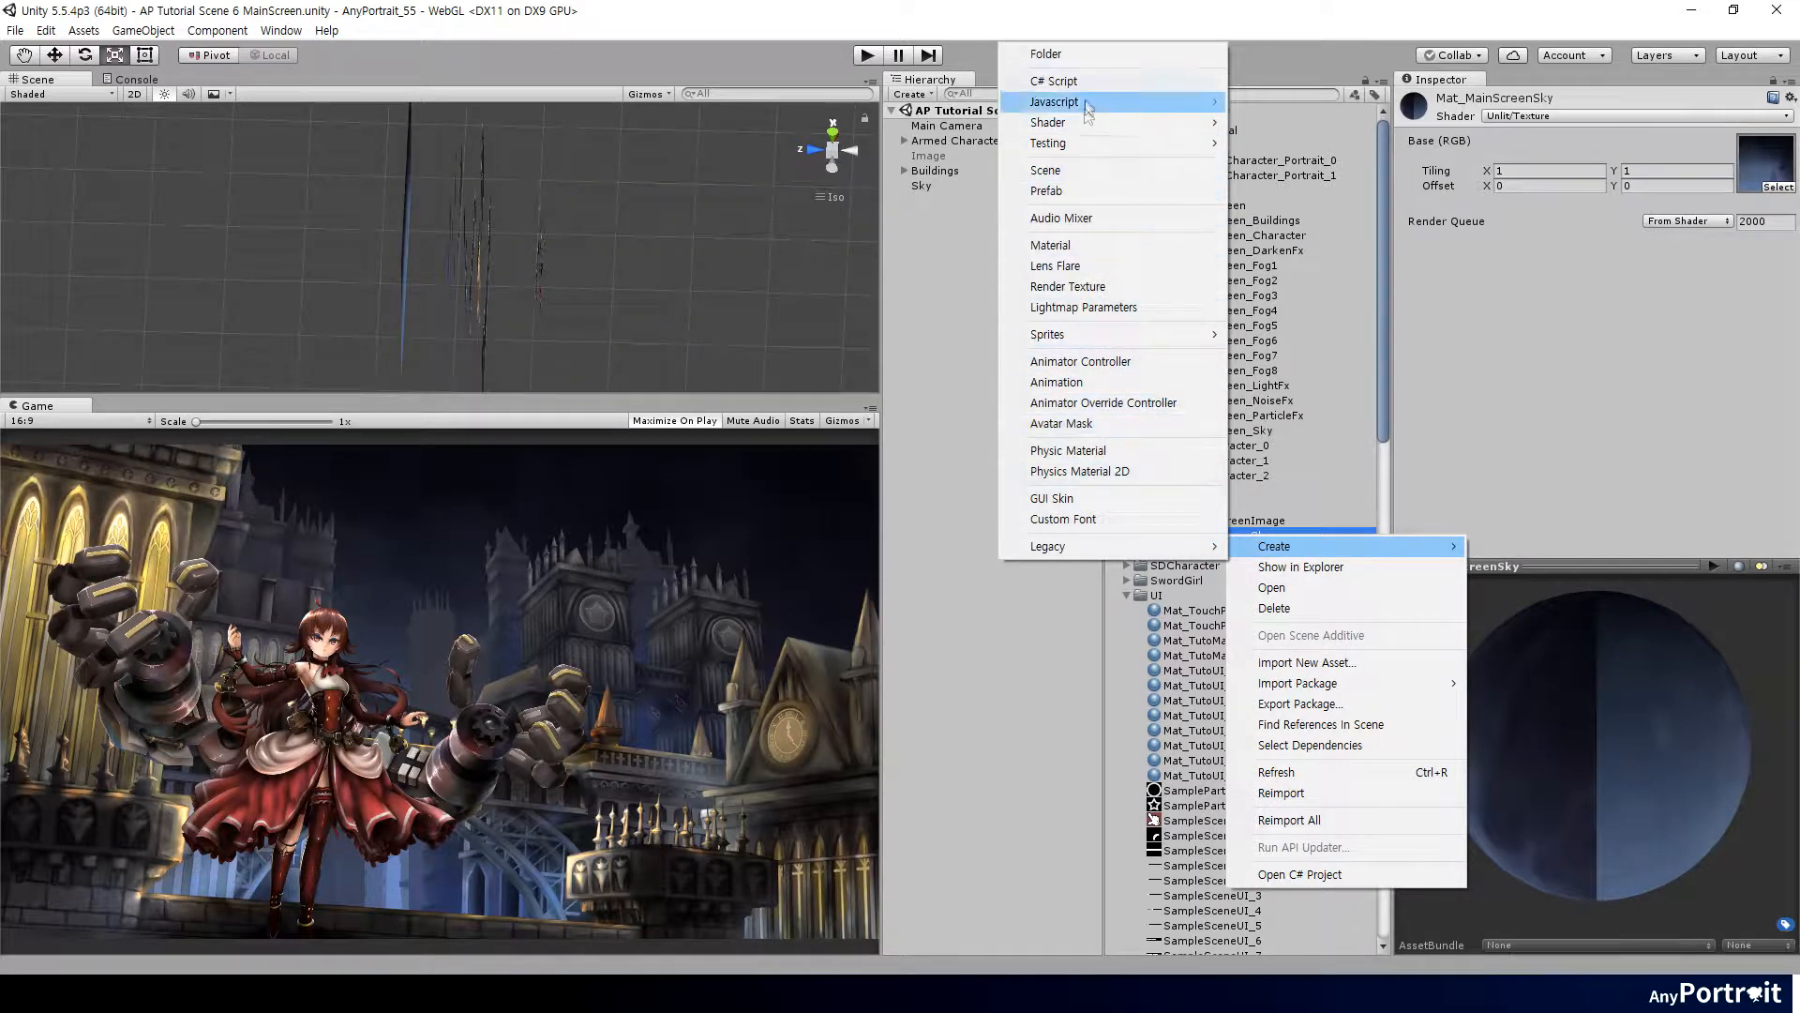
{"action": "left_click", "coordinate": [1051, 244]}
{"action": "type", "text": "Mat_MainScreenFog1"}
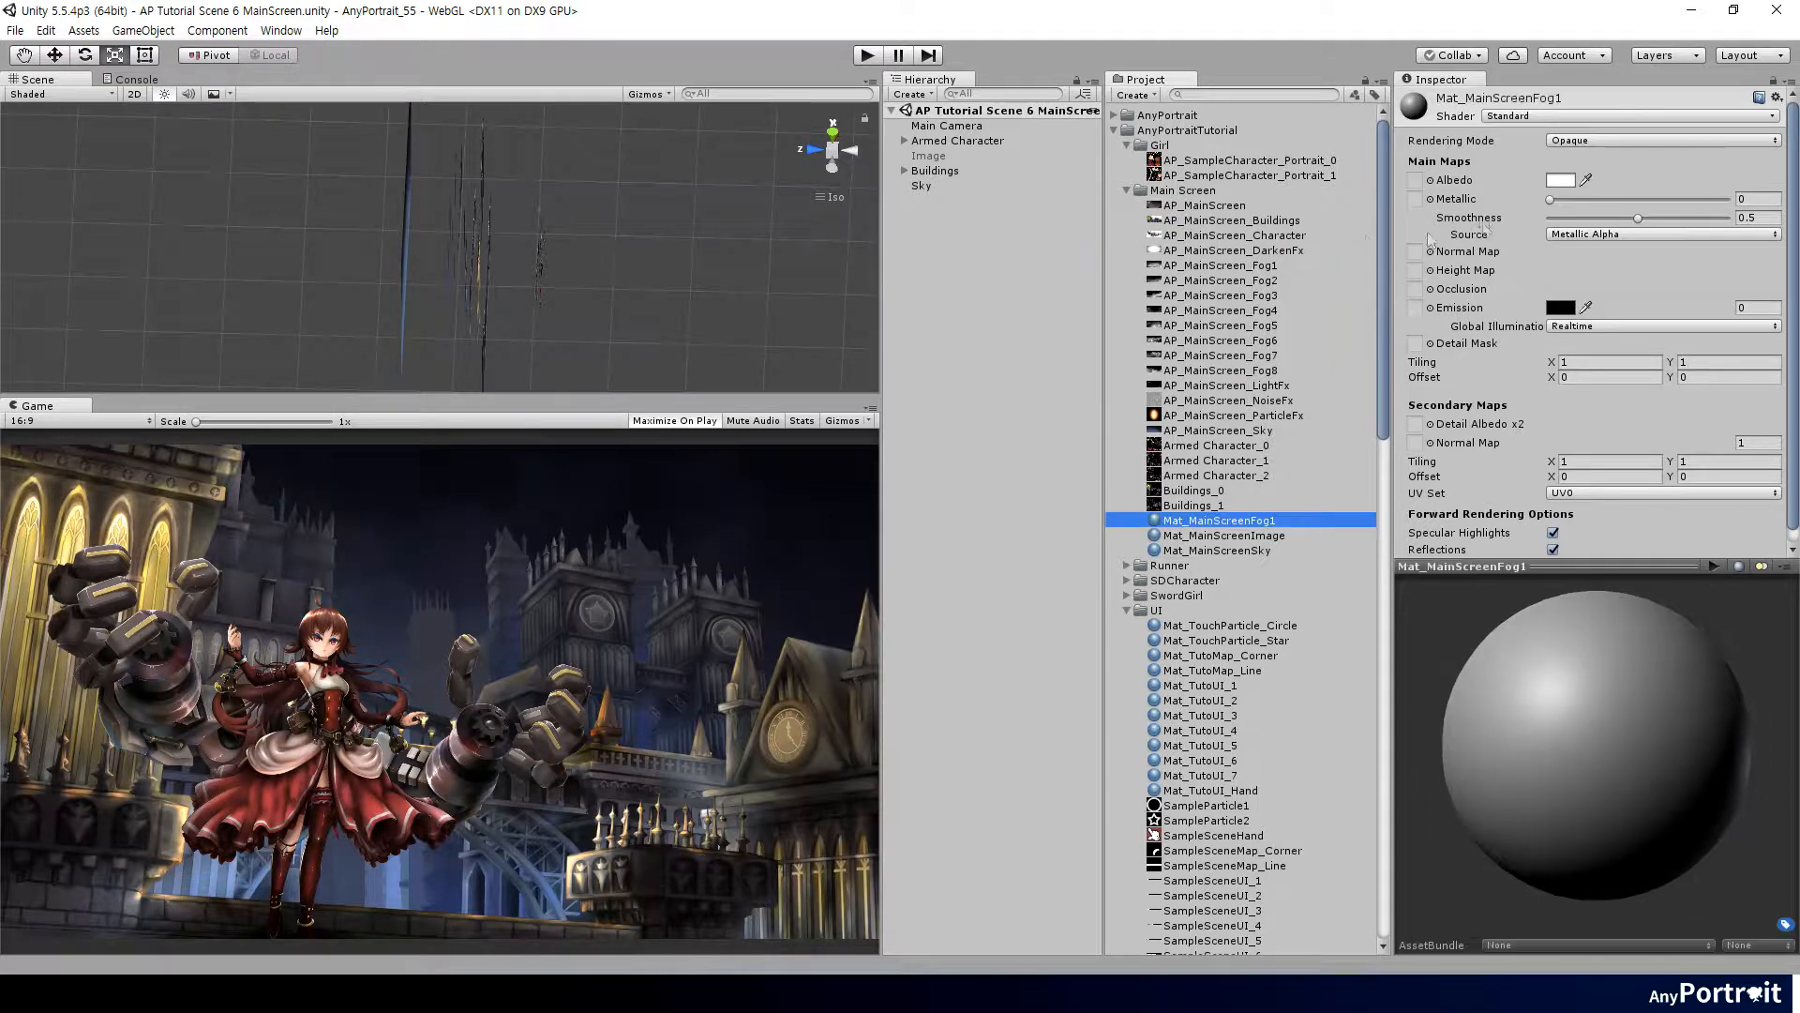
{"action": "left_click", "coordinate": [1531, 280]}
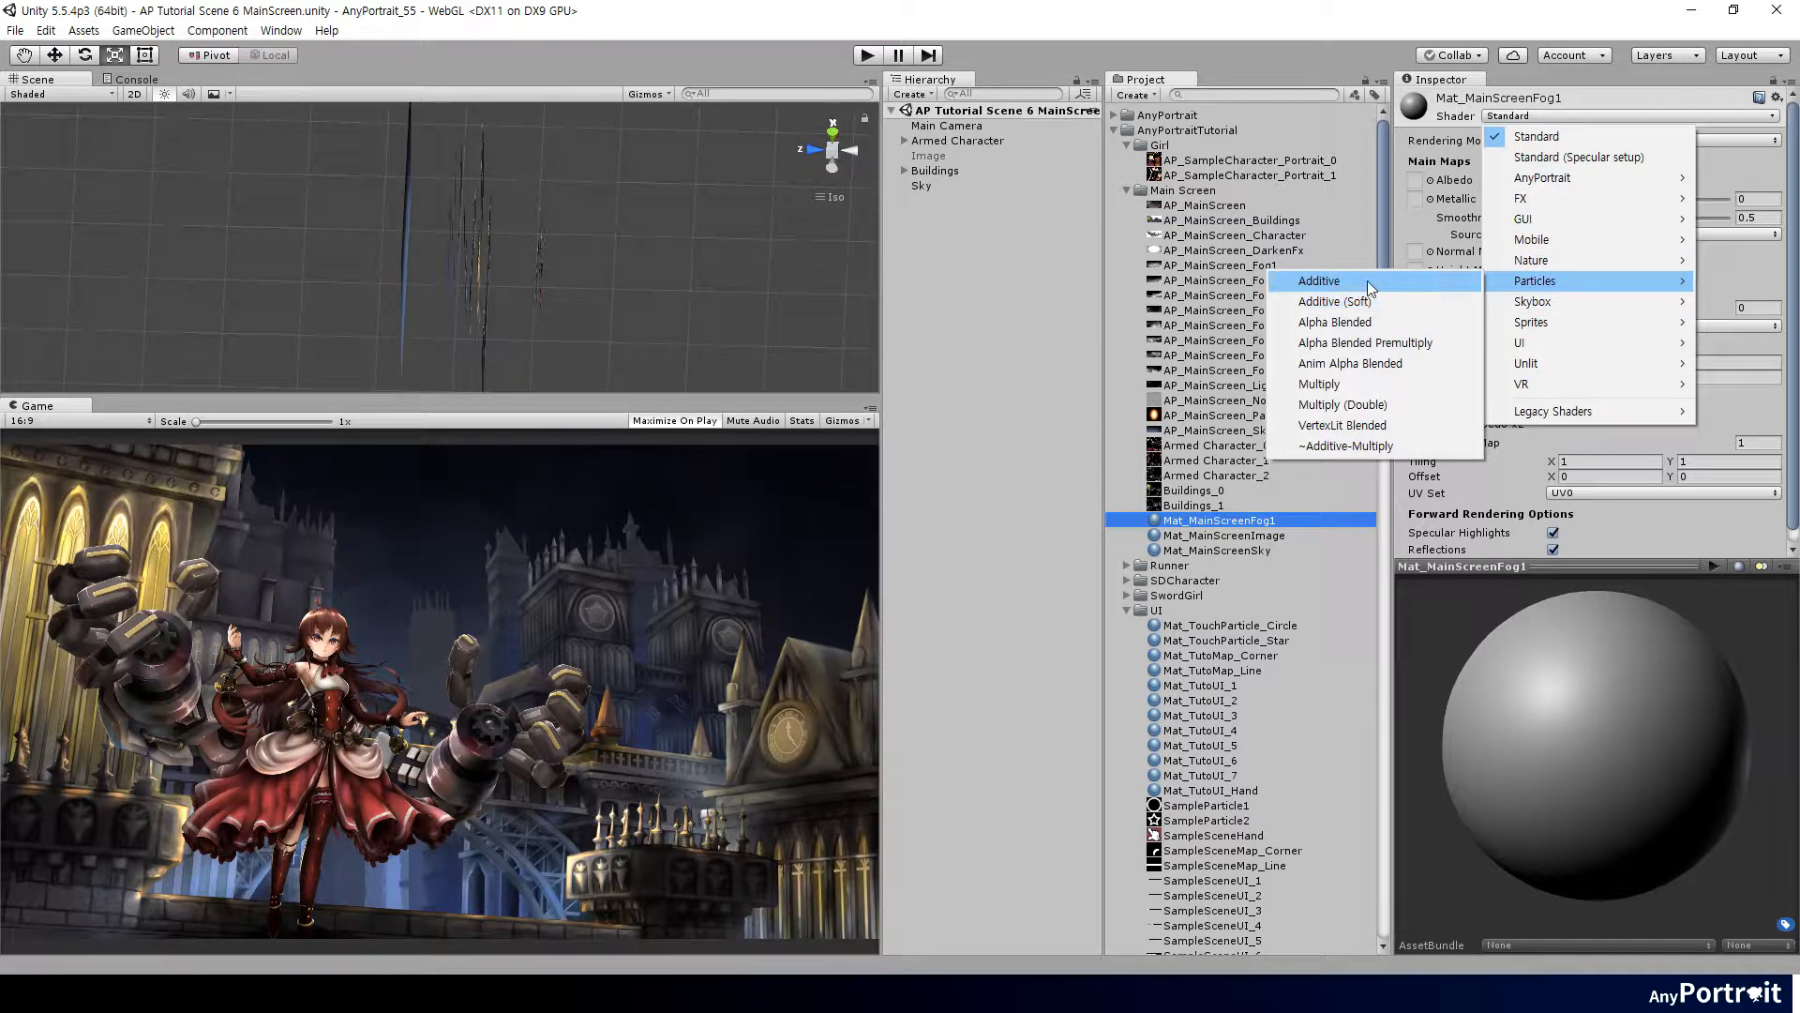
{"action": "left_click", "coordinate": [1319, 280]}
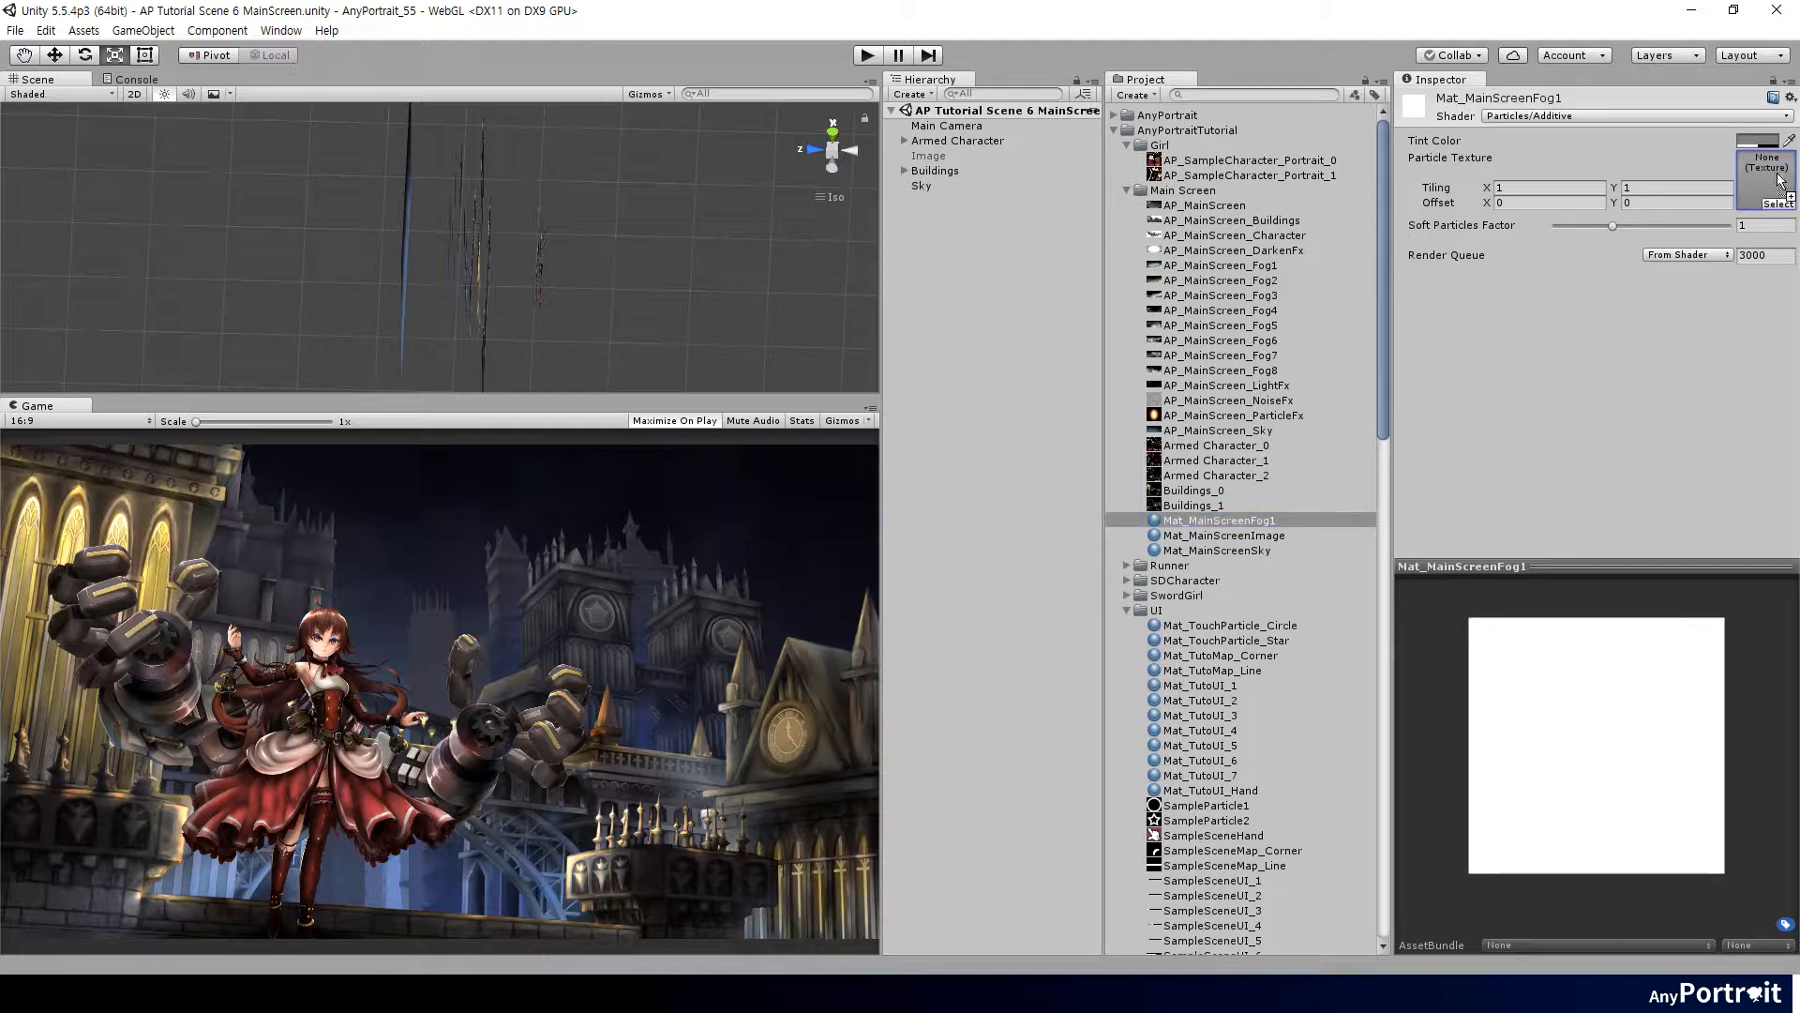
{"action": "left_click", "coordinate": [1768, 140]}
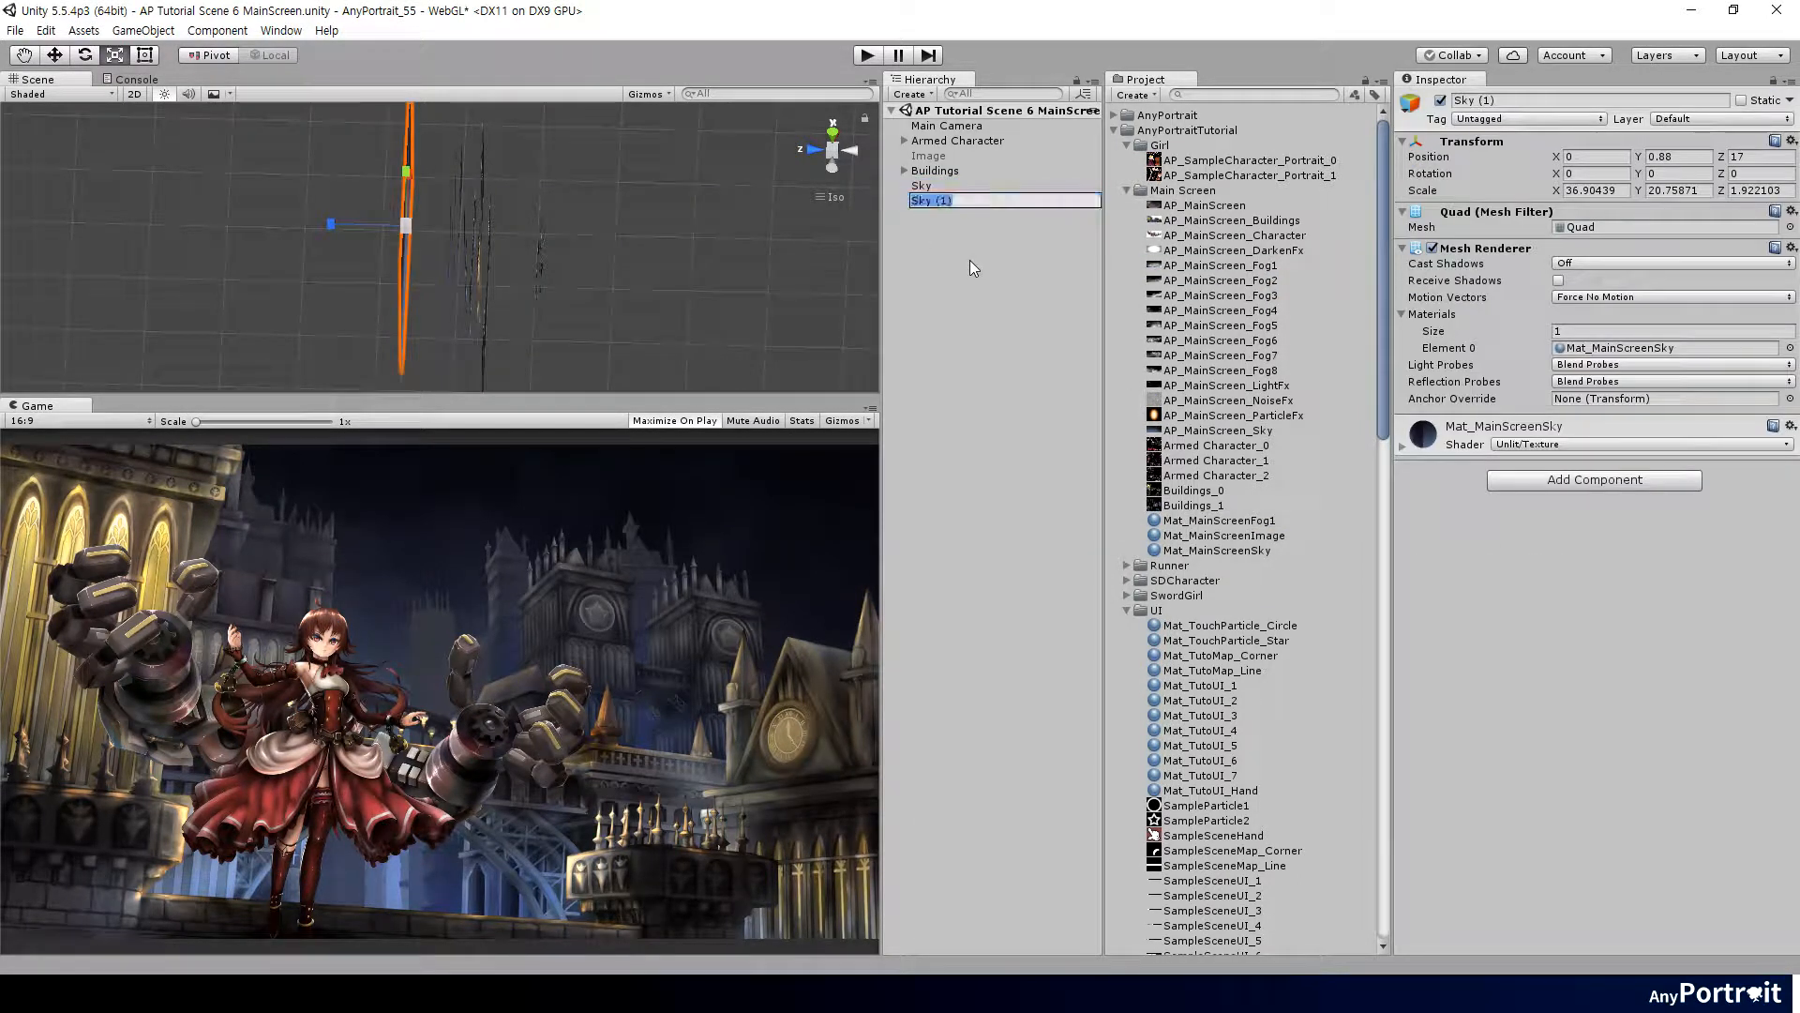
Rename the sky copy to Fog1, give it the fog material, and set the copied fog quad's Z depth.
{"action": "type", "text": "Fog1"}
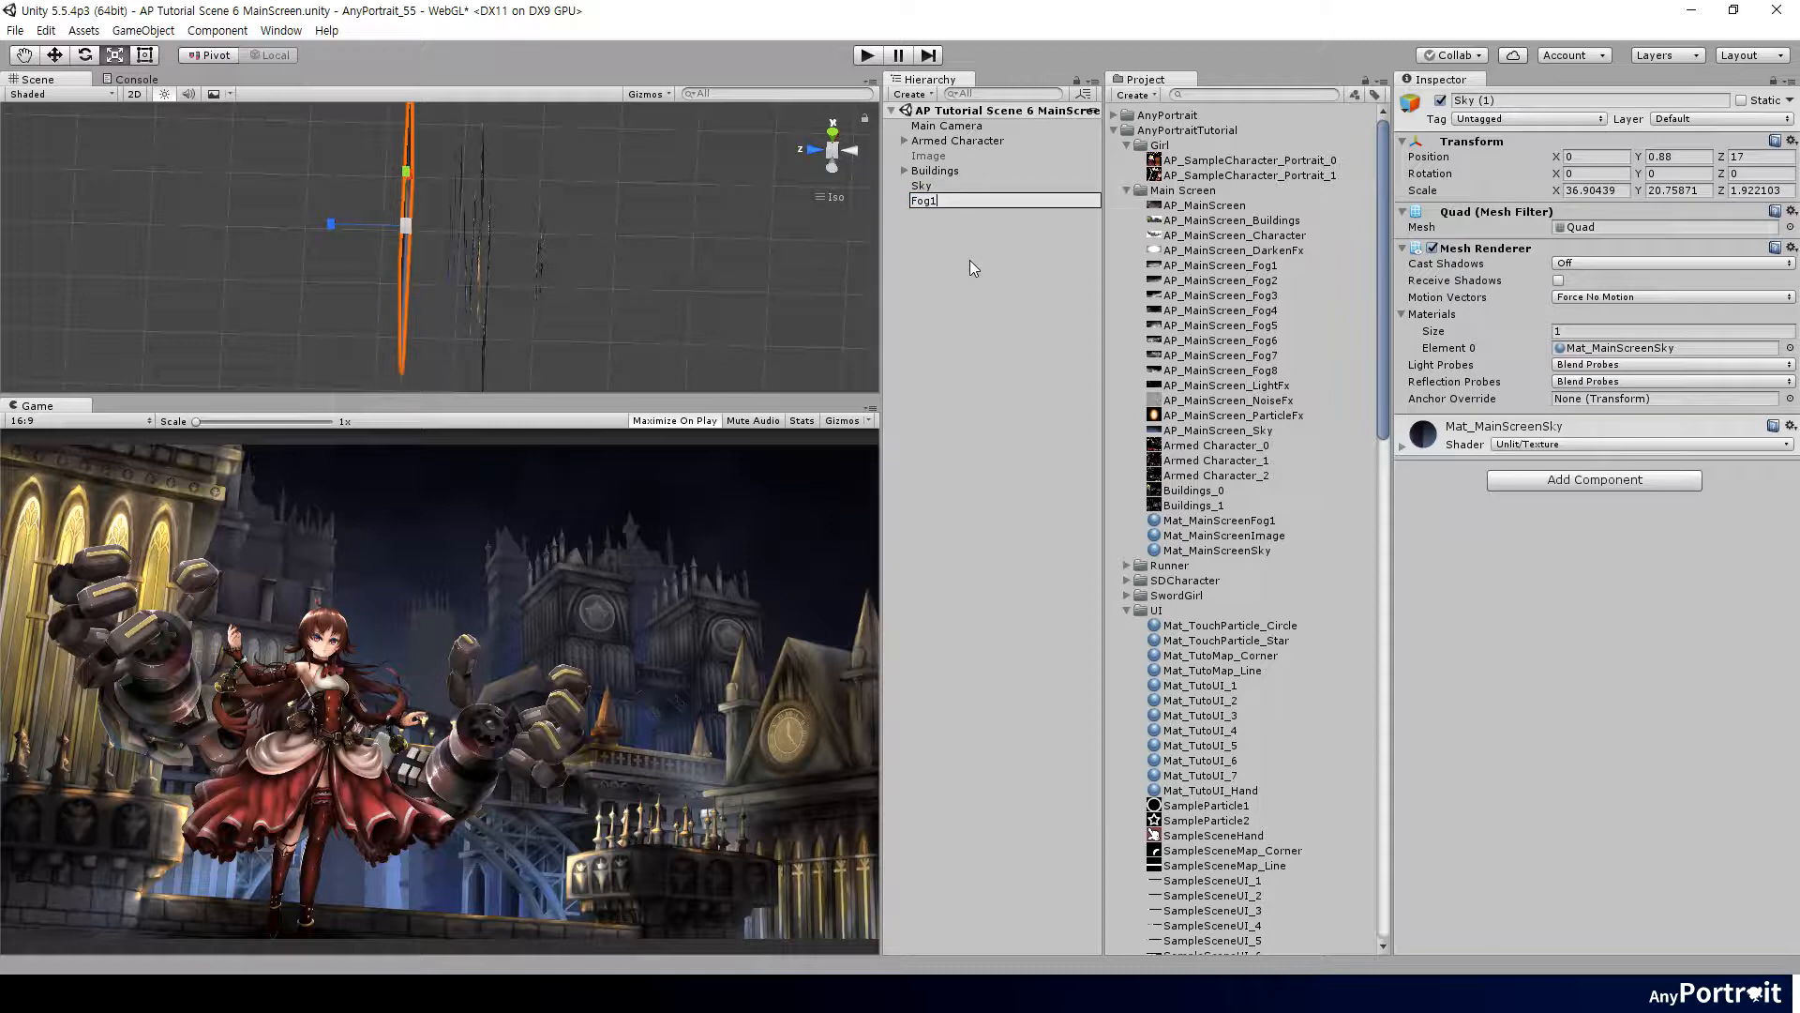
{"action": "left_click", "coordinate": [924, 200]}
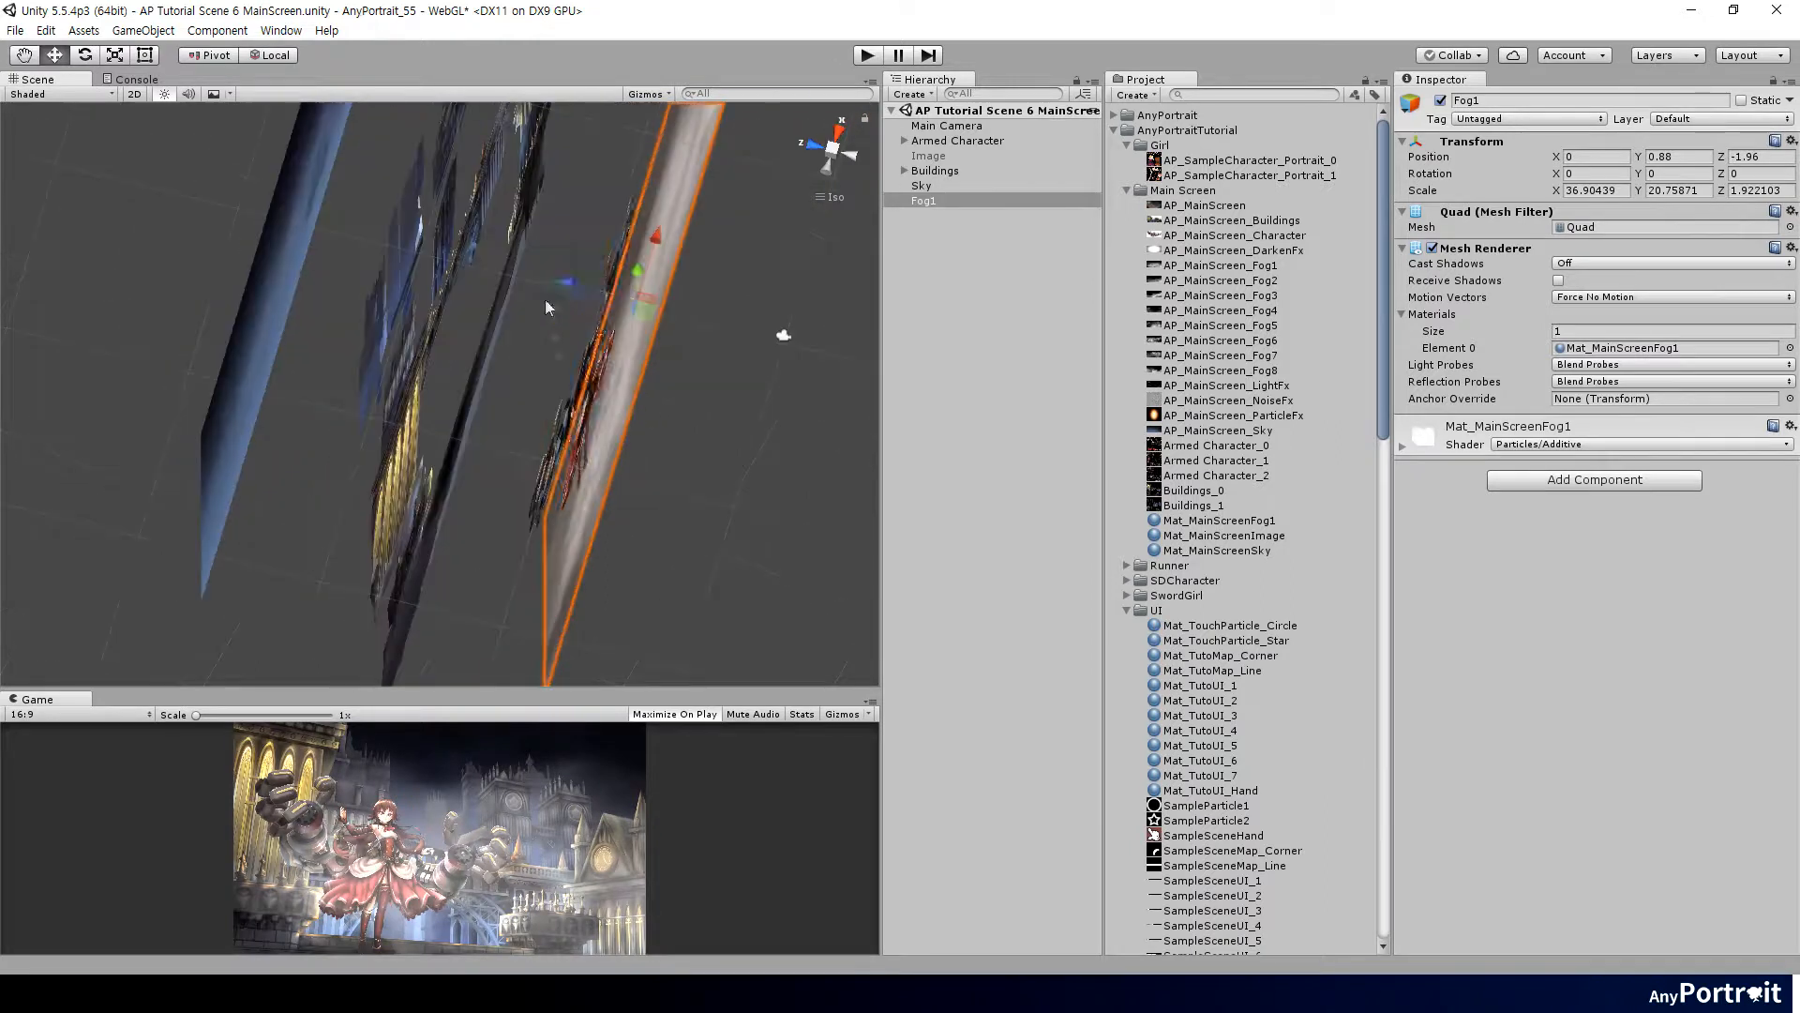
{"action": "left_click", "coordinate": [1768, 469]}
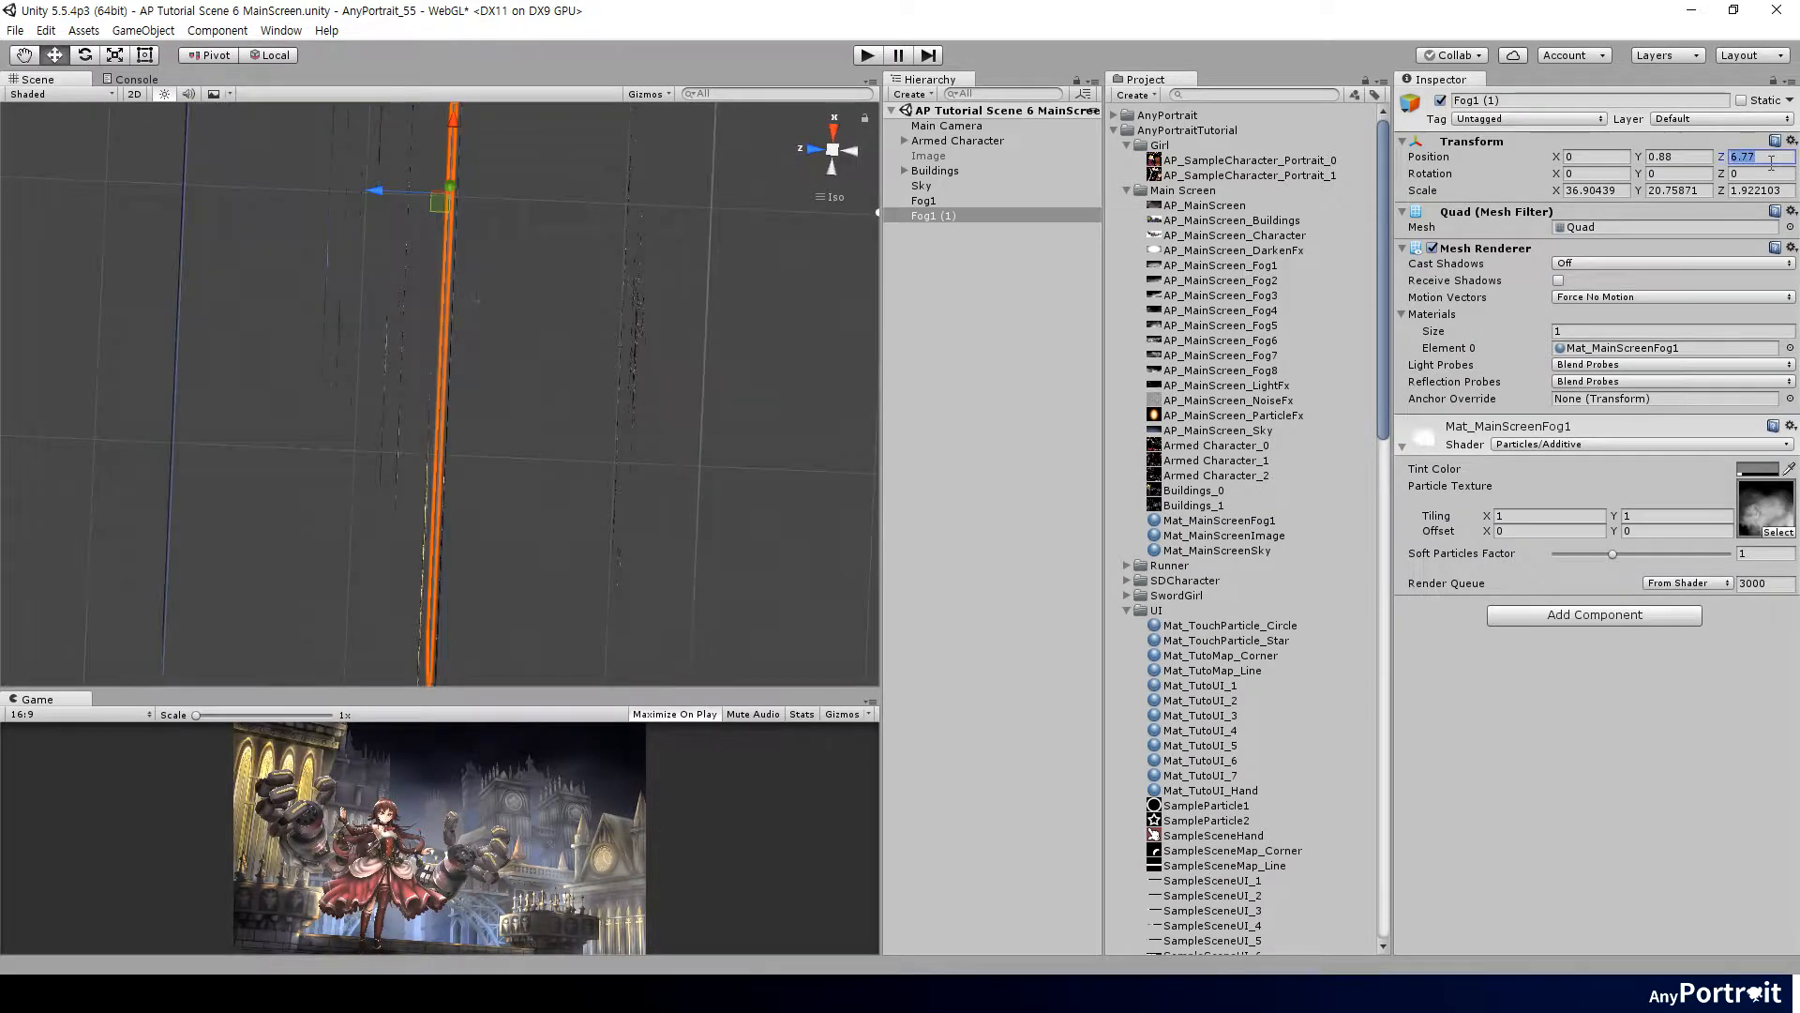
{"action": "left_click", "coordinate": [1219, 534]}
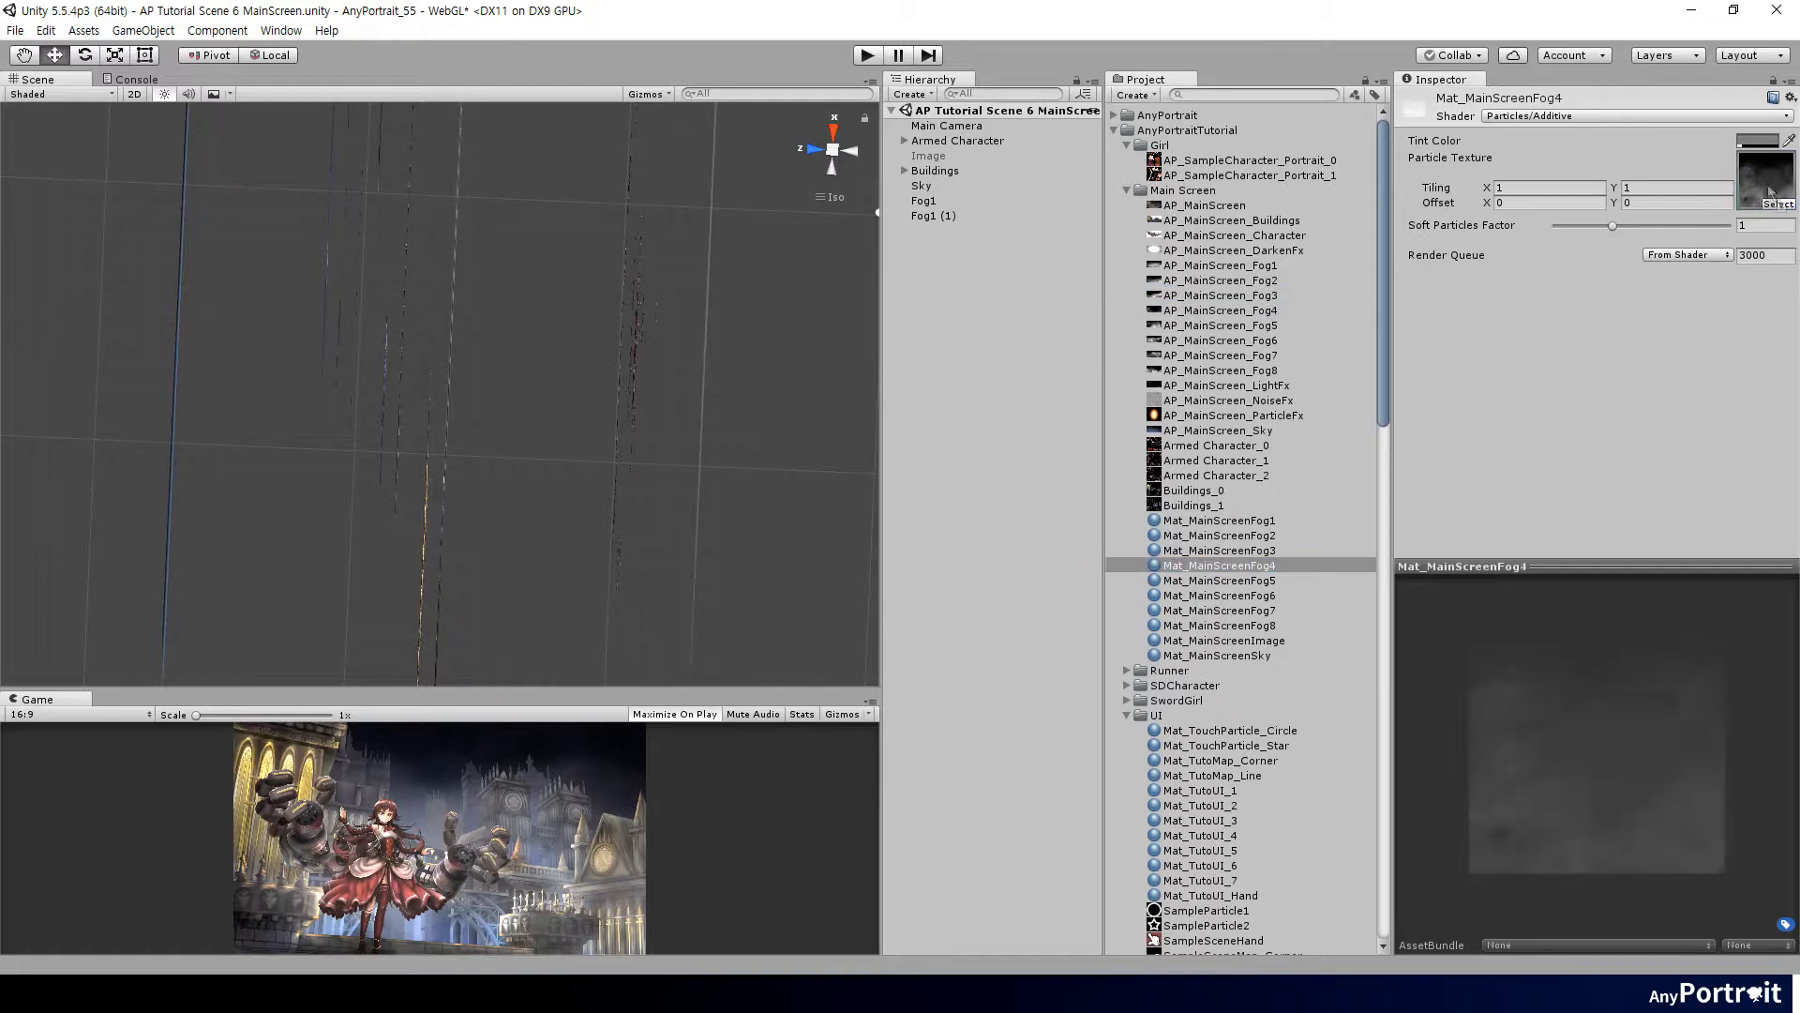
Compare Buildings depth and place Fog2, Fog3 and Fog4 with their own fog materials.
{"action": "left_click", "coordinate": [932, 214]}
{"action": "type", "text": "Fog2"}
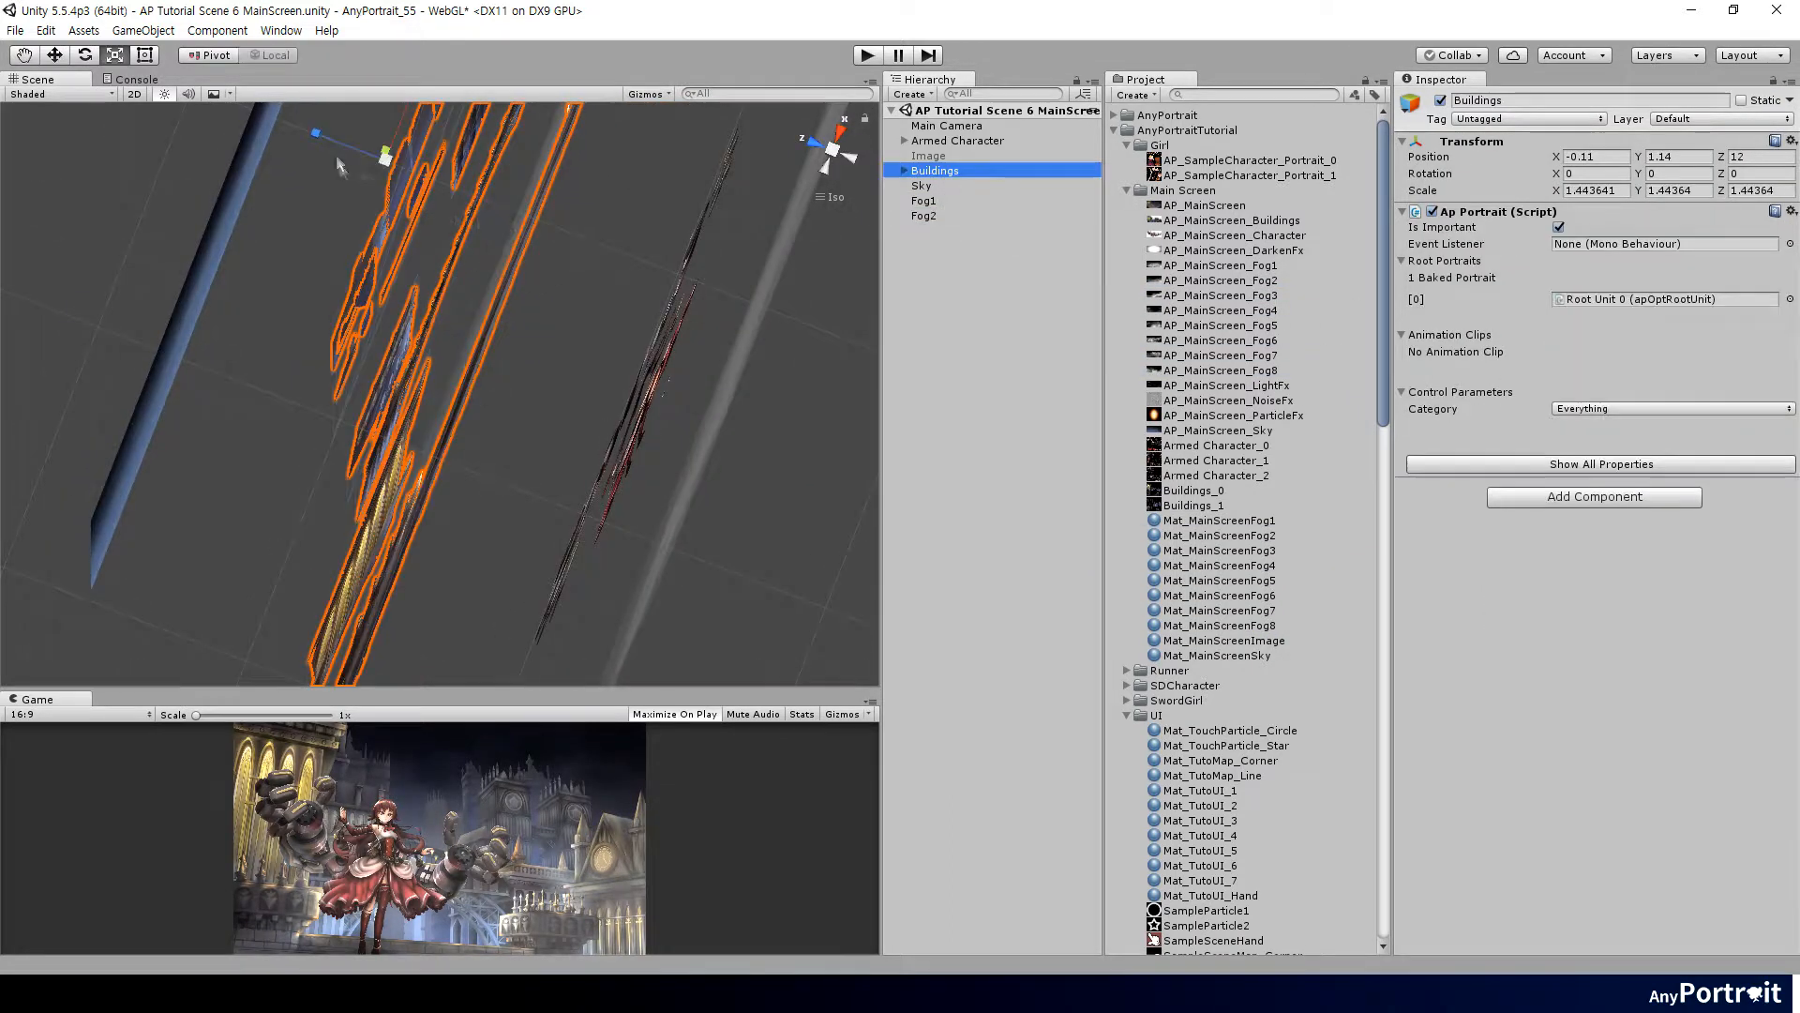
{"action": "left_click", "coordinate": [925, 215]}
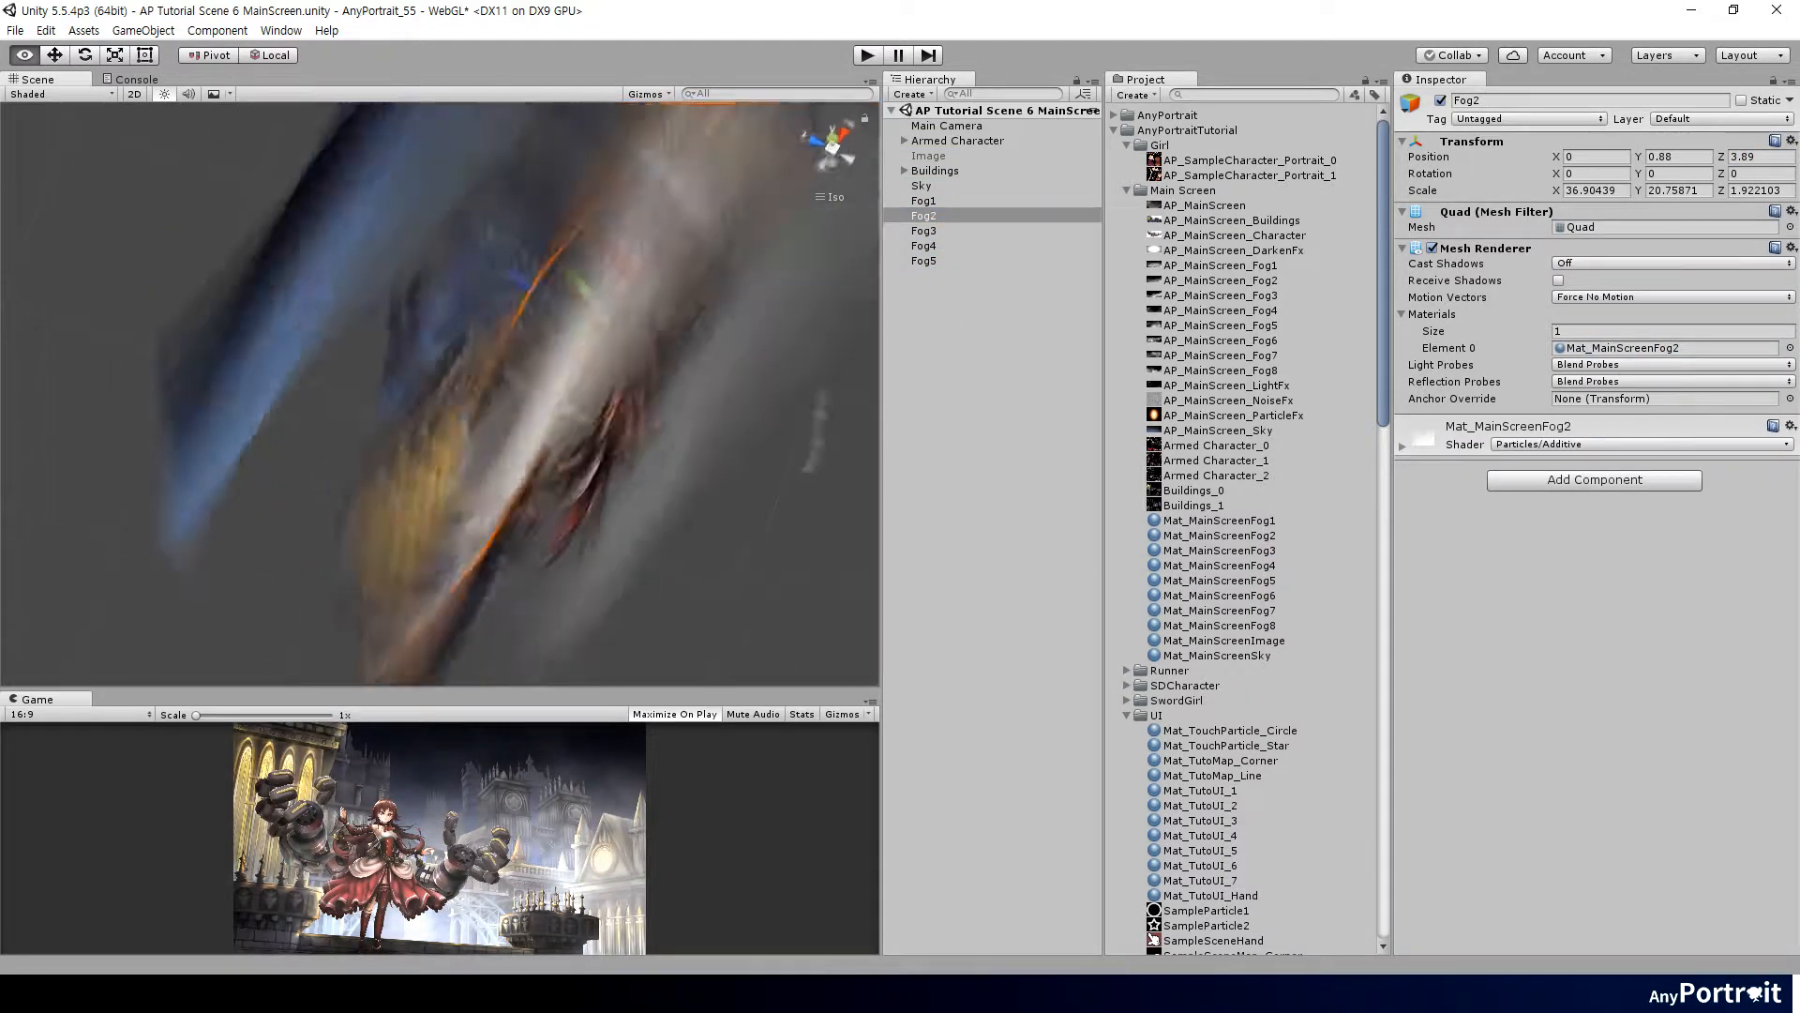
{"action": "left_click", "coordinate": [923, 229]}
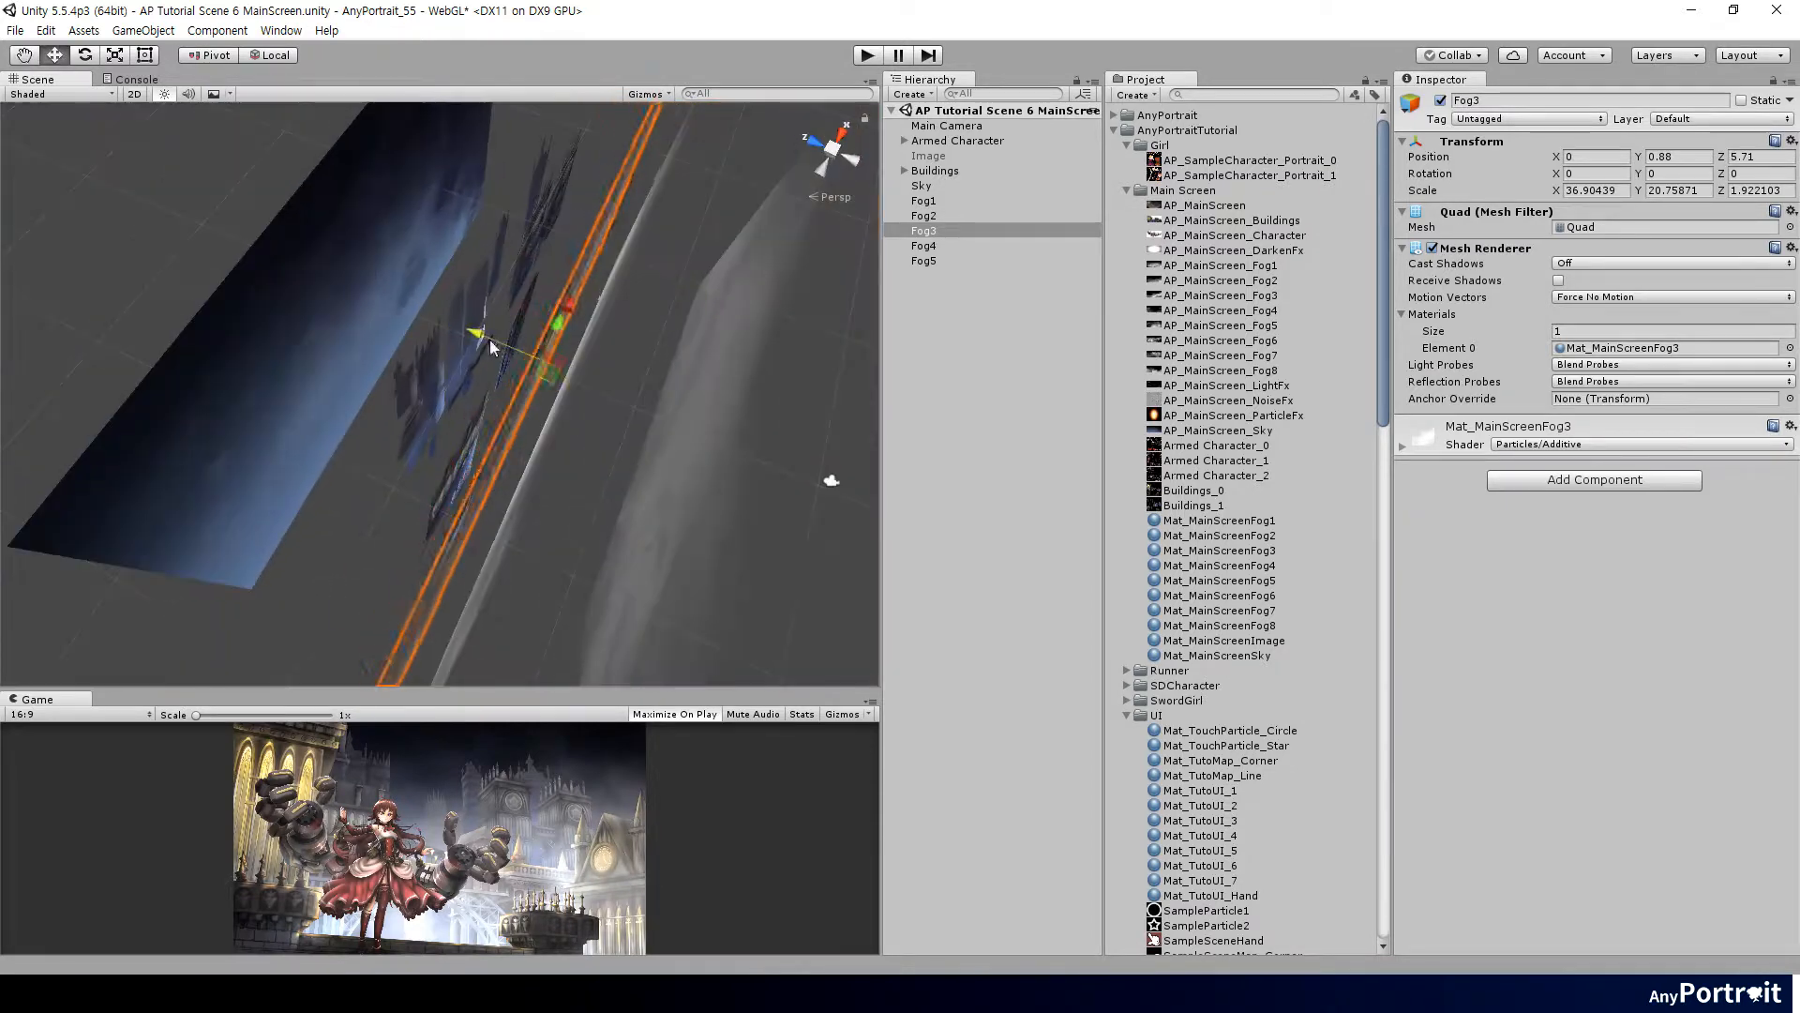
{"action": "left_click", "coordinate": [925, 244]}
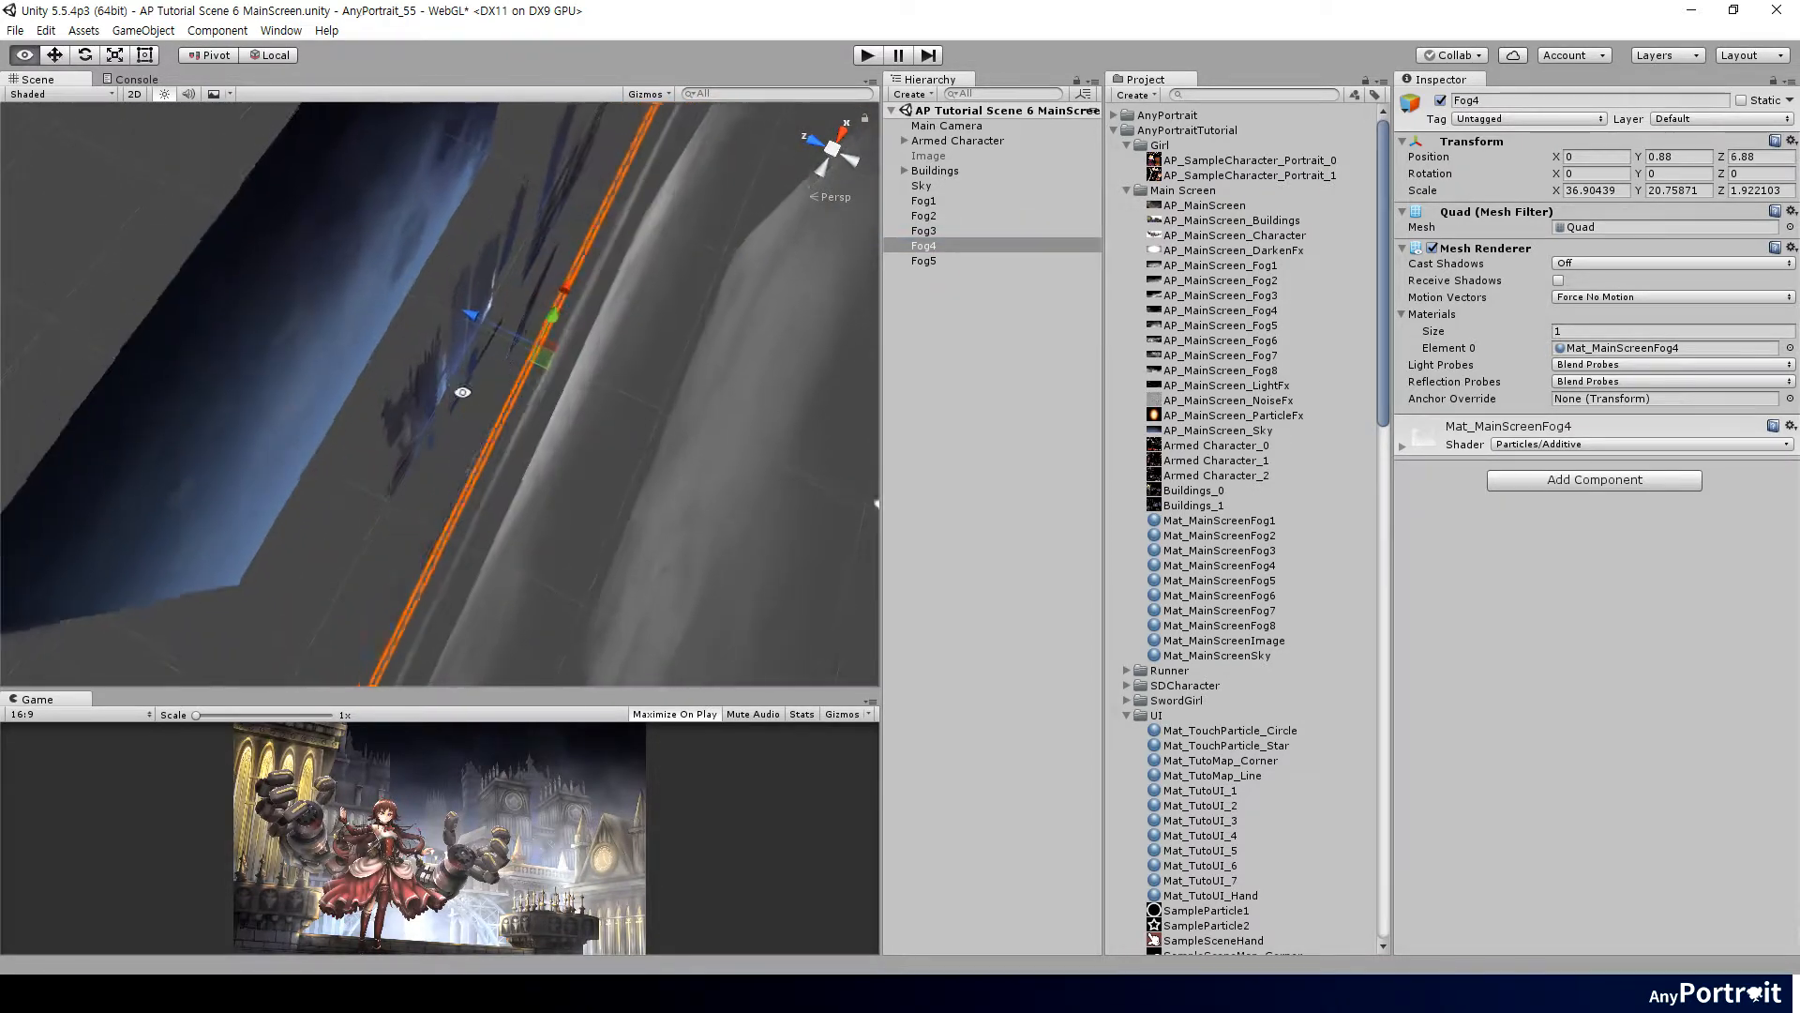
Expand the Buildings hierarchy and finish Fog5 and Fog1 placement among the buildings.
{"action": "left_click", "coordinate": [923, 426]}
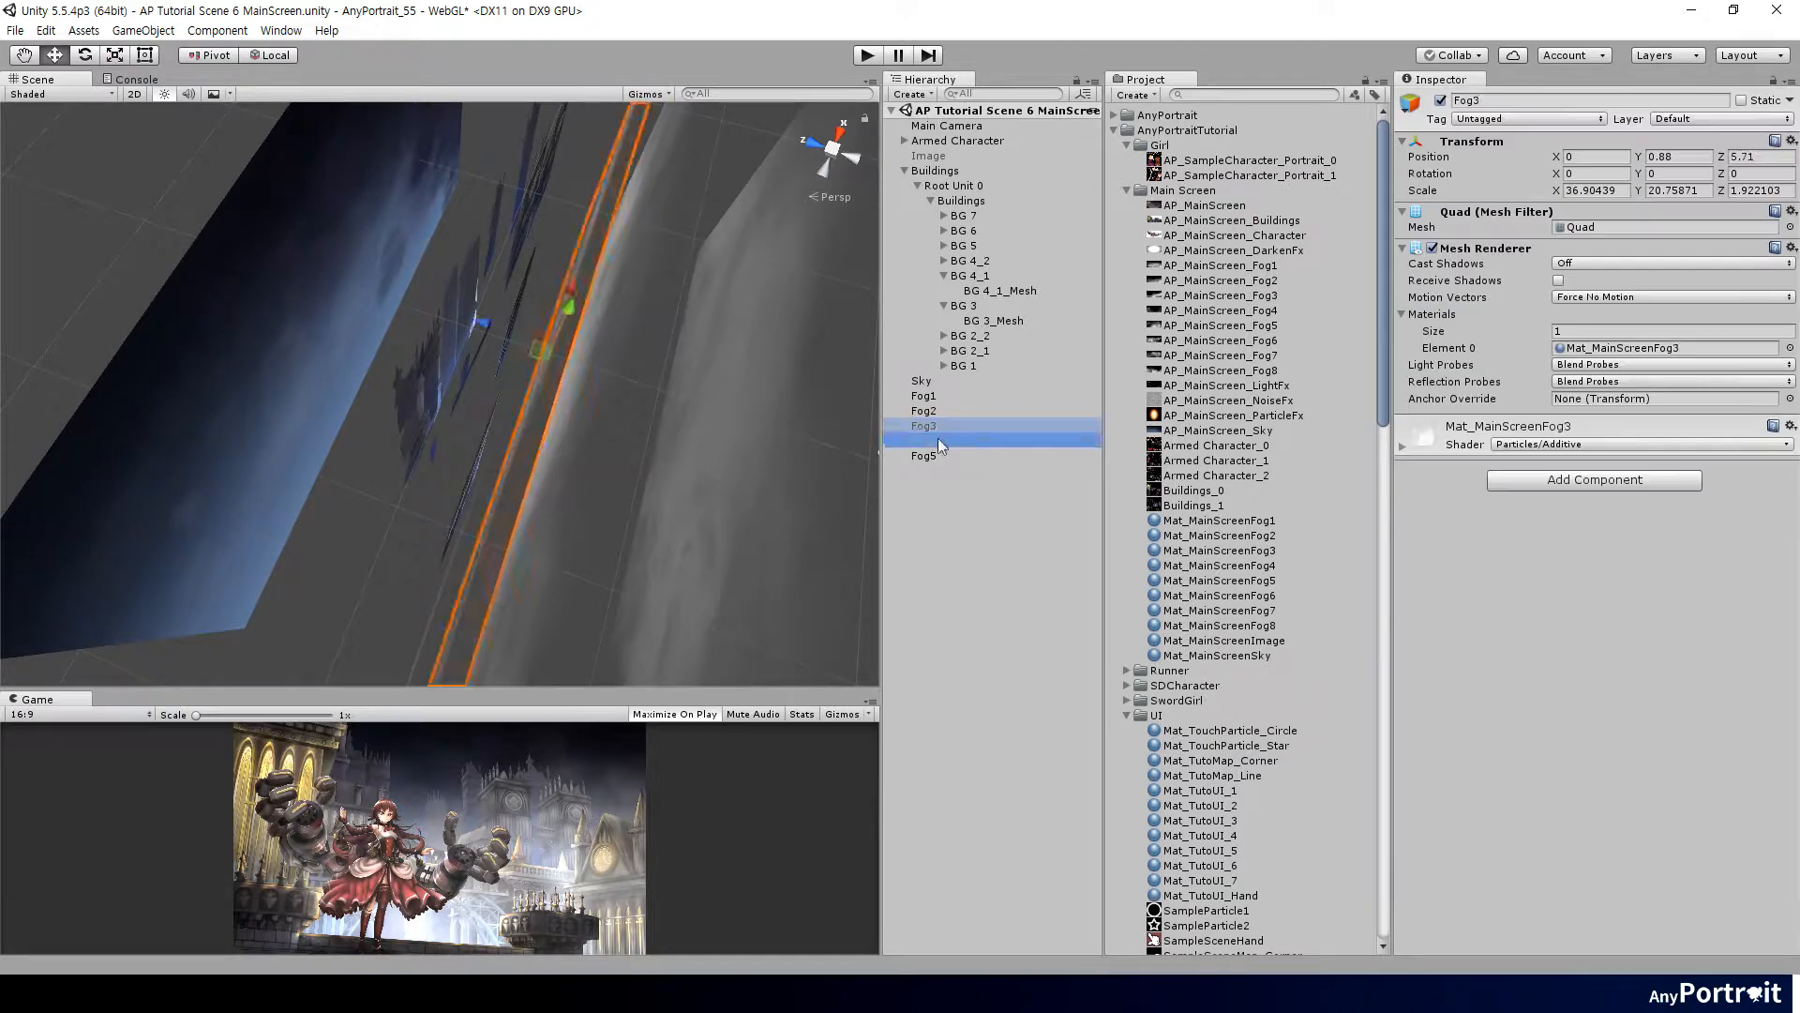
{"action": "left_click", "coordinate": [925, 453]}
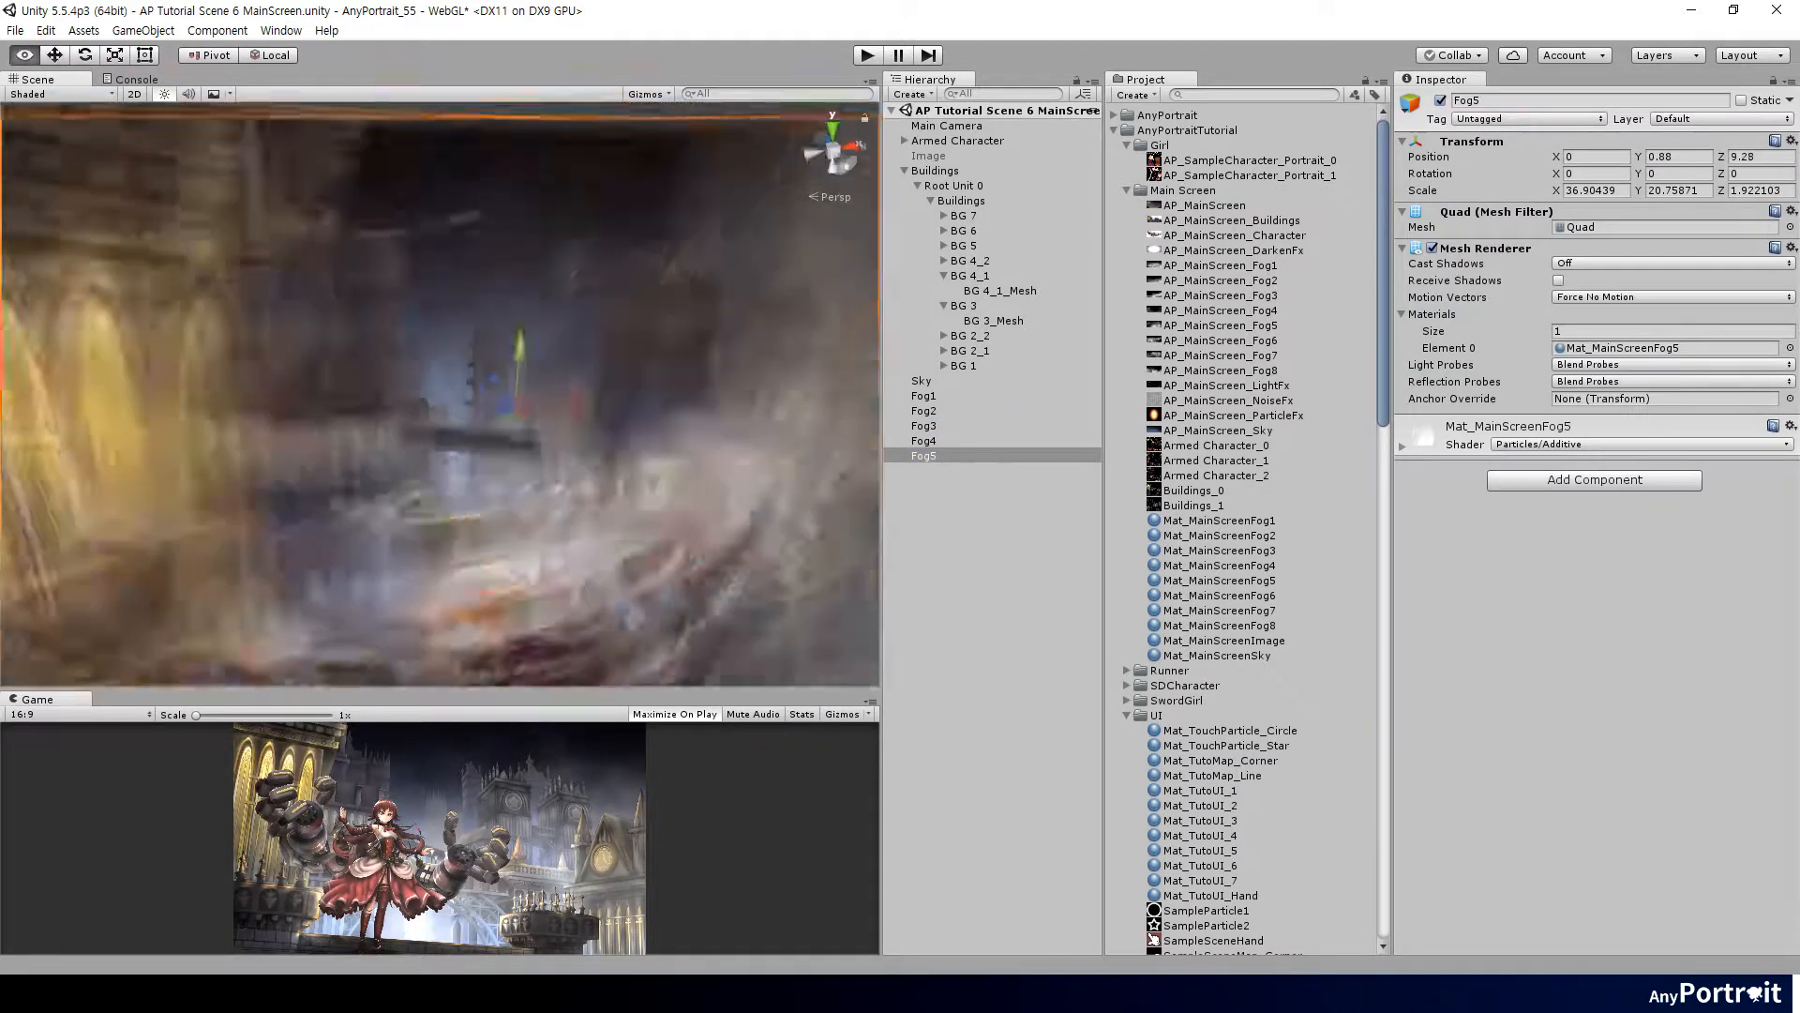
{"action": "left_click", "coordinate": [924, 395]}
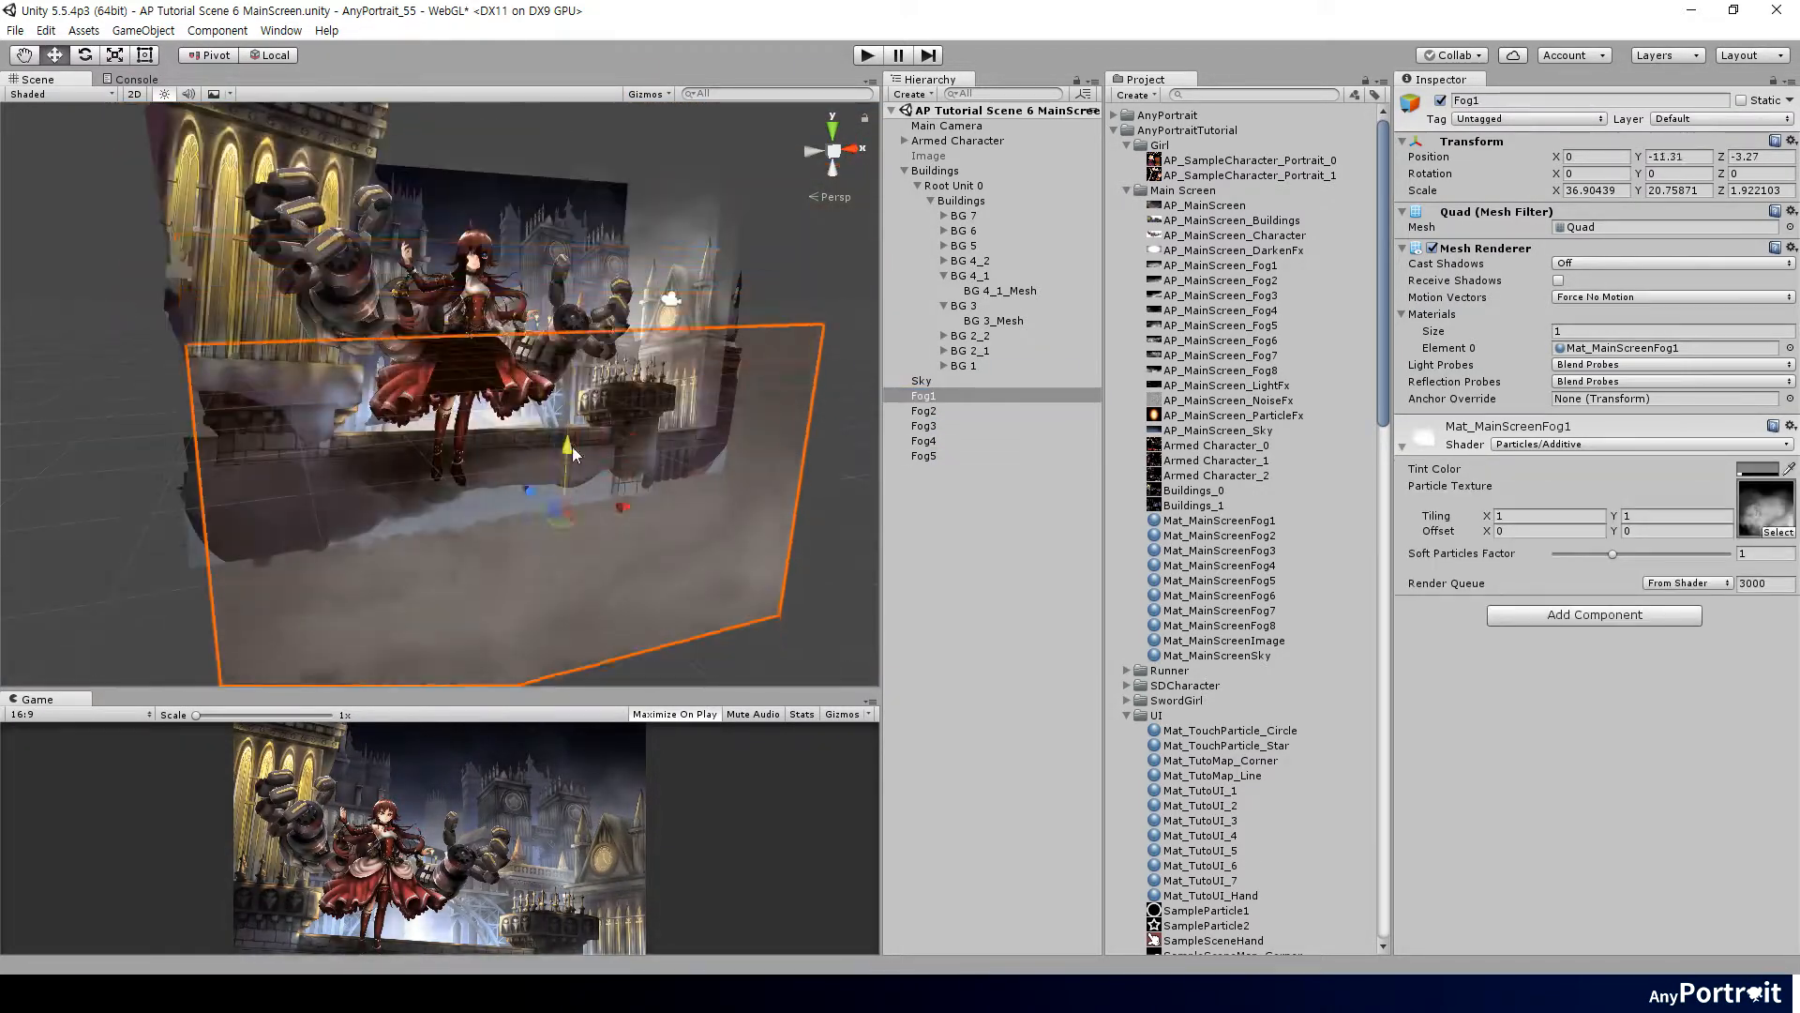
{"action": "left_click", "coordinate": [922, 411]}
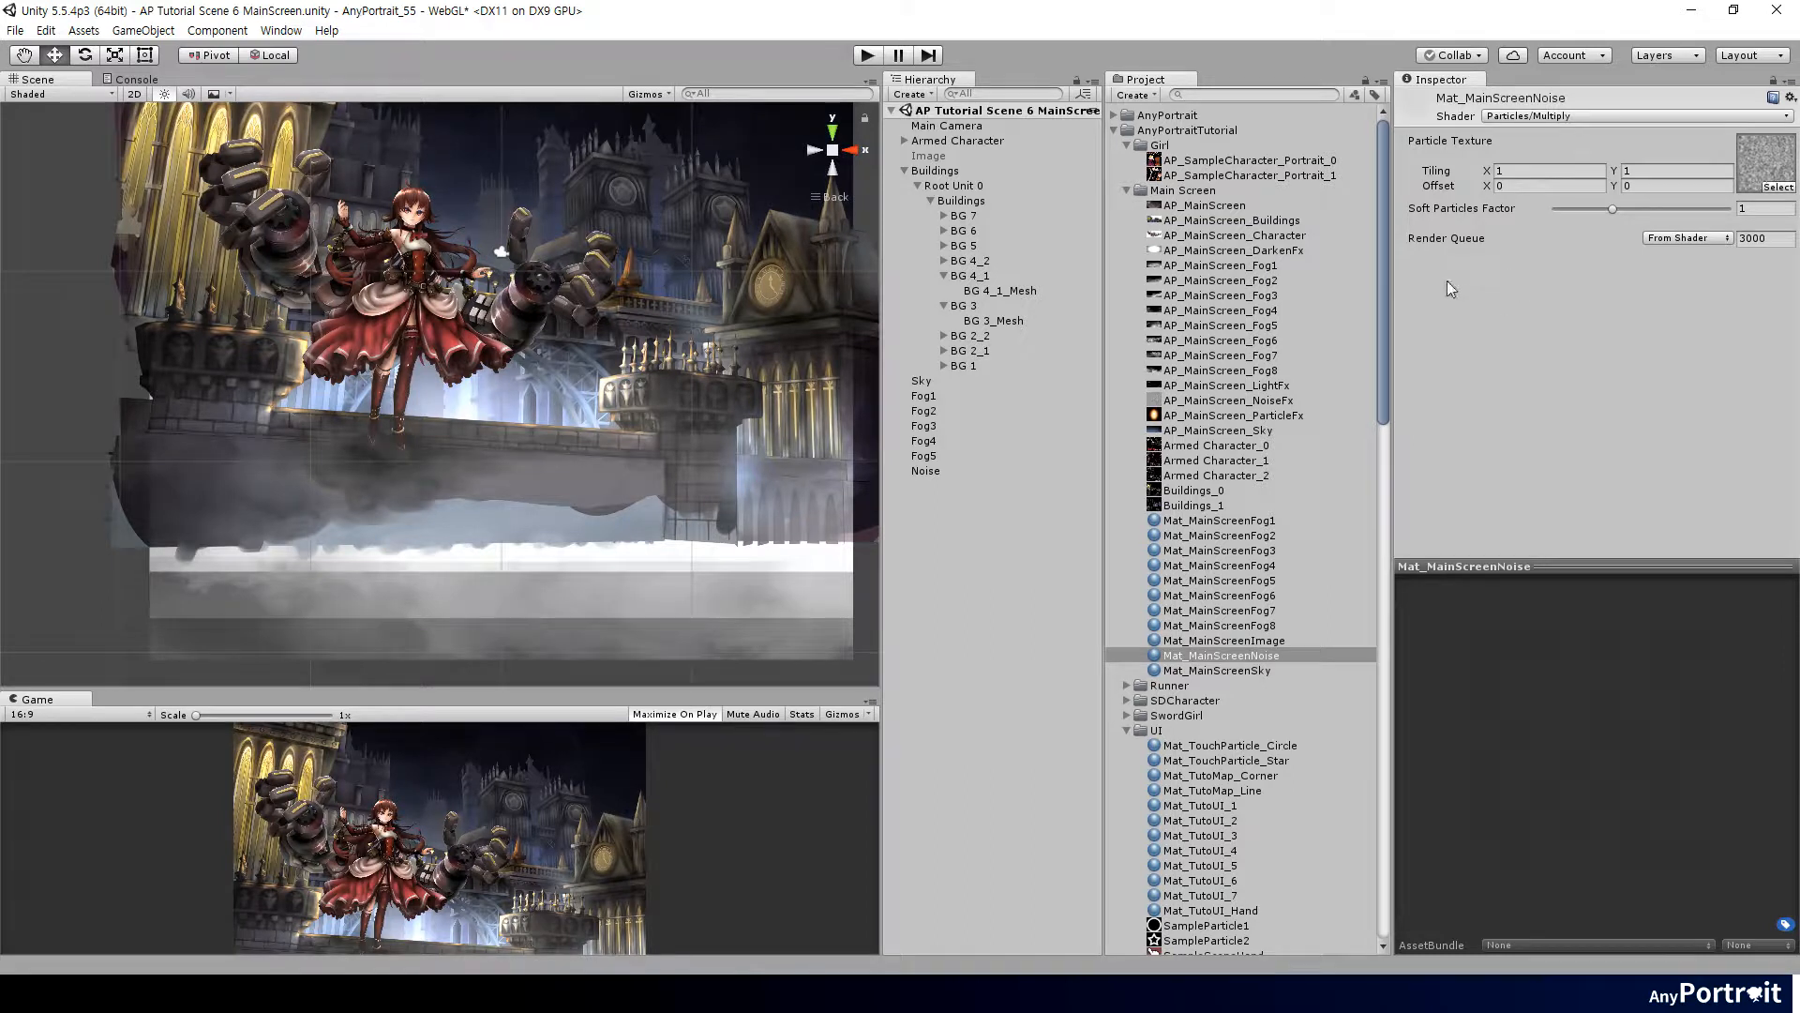
Give Mat_MainScreenNoise the AnyPortrait Transparent Colored Texture (2X) Multiplicative shader.
{"action": "left_click", "coordinate": [1402, 217]}
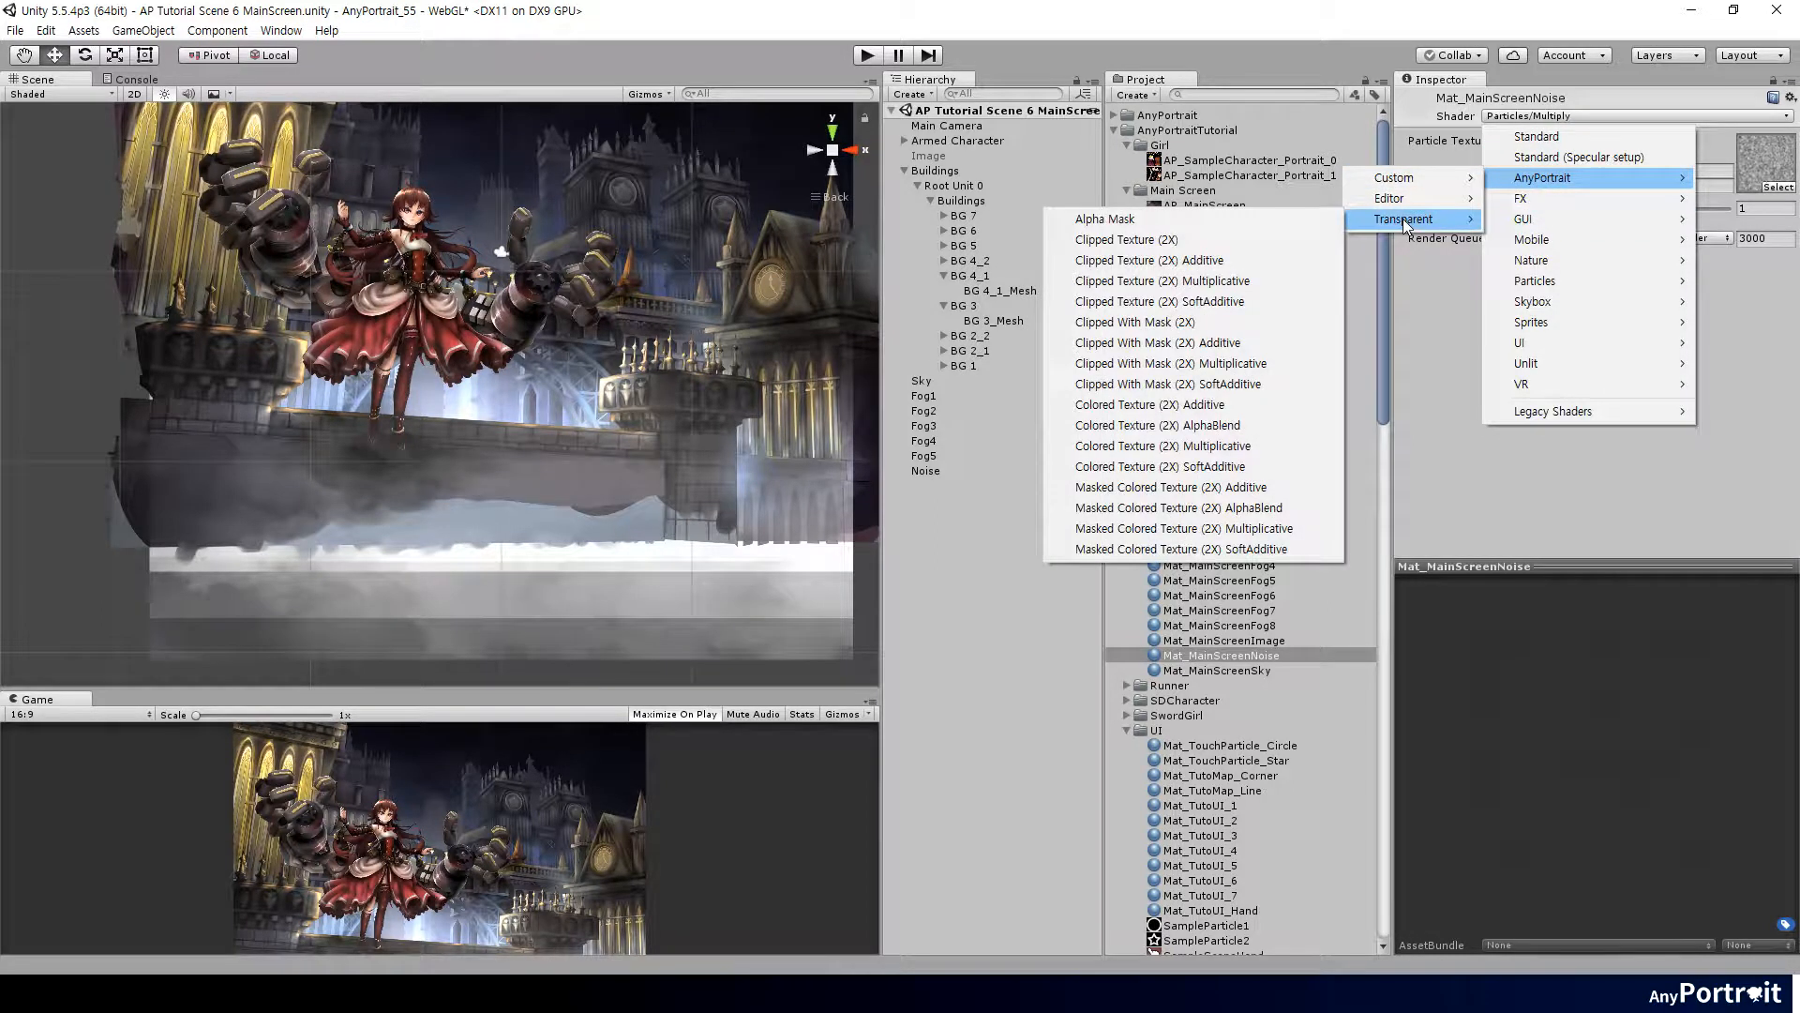
{"action": "mouse_move", "coordinate": [1402, 220]}
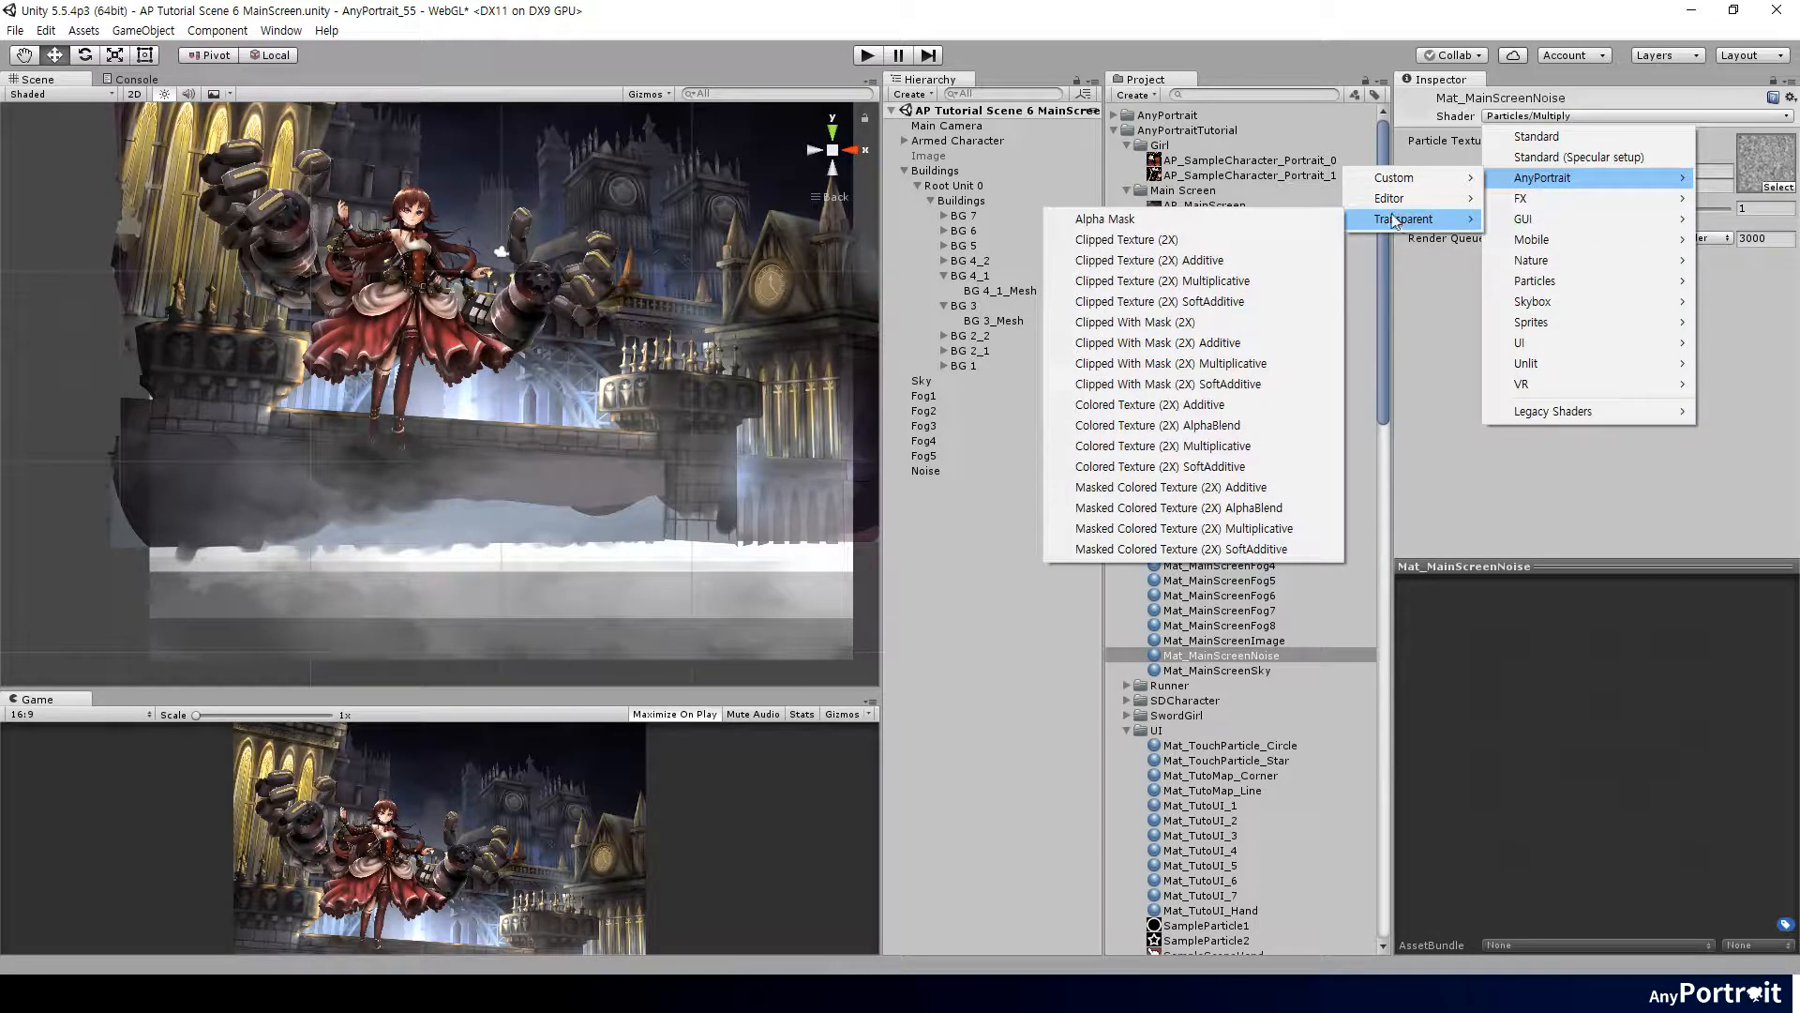
{"action": "mouse_move", "coordinate": [1162, 446]}
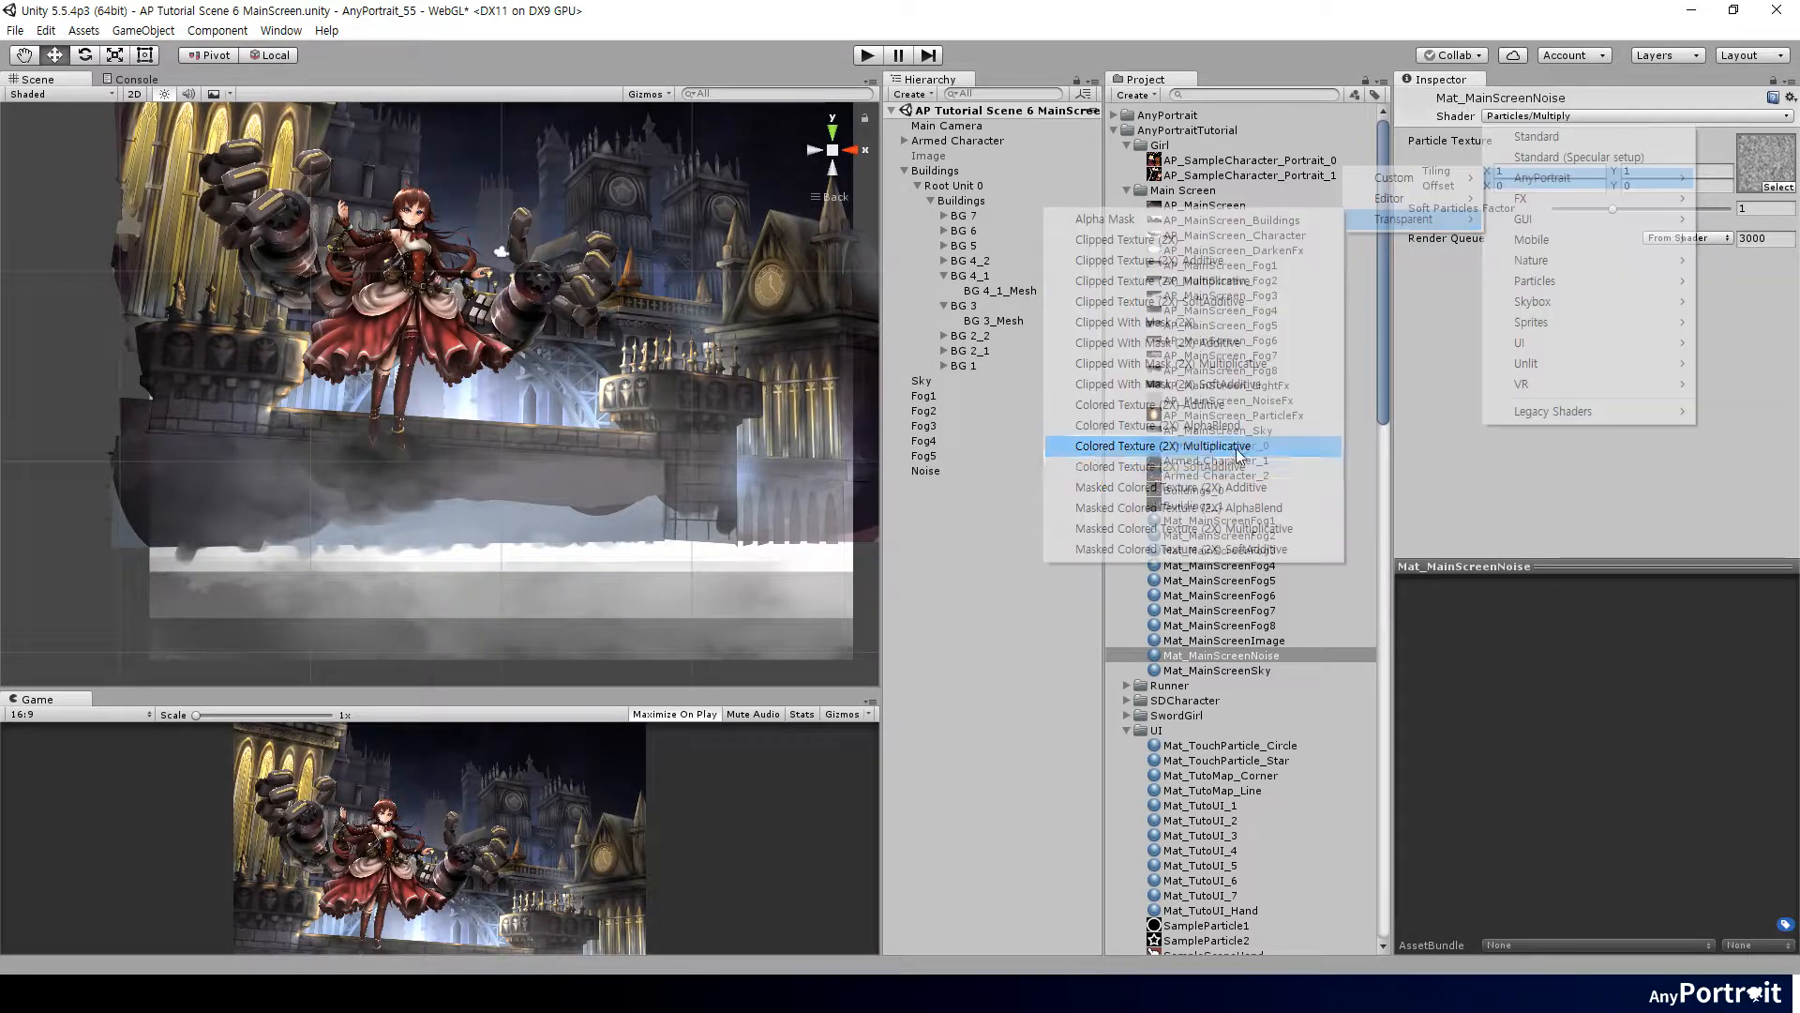
{"action": "left_click", "coordinate": [1161, 446]}
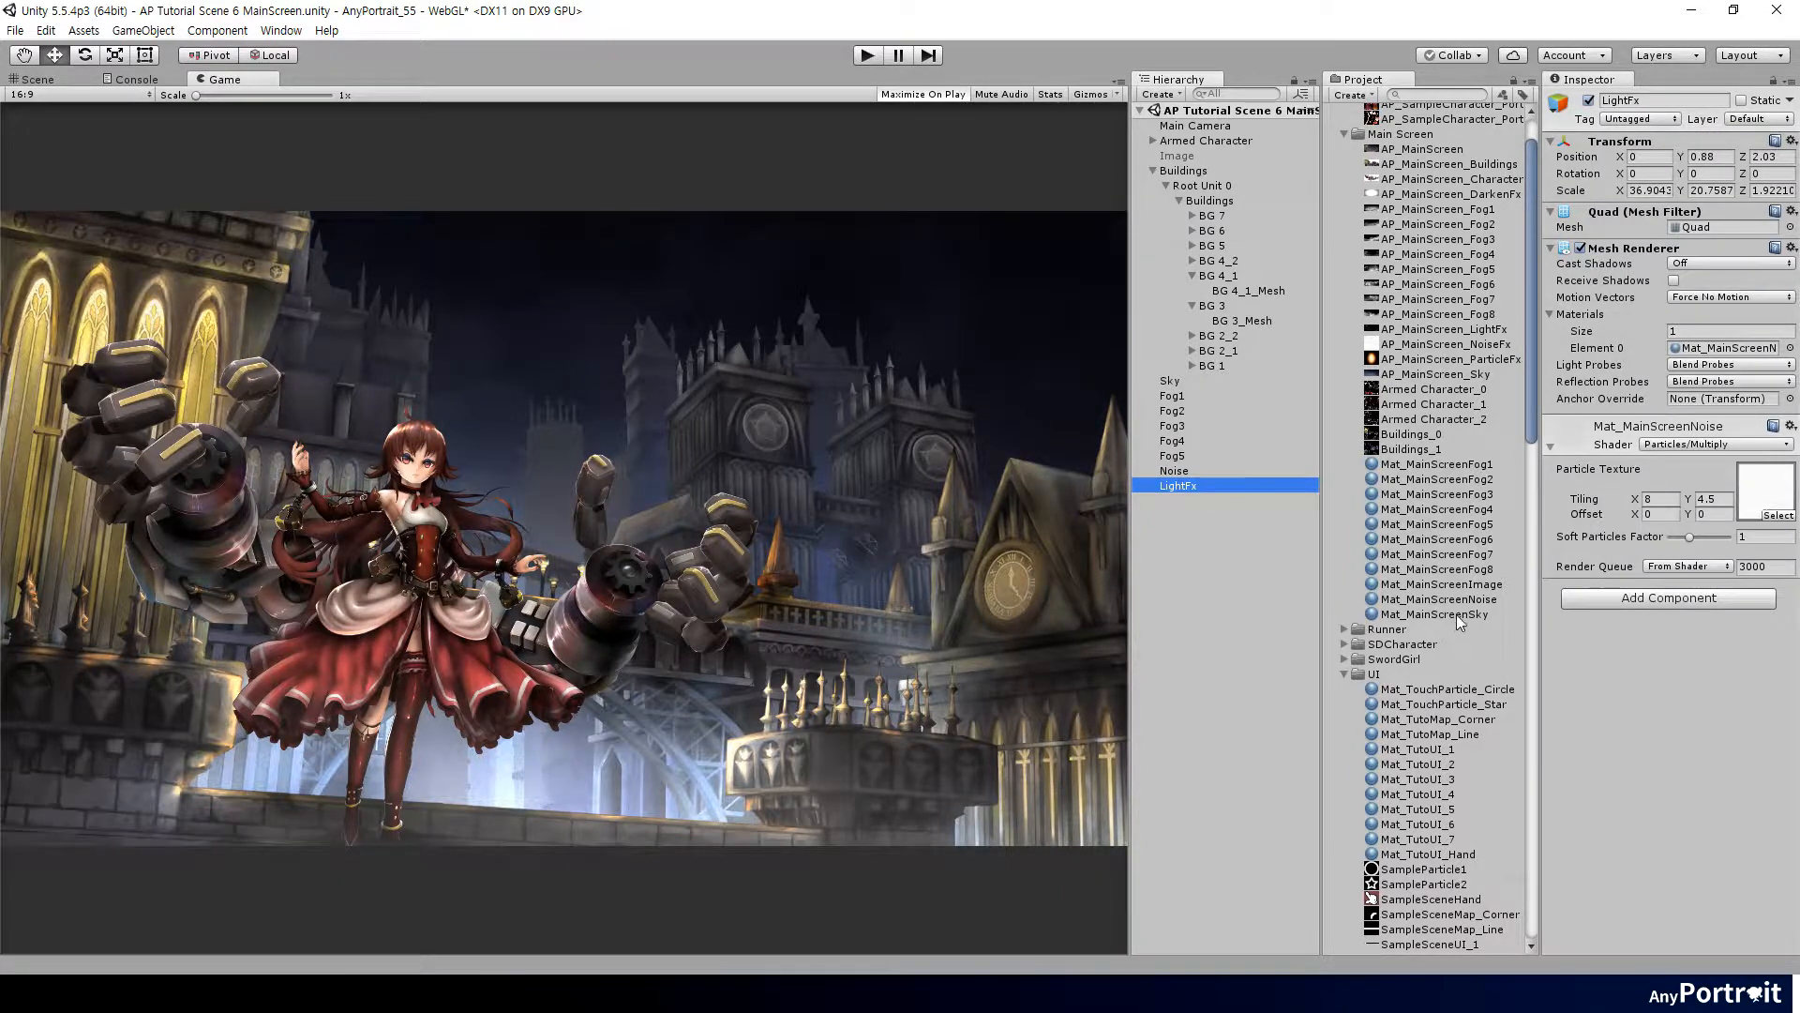
Edit Mat_MainScreenLightFx's Tint Color in the colour picker and confirm the new glow tint.
{"action": "left_click", "coordinate": [1444, 599]}
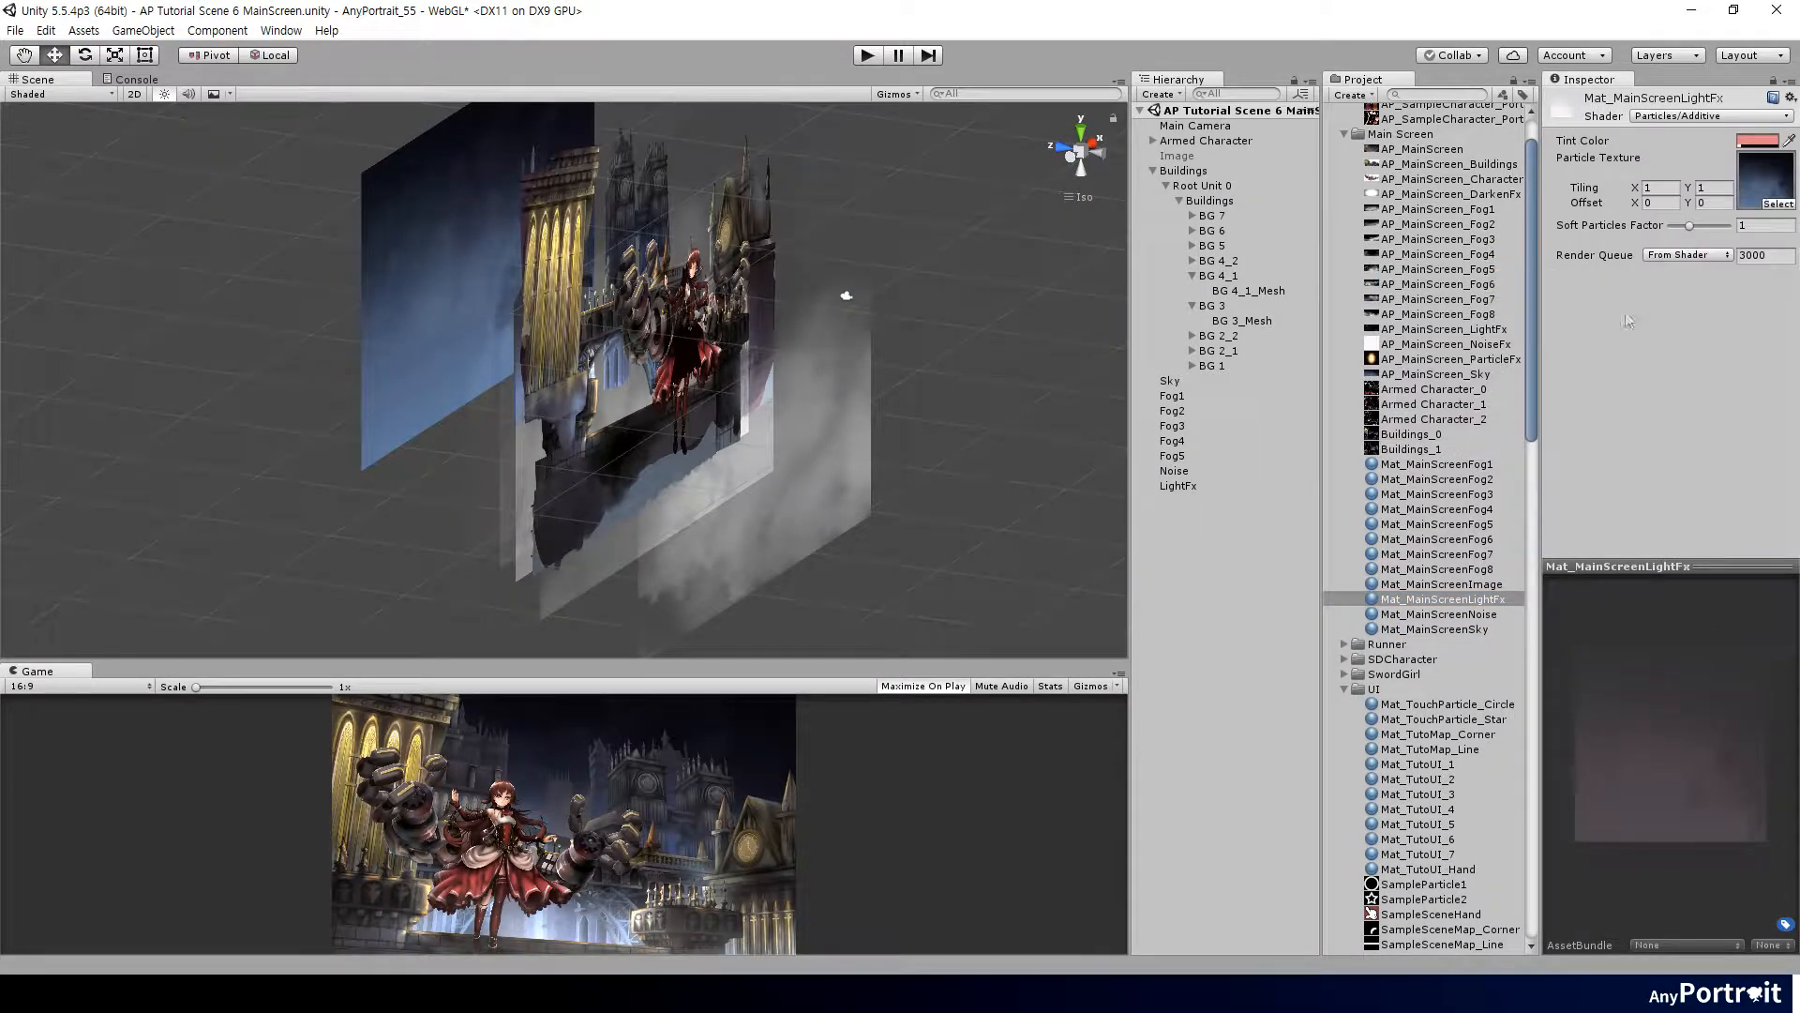
{"action": "left_click", "coordinate": [1774, 140]}
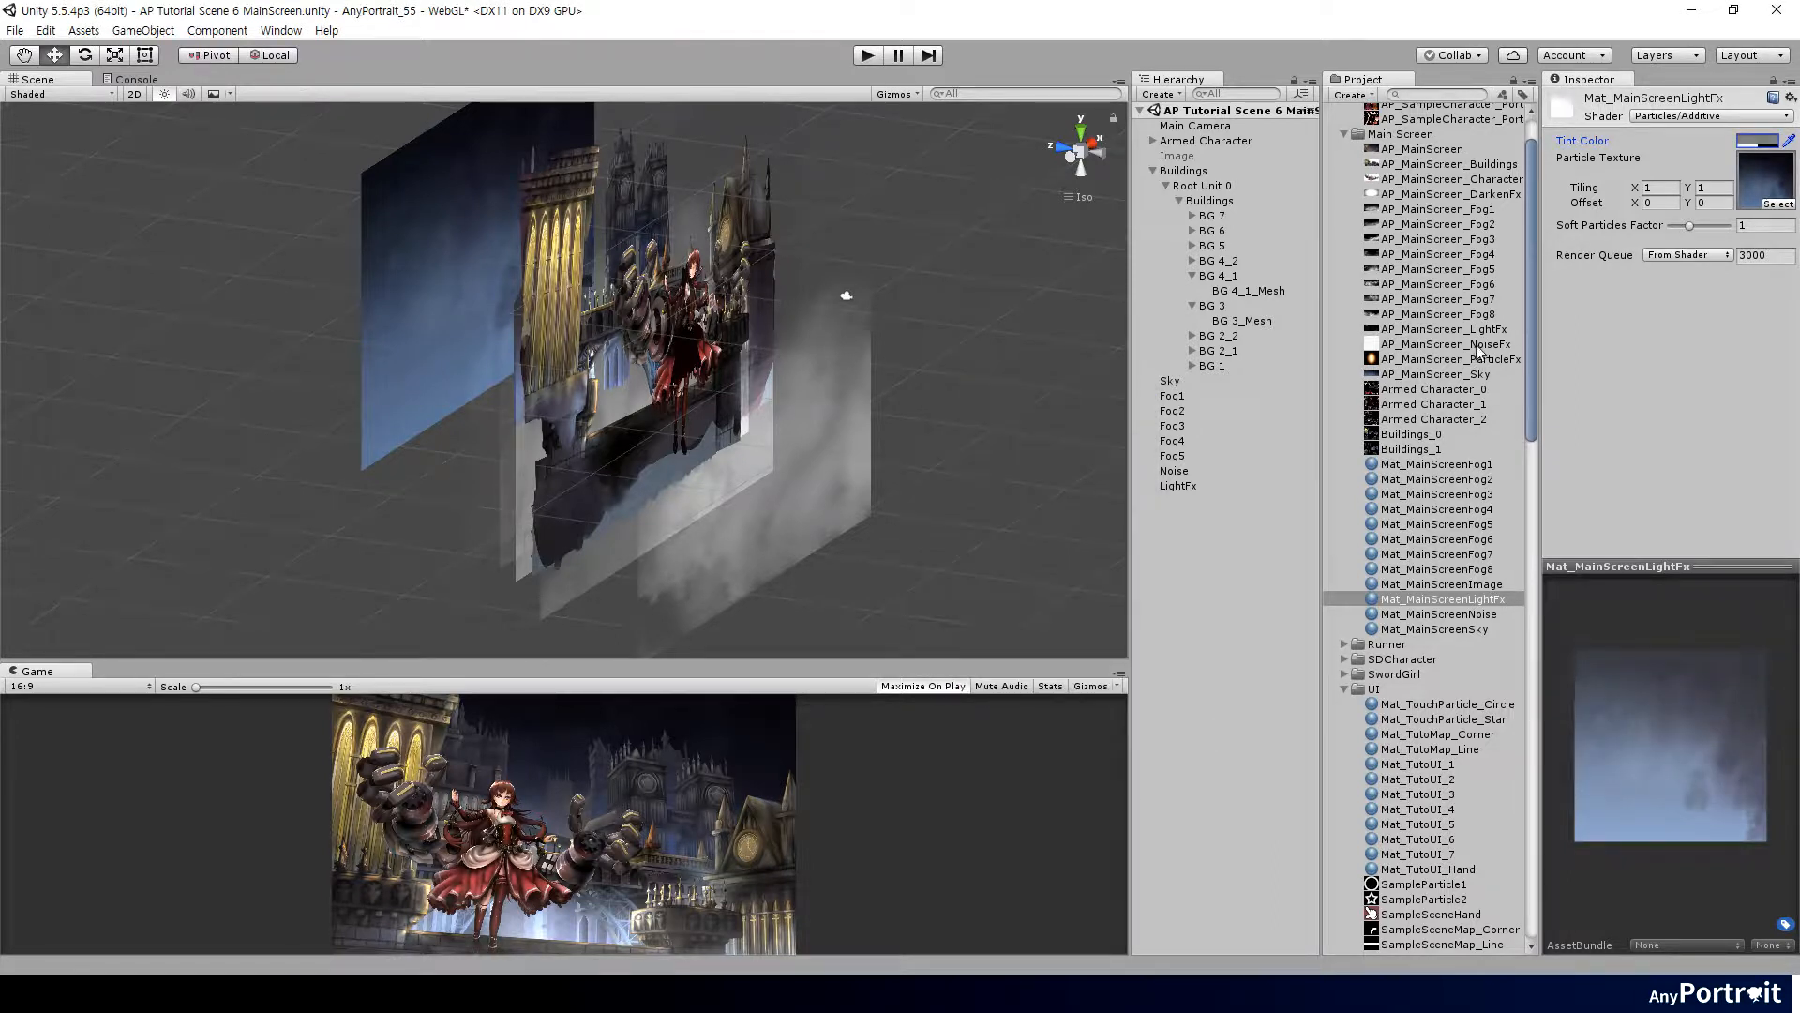
{"action": "left_click", "coordinate": [1176, 484]}
{"action": "type", "text": "DarkenFx"}
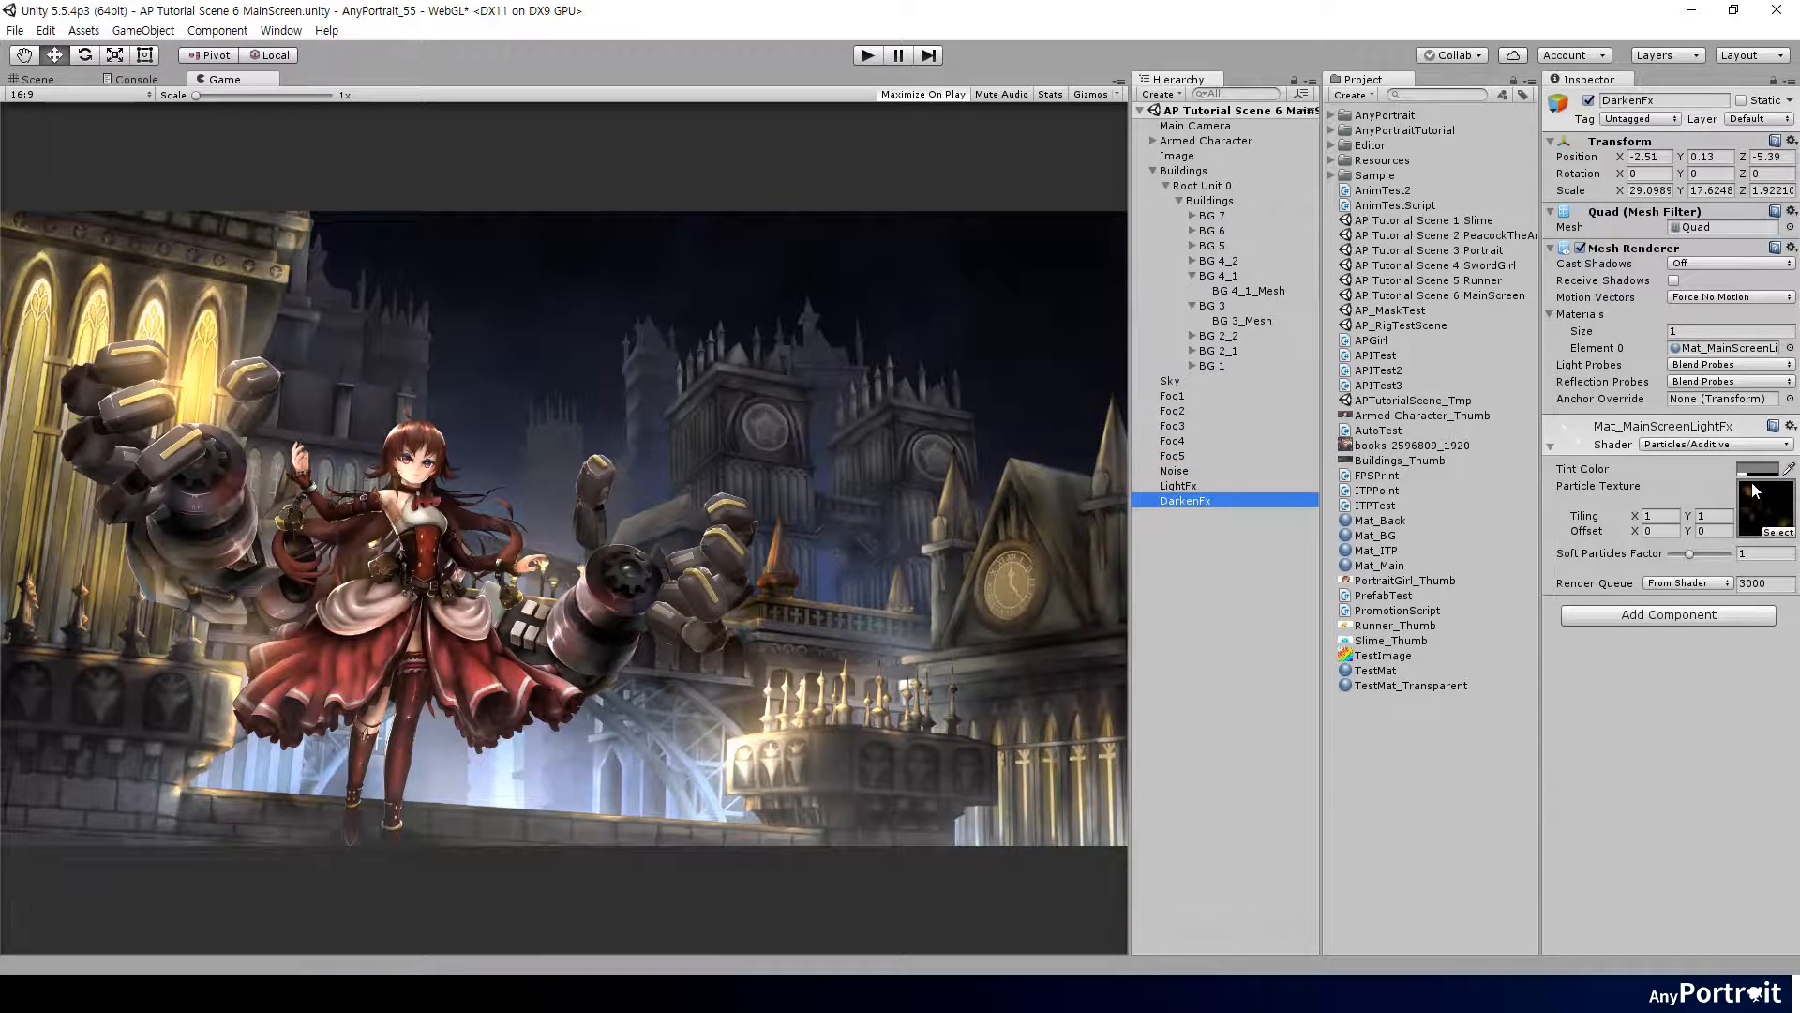
Set up Mat_MainScreenDarkenFx as Particles/Multiply with a radial texture and assign it to DarkenFx.
{"action": "left_click", "coordinate": [1711, 442]}
{"action": "type", "text": "Mat_MainScreenDarkenFx"}
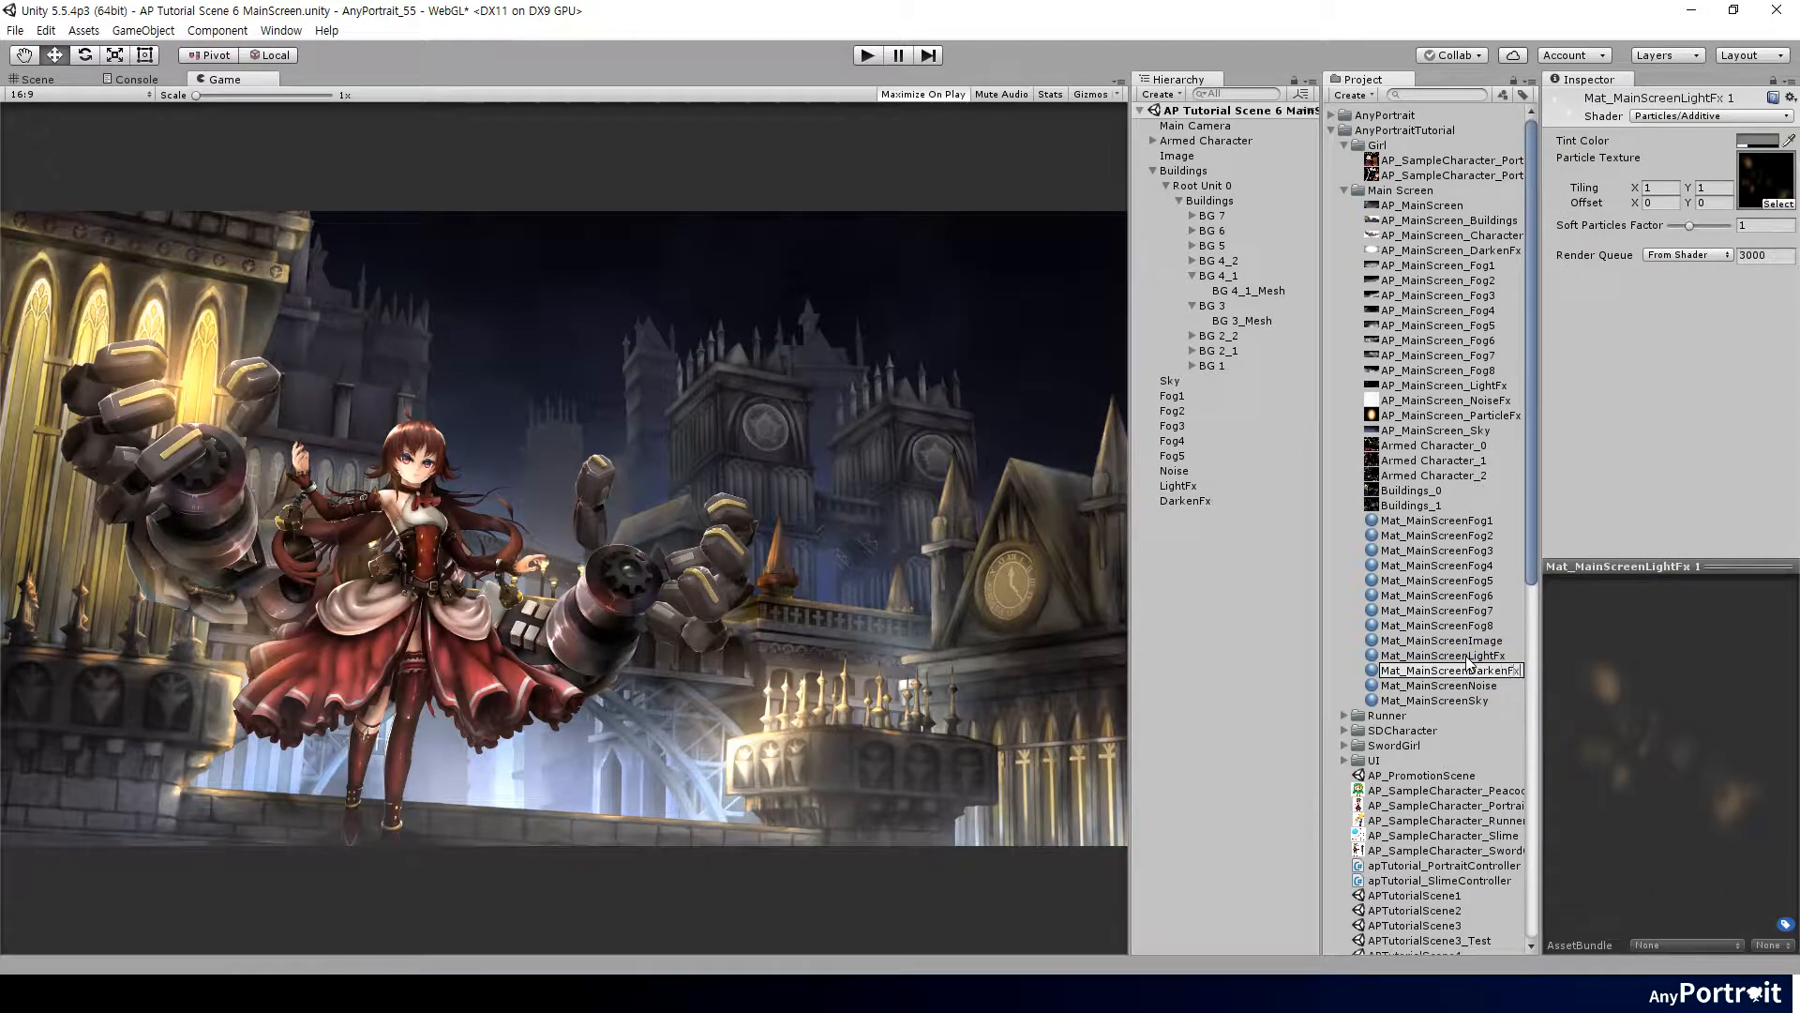
{"action": "left_click", "coordinate": [1446, 520]}
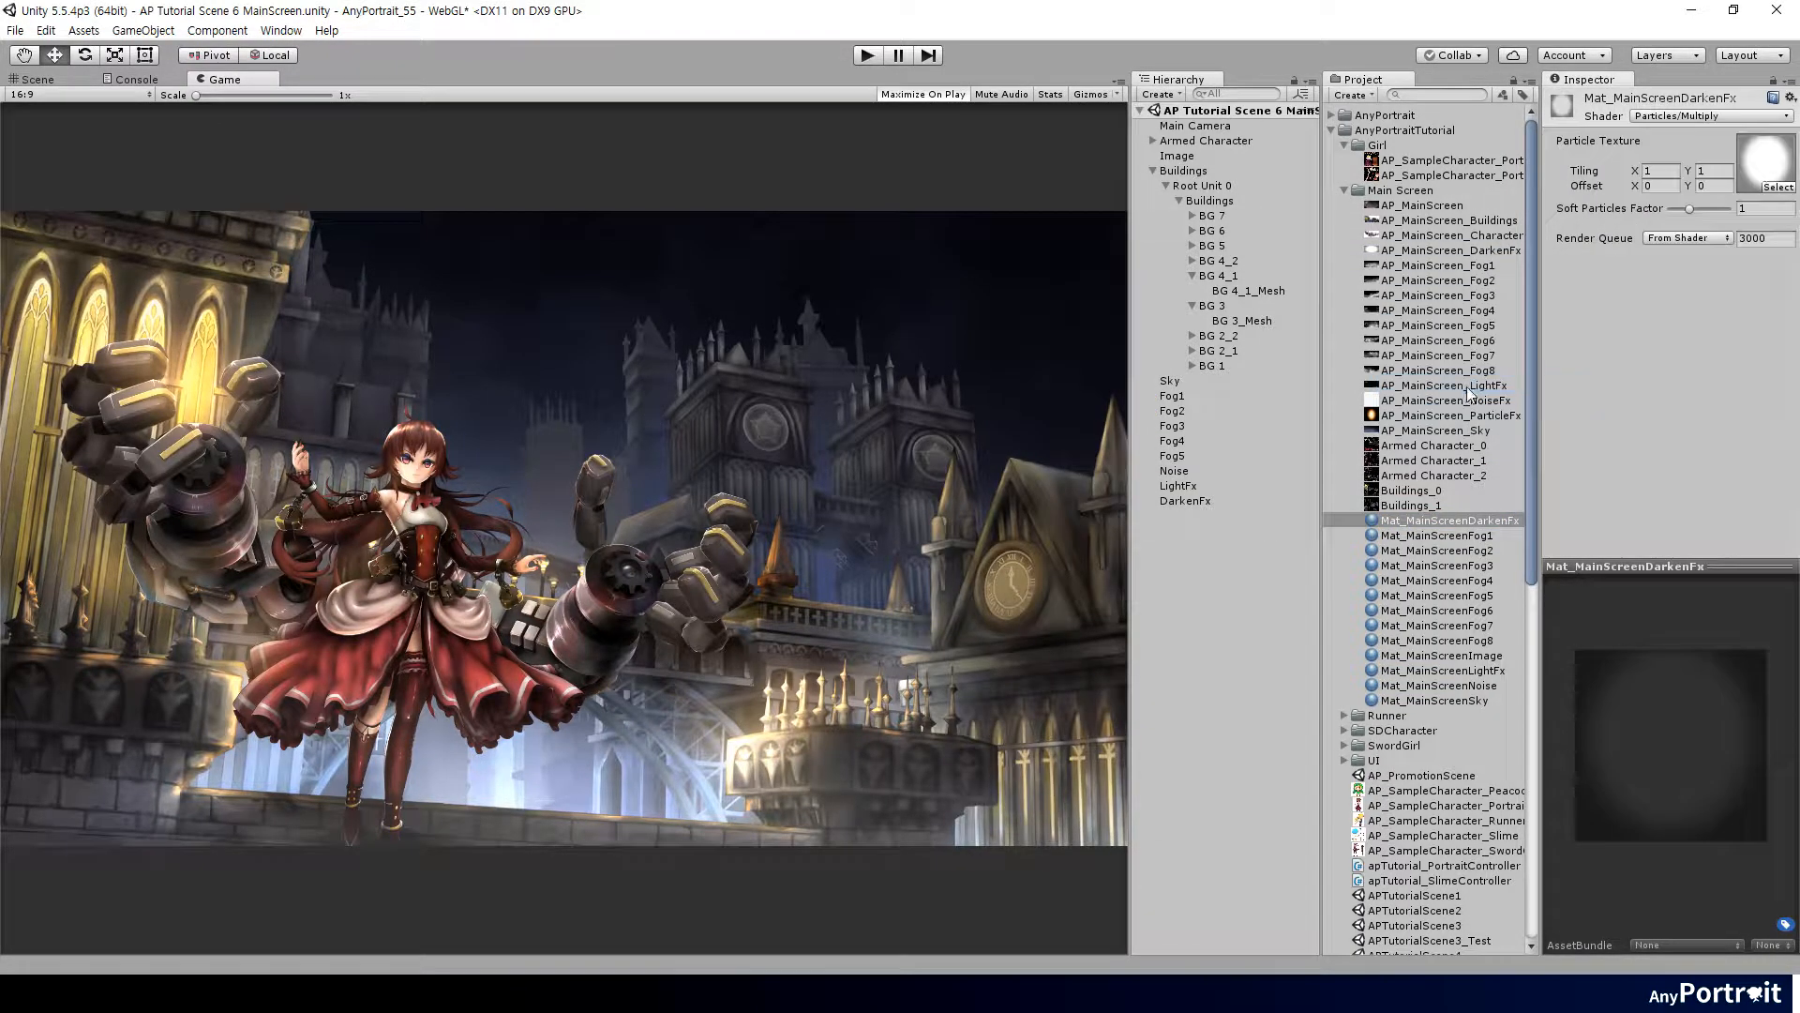
{"action": "left_click", "coordinate": [1186, 498]}
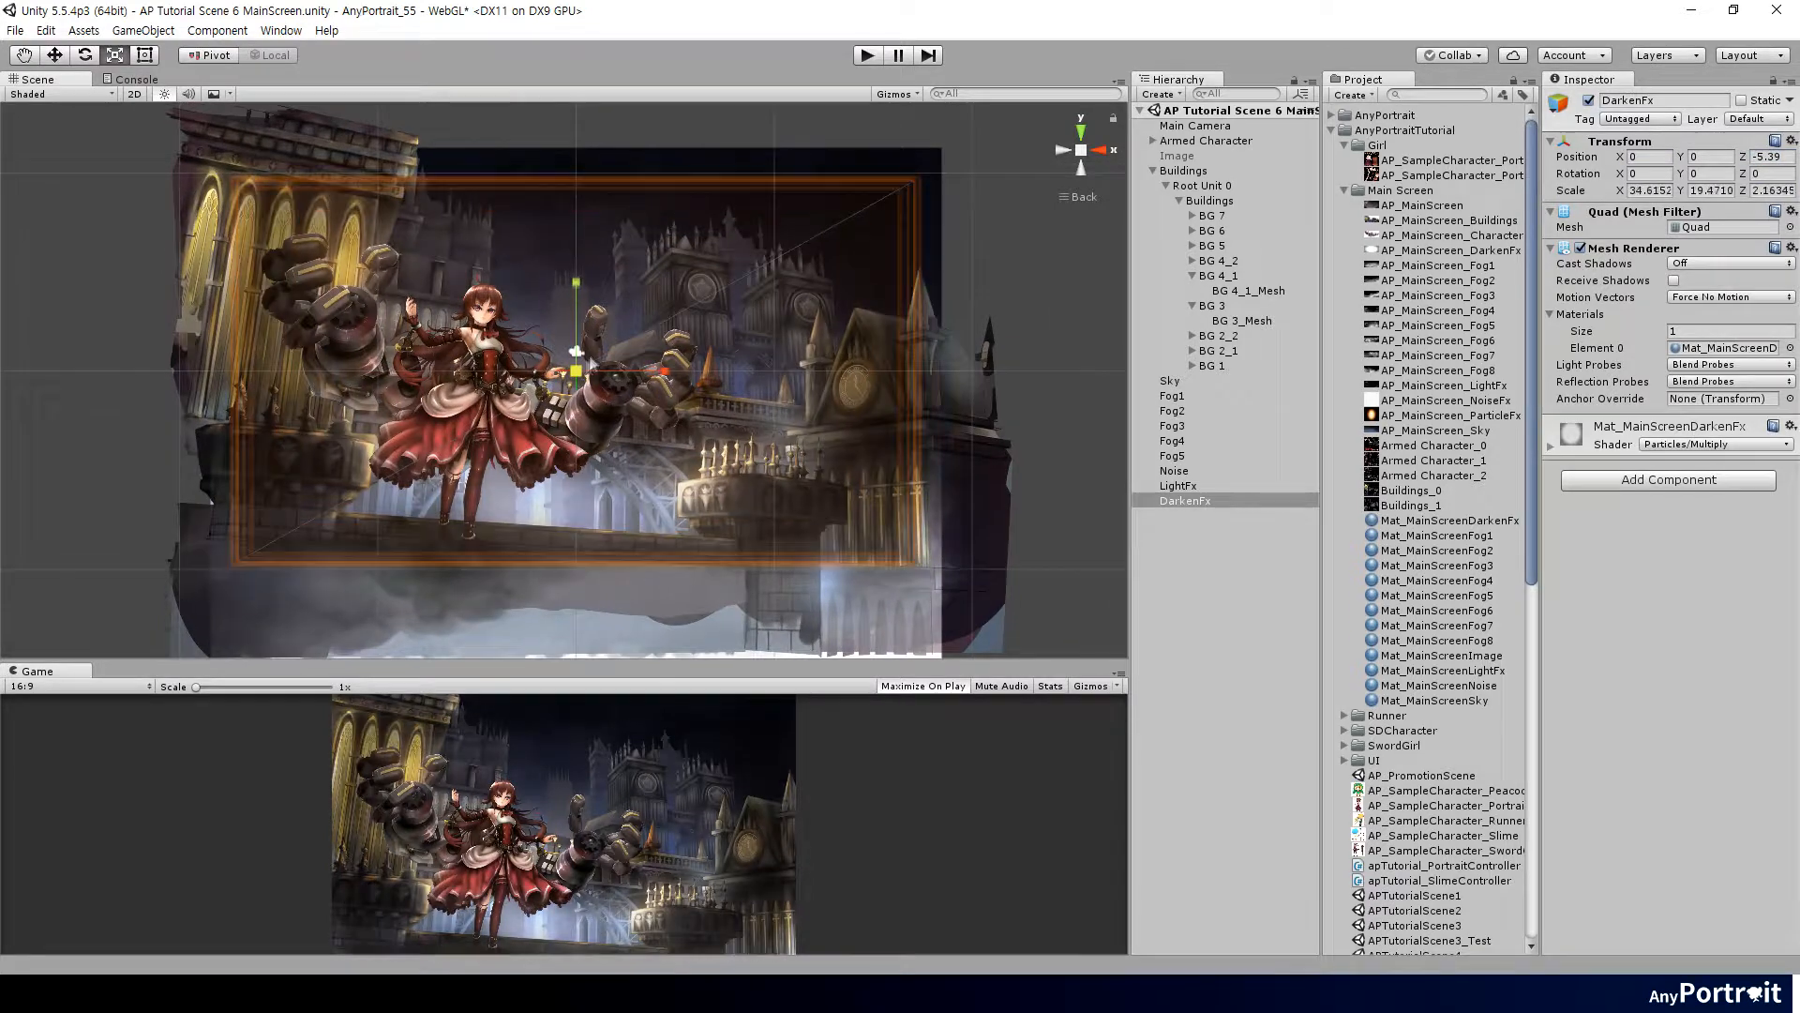
Add an empty GameObject and reselect the enlarged DarkenFx vignette layer.
{"action": "left_click", "coordinate": [1195, 126]}
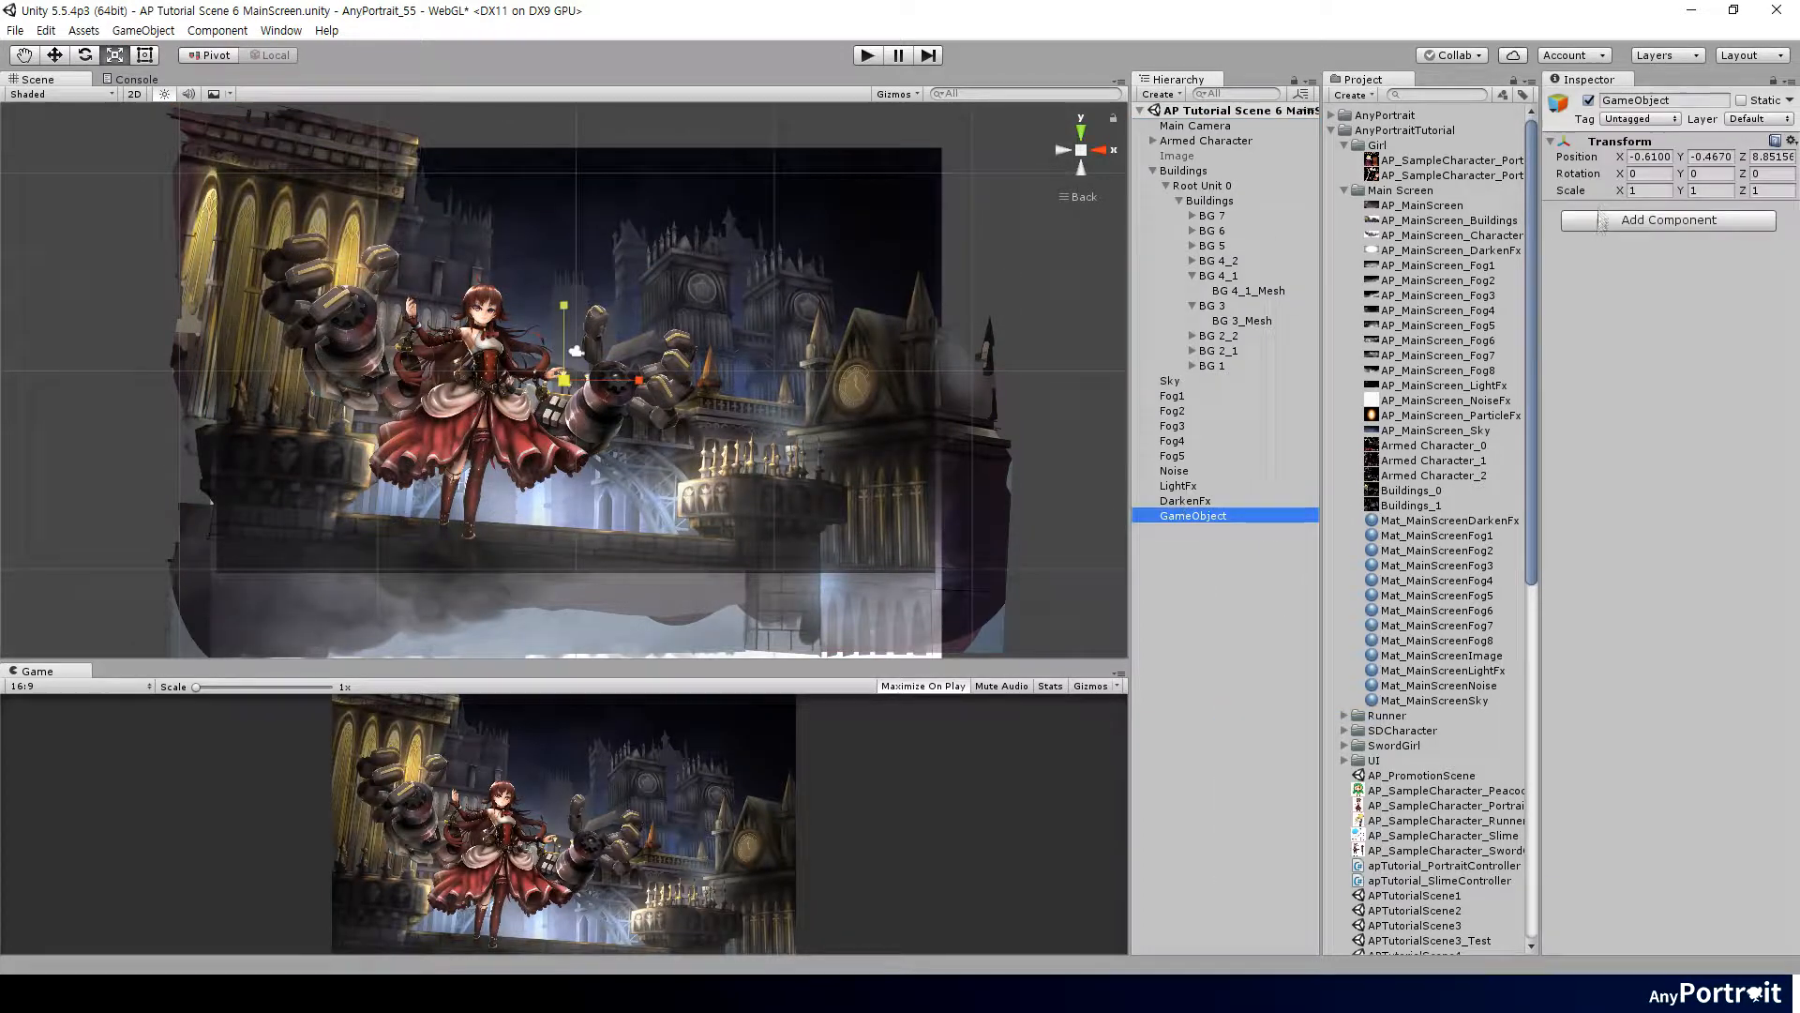
{"action": "left_click", "coordinate": [1186, 501]}
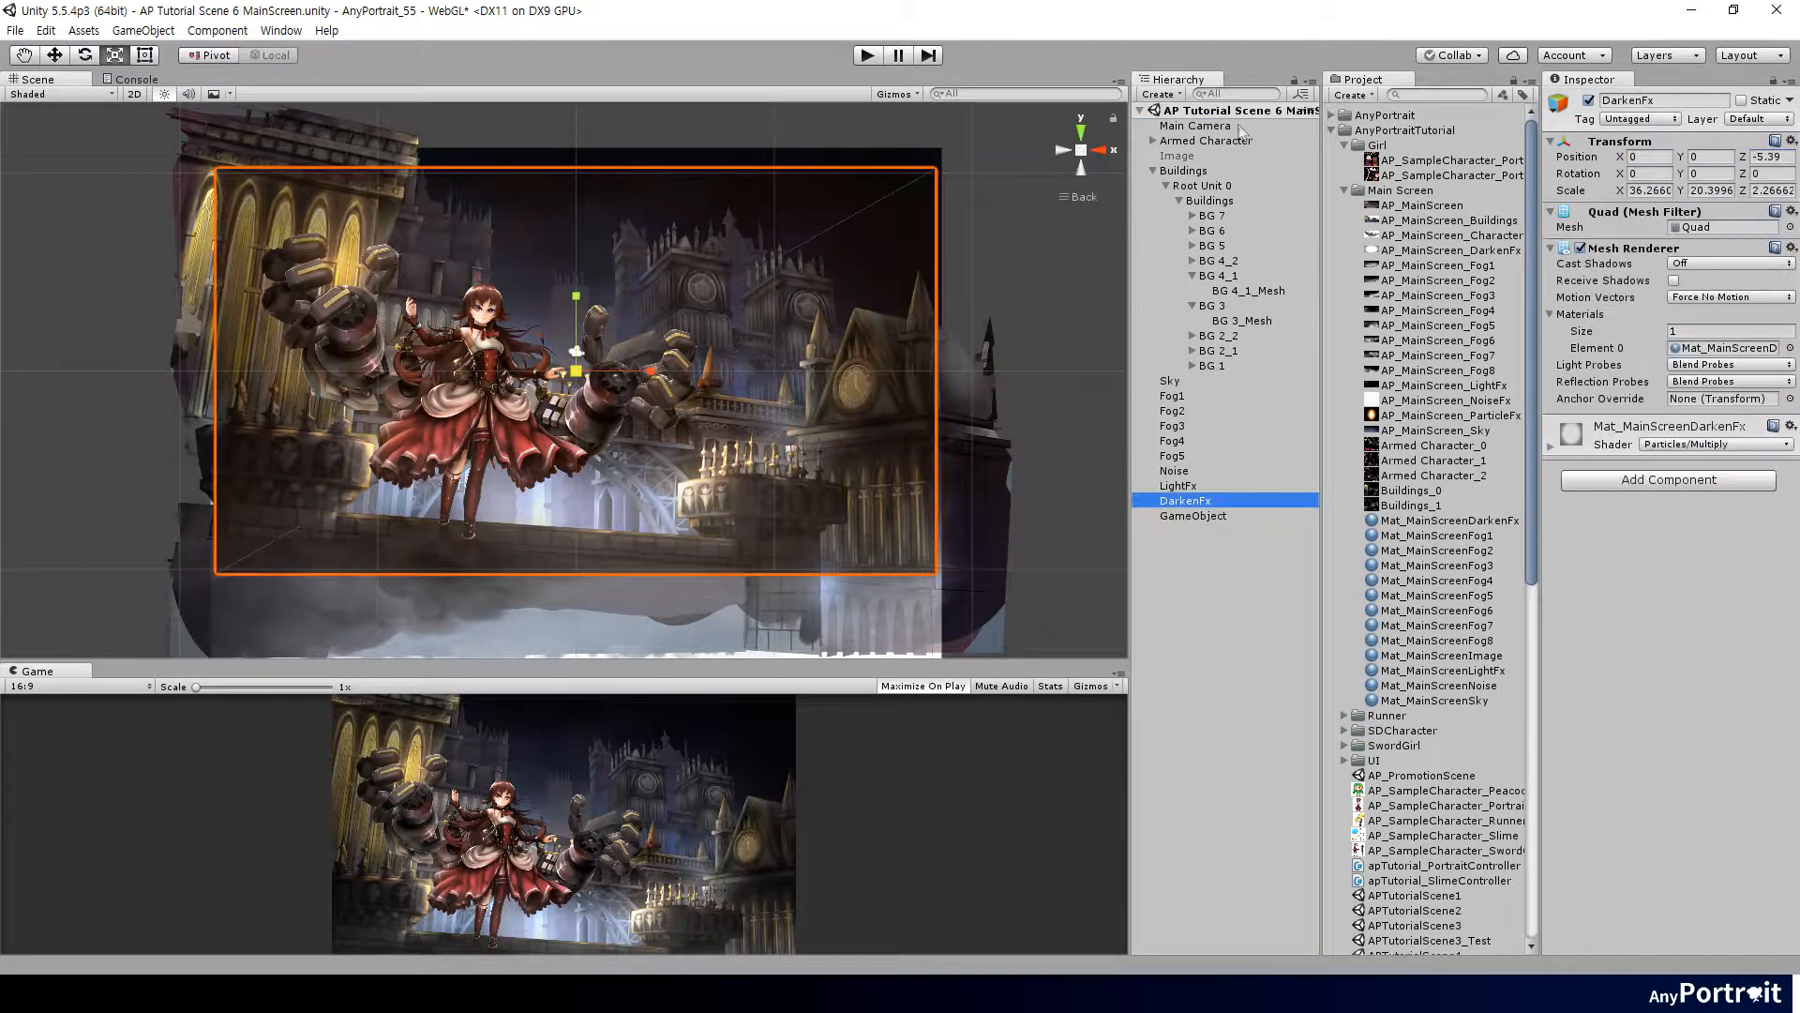